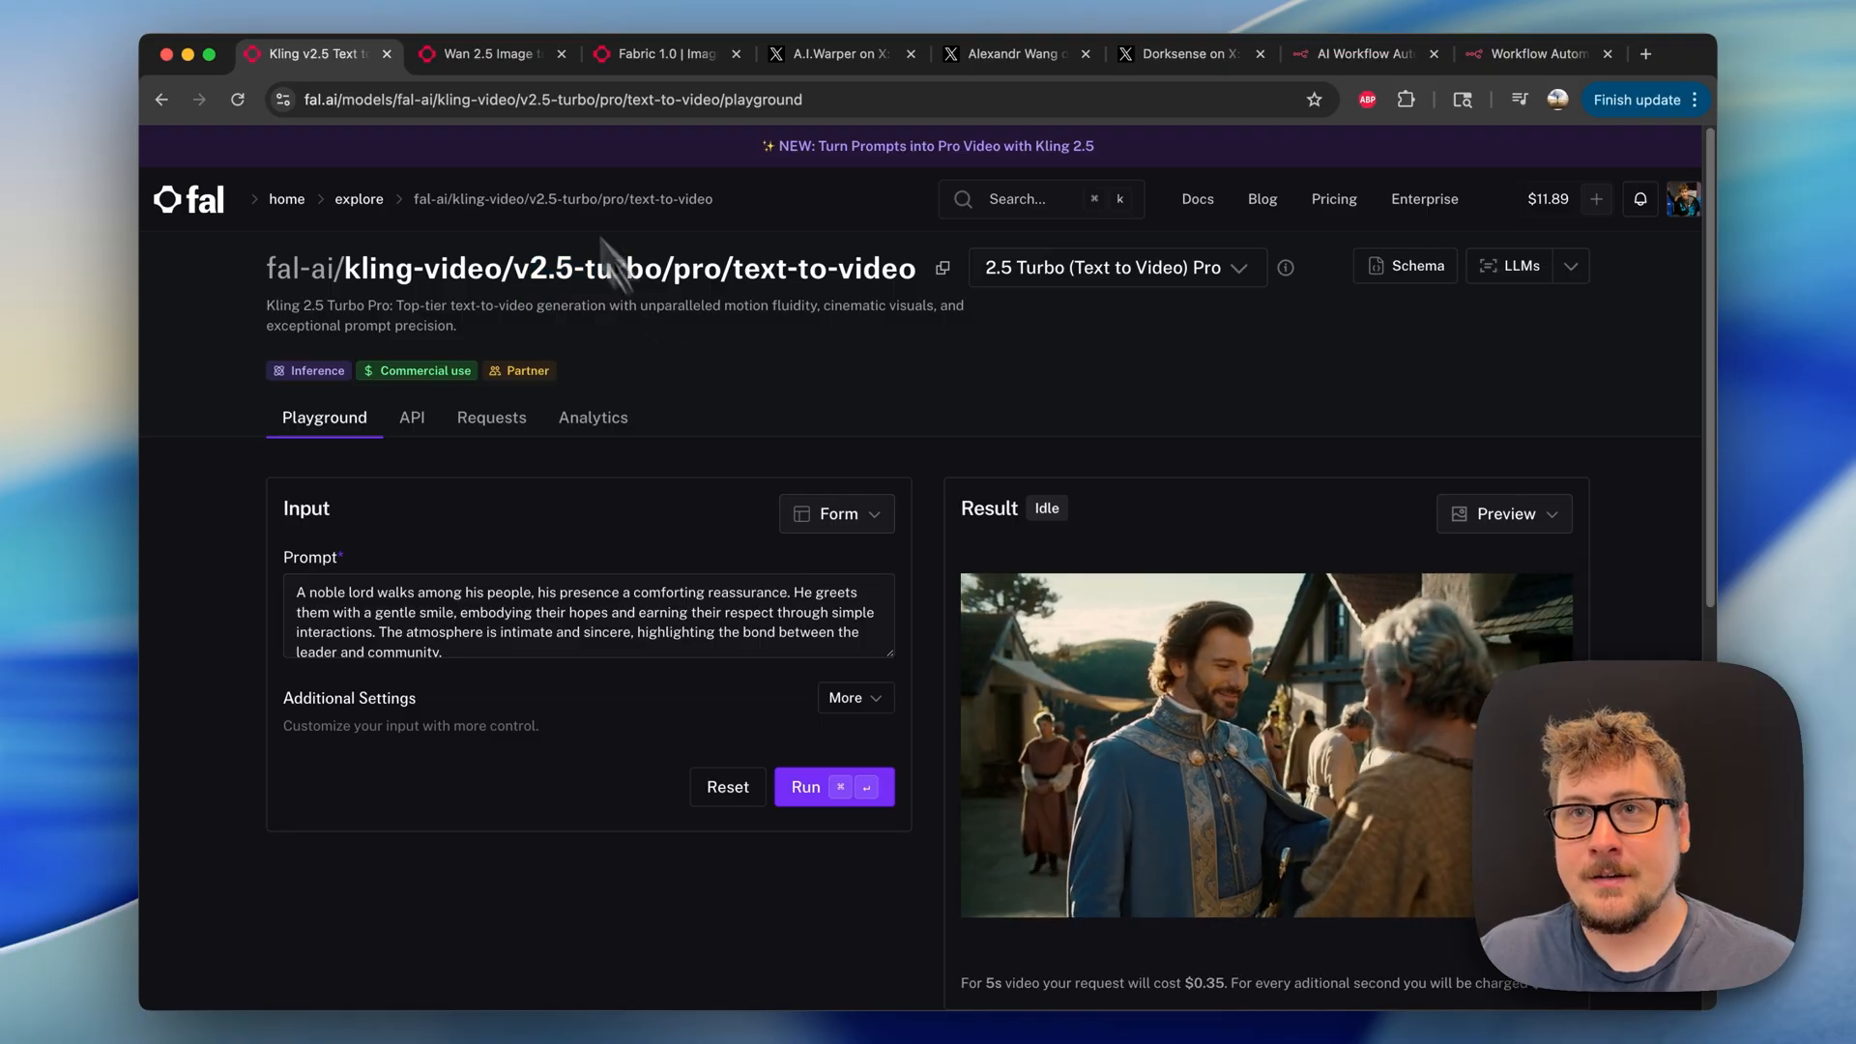
Browse the Wan 2.5 and Wan 2.2 Animate tabs, then revisit Kling 2.5 and its release notes.
{"action": "left_click", "coordinate": [489, 54]}
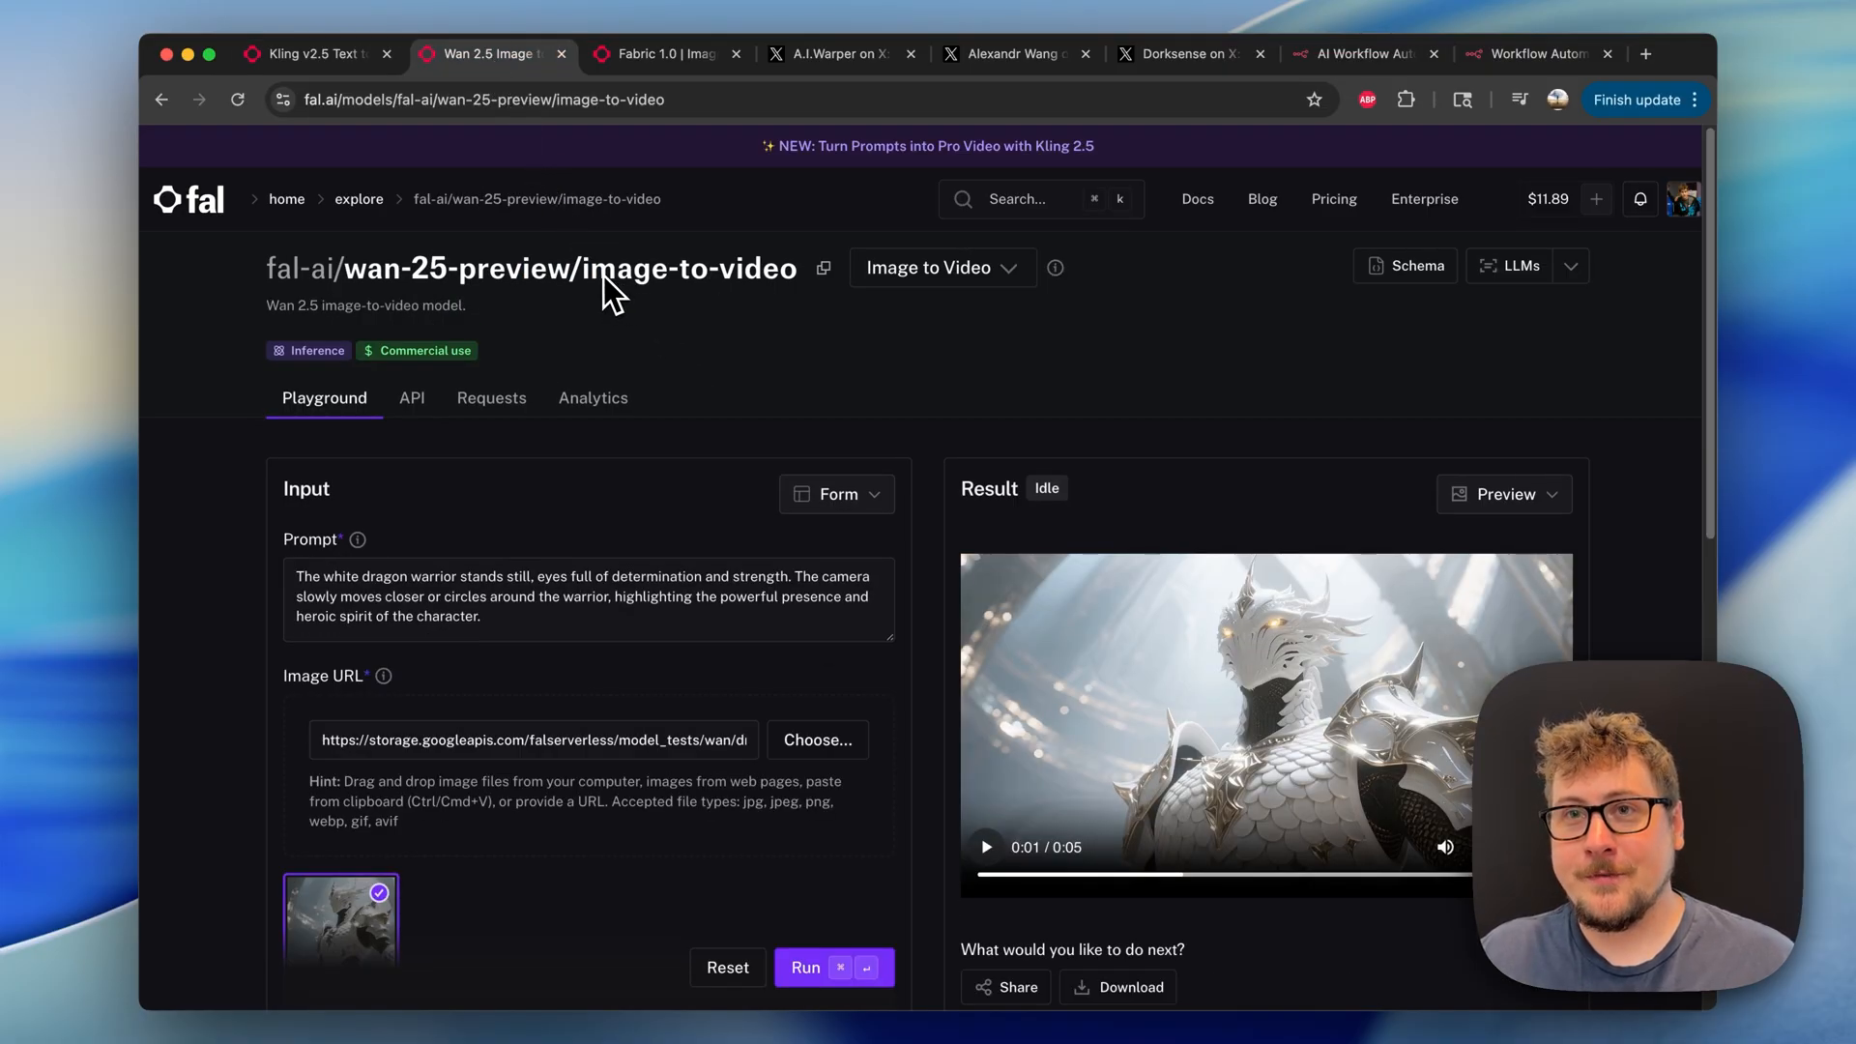
{"action": "left_click", "coordinate": [615, 53]}
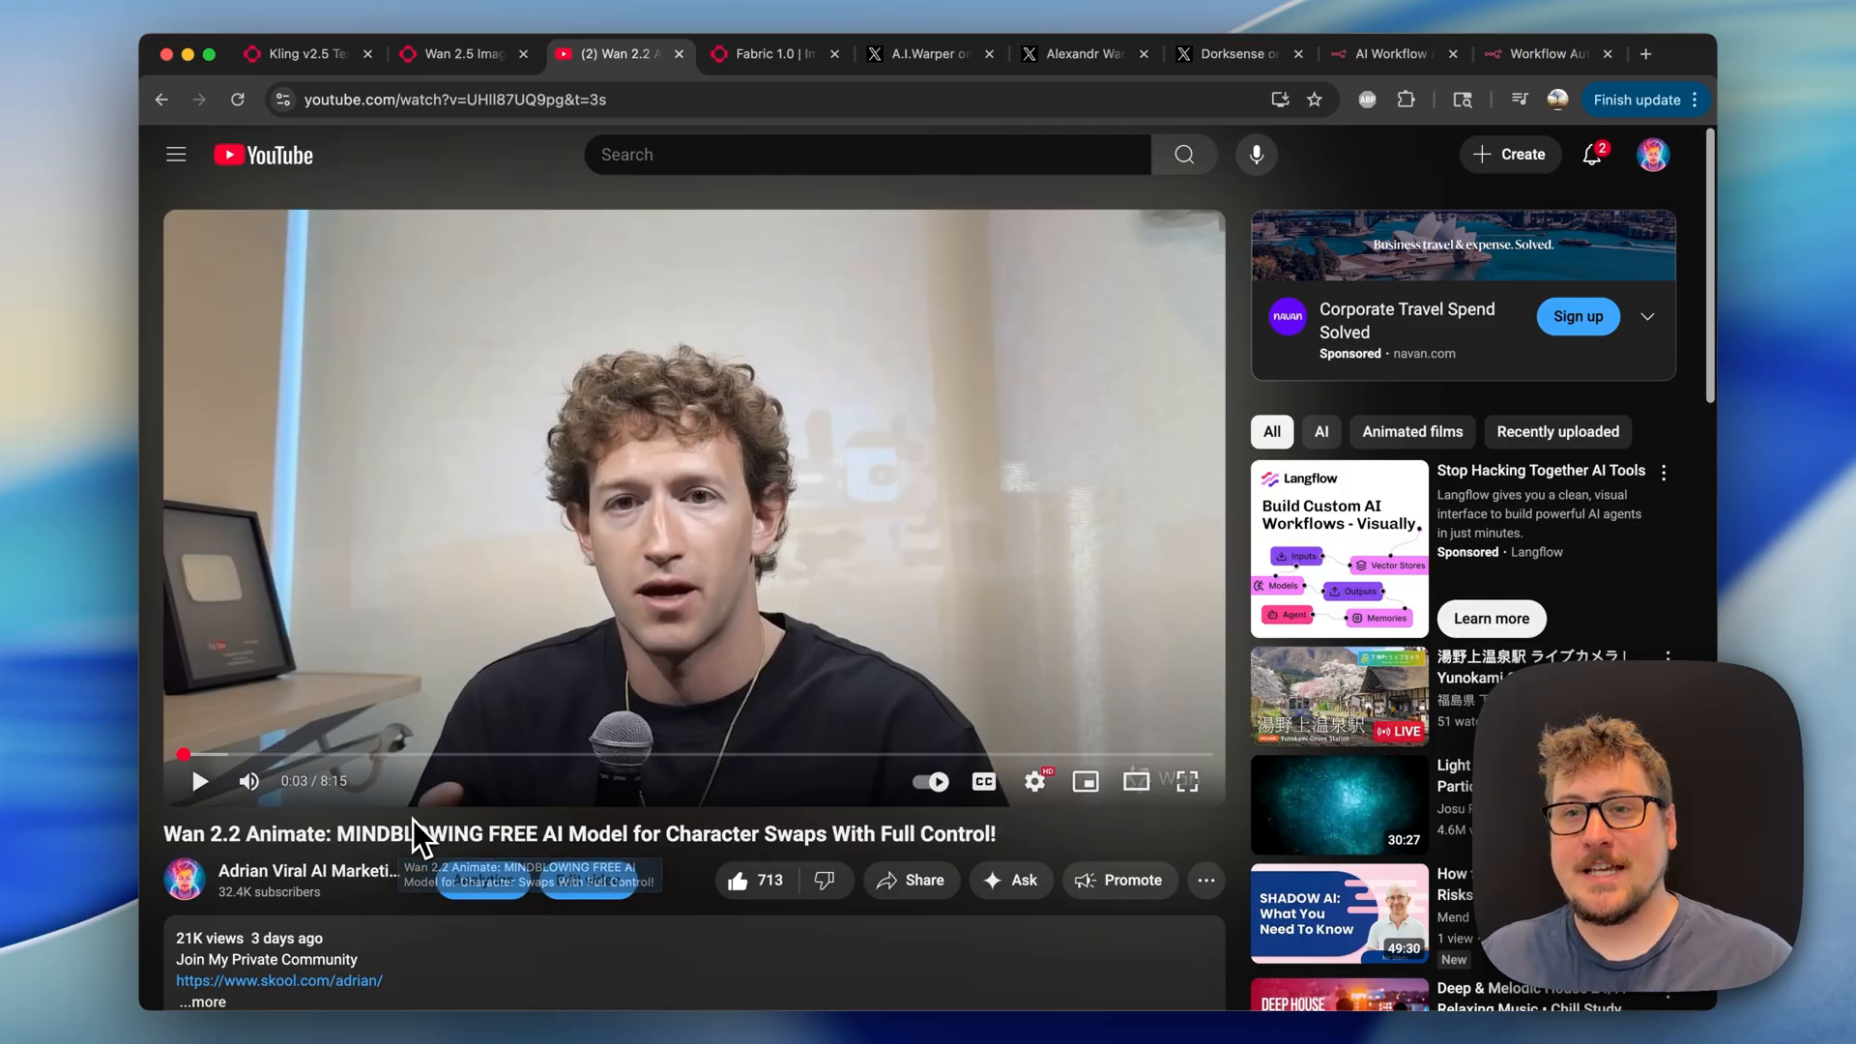
{"action": "left_click", "coordinate": [284, 53]}
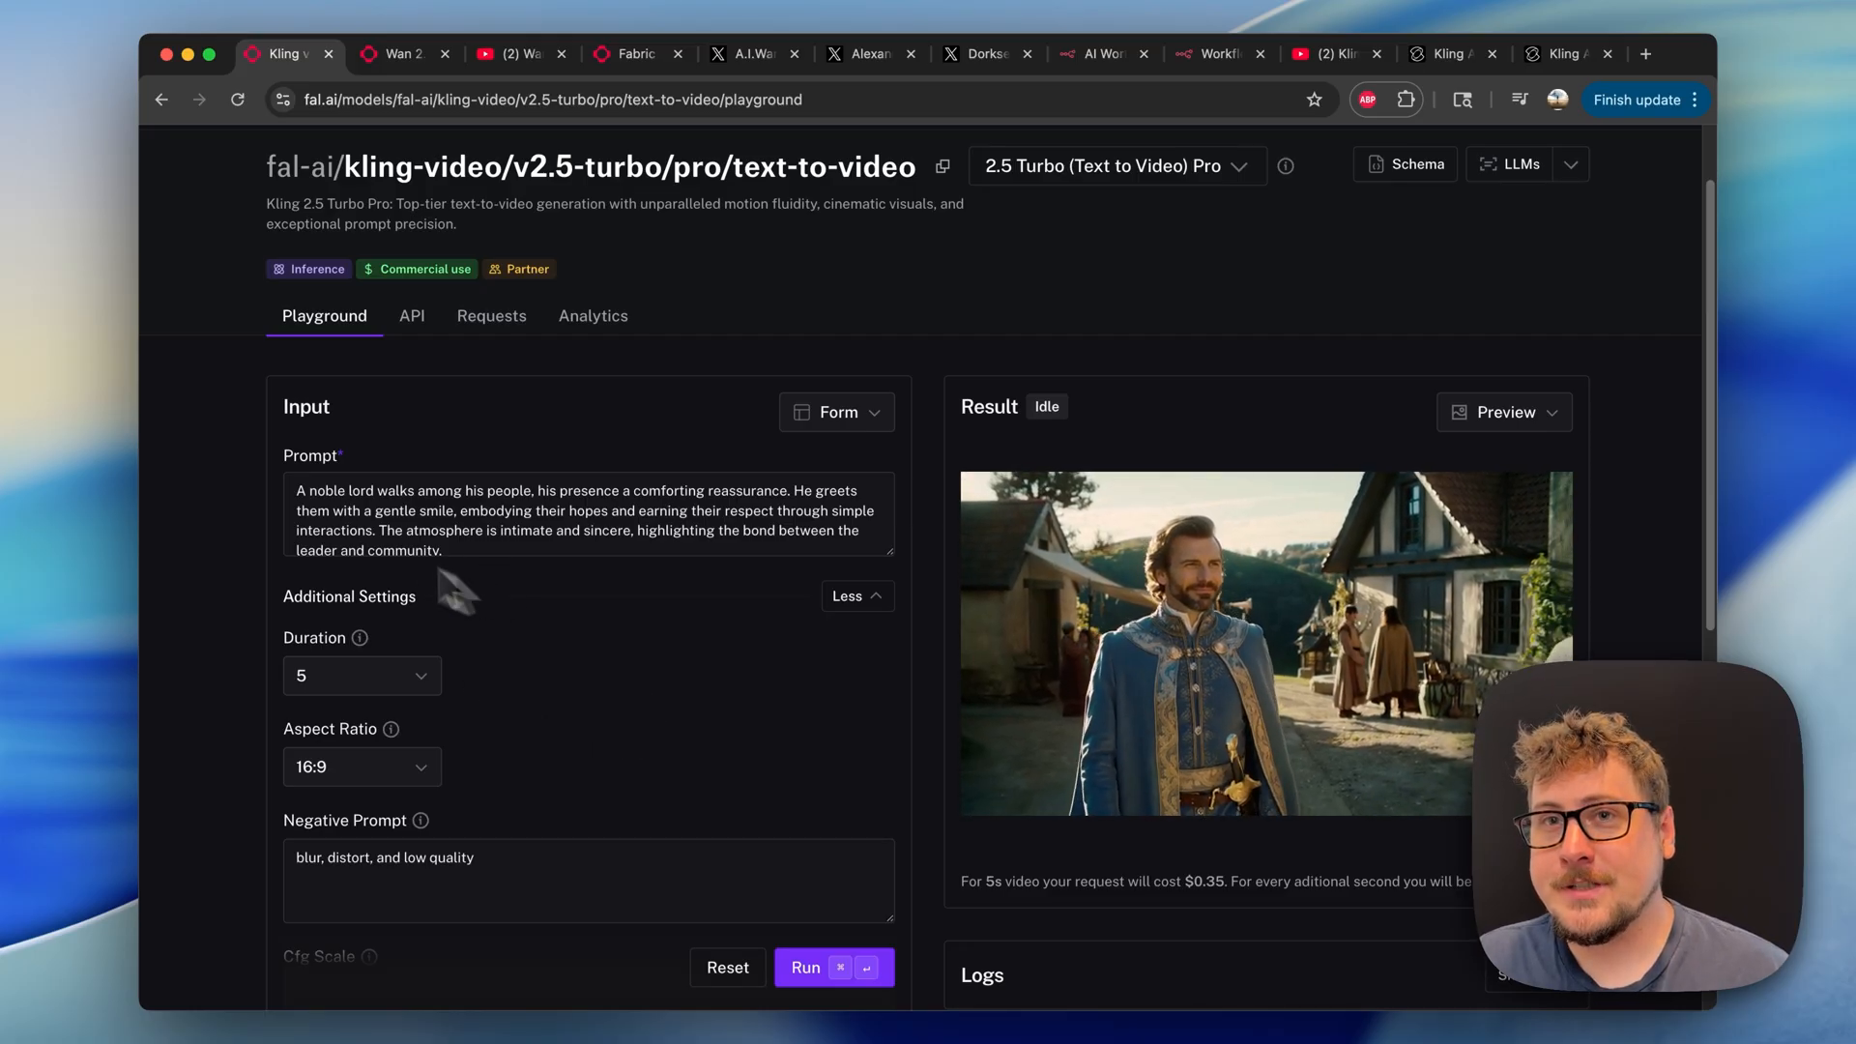
{"action": "mouse_move", "coordinate": [521, 592]}
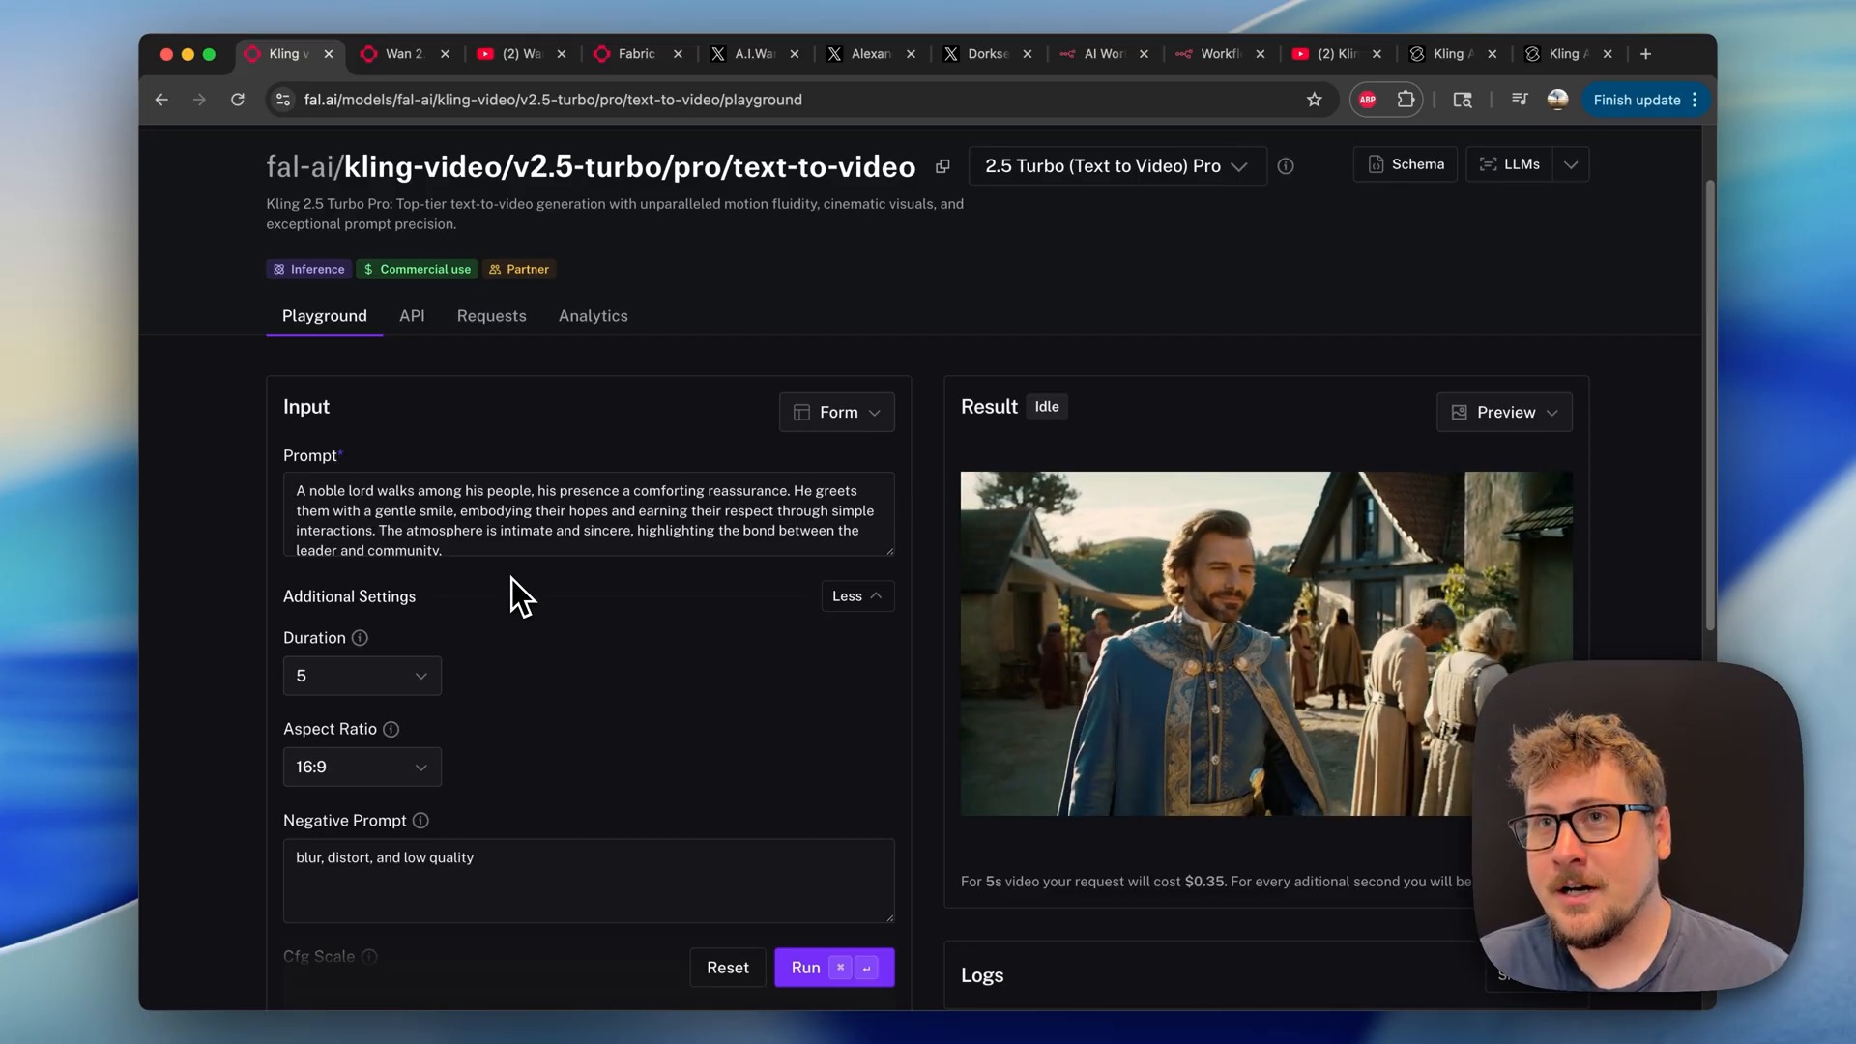
{"action": "left_click", "coordinate": [1220, 54]}
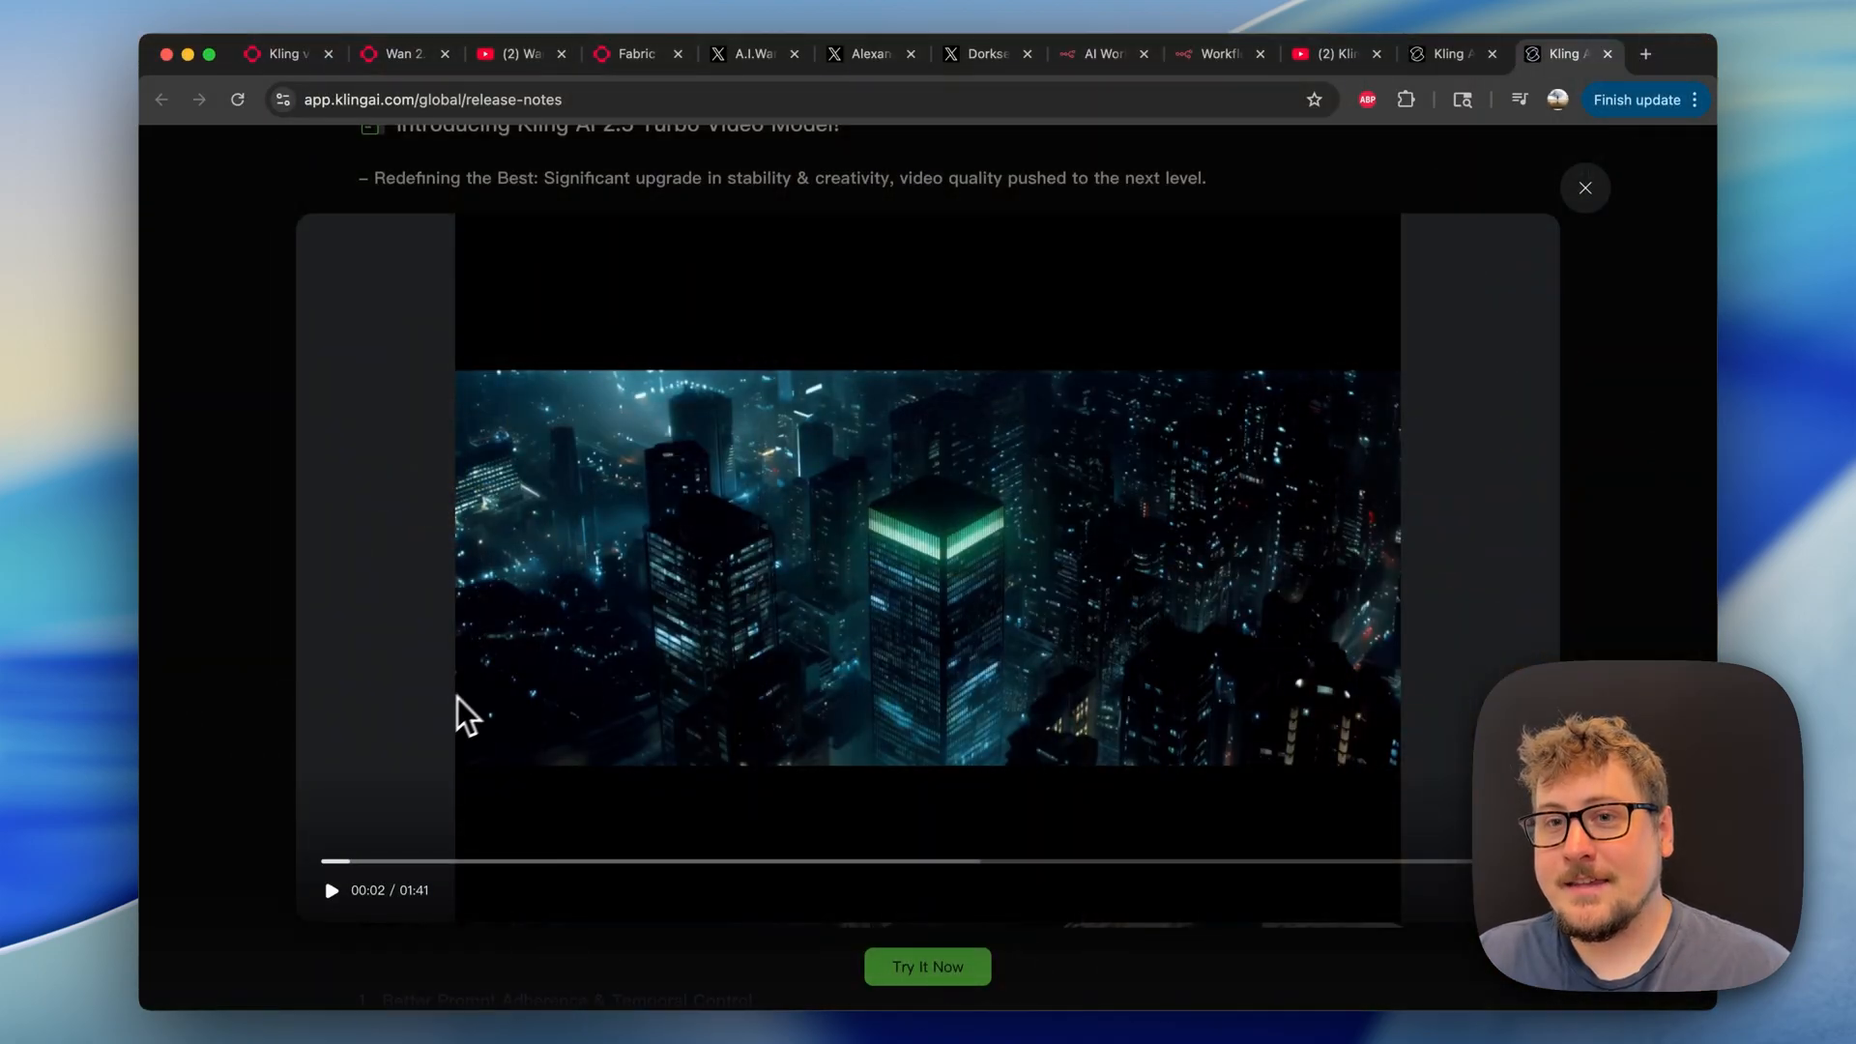
{"action": "mouse_move", "coordinate": [379, 793]}
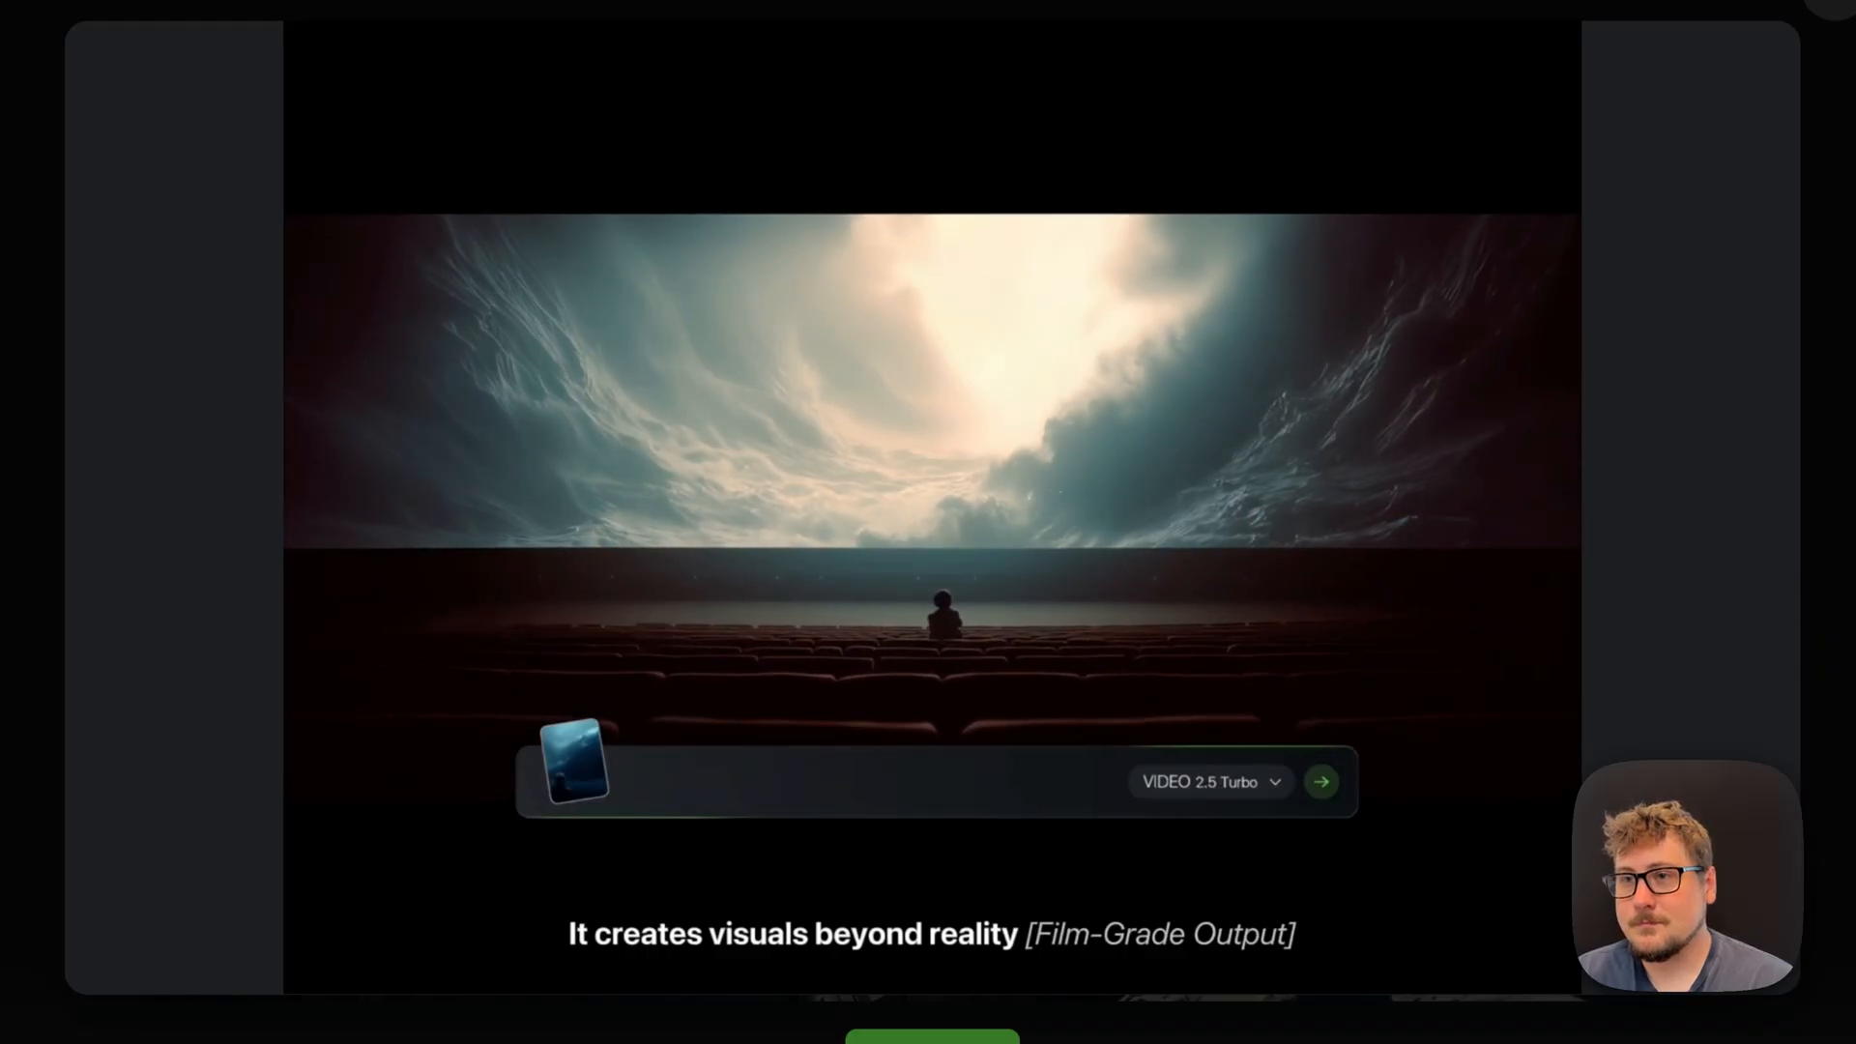
Watch the Kling 2.5 Turbo launch video, pausing on the stag scene, then resume.
{"action": "type", "text": "Cinematic lighting, underwater photography"}
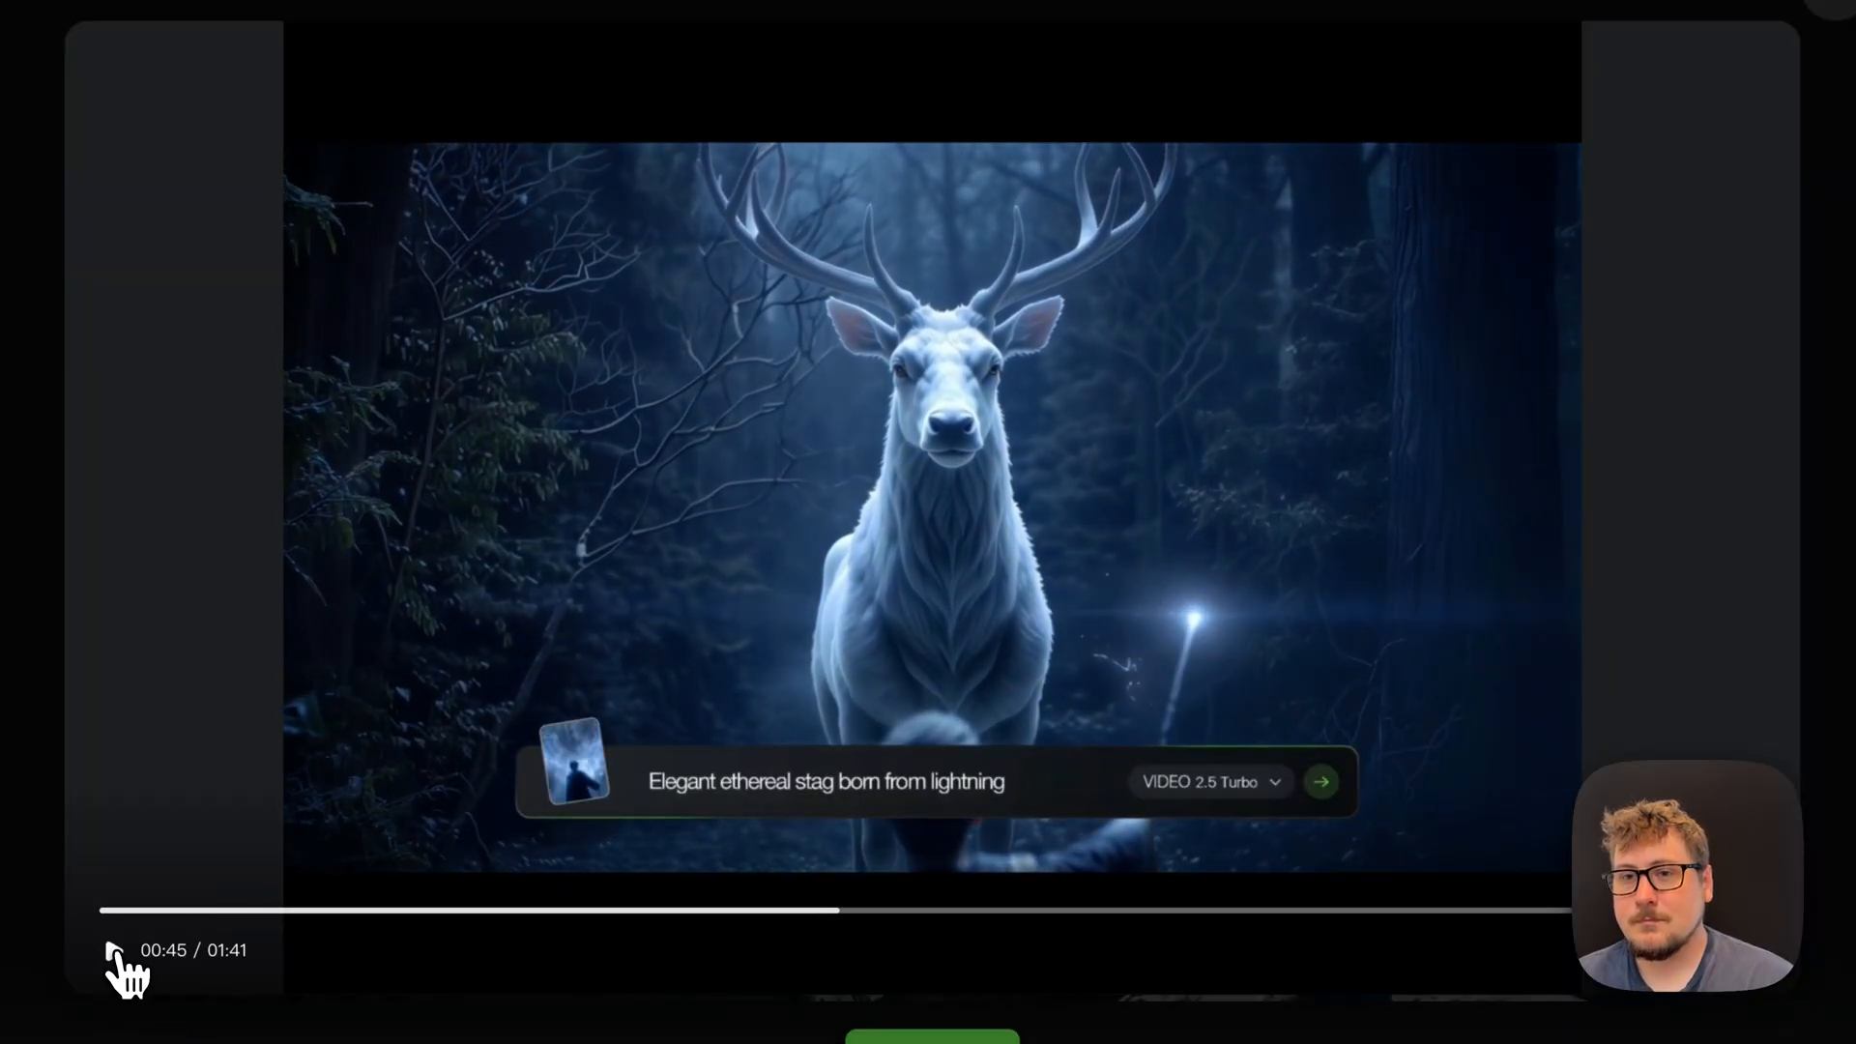
{"action": "left_click", "coordinate": [115, 949]}
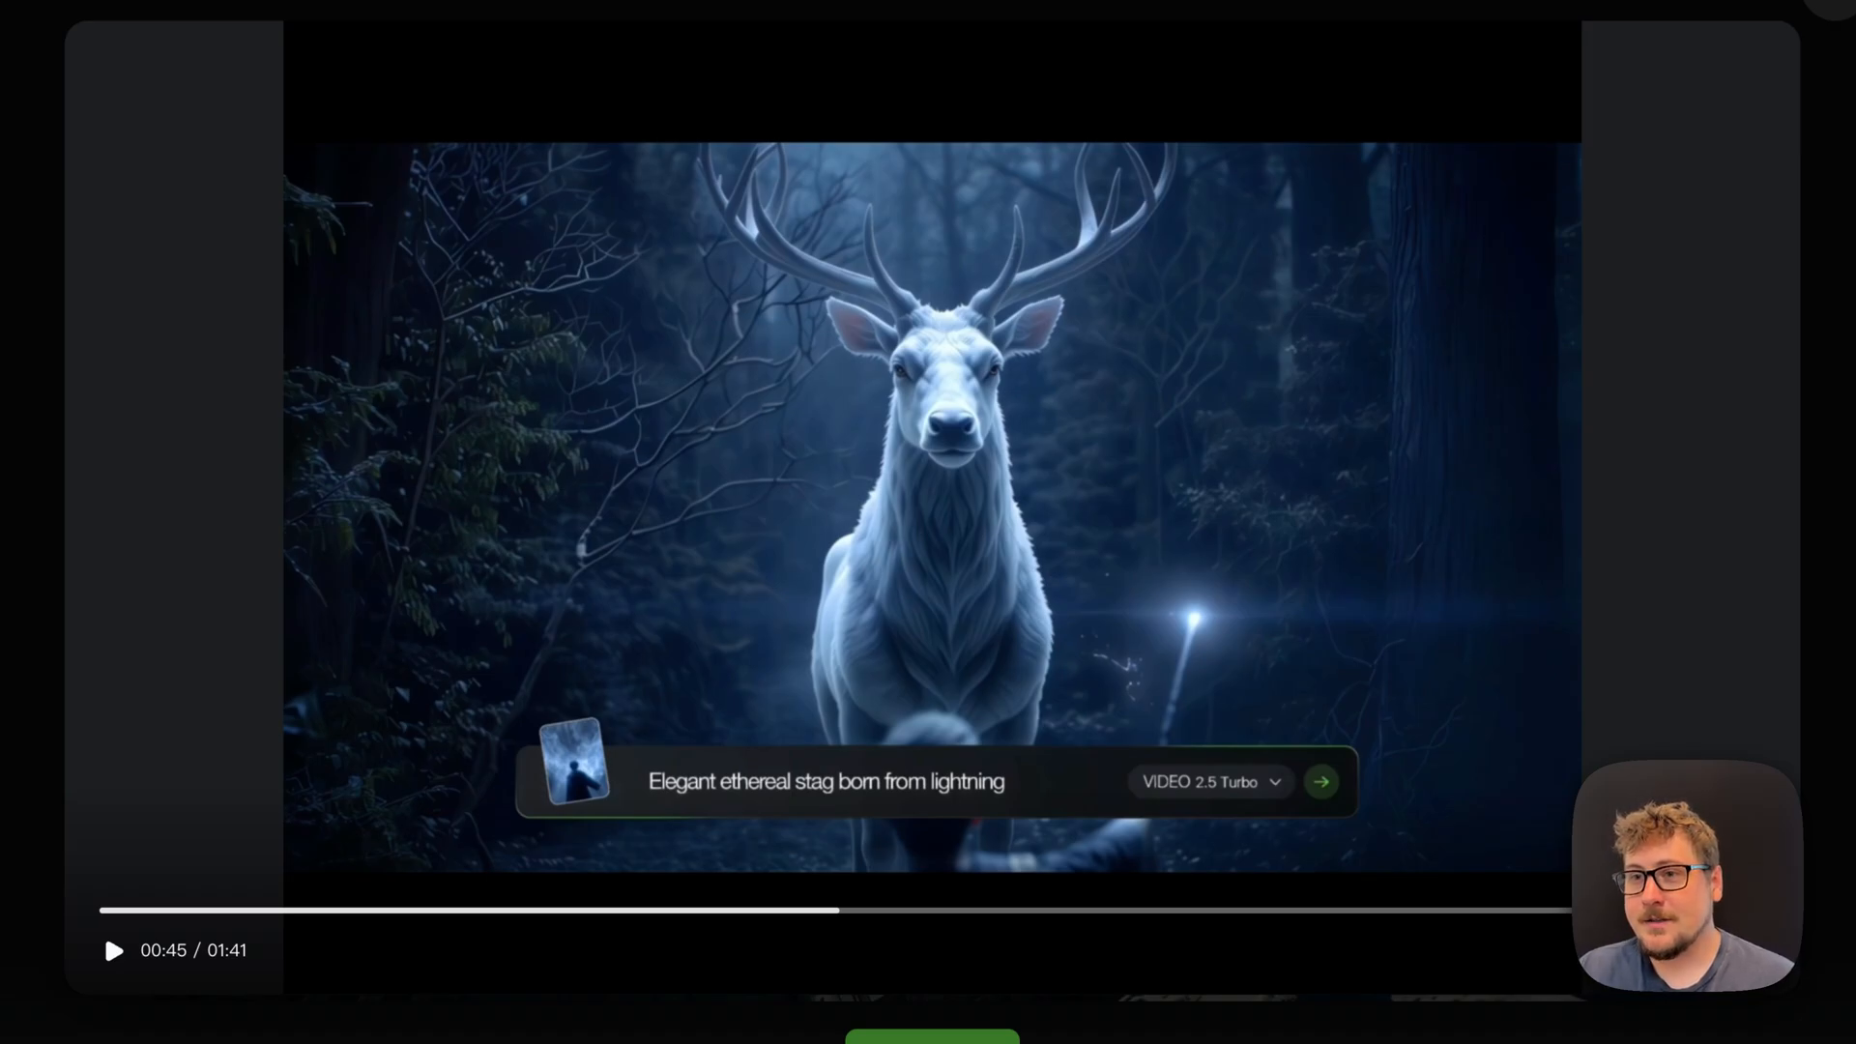
{"action": "left_click", "coordinate": [114, 949]}
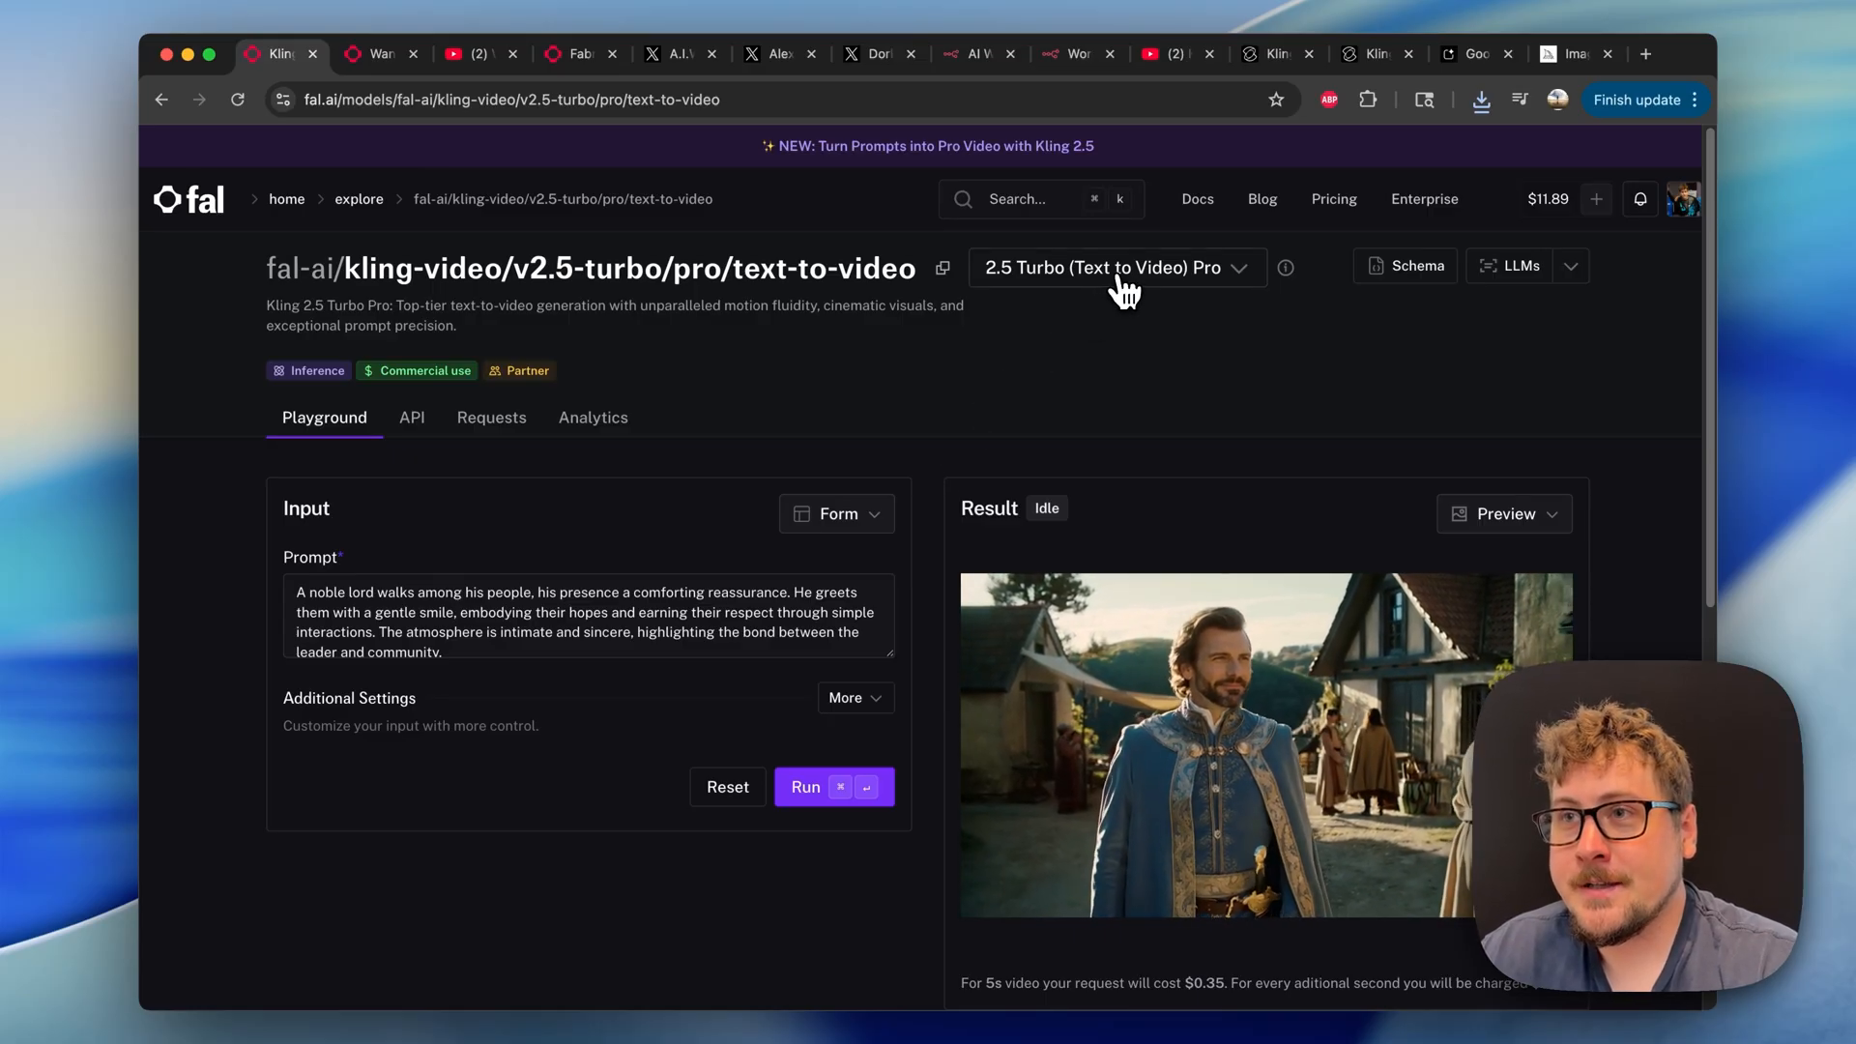
Switch fal.ai to Kling 2.5 image-to-video, review the Nano Banana skyscraper image, then its Midjourney edit.
{"action": "left_click", "coordinate": [1117, 266]}
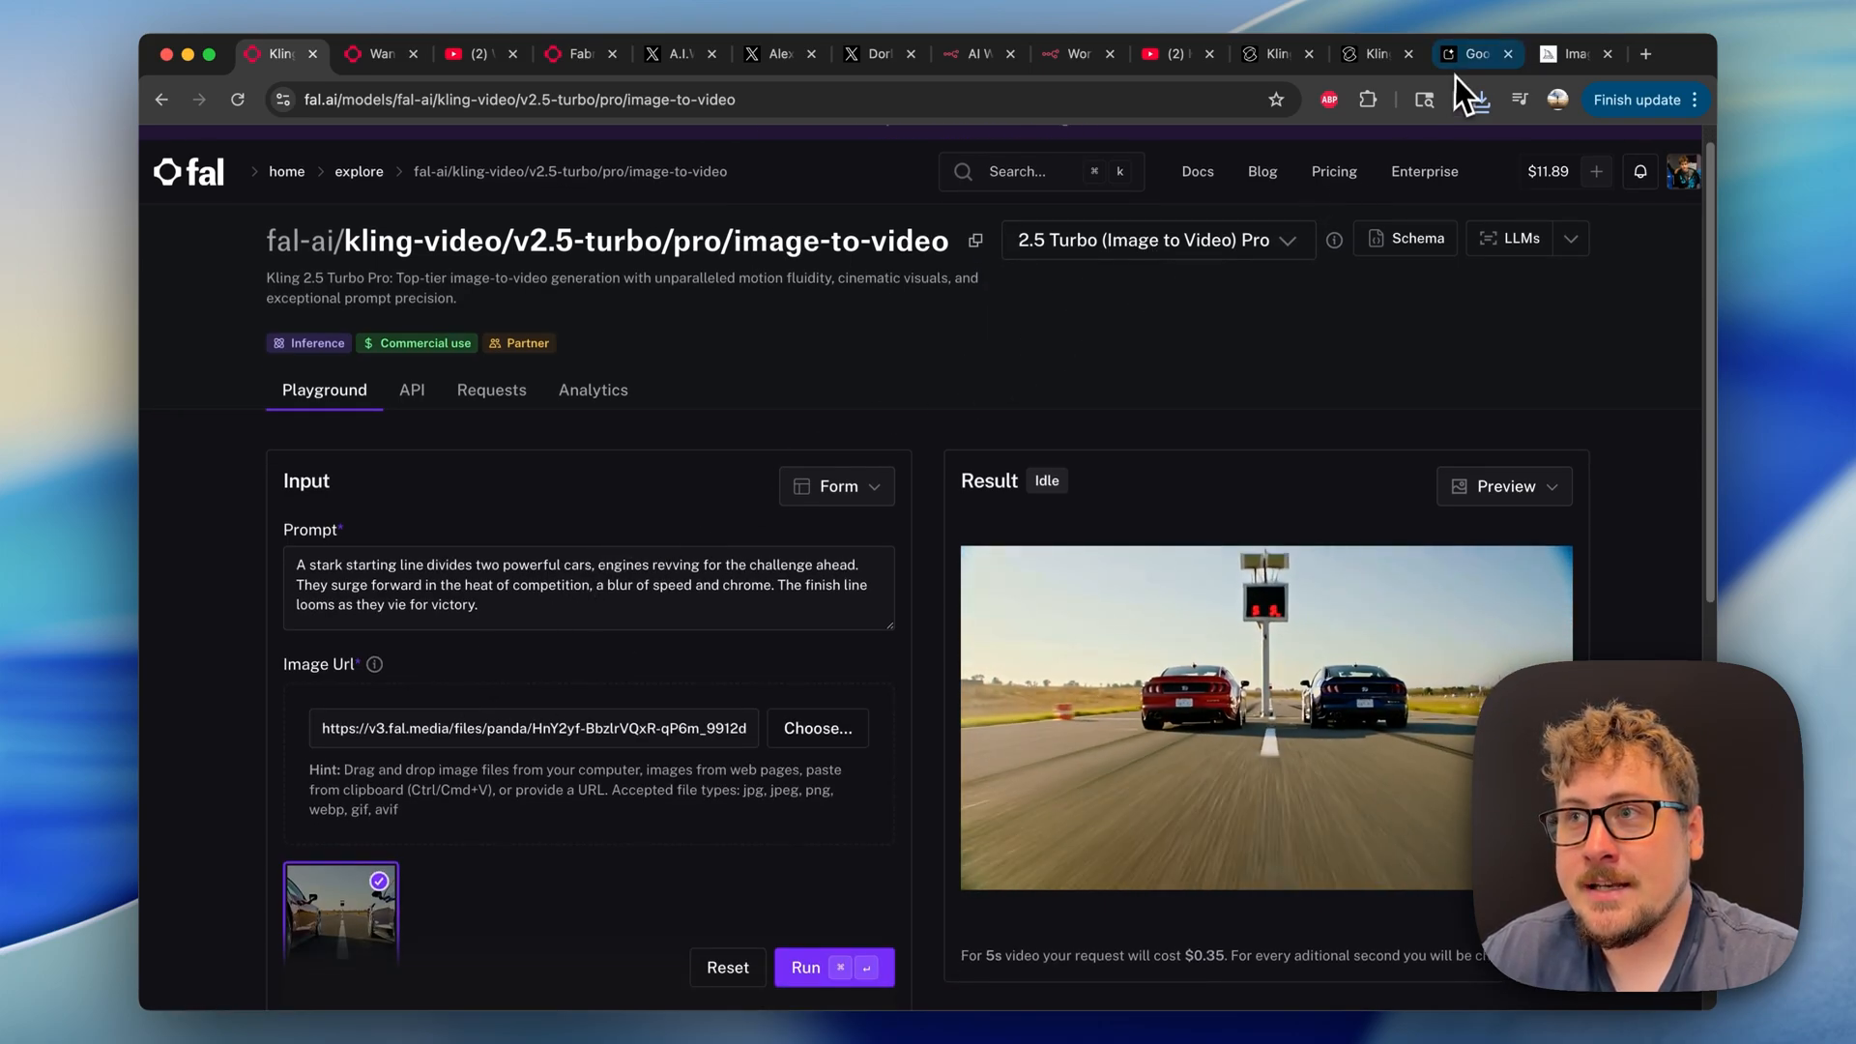
{"action": "left_click", "coordinate": [1476, 54]}
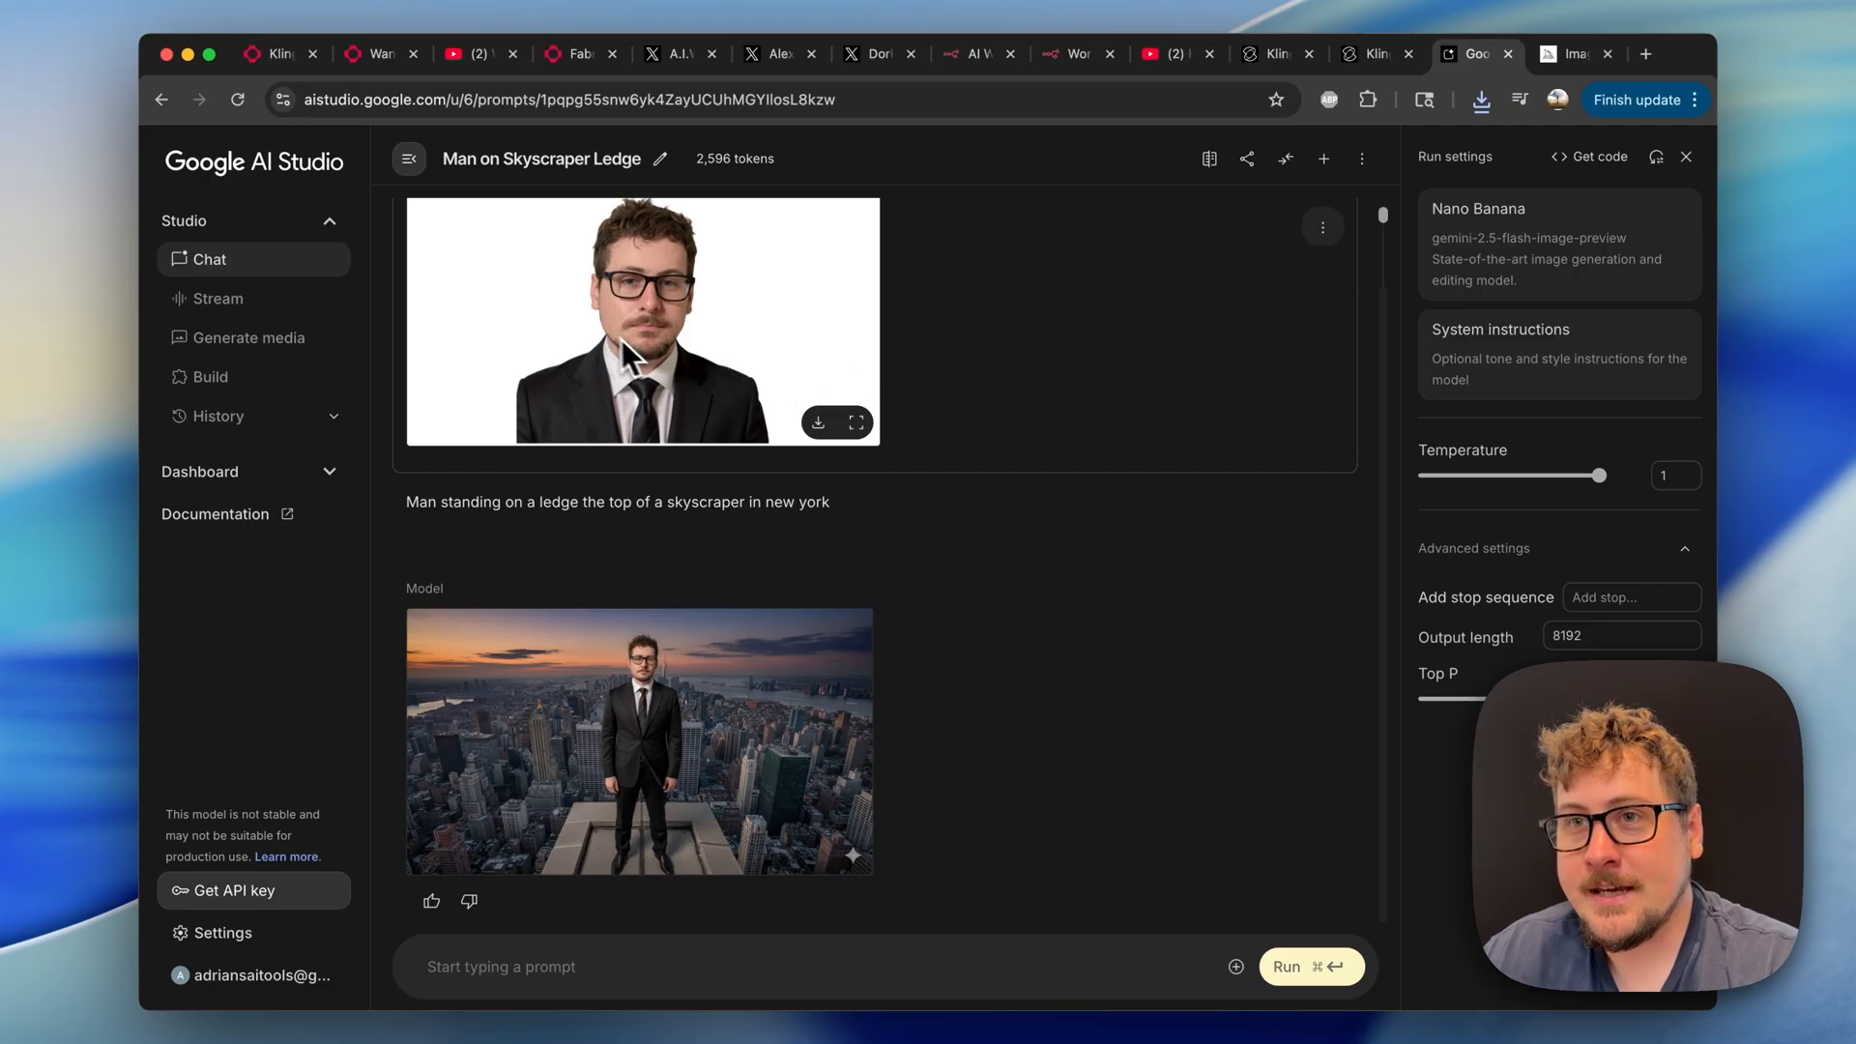
{"action": "mouse_move", "coordinate": [507, 433]}
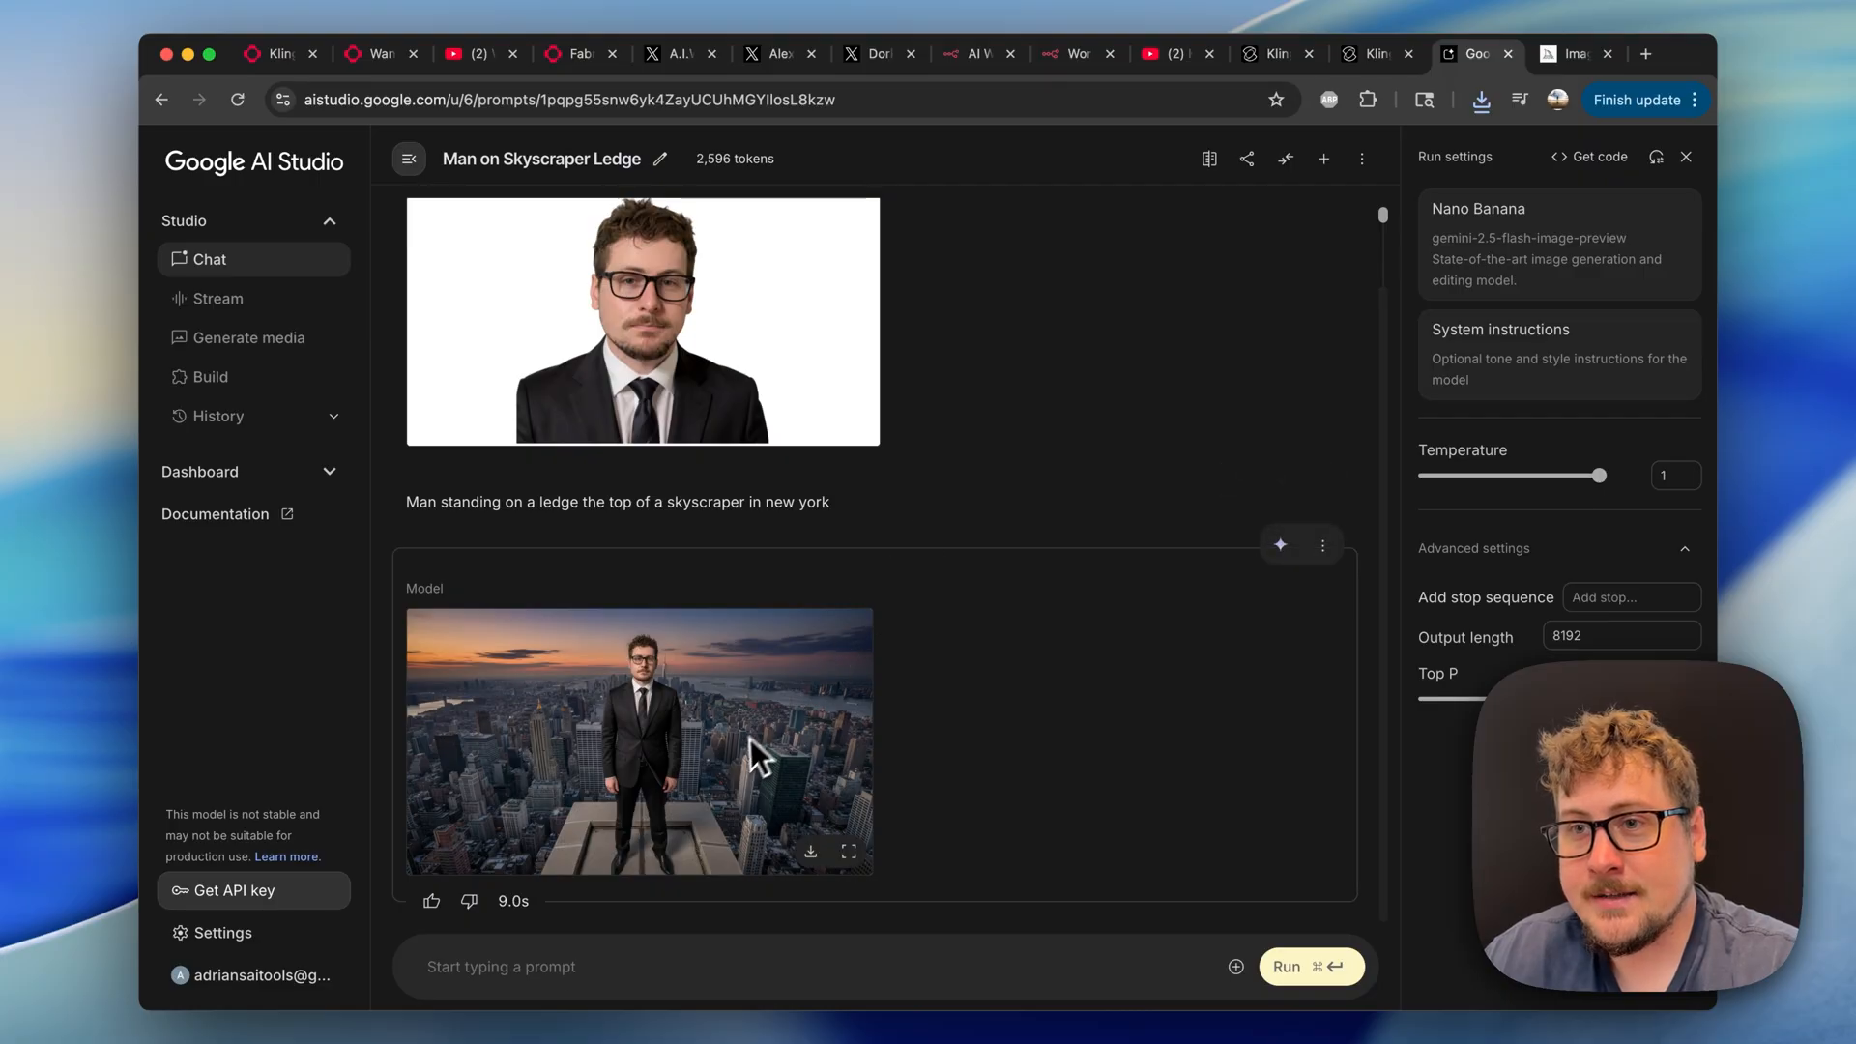
{"action": "left_click", "coordinate": [1572, 54]}
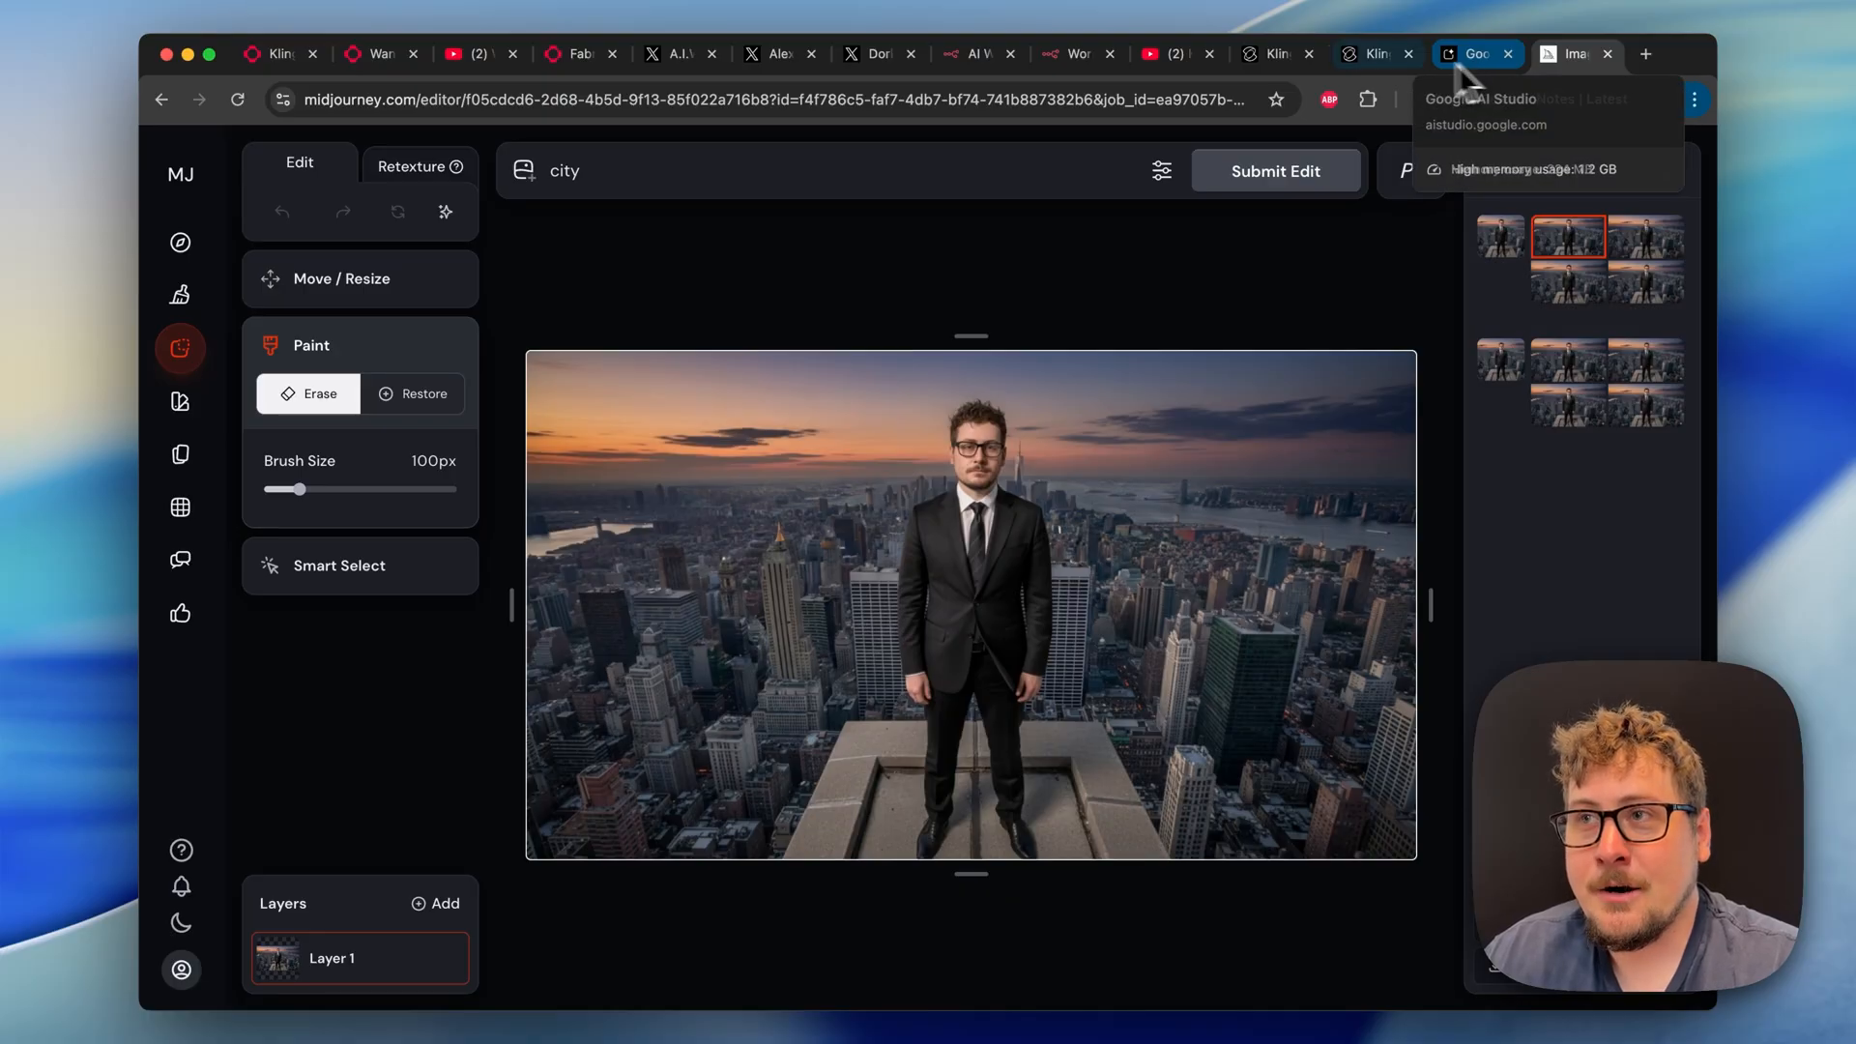
Return to fal's Kling 2.5 Turbo image-to-video form to load the ledge image and prompt.
{"action": "left_click", "coordinate": [278, 55]}
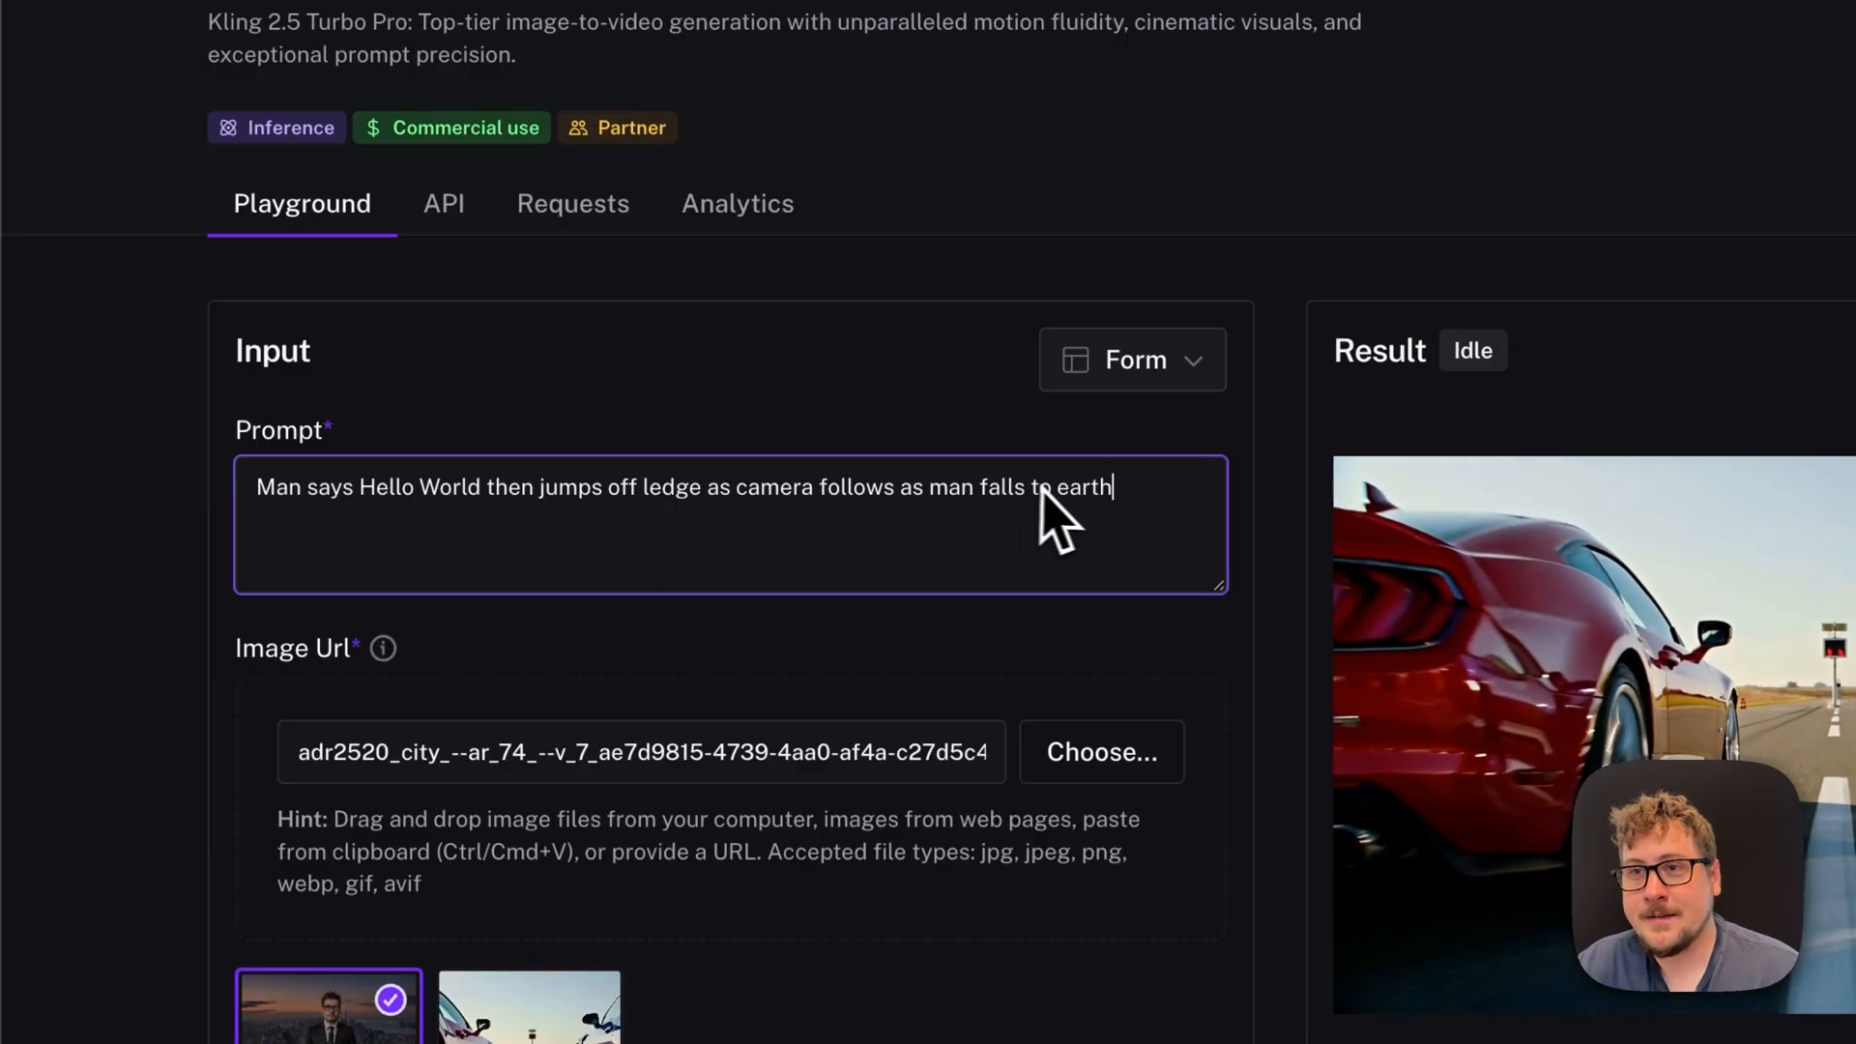
Start the Kling 2.5 Turbo image-to-video run for the skyscraper ledge clip.
{"action": "scroll", "scroll_direction": "down", "scroll_amount": 3}
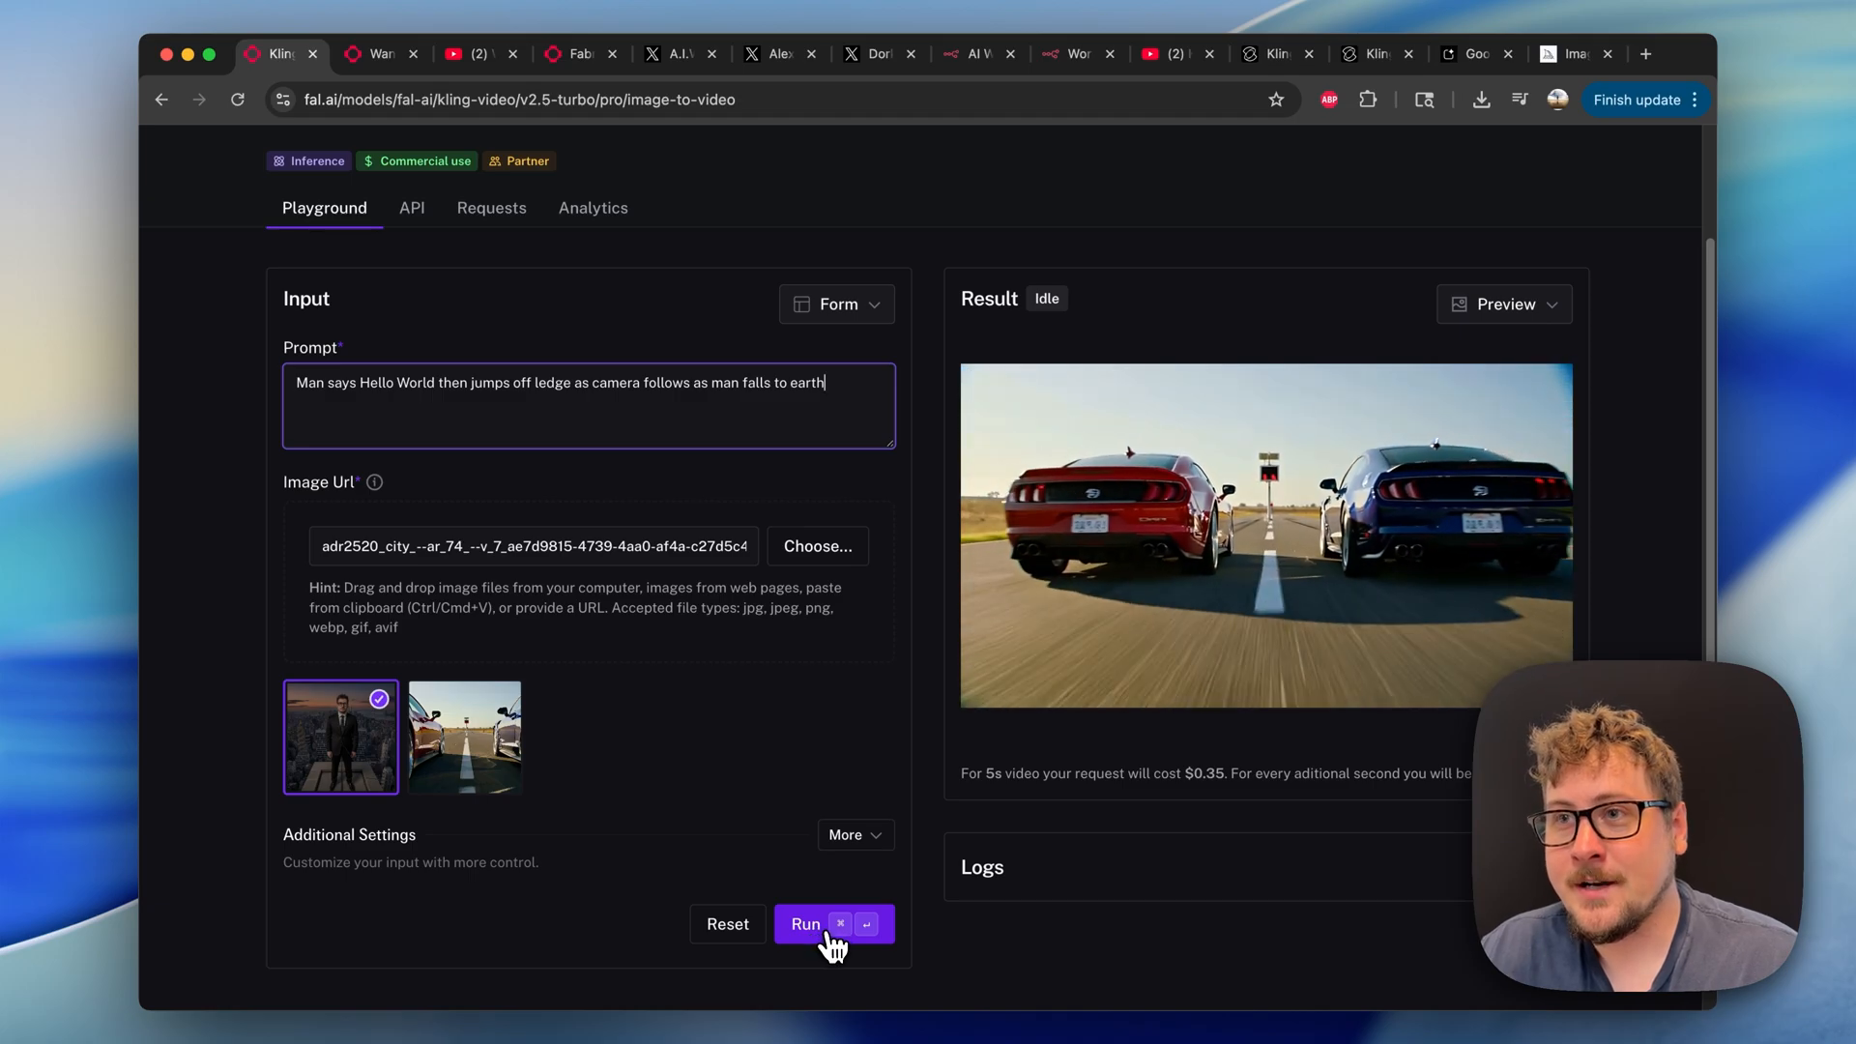
{"action": "left_click", "coordinate": [806, 923]}
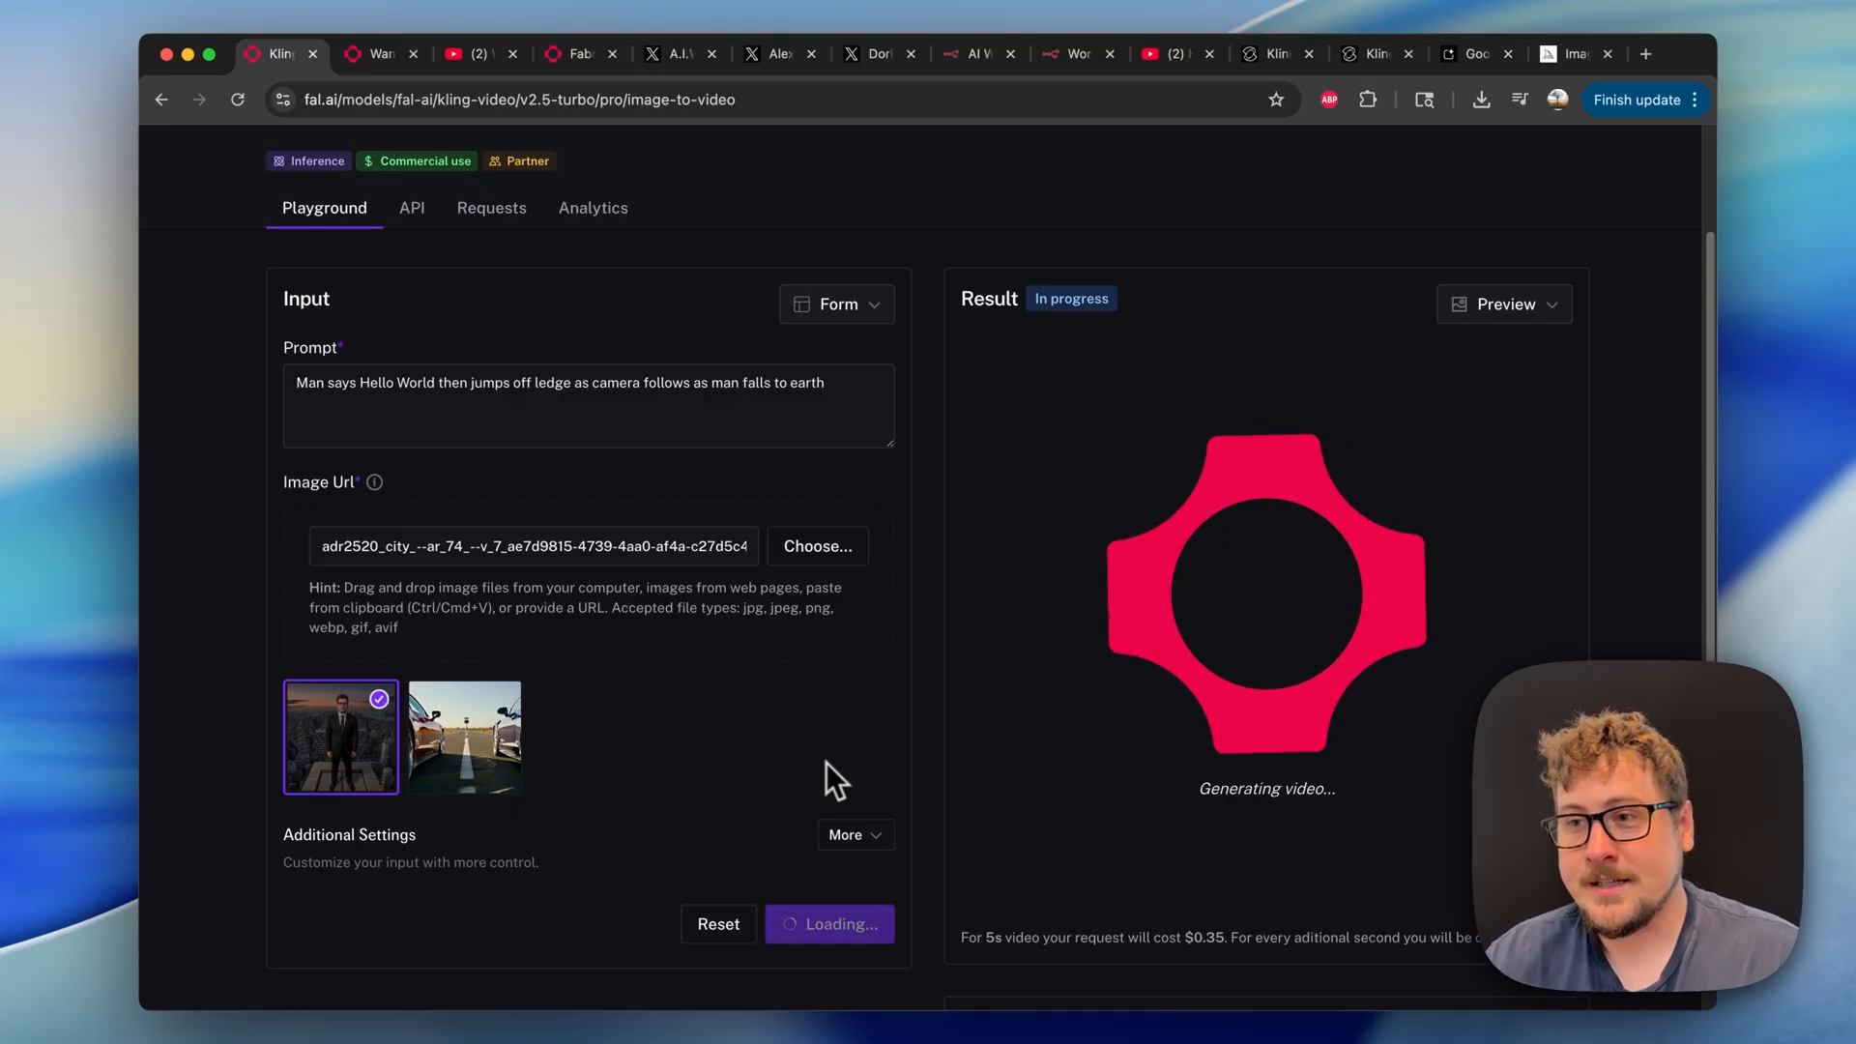
{"action": "mouse_move", "coordinate": [1225, 953]}
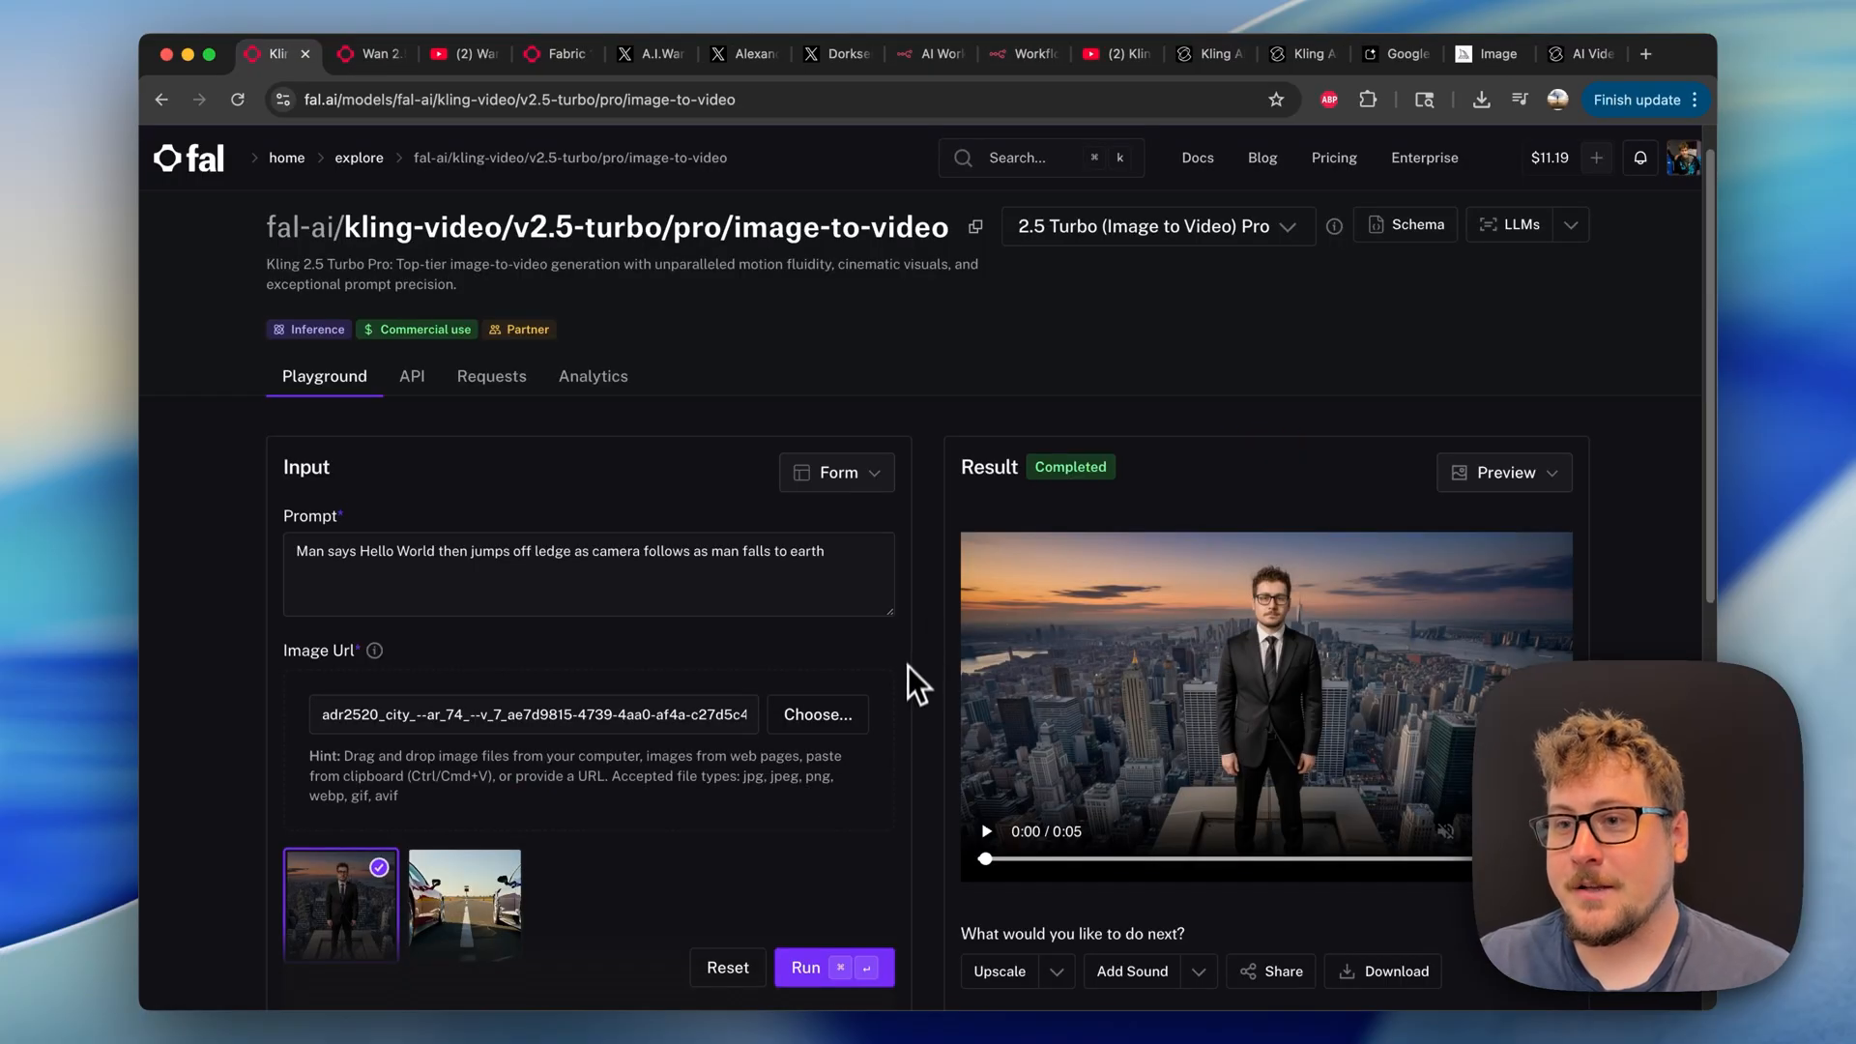
View the same ledge prompt's result in Kling AI's Video Generator.
{"action": "left_click", "coordinate": [986, 831]}
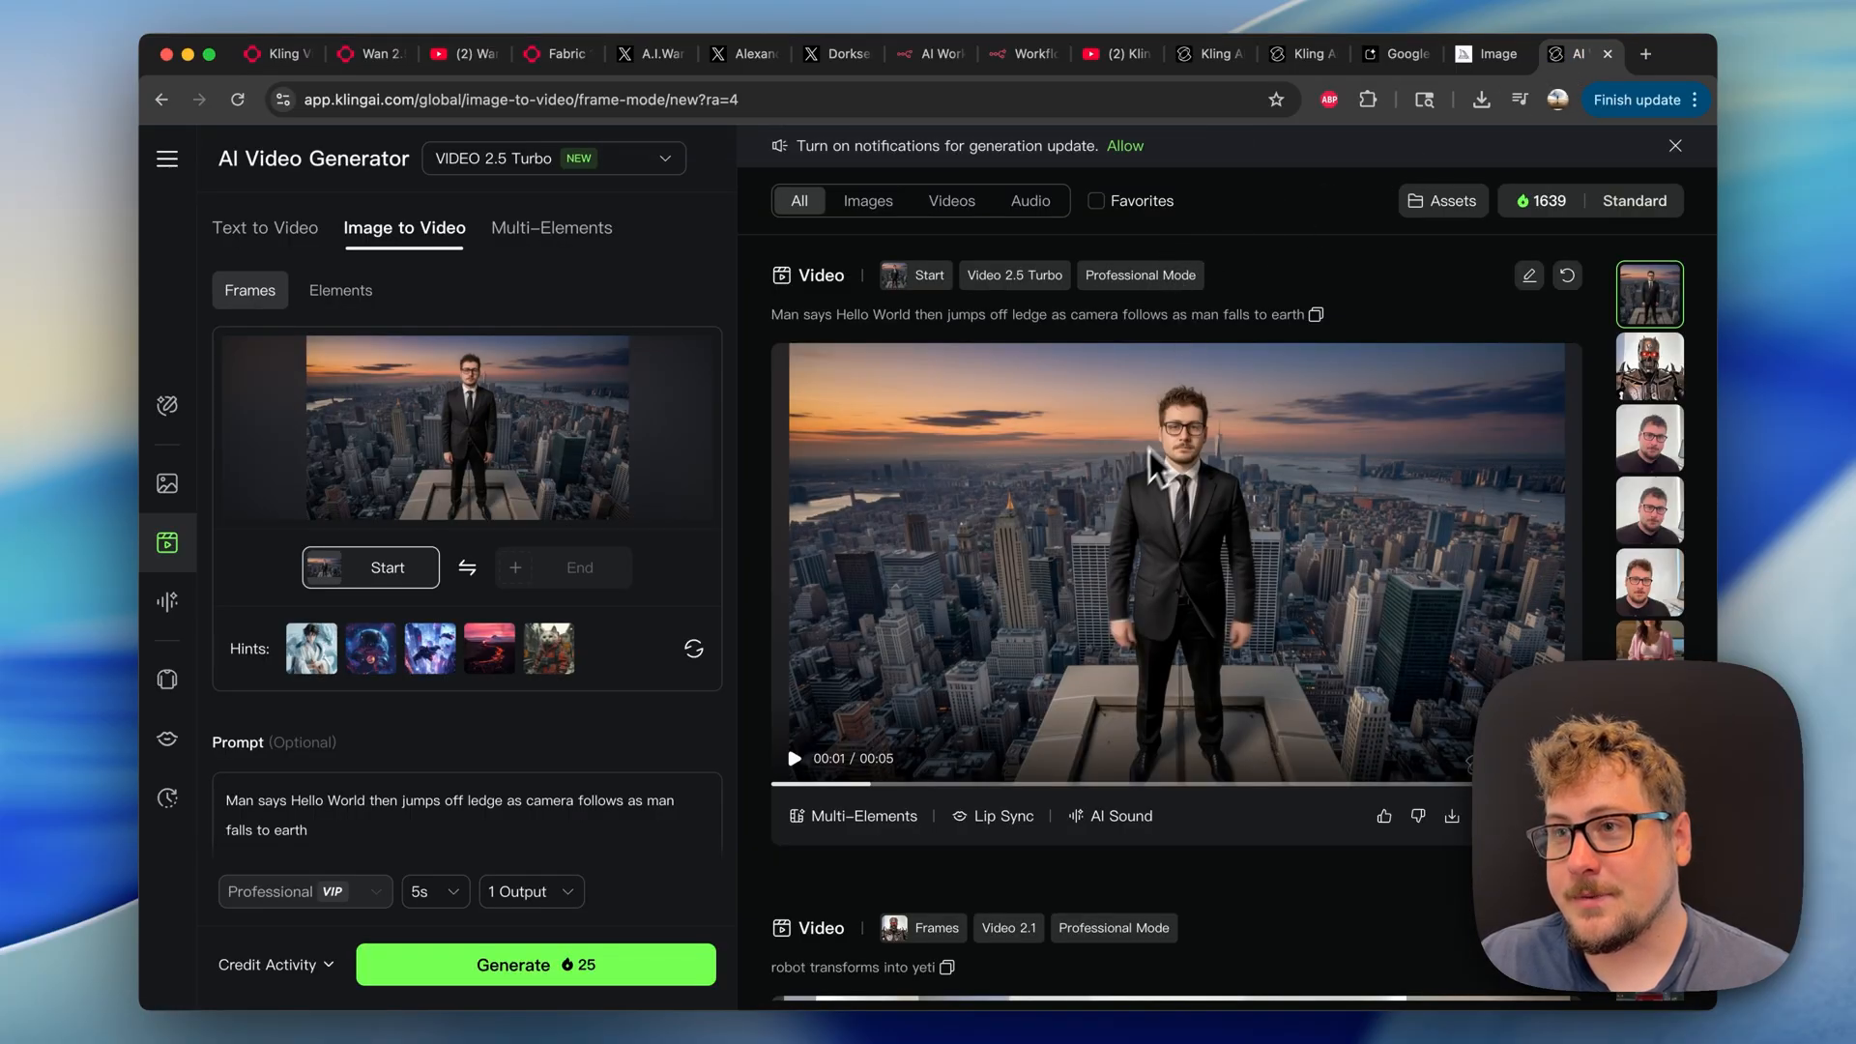
Leave Kling AI's ledge render and reopen fal's finished 5-second clip.
{"action": "left_click", "coordinate": [794, 758]}
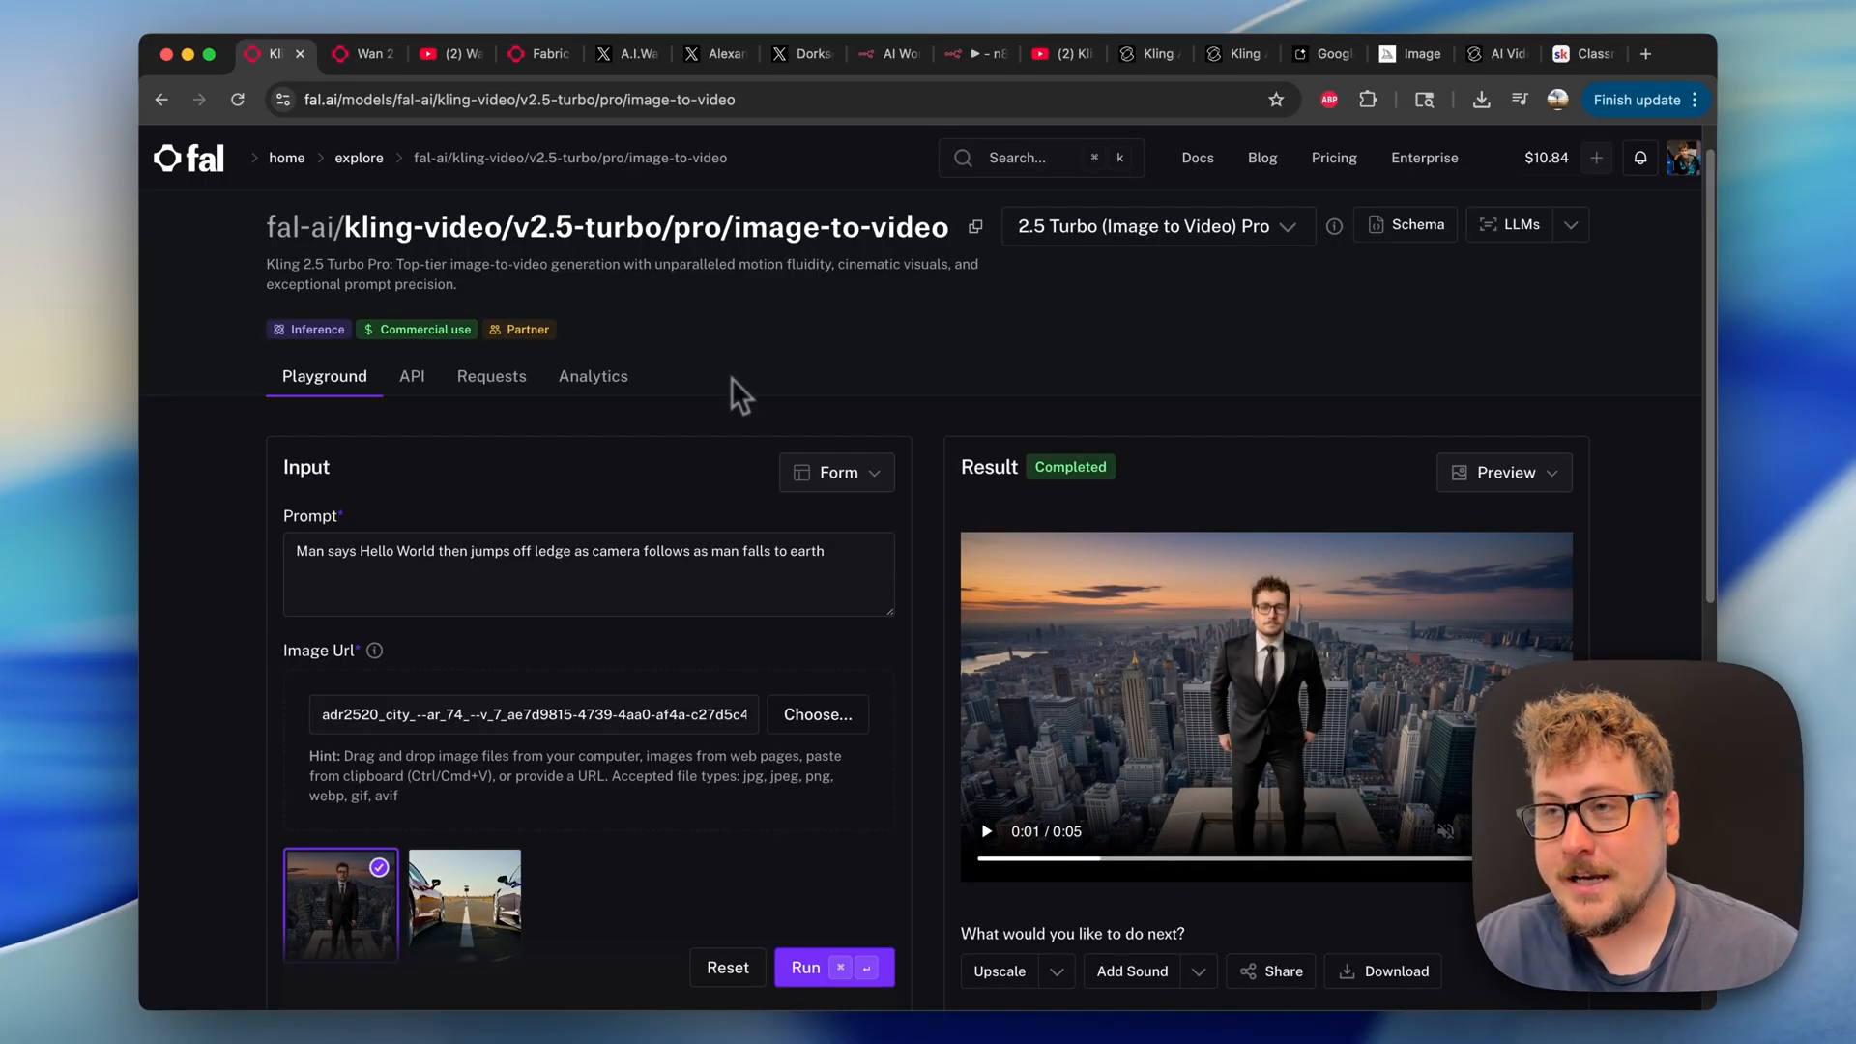
Show the n8n manual trigger, Kling 2.5 and HTTP Request workflow, then visit the Skool classroom.
{"action": "left_click", "coordinate": [956, 55]}
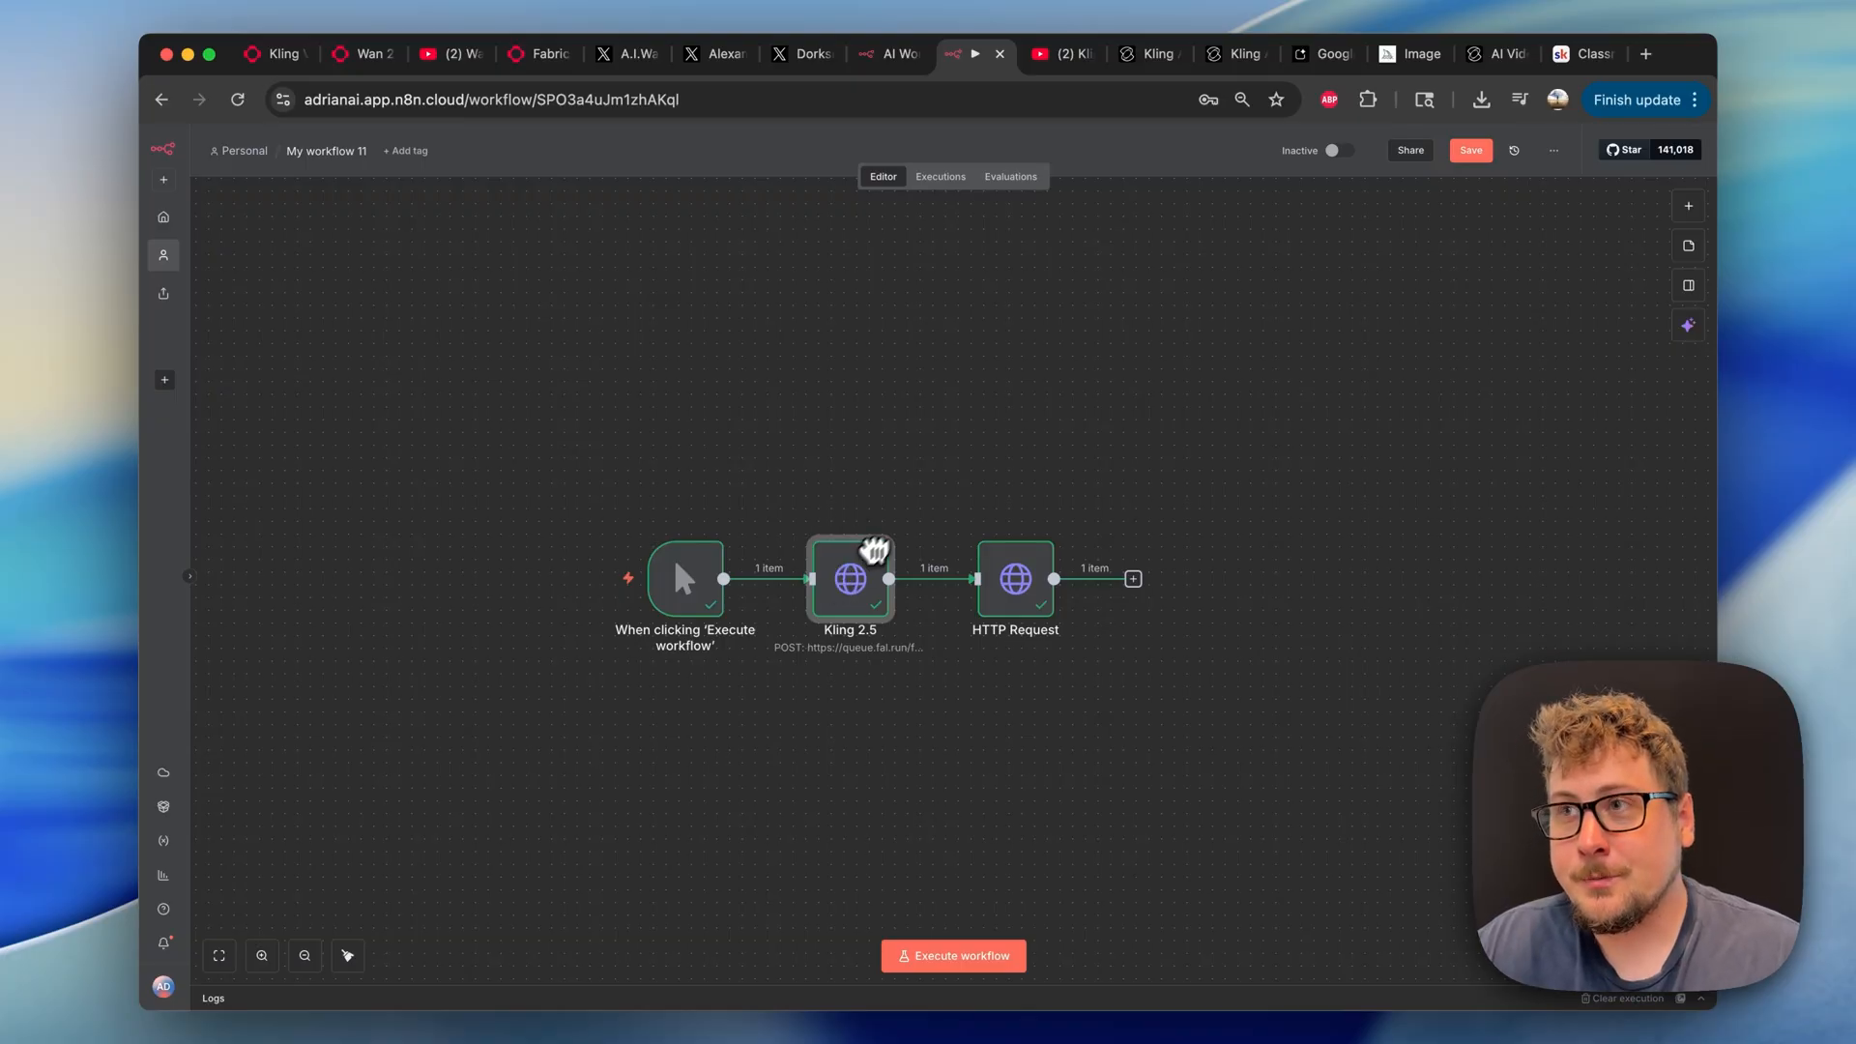
{"action": "left_click", "coordinate": [1580, 54]}
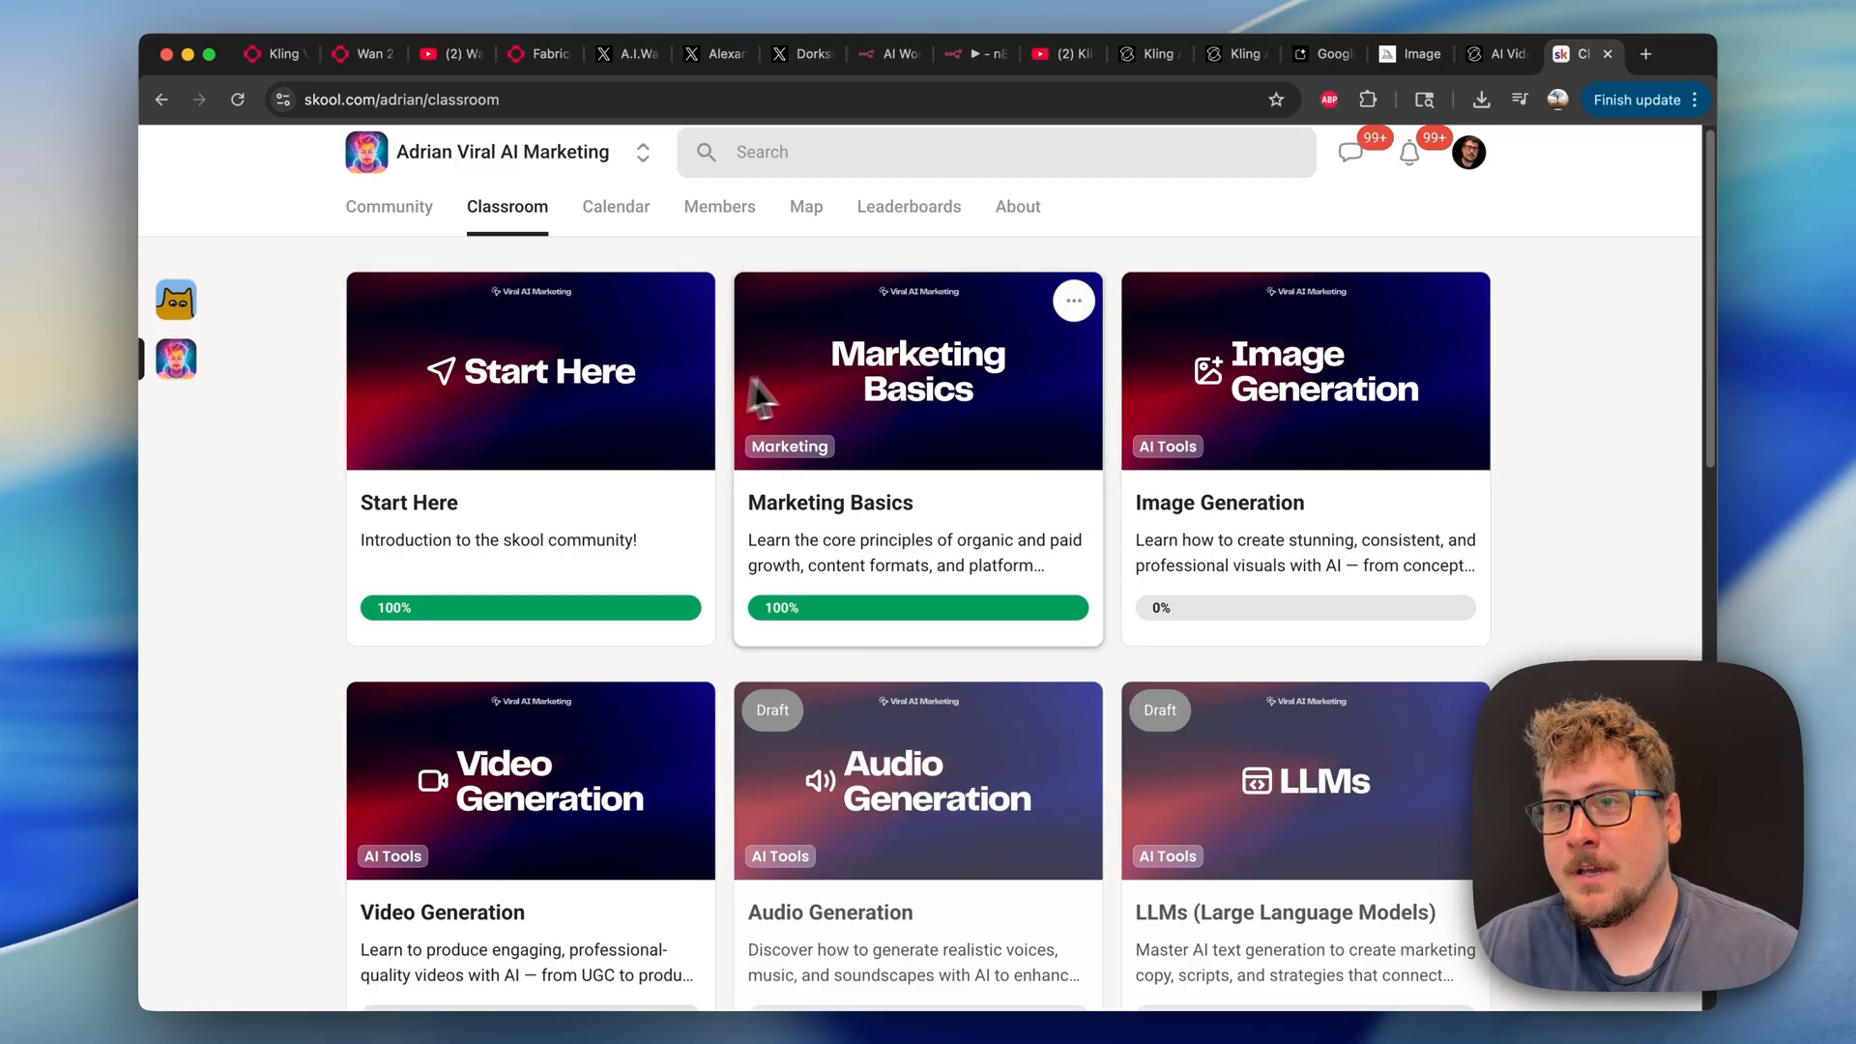
{"action": "mouse_move", "coordinate": [948, 408]}
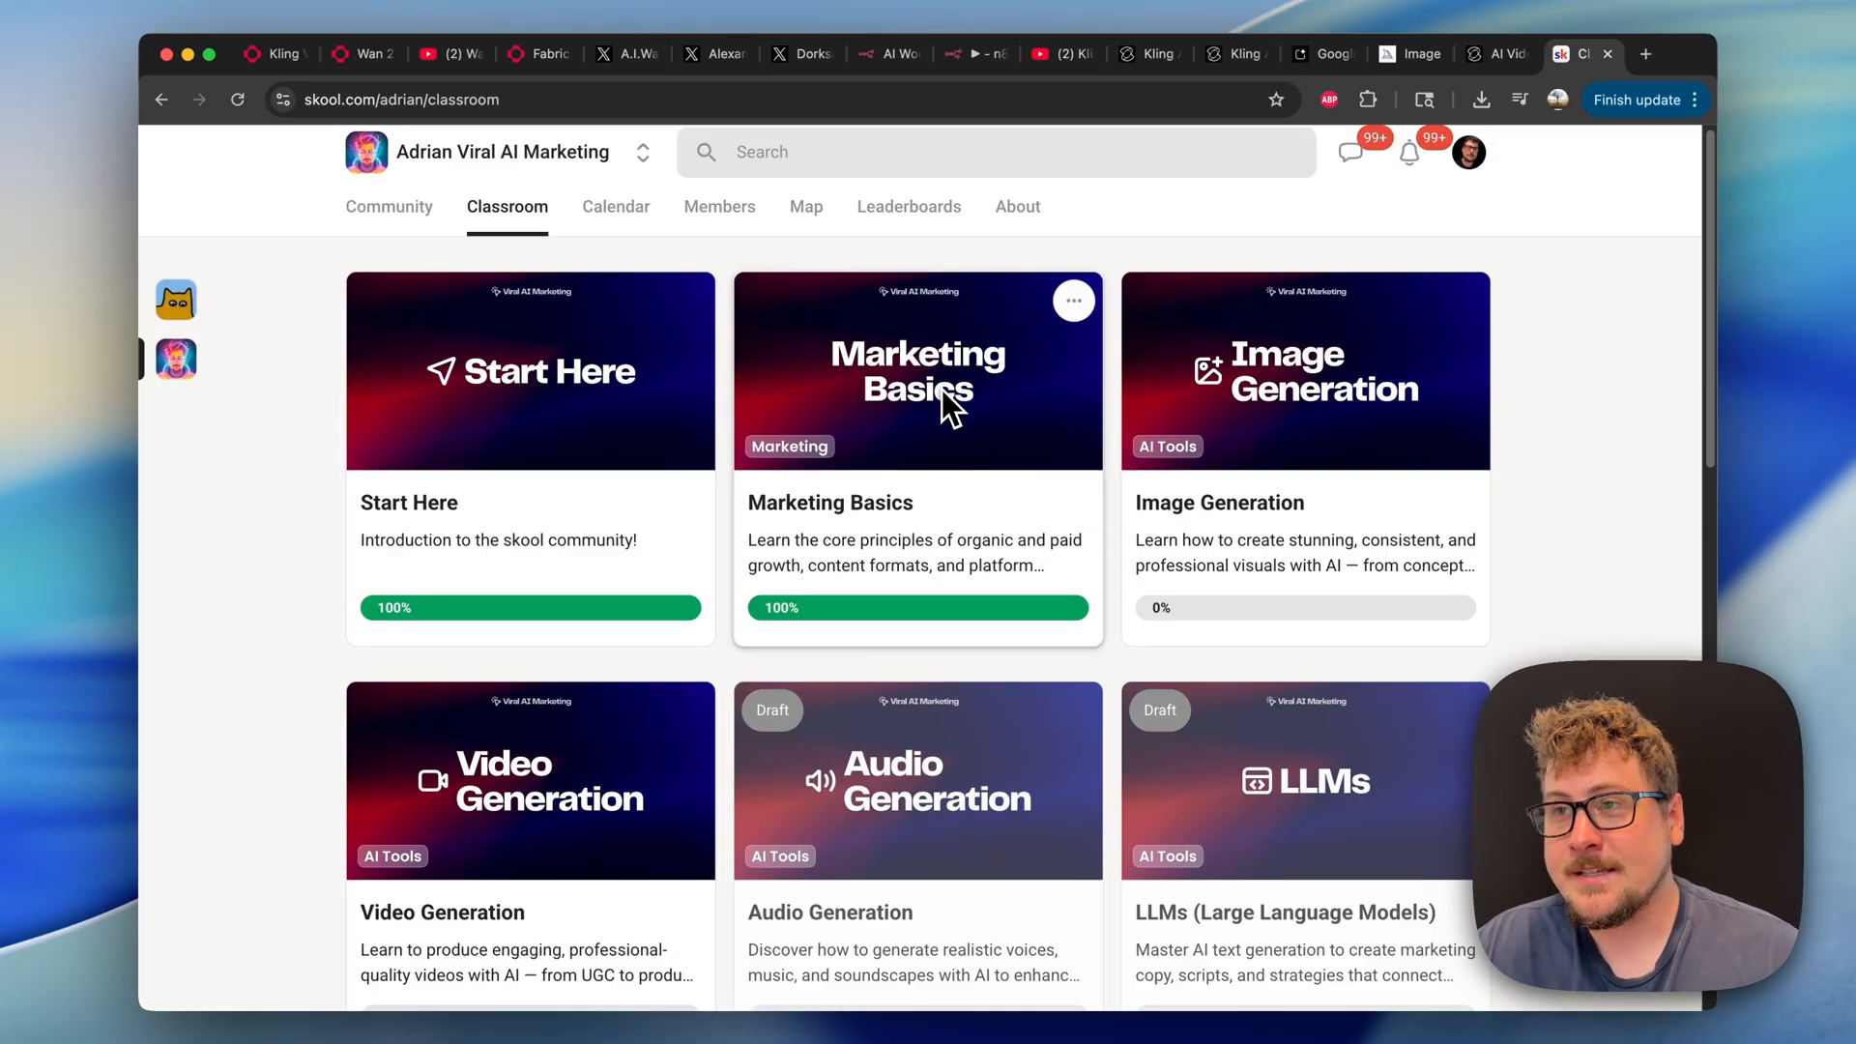
{"action": "mouse_move", "coordinate": [1304, 444]}
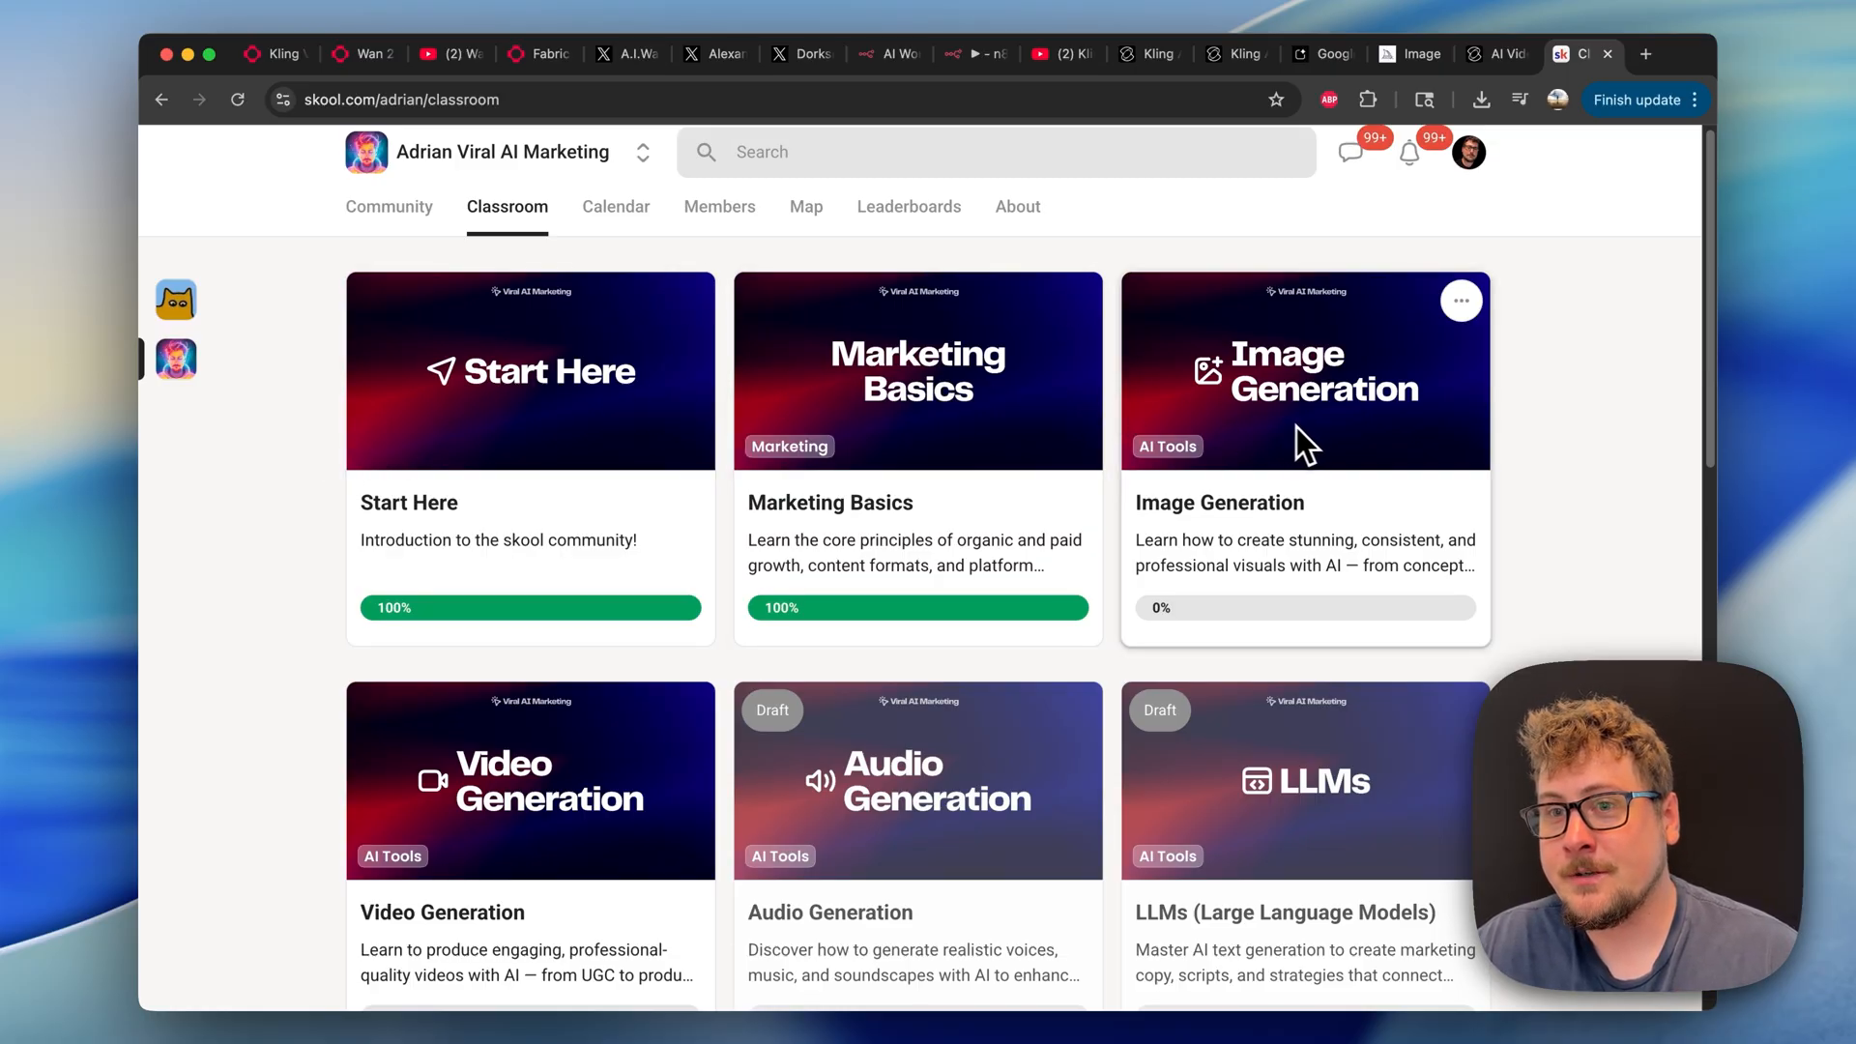
Scroll through the Skool community's course catalogue.
{"action": "scroll", "scroll_direction": "down", "scroll_amount": 3}
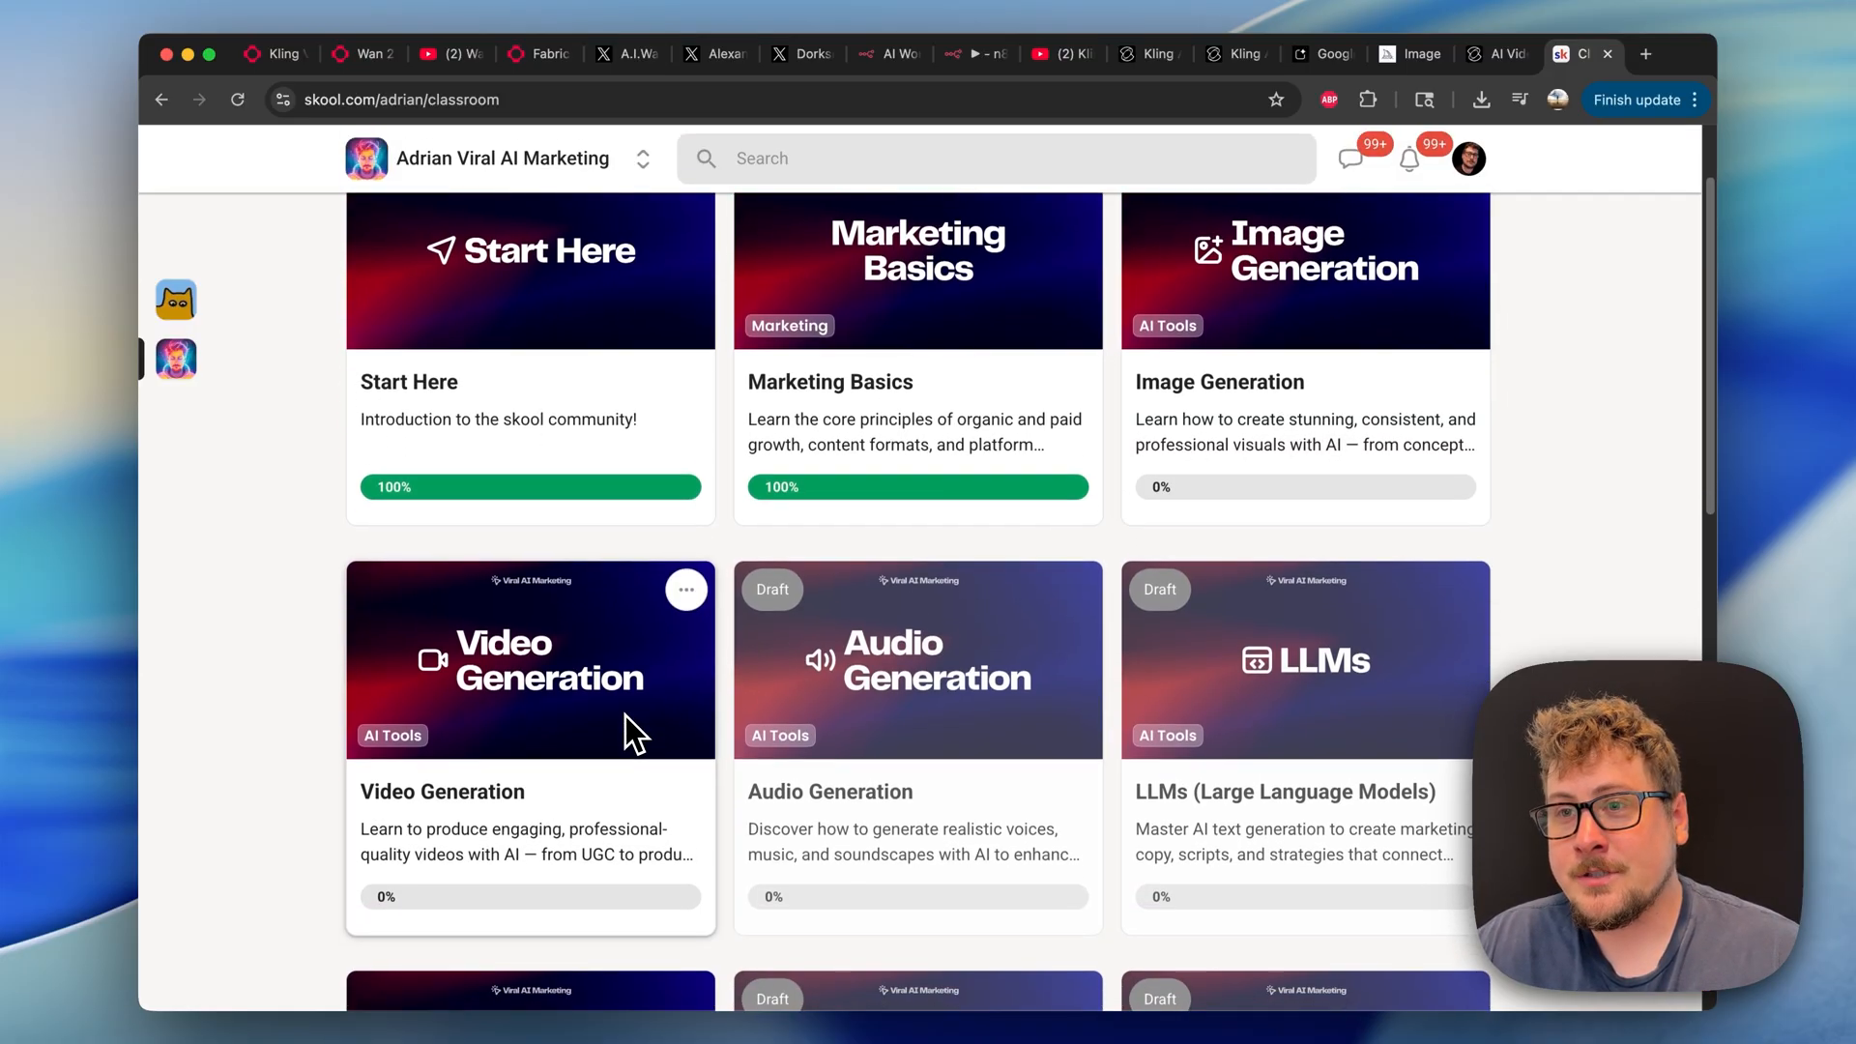
{"action": "scroll", "scroll_direction": "down", "scroll_amount": 3}
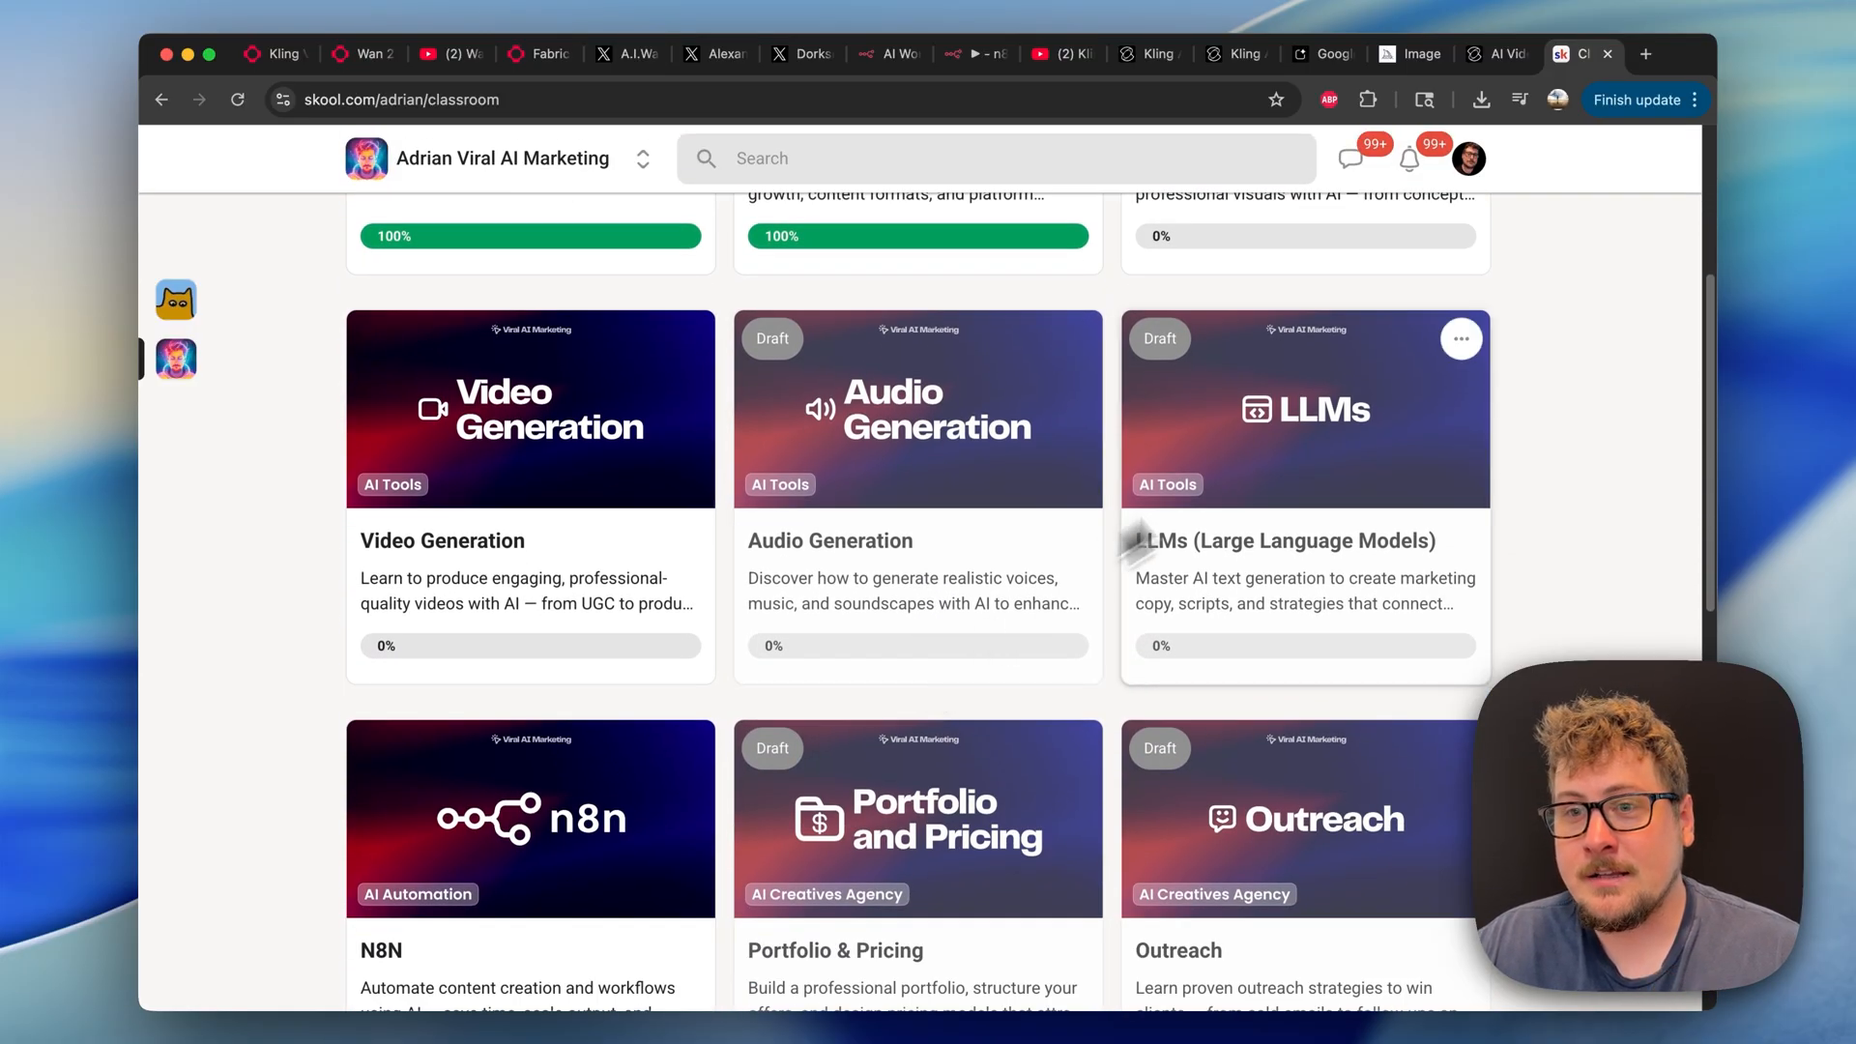
{"action": "scroll", "scroll_direction": "down", "scroll_amount": 3}
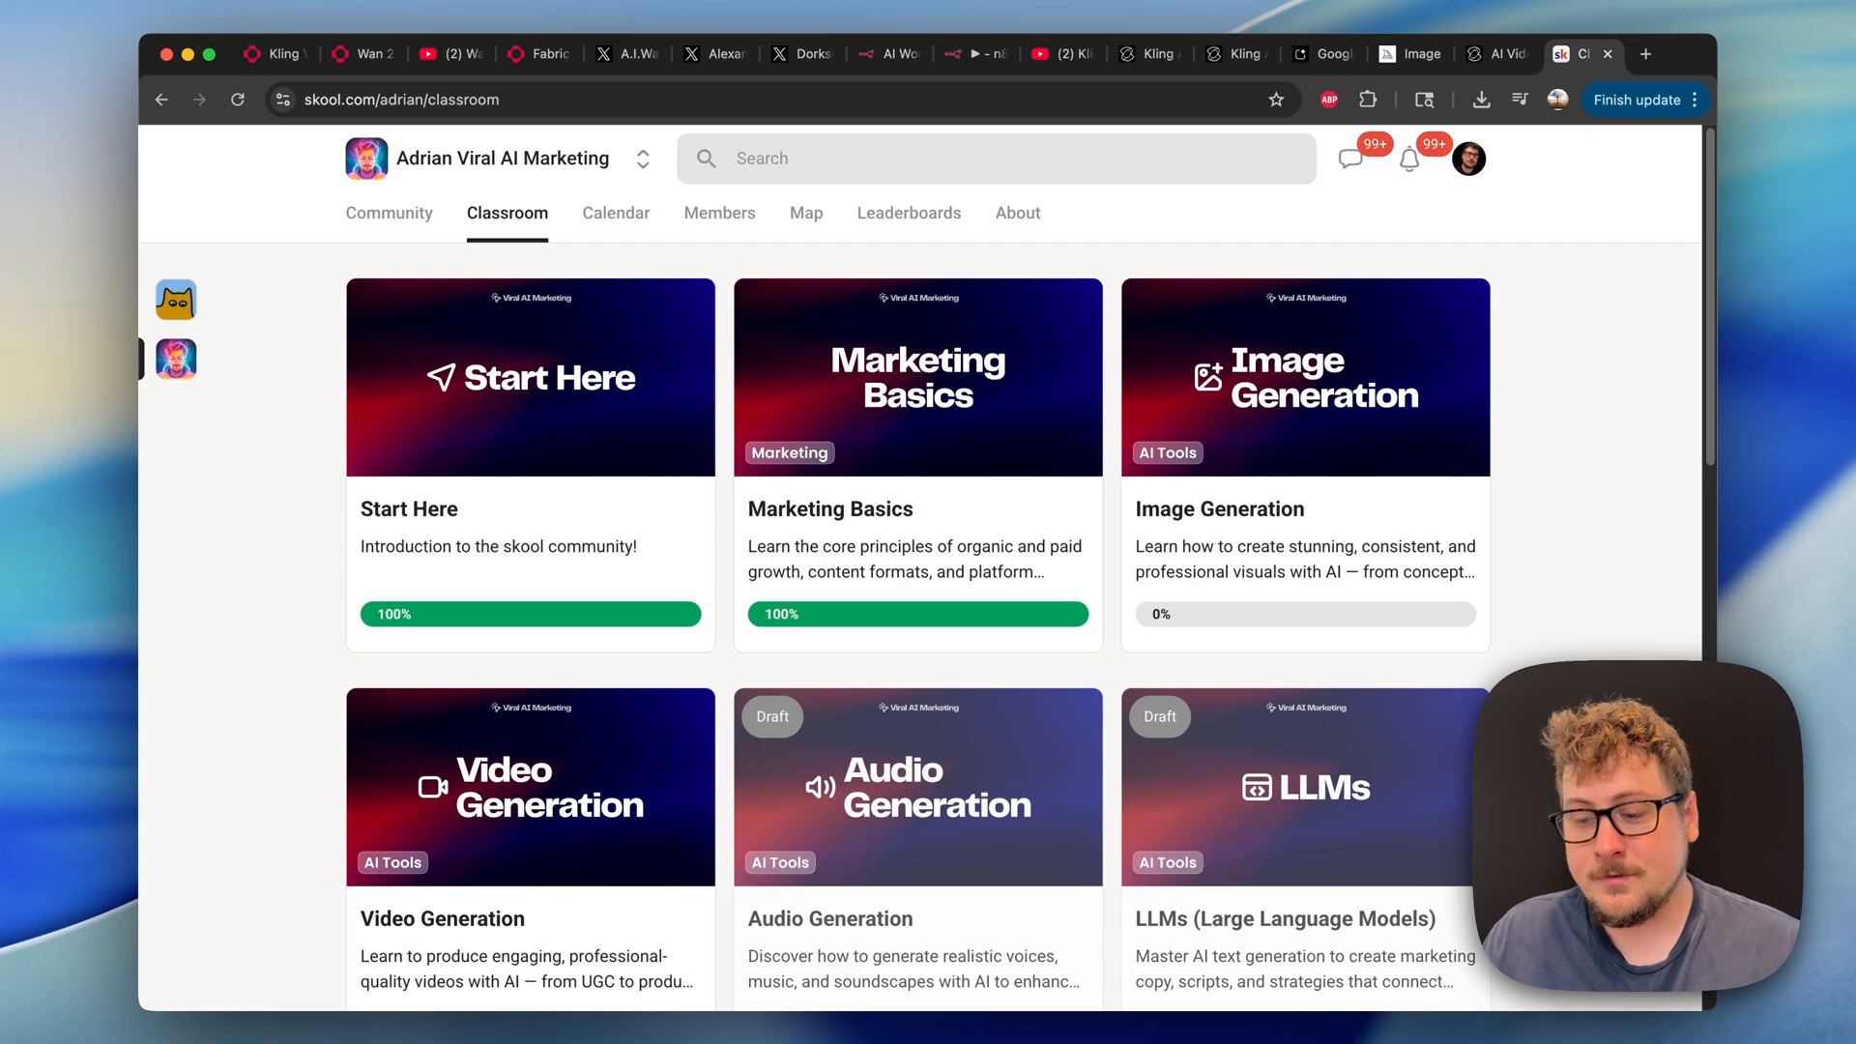
{"action": "mouse_move", "coordinate": [1096, 252]}
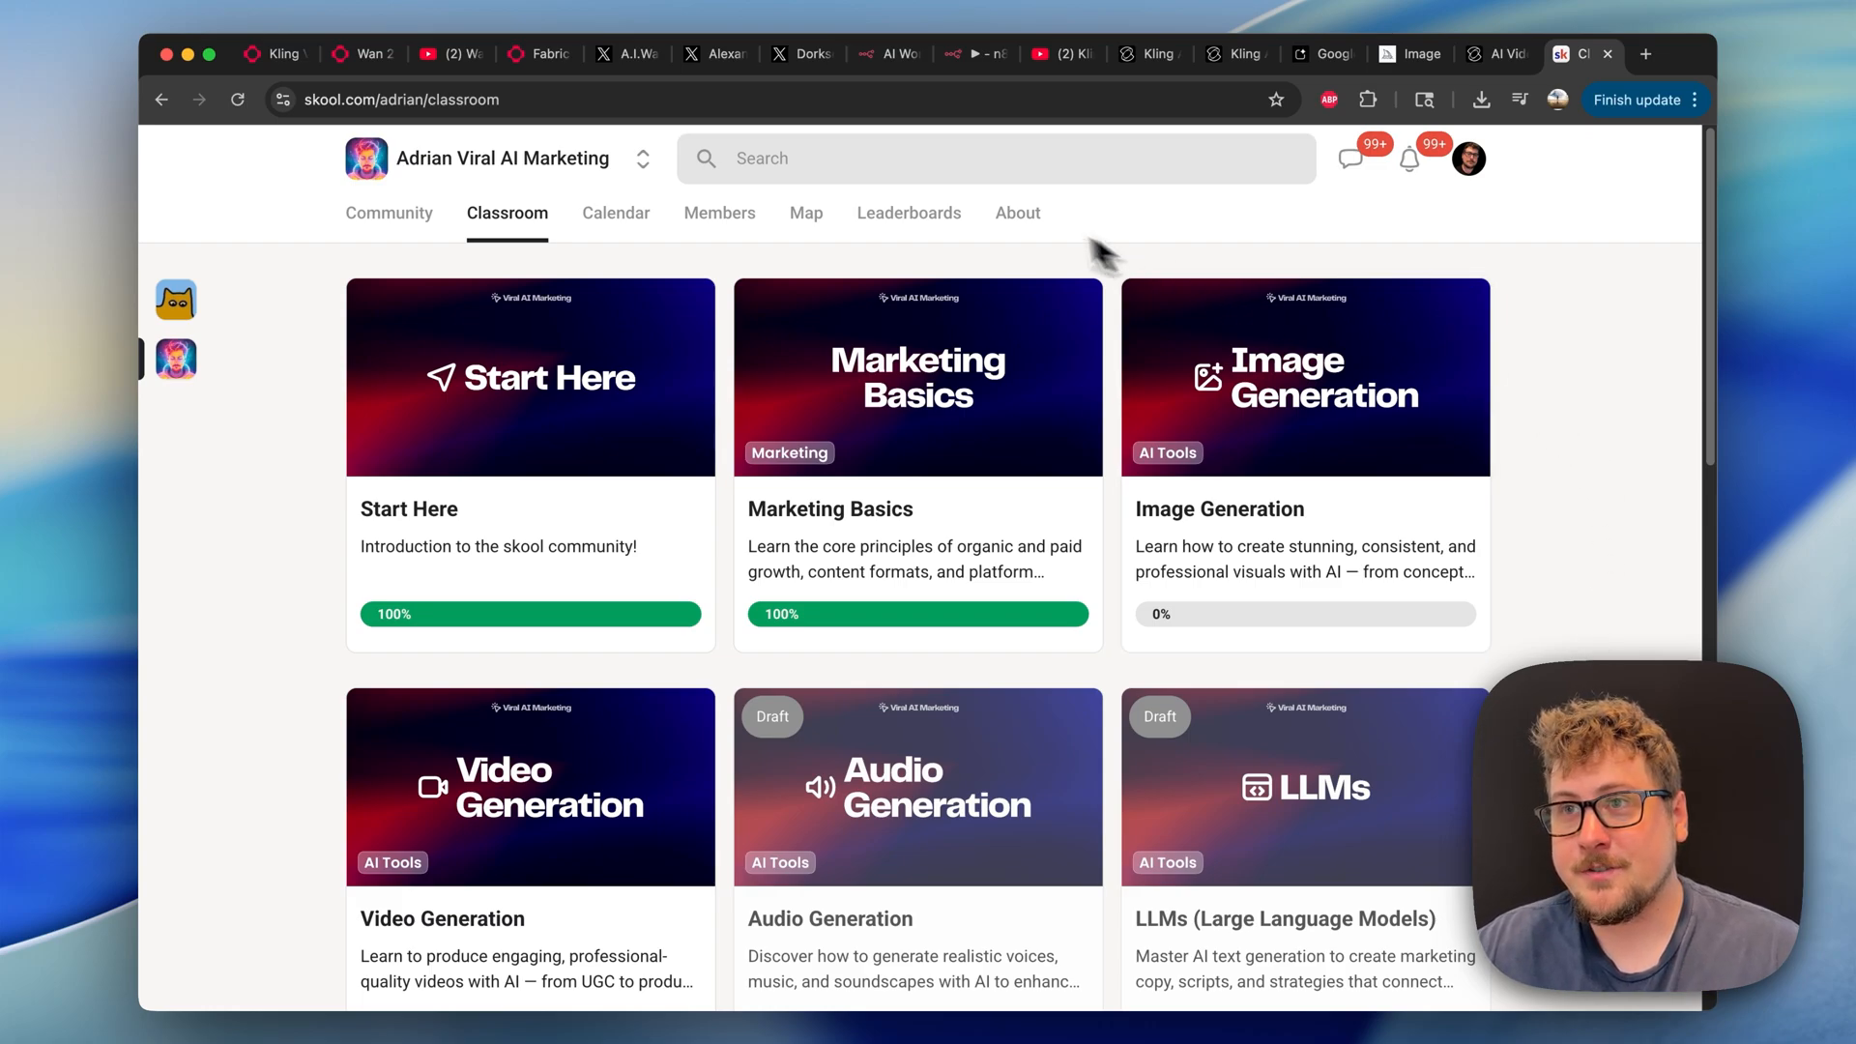
Read the community About page with pricing, then reopen fal's Kling 2.5 Turbo API docs.
{"action": "left_click", "coordinate": [1016, 213]}
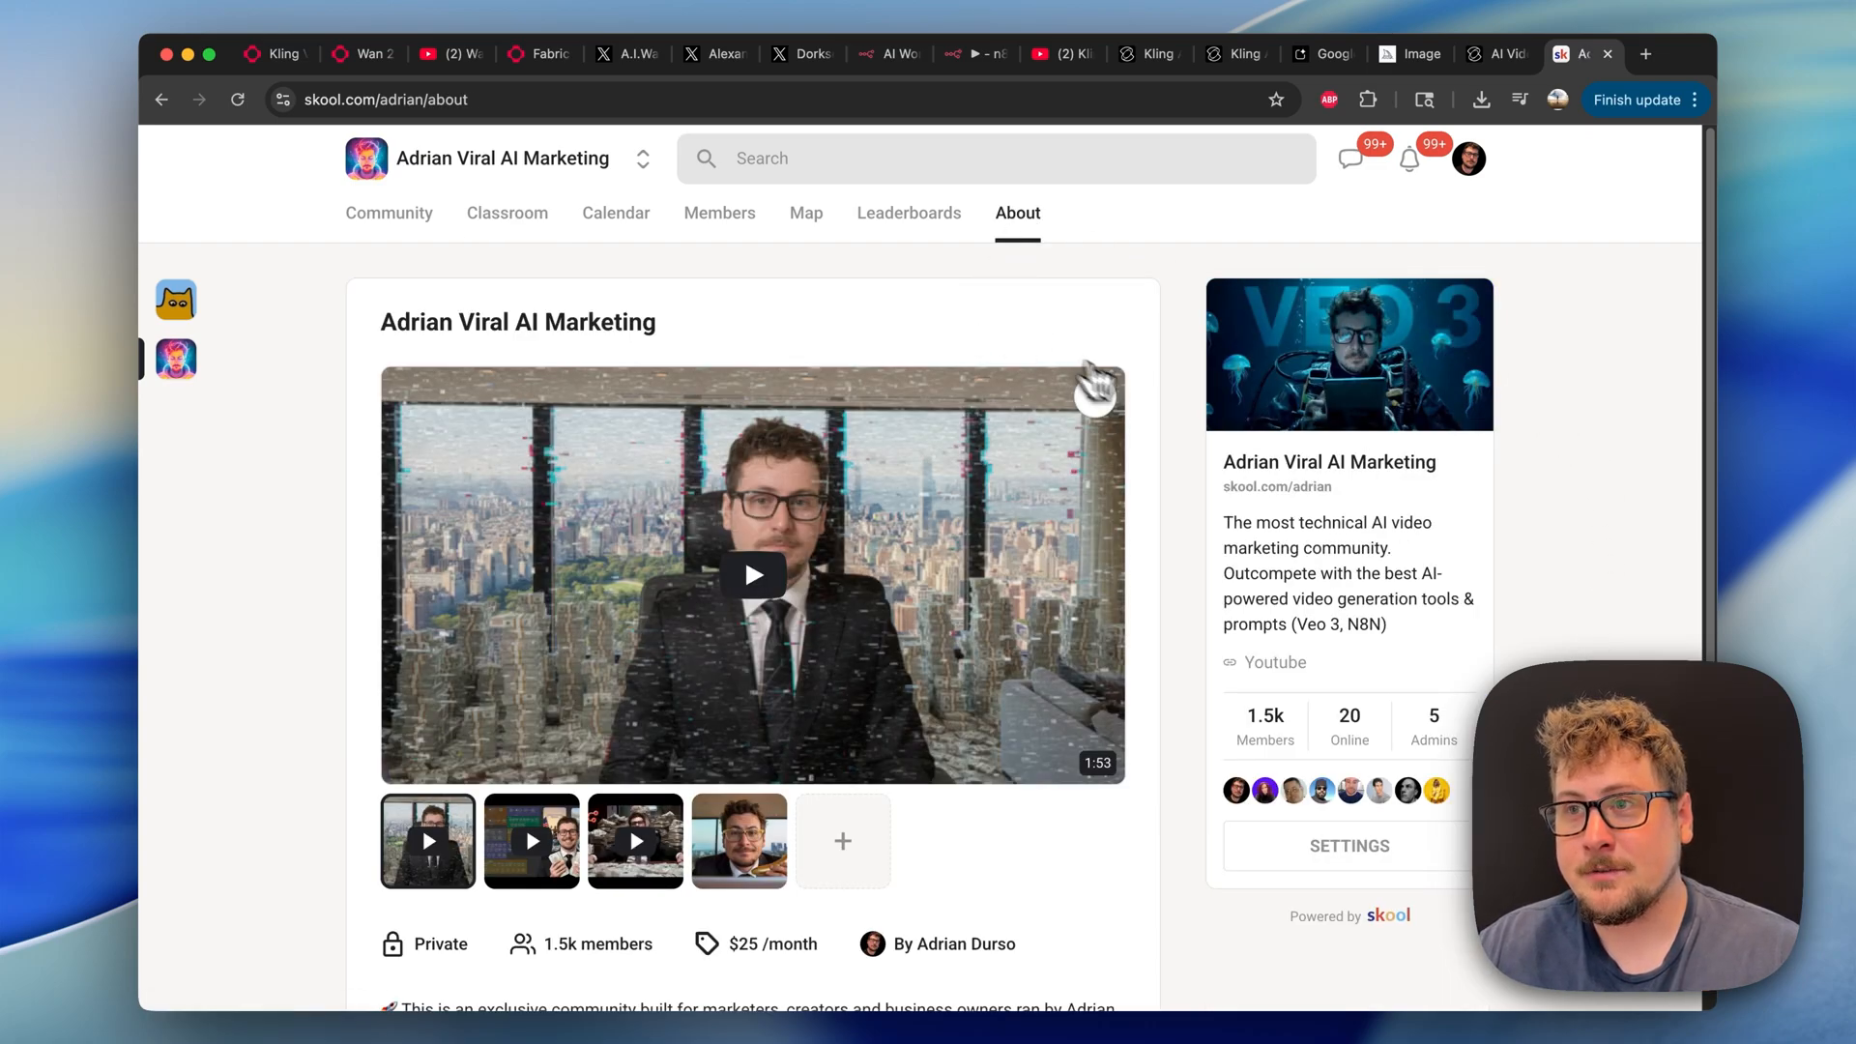
{"action": "scroll", "scroll_direction": "down", "scroll_amount": 3}
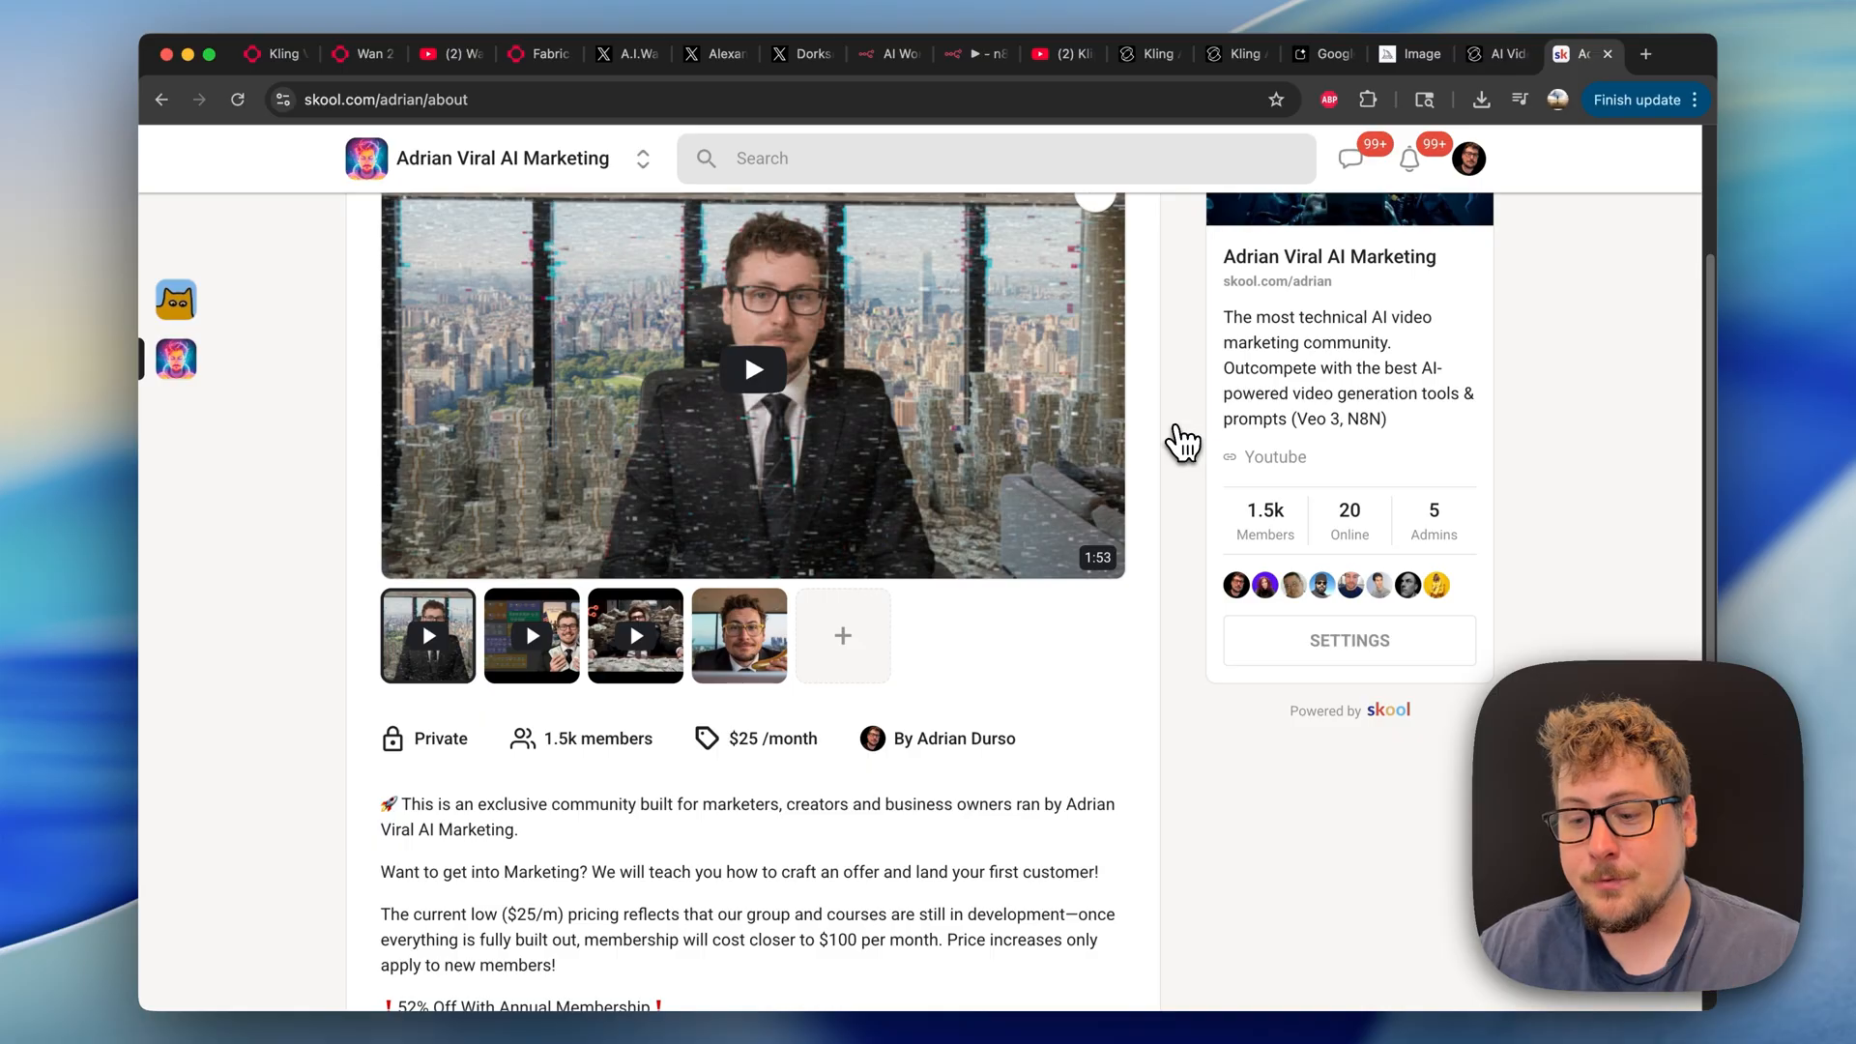
{"action": "scroll", "scroll_direction": "down", "scroll_amount": 3}
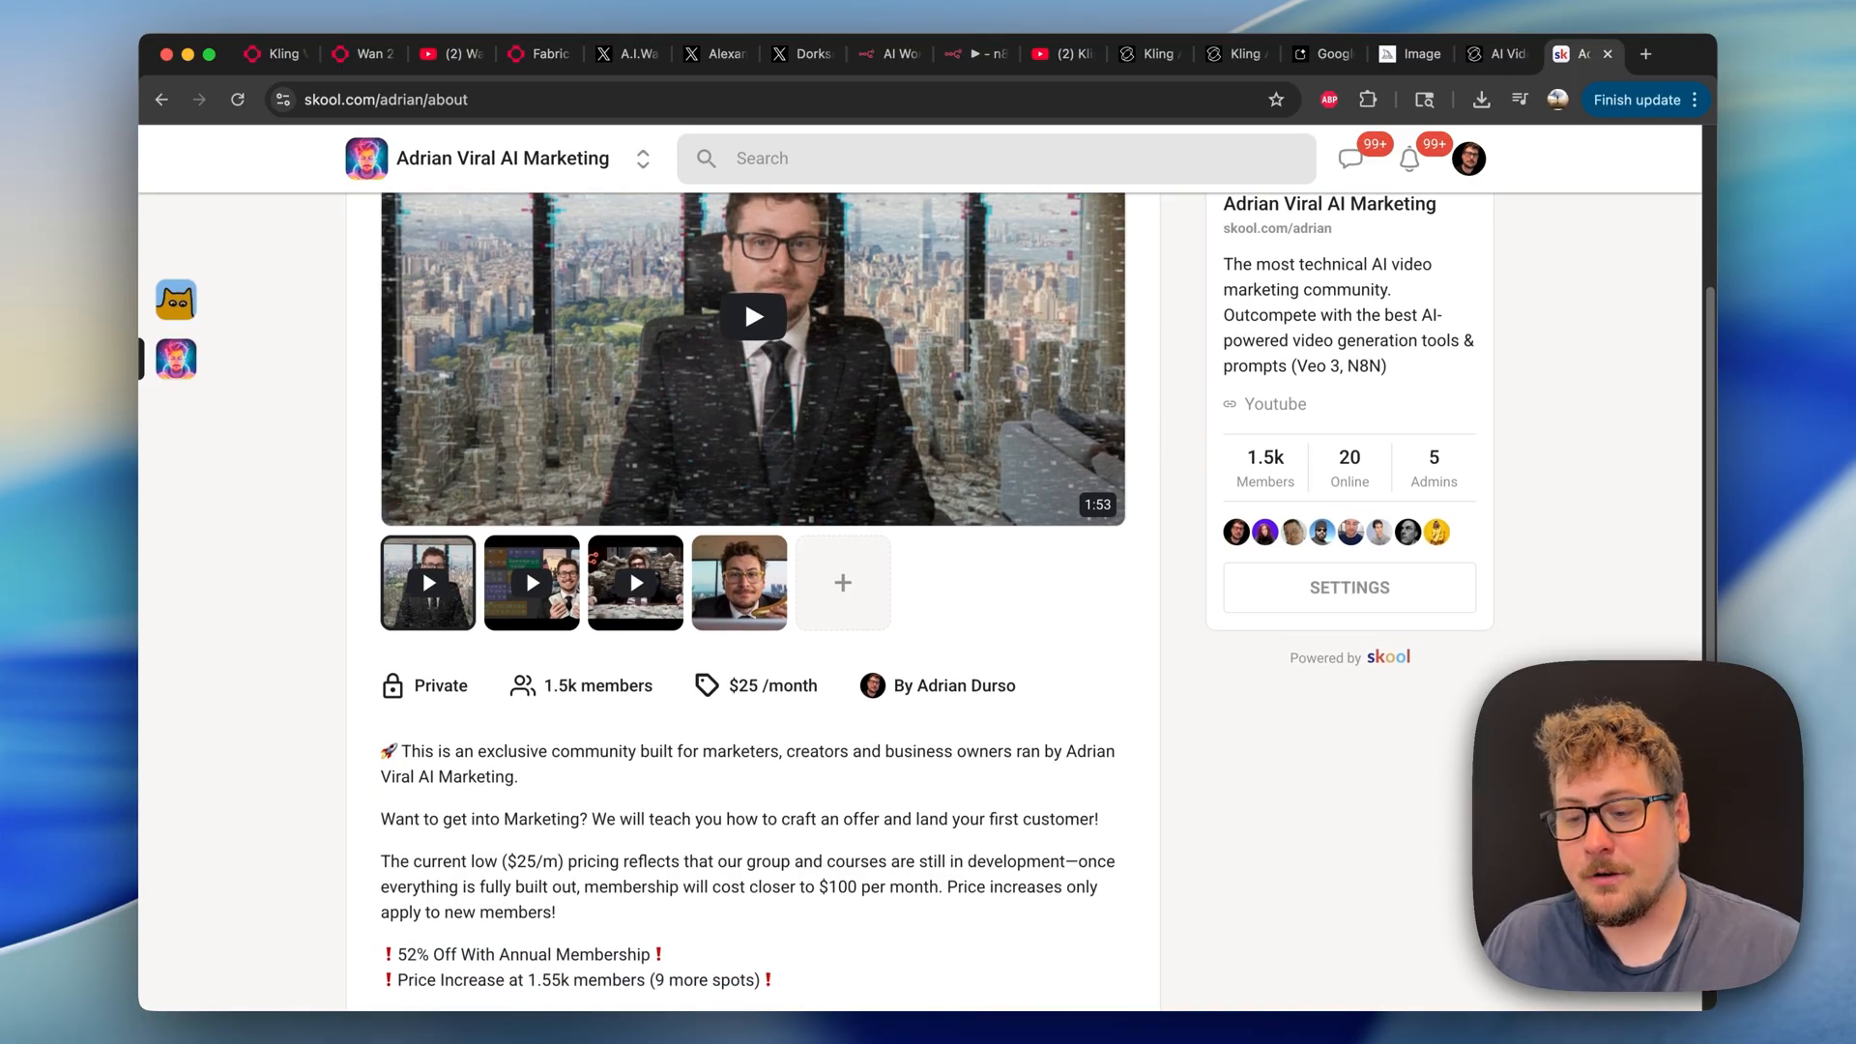
{"action": "left_click", "coordinate": [269, 54]}
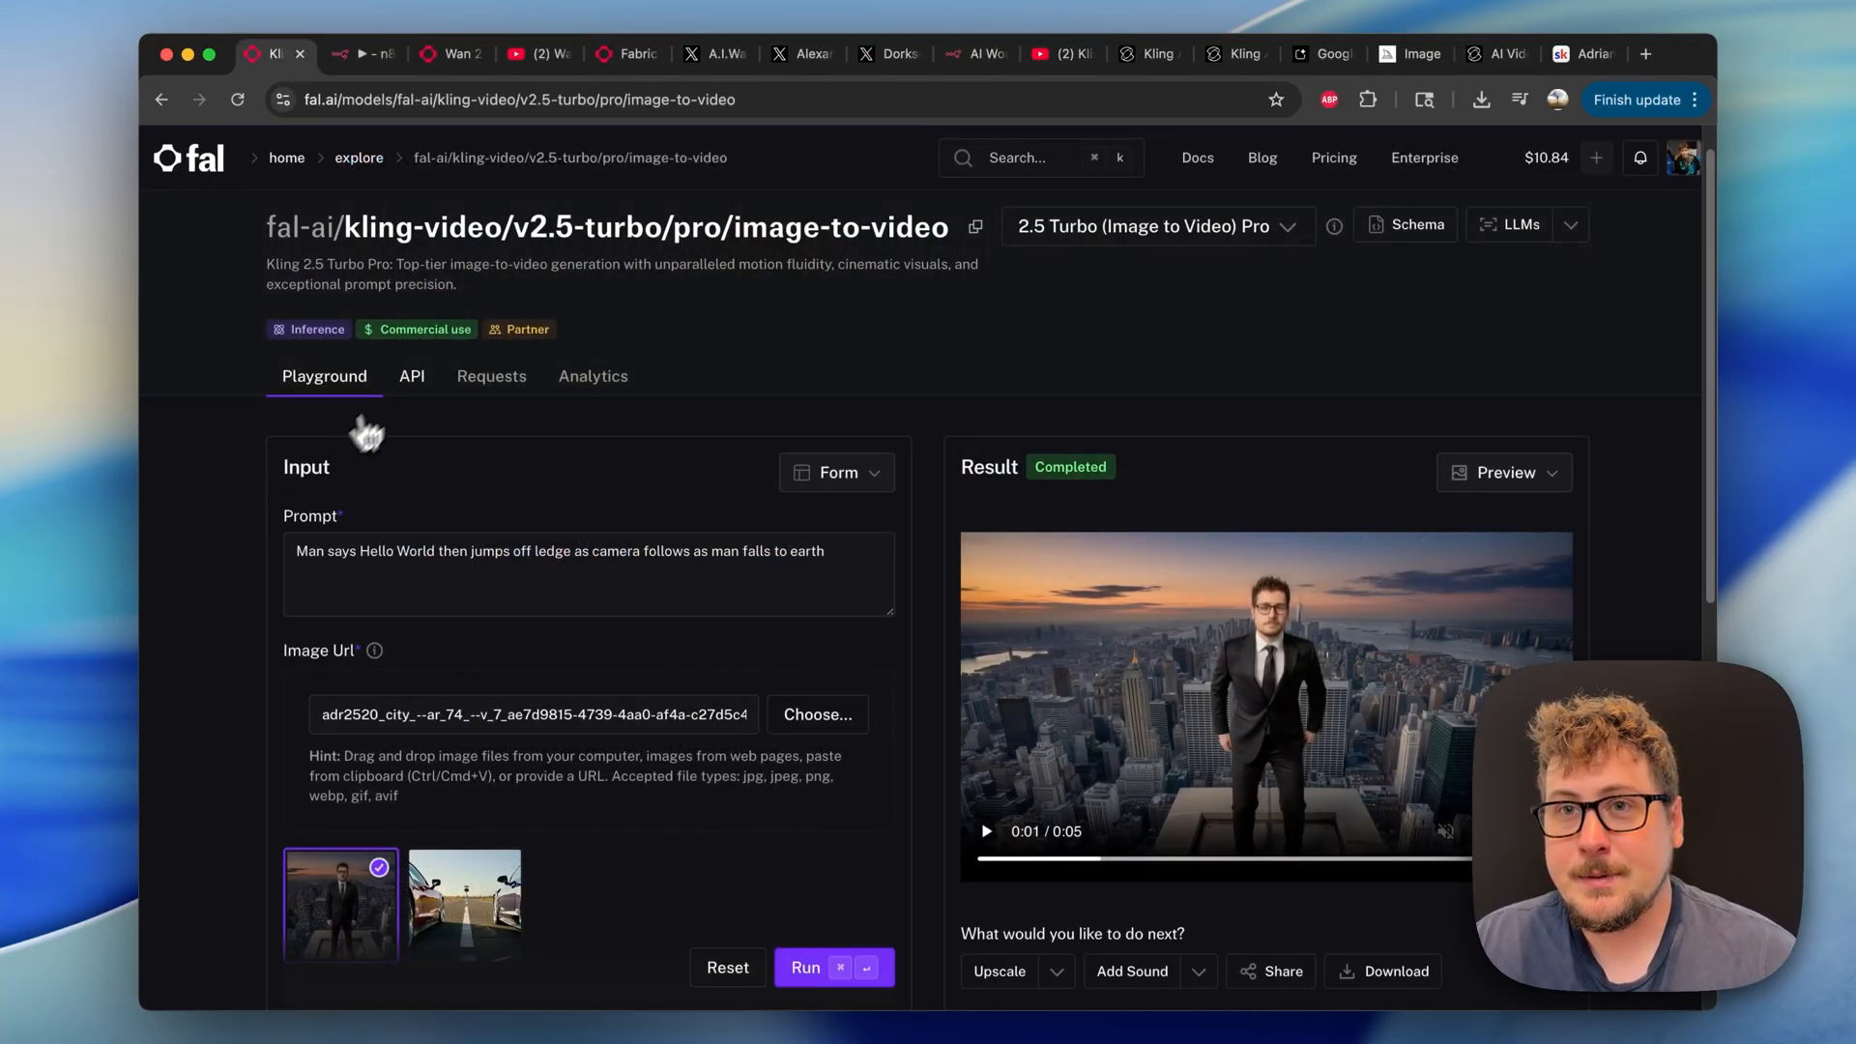
{"action": "left_click", "coordinate": [411, 375]}
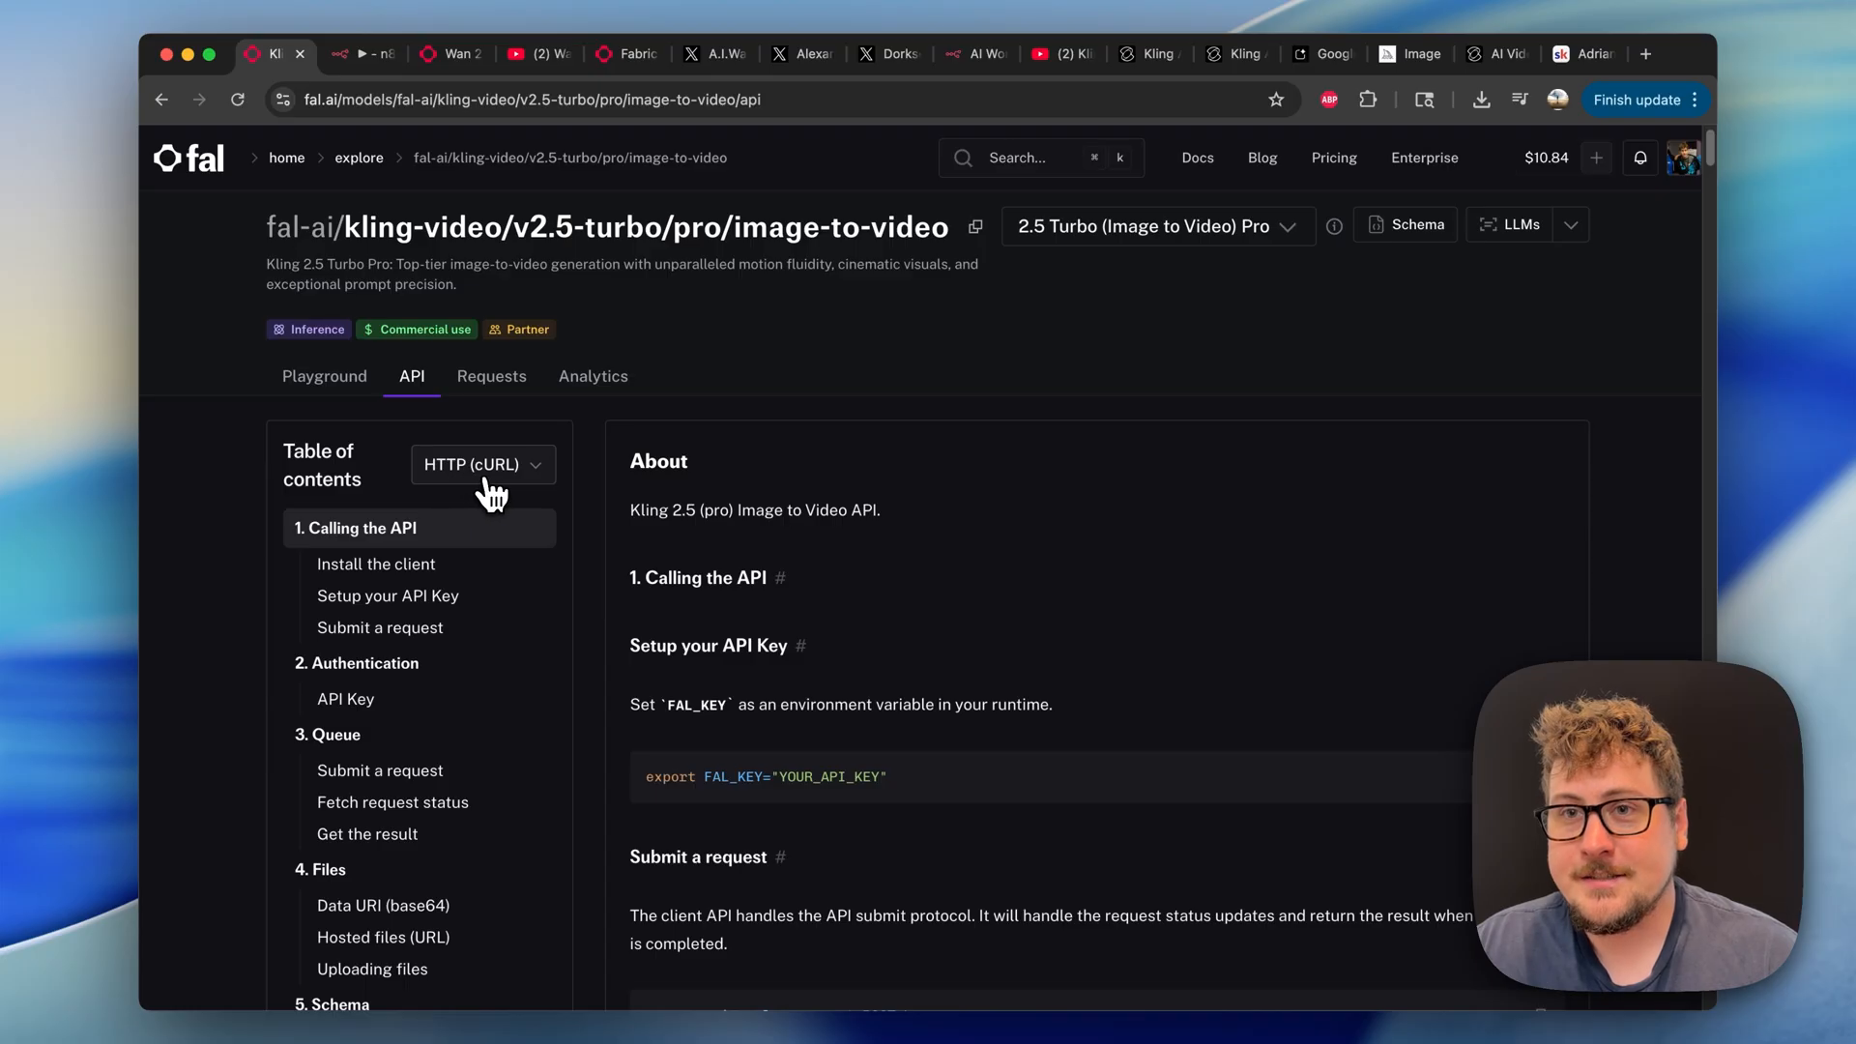
{"action": "mouse_move", "coordinate": [592, 375]}
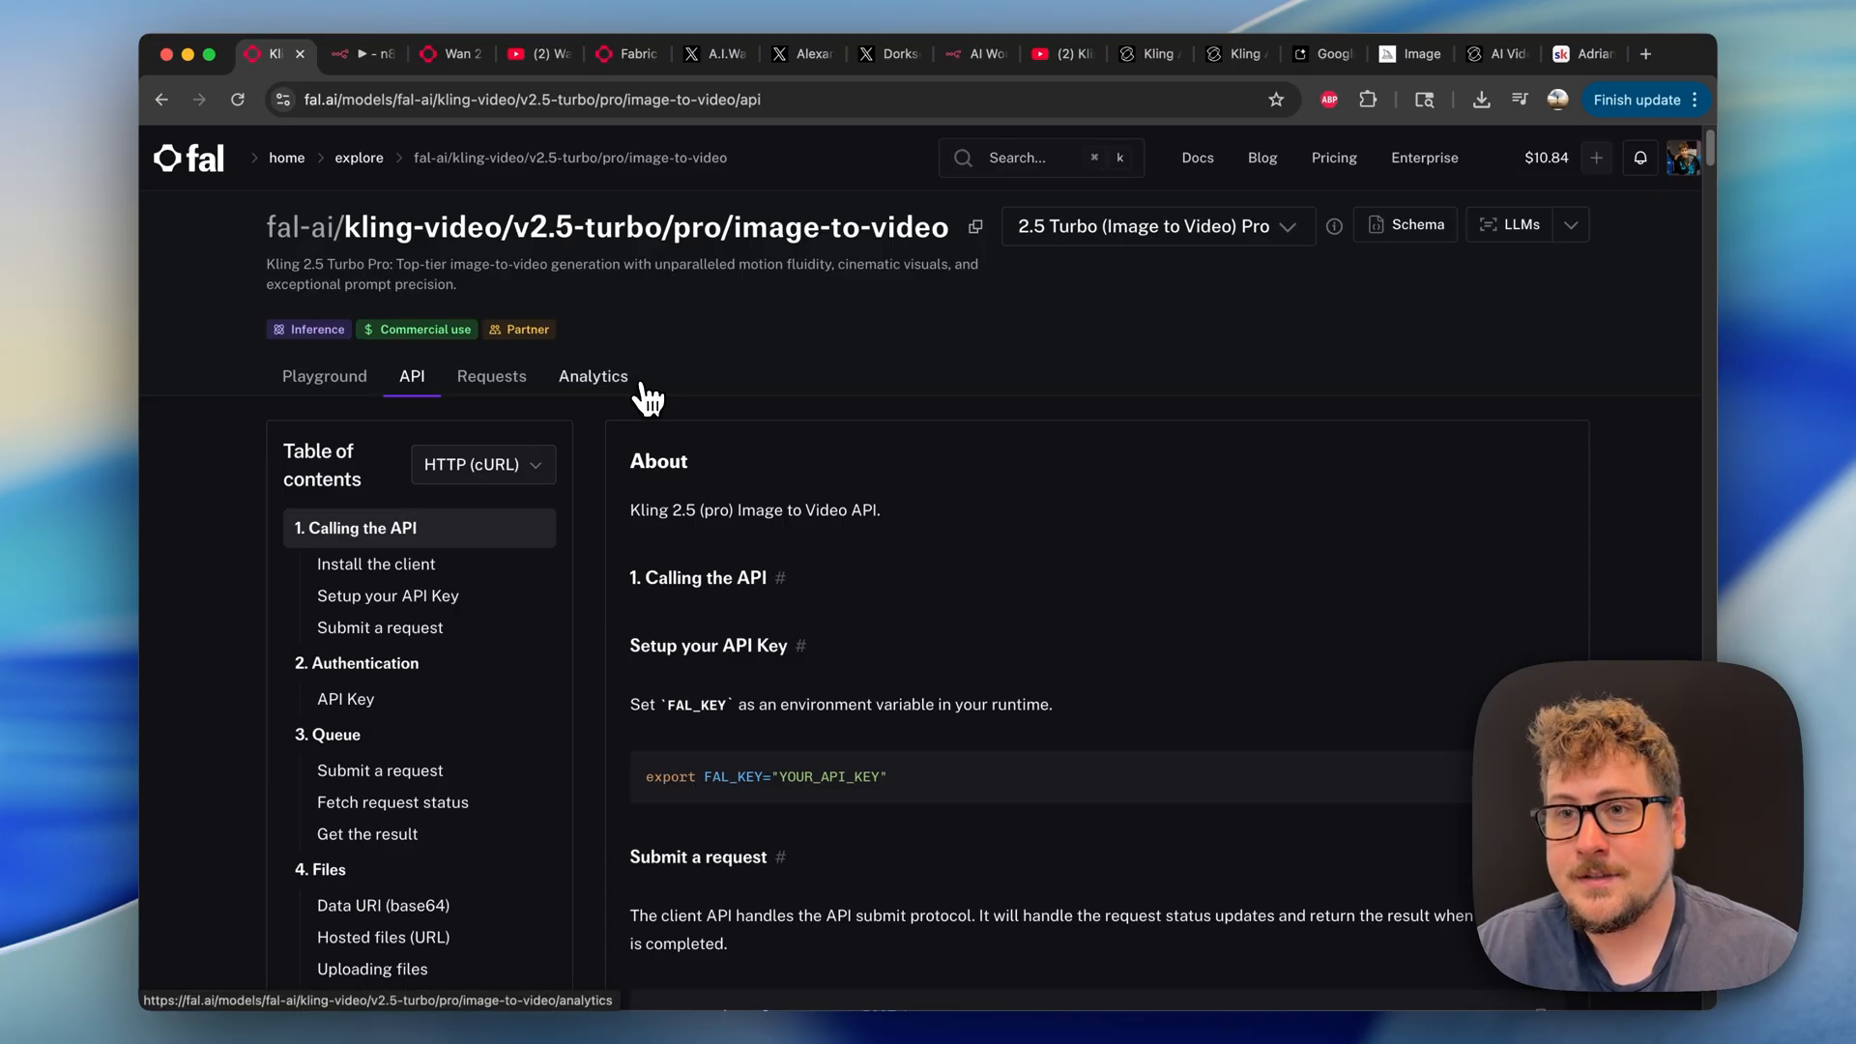
{"action": "scroll", "scroll_direction": "down", "scroll_amount": 3}
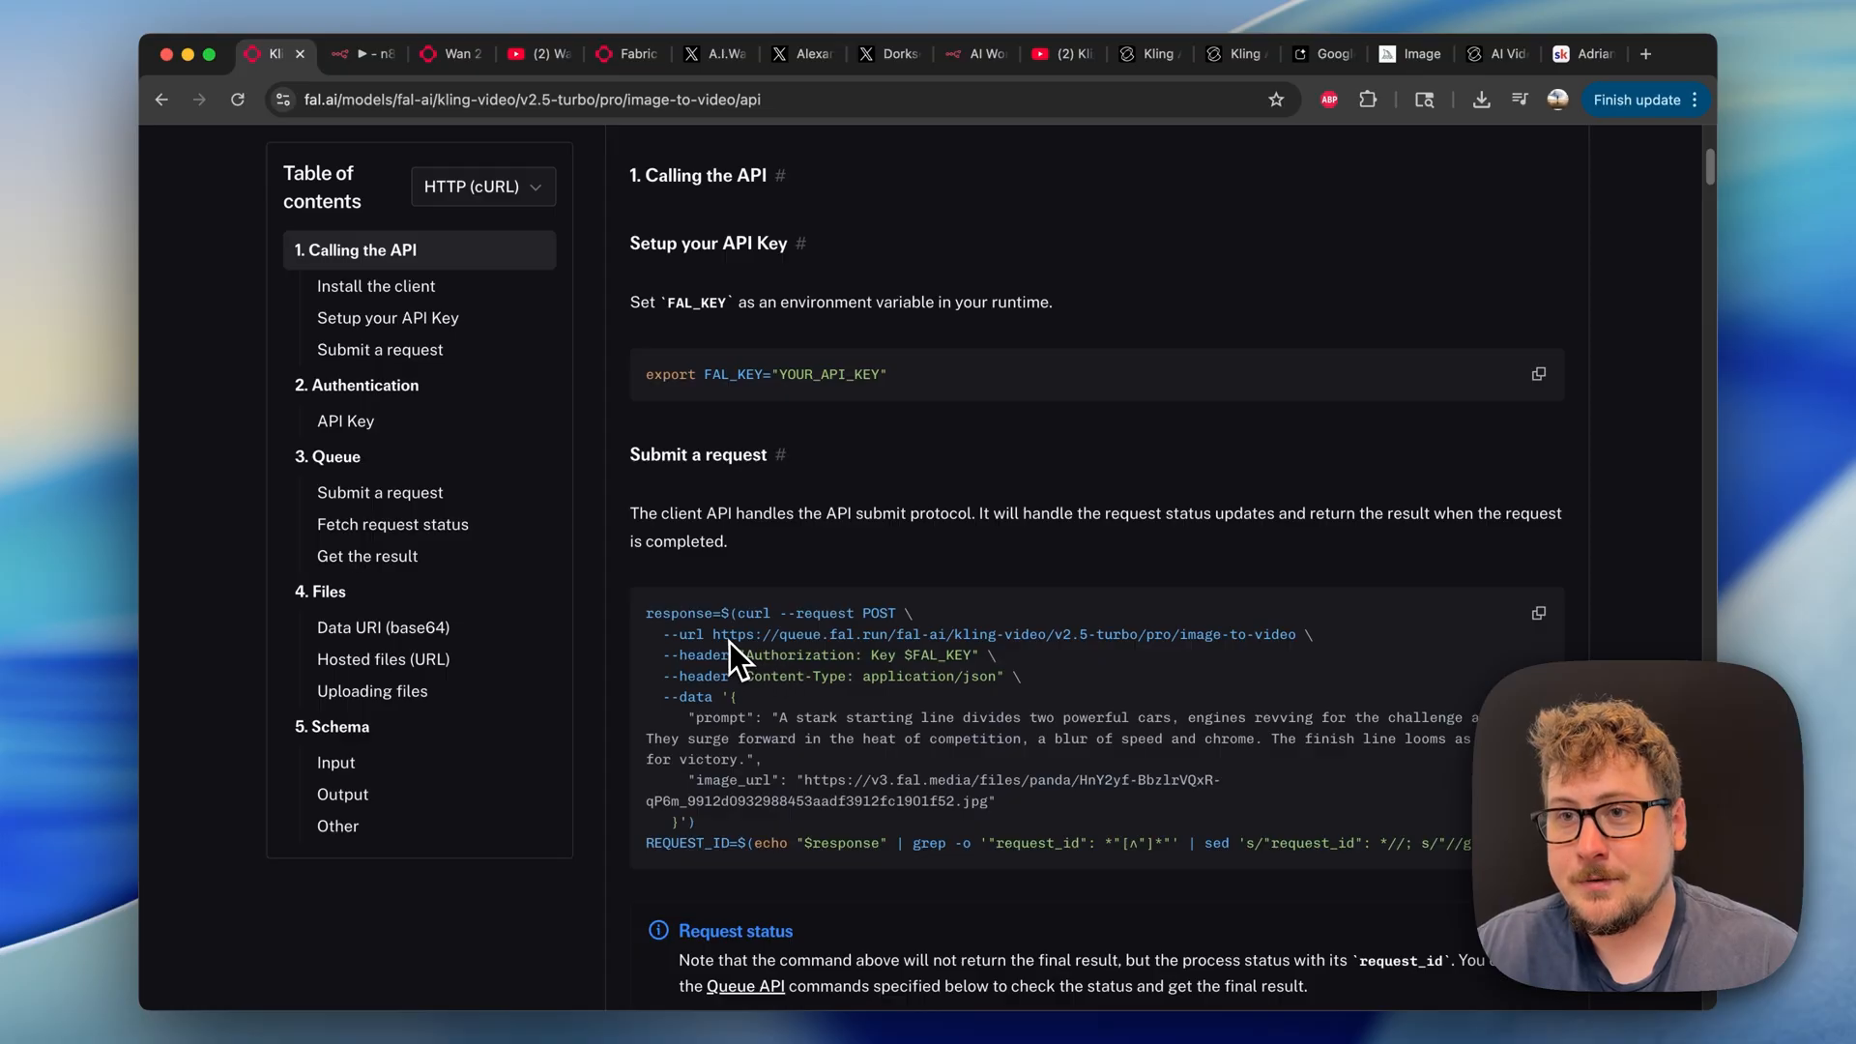
{"action": "left_click_drag", "start_coordinate": [717, 634], "coordinate": [1244, 634]}
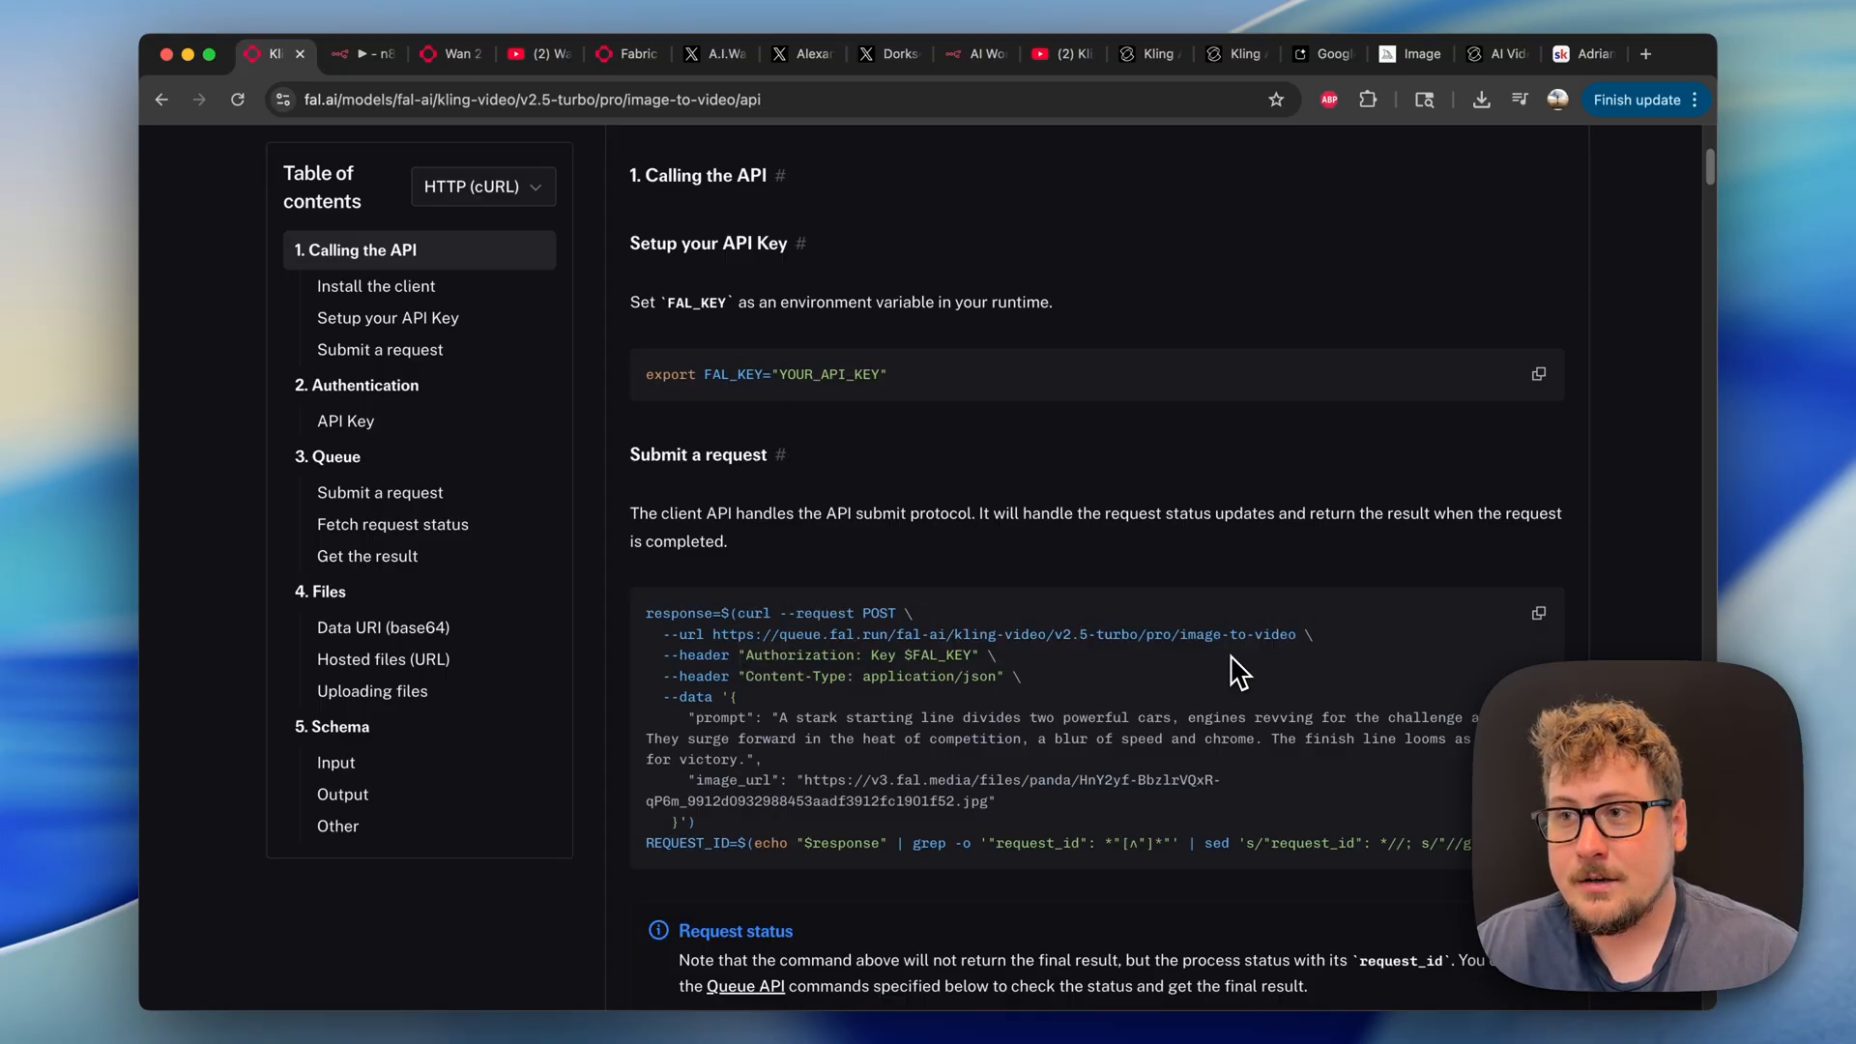
{"action": "mouse_move", "coordinate": [758, 550]}
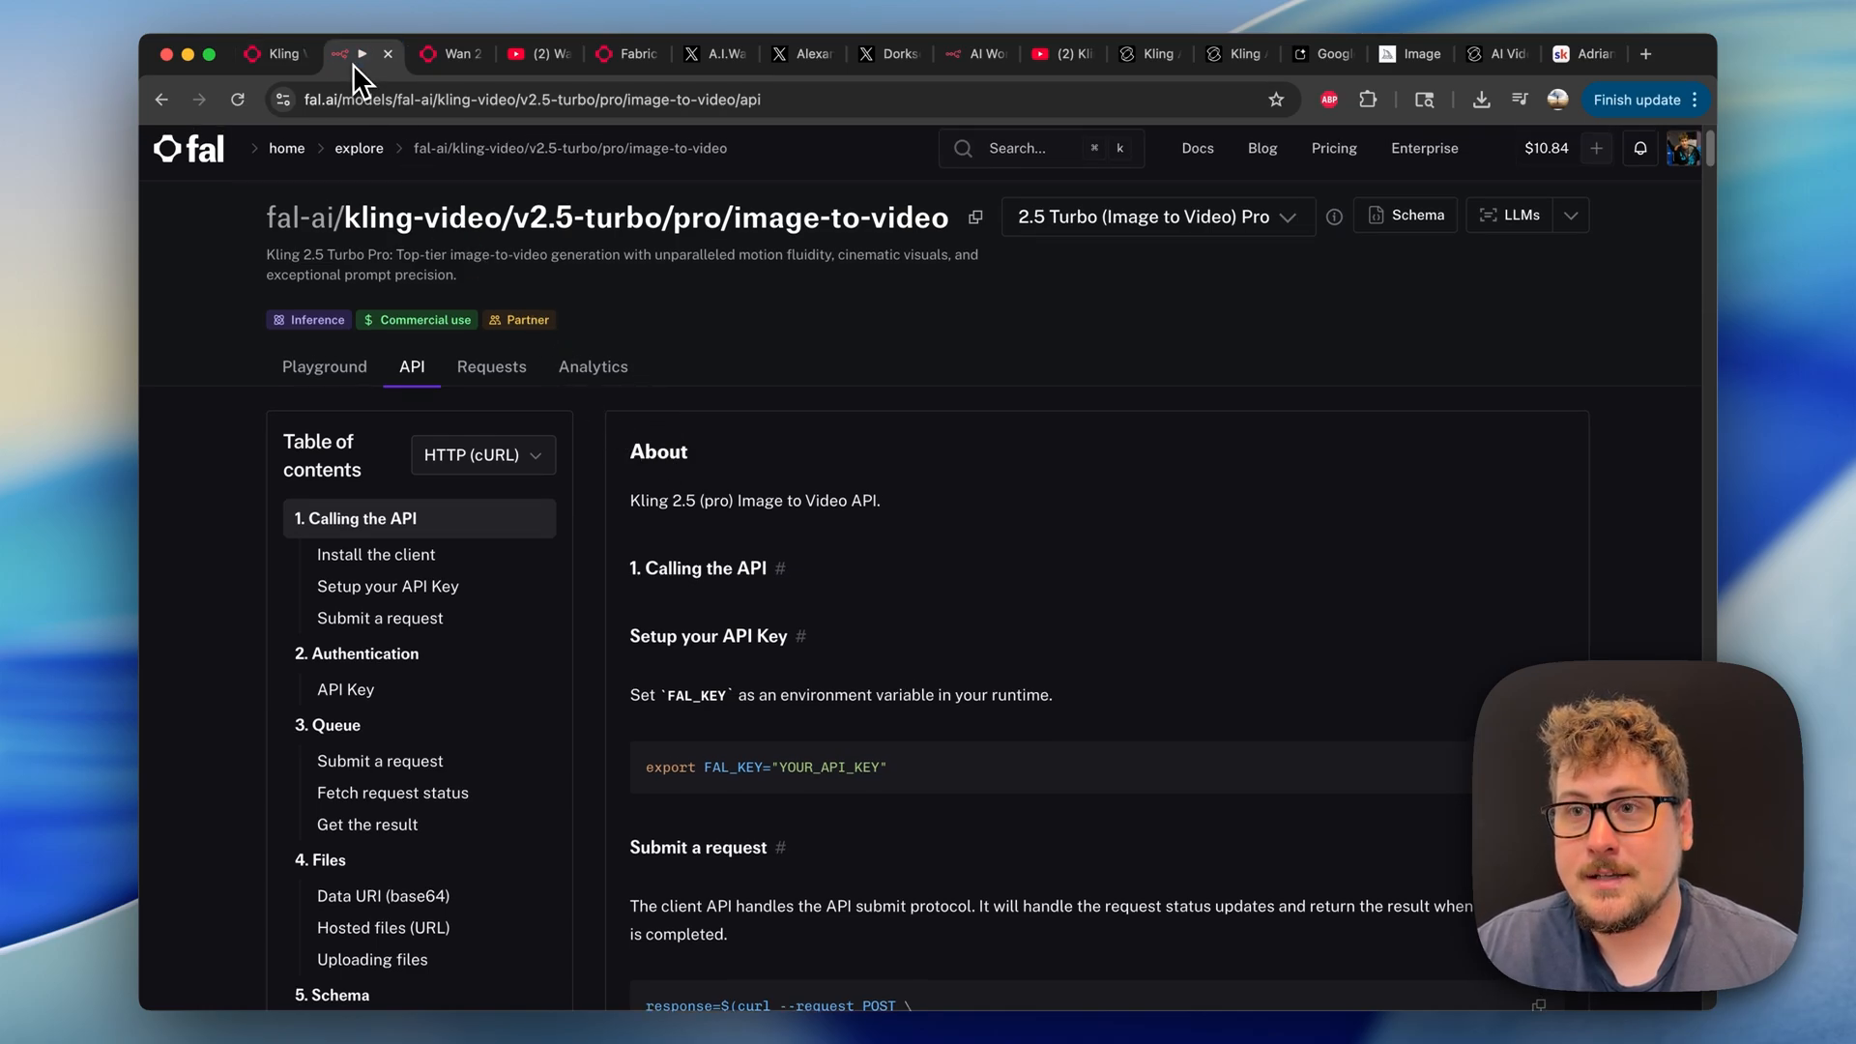
{"action": "left_click", "coordinate": [349, 53]}
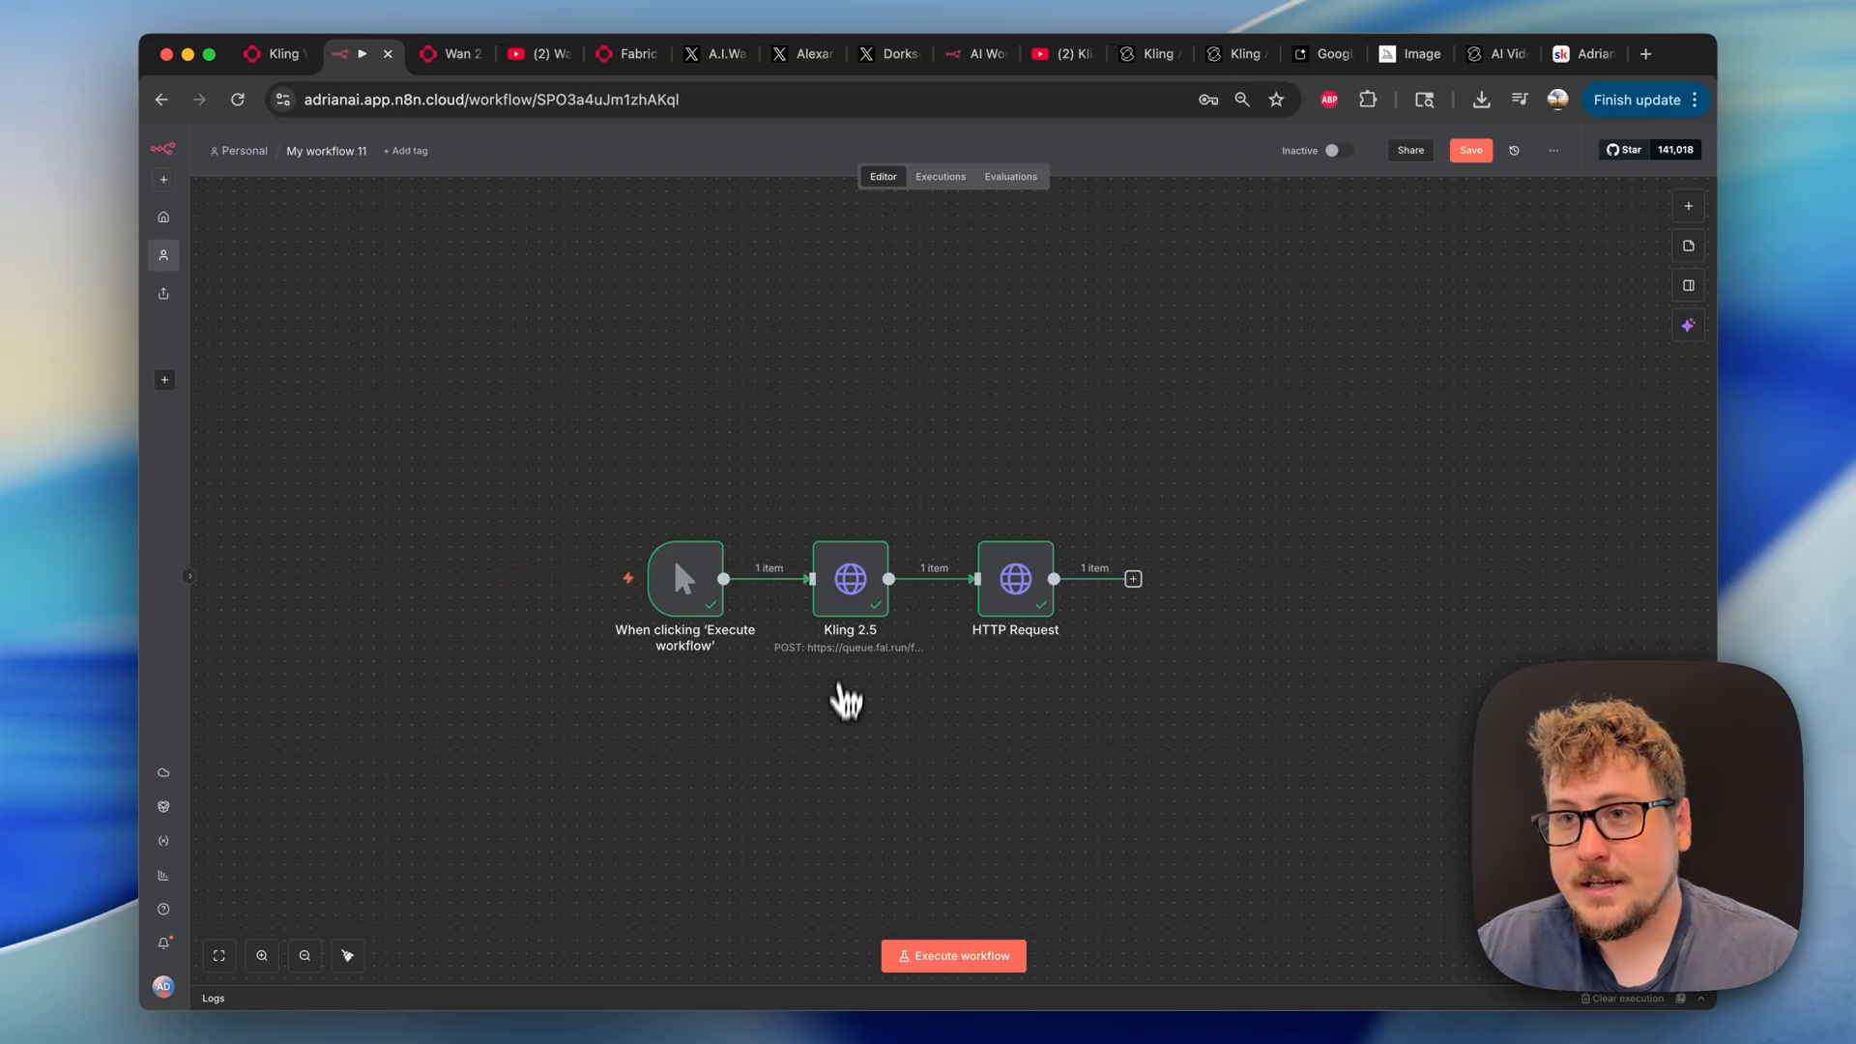
Open the Kling 2.5 node's fal queue POST settings and inspect the FAL Header Auth credential.
{"action": "double_click", "coordinate": [849, 579]}
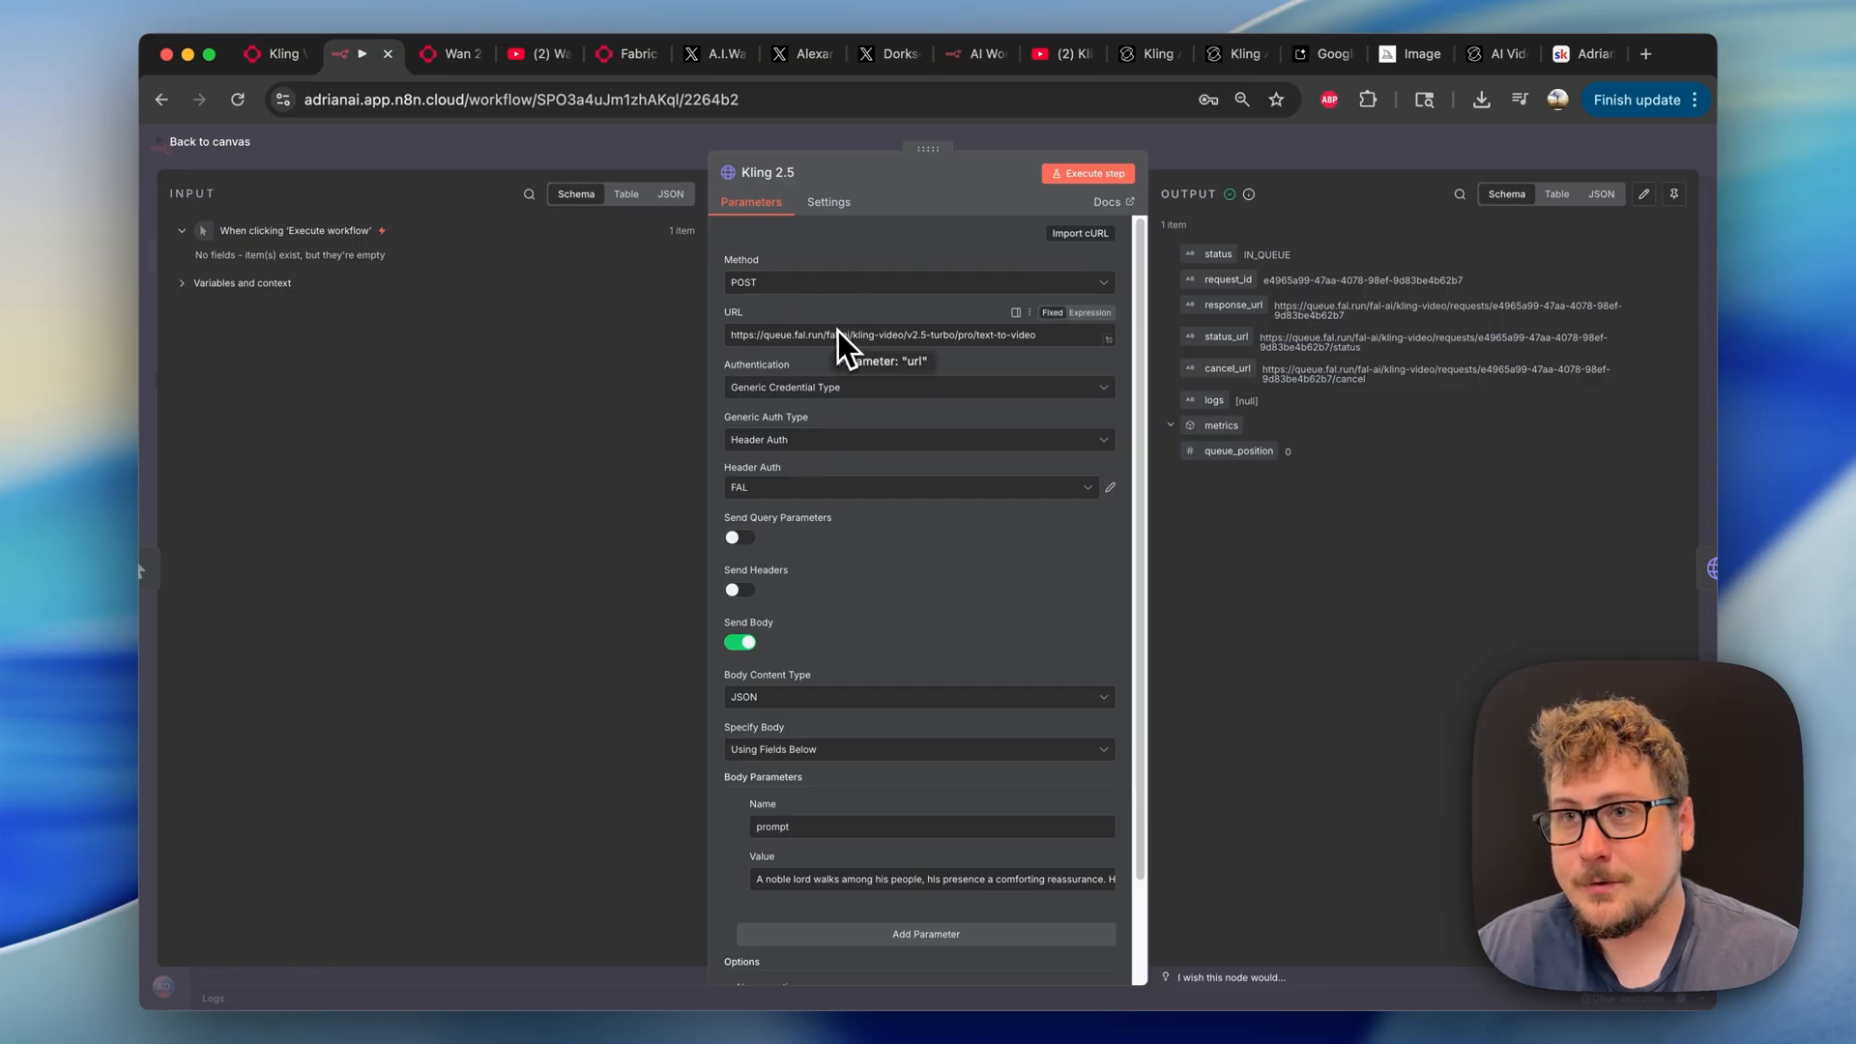
{"action": "mouse_move", "coordinate": [802, 468]}
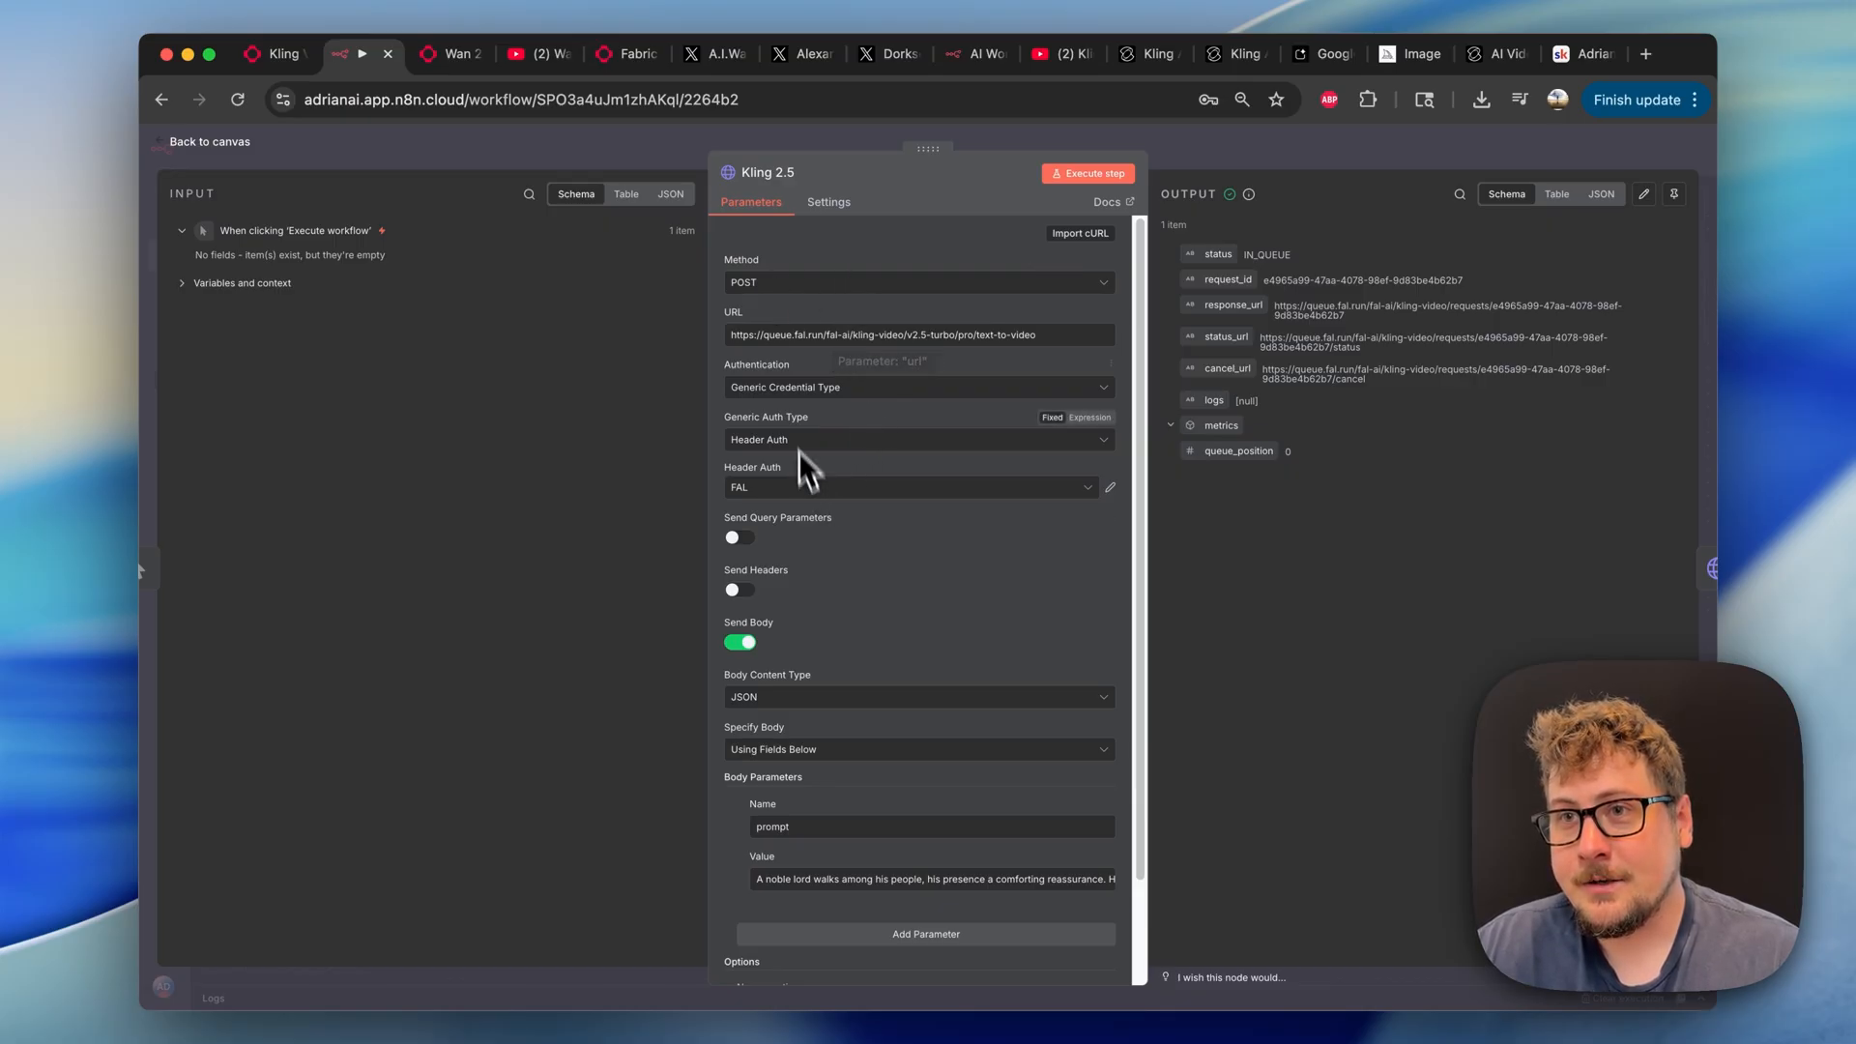
{"action": "mouse_move", "coordinate": [779, 495]}
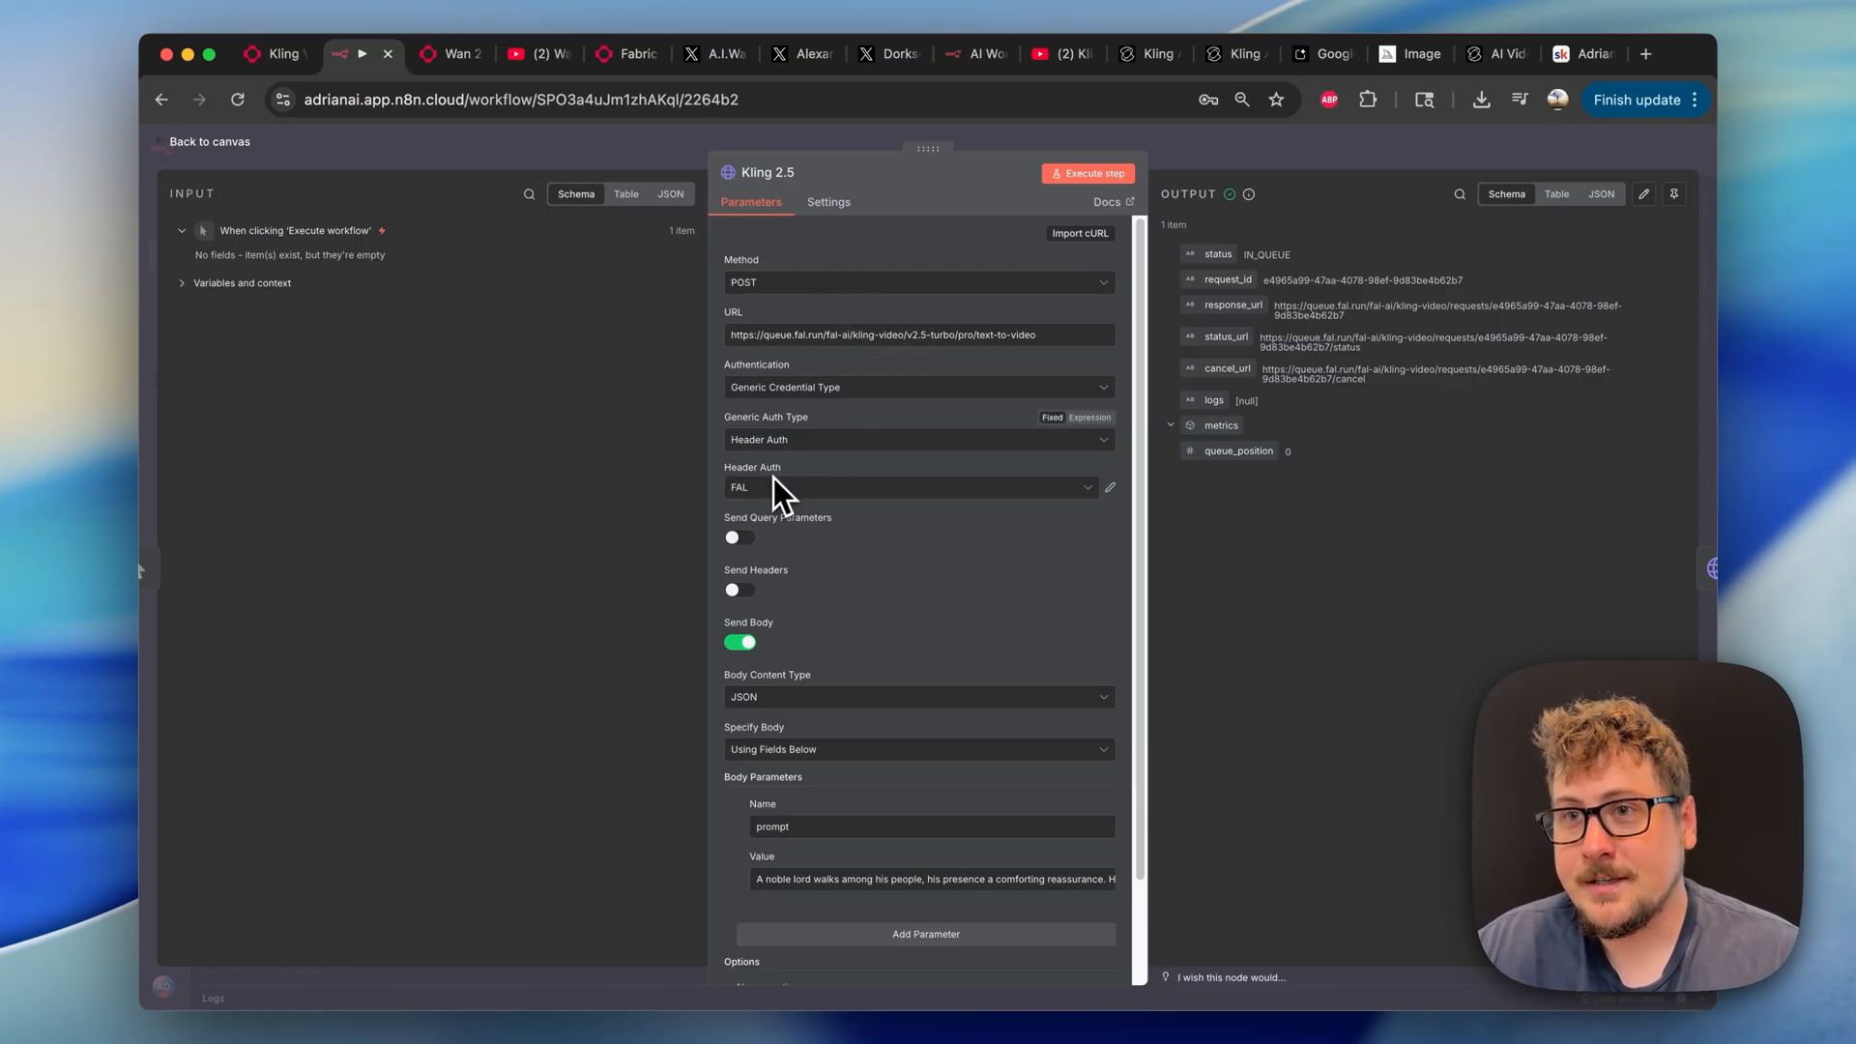
{"action": "left_click", "coordinate": [1108, 486]}
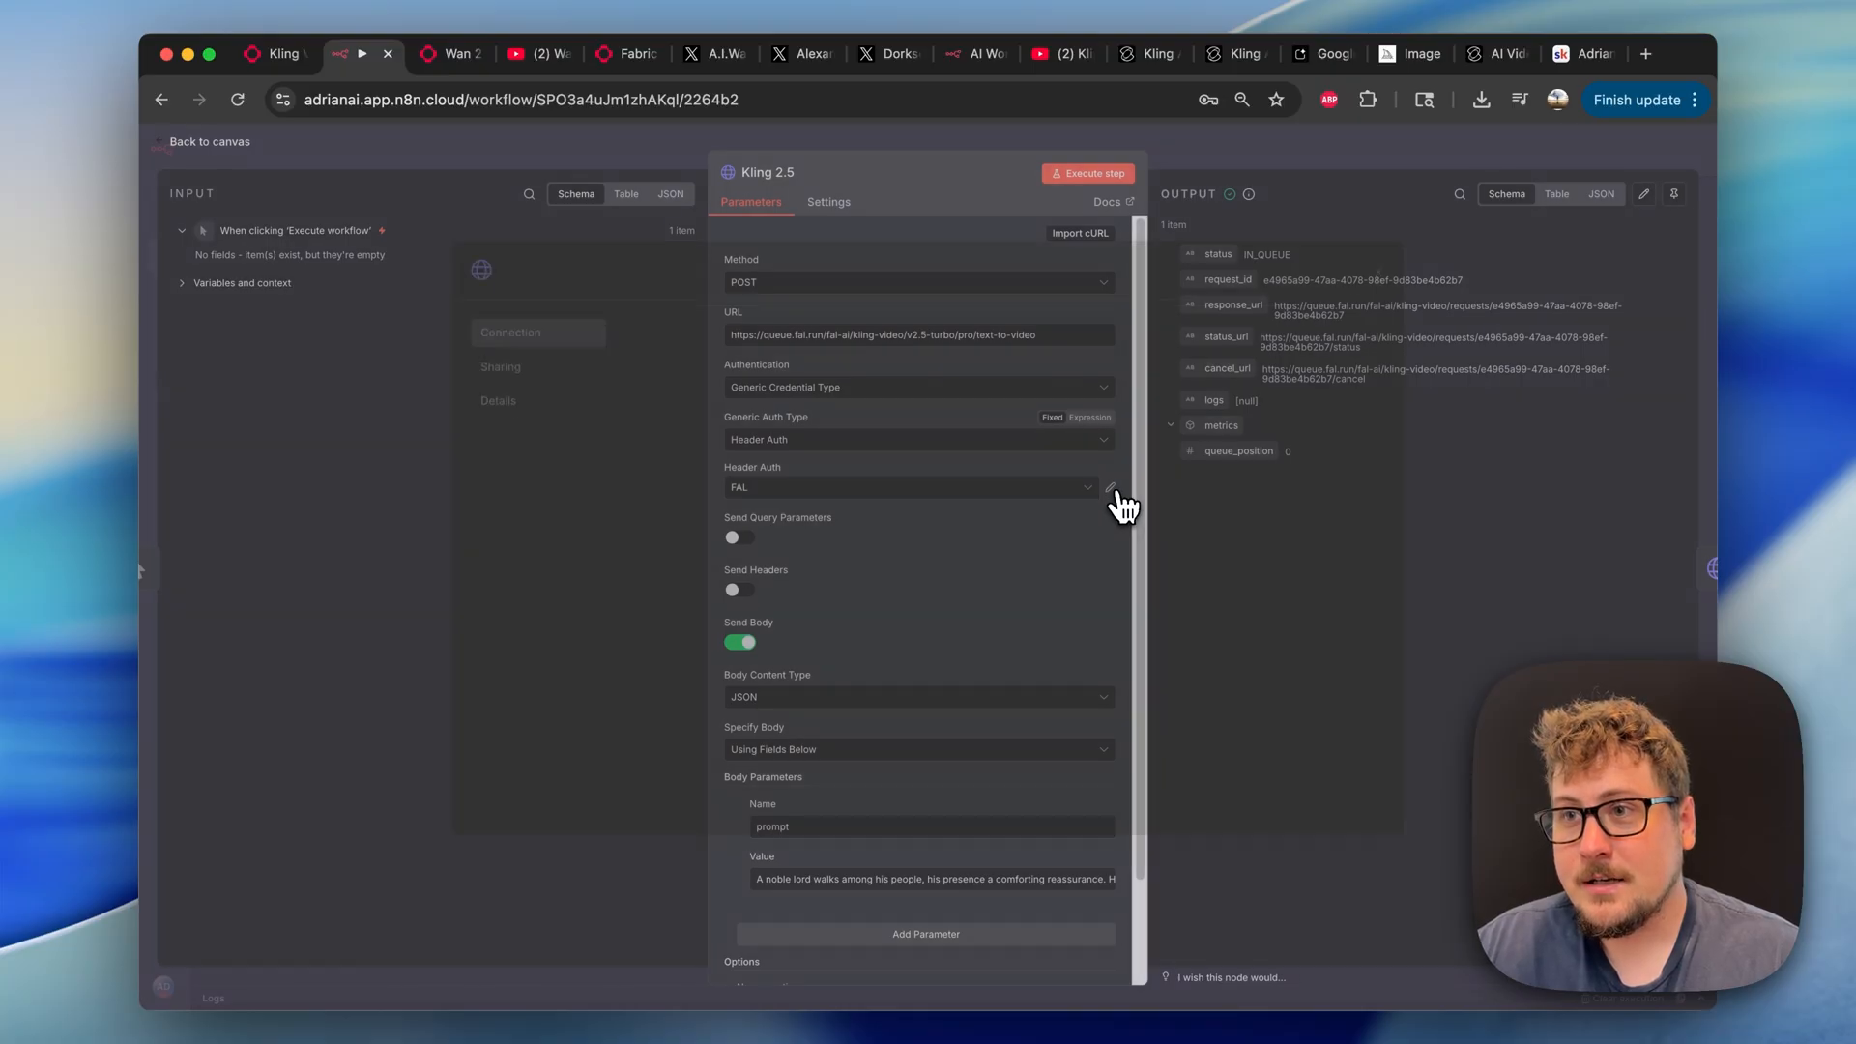
{"action": "left_click", "coordinate": [1111, 486]}
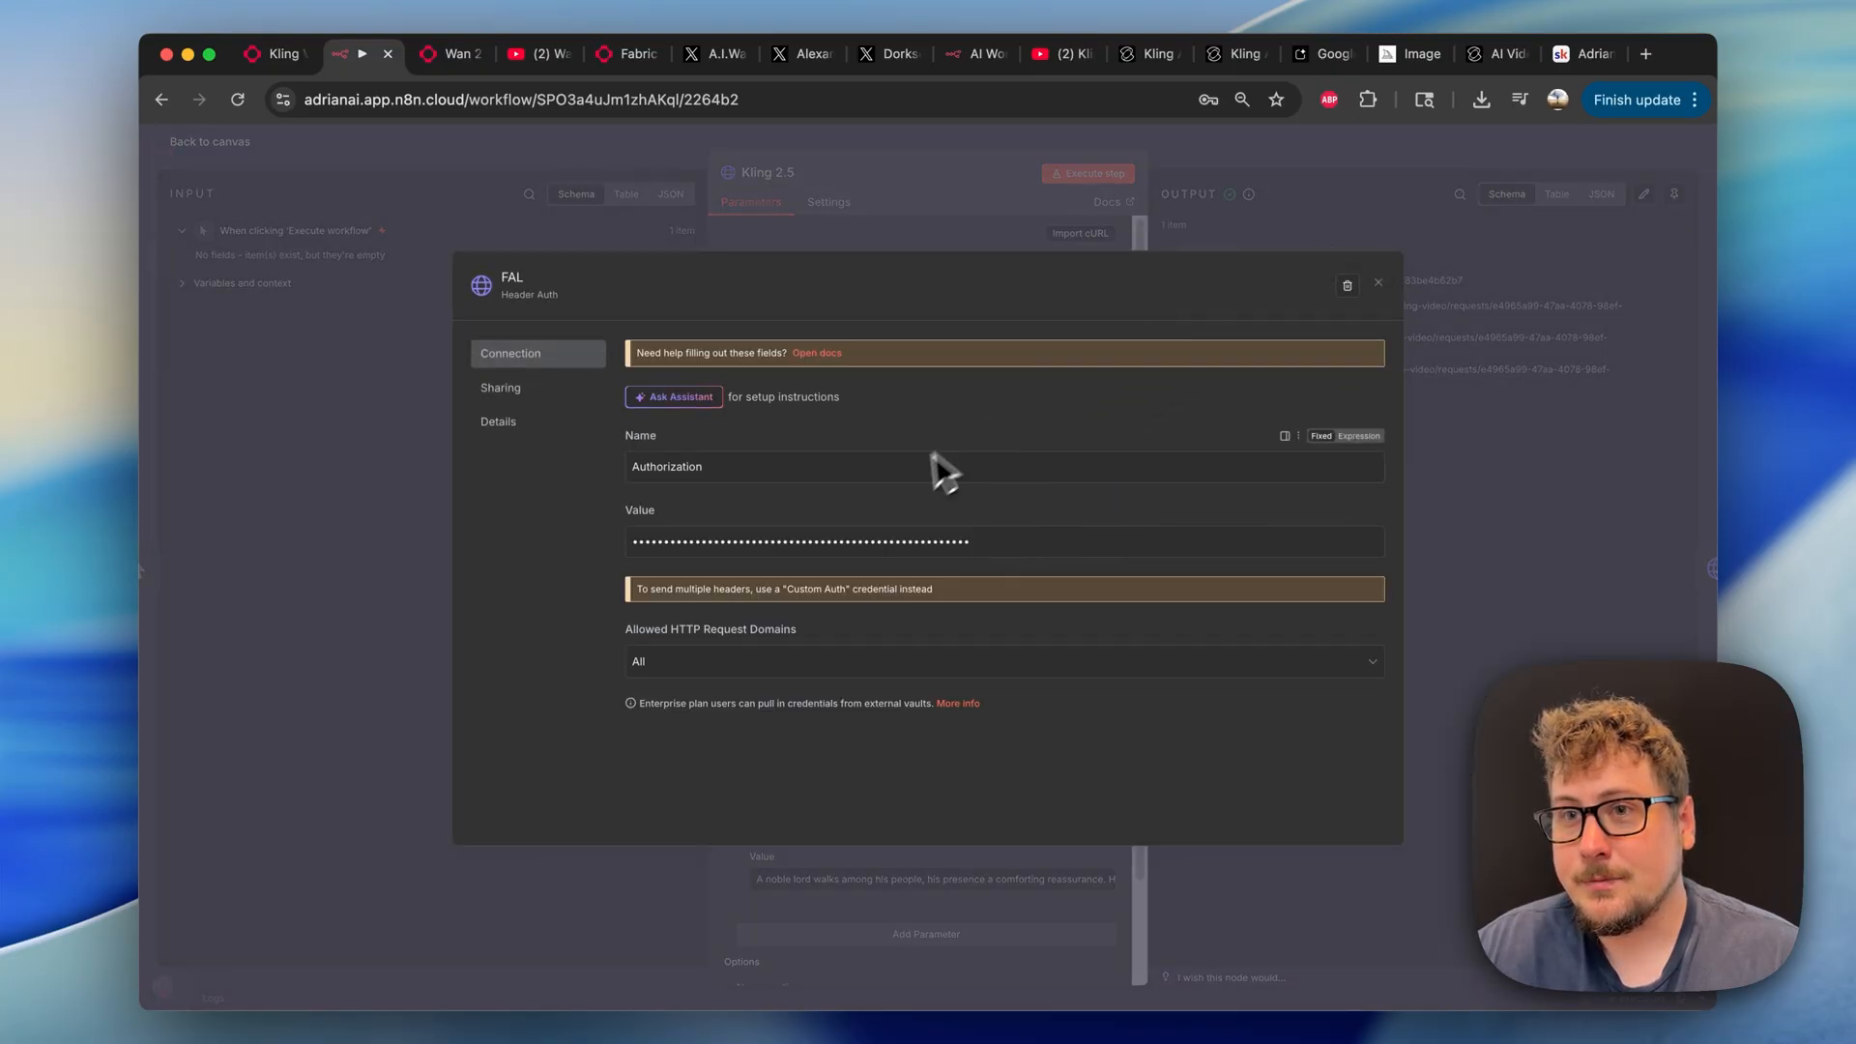
{"action": "left_click", "coordinate": [1376, 283]}
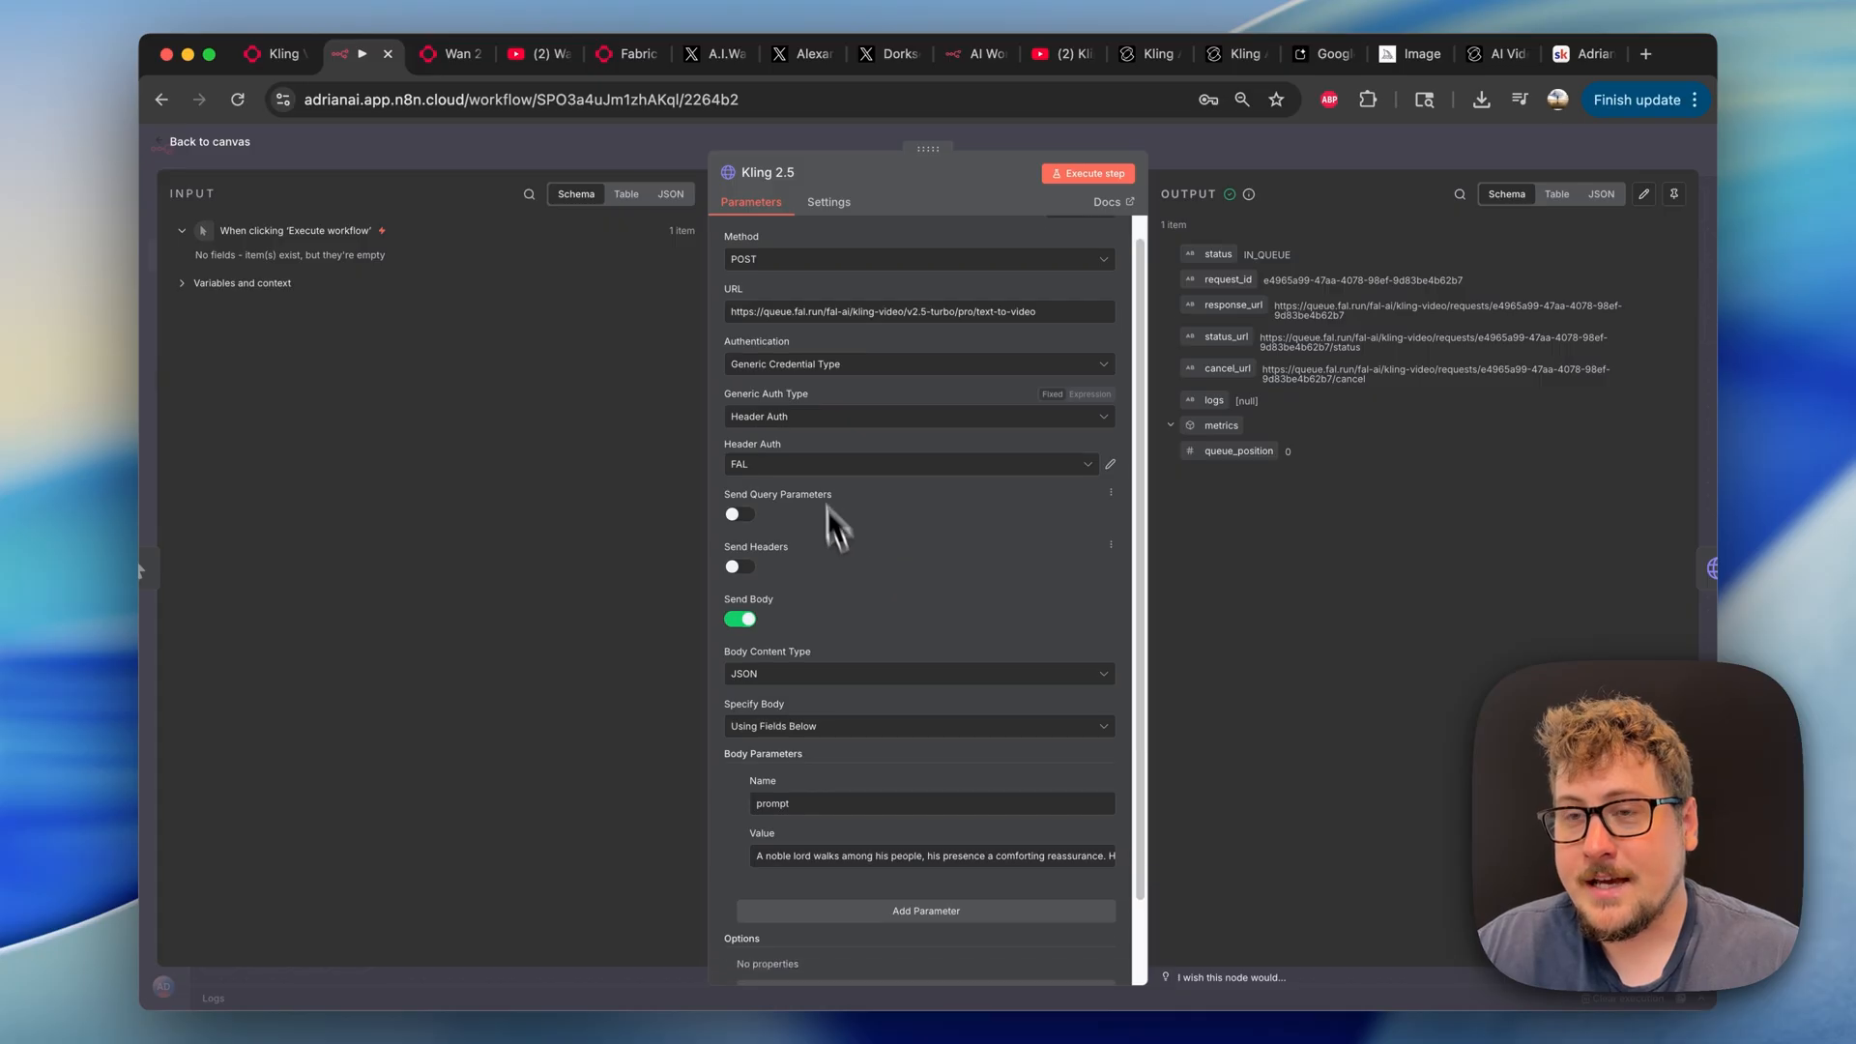
{"action": "mouse_move", "coordinate": [816, 565]}
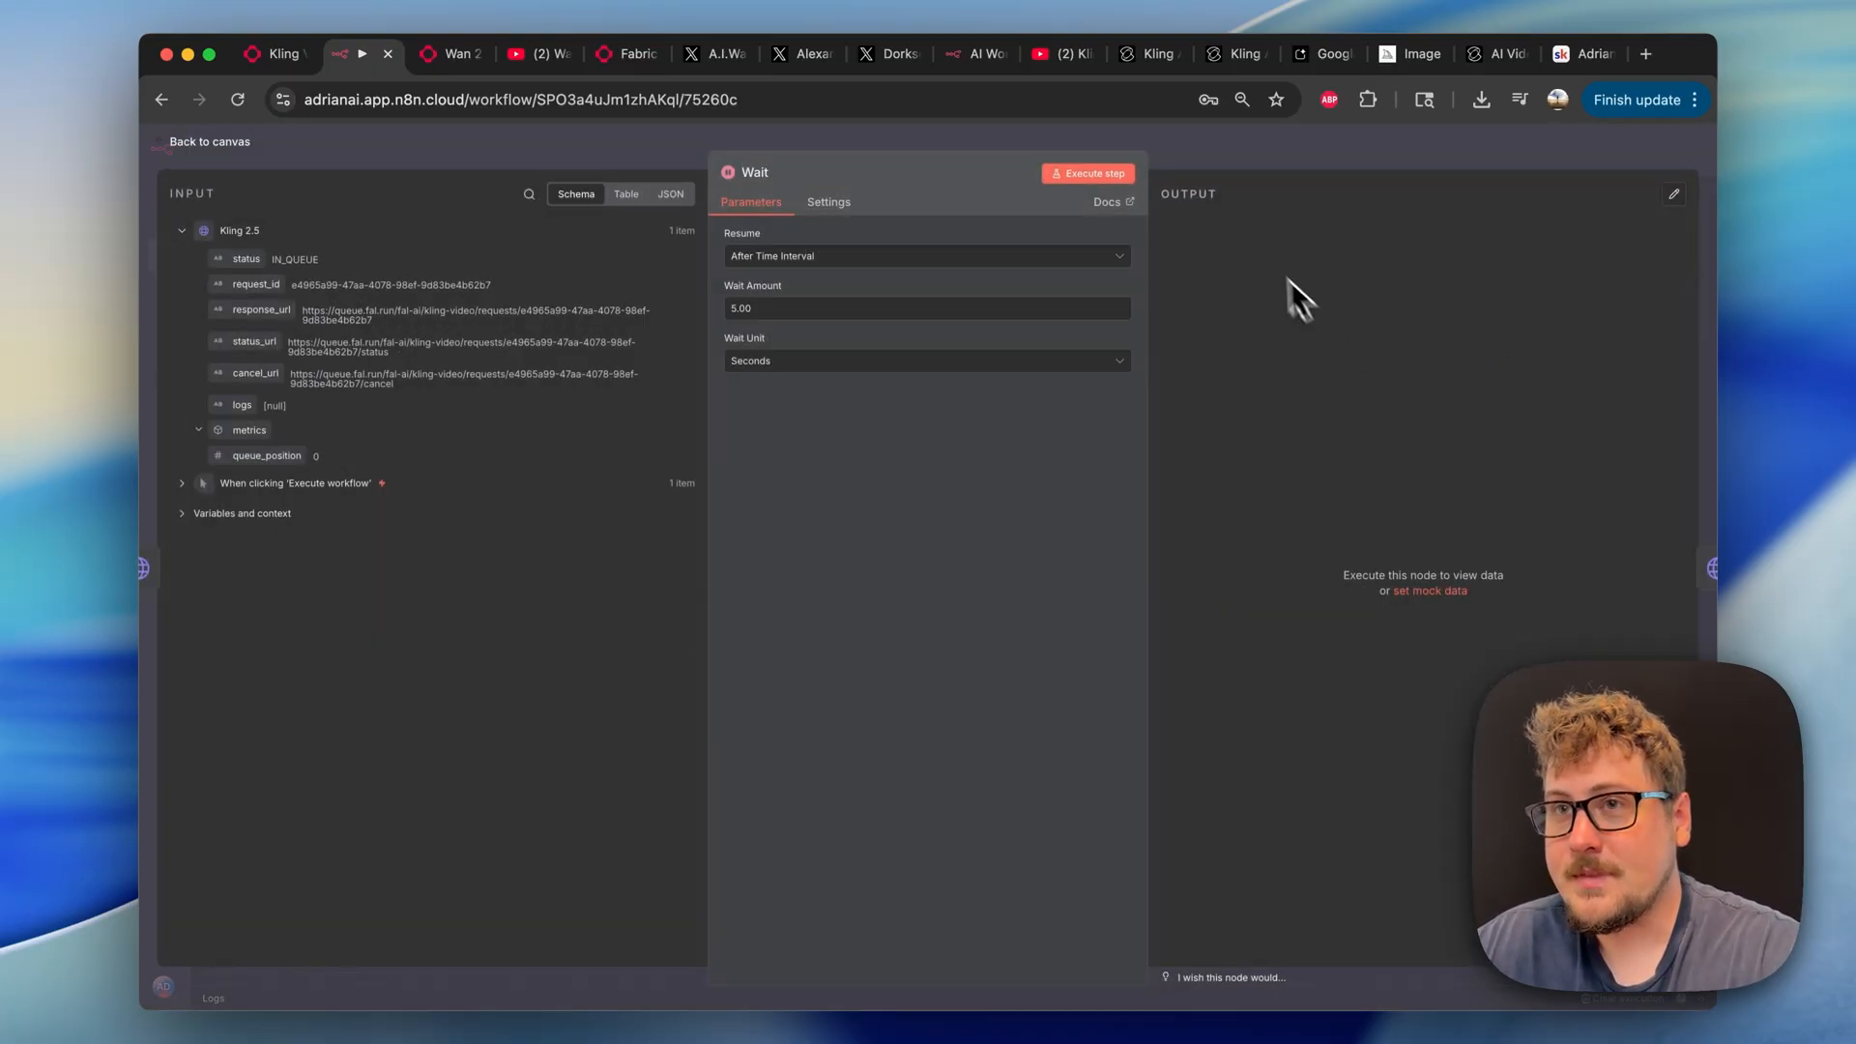
{"action": "mouse_move", "coordinate": [935, 332]}
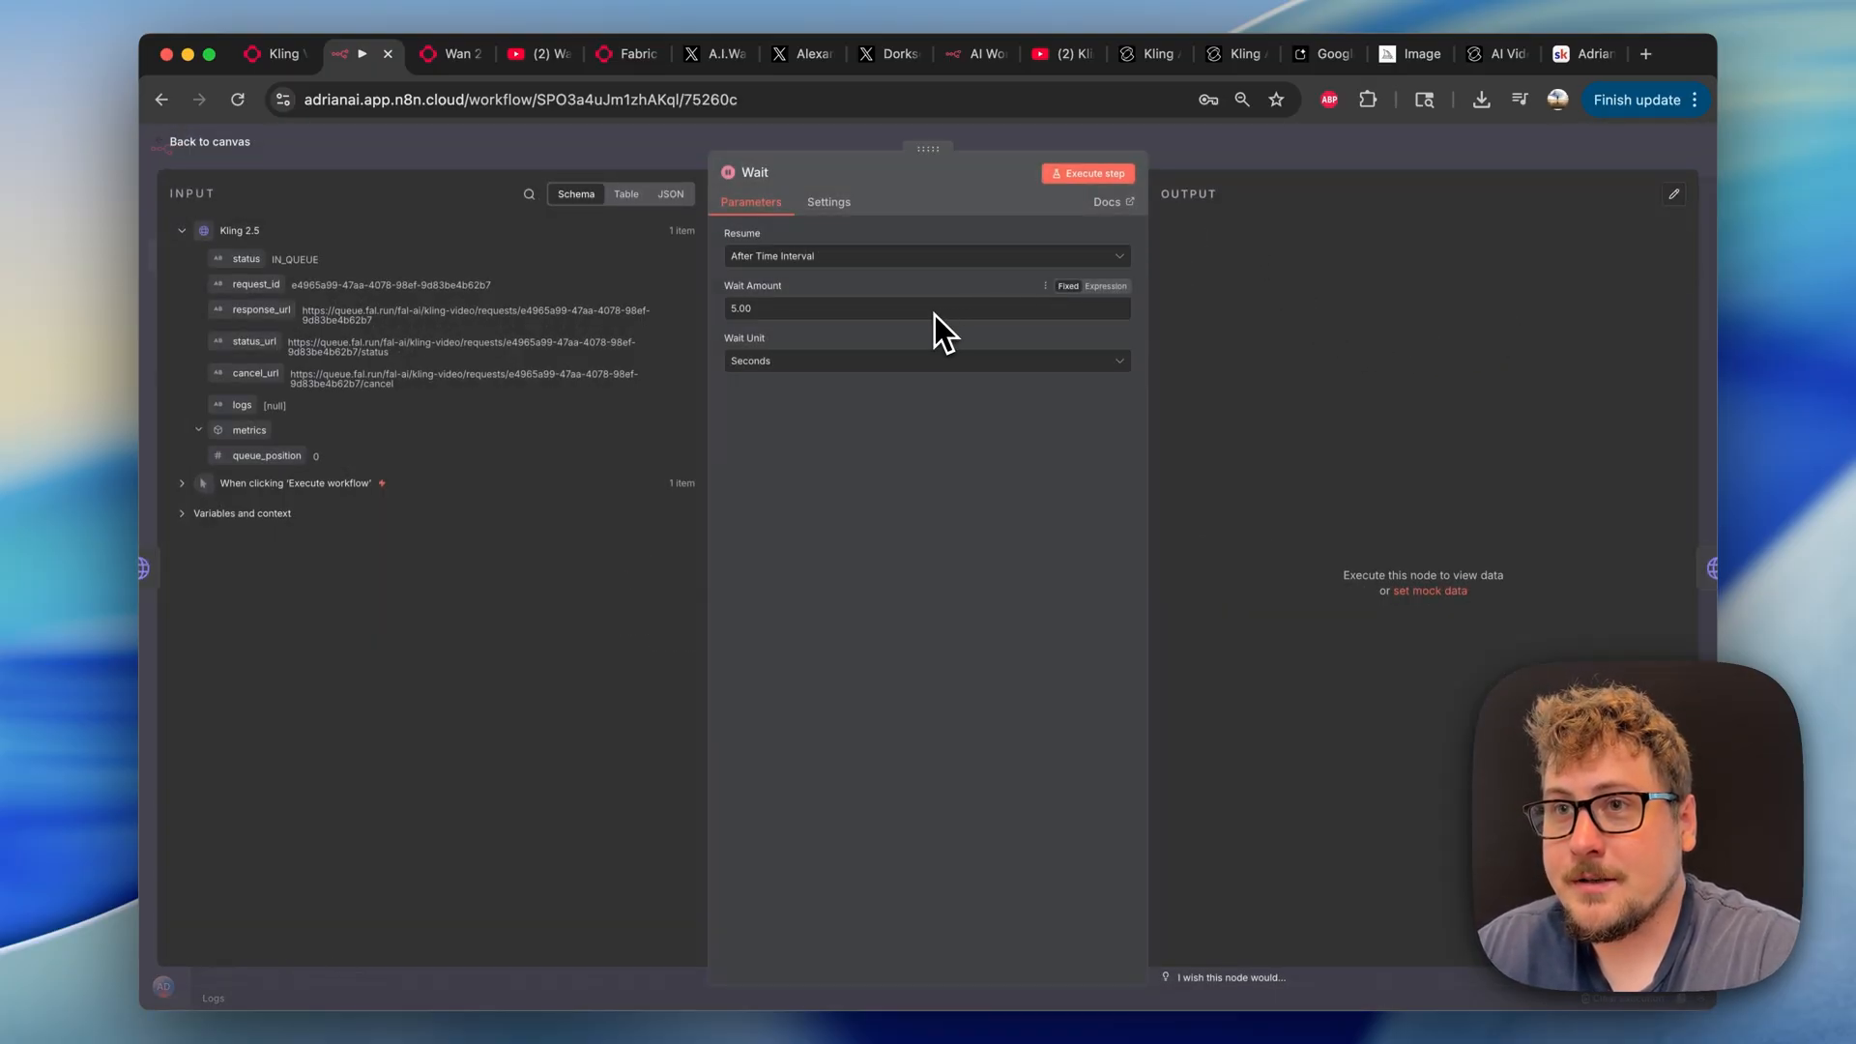
Reopen the HTTP Request node and open its output video url in a new tab.
{"action": "left_click", "coordinate": [207, 141]}
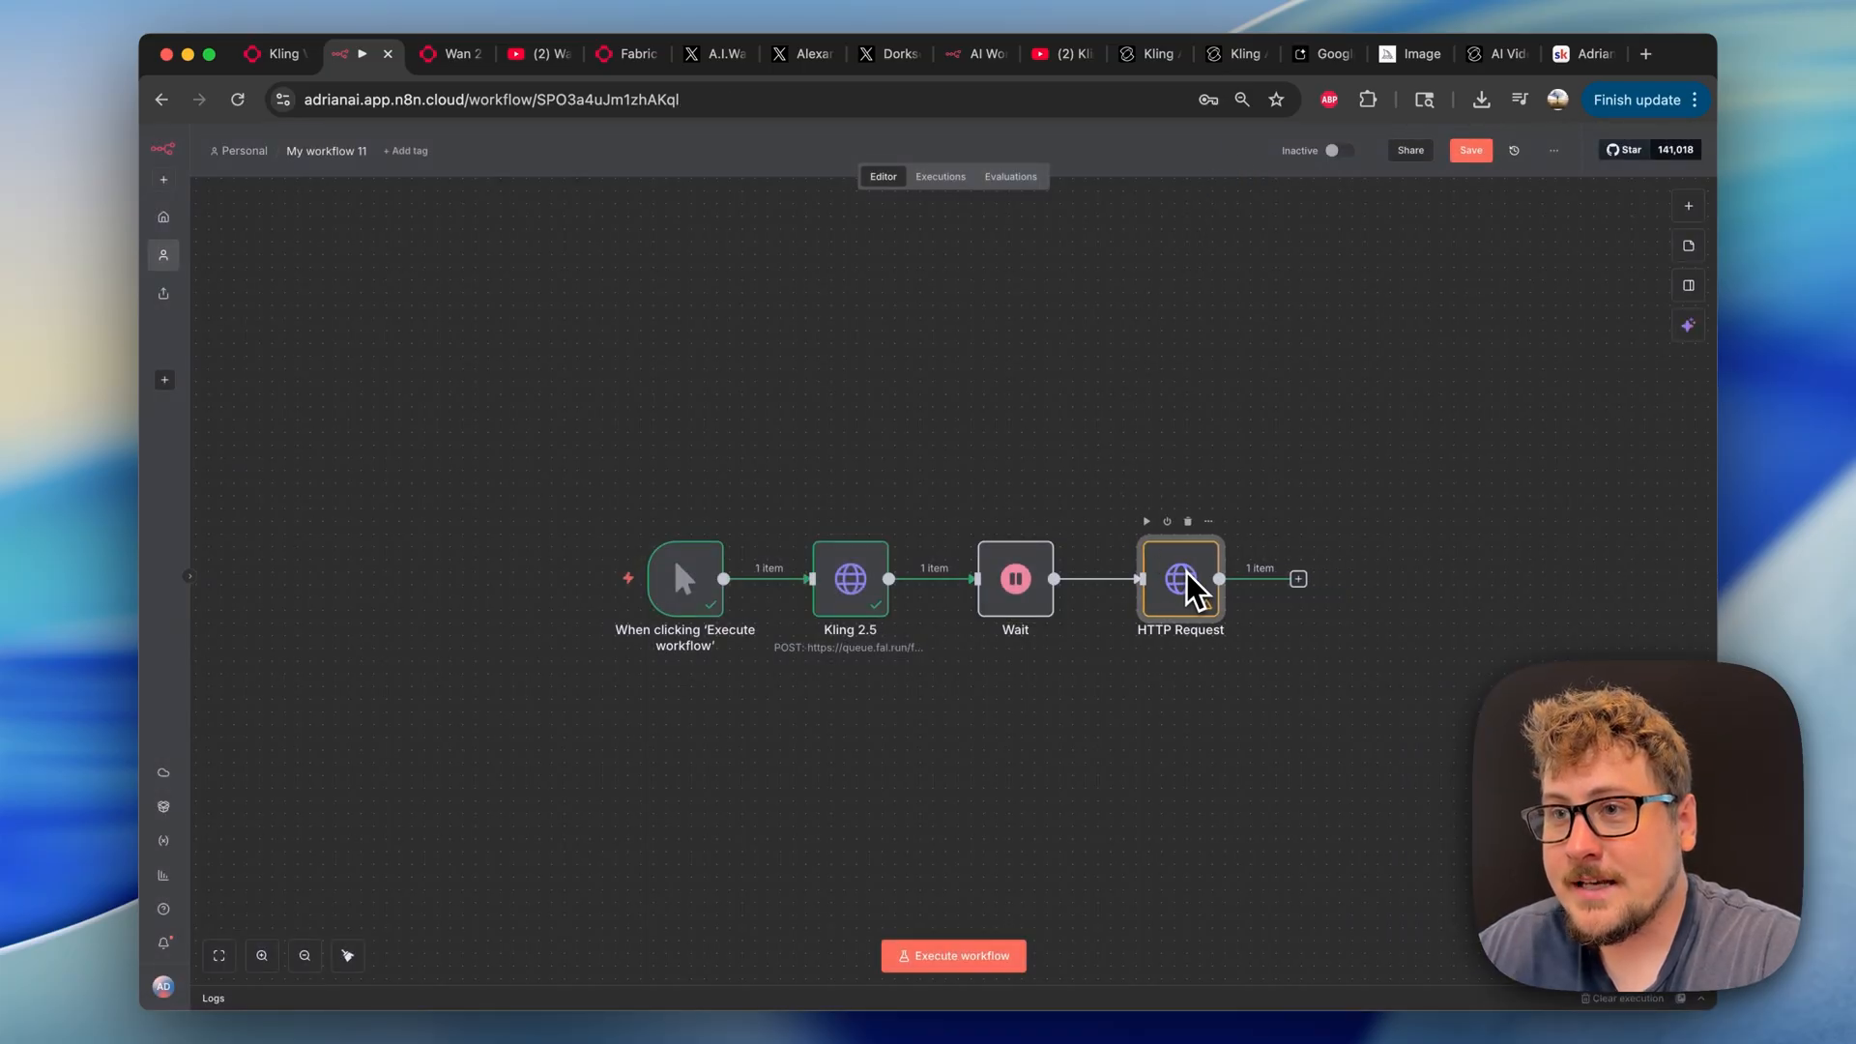
{"action": "double_click", "coordinate": [1180, 579]}
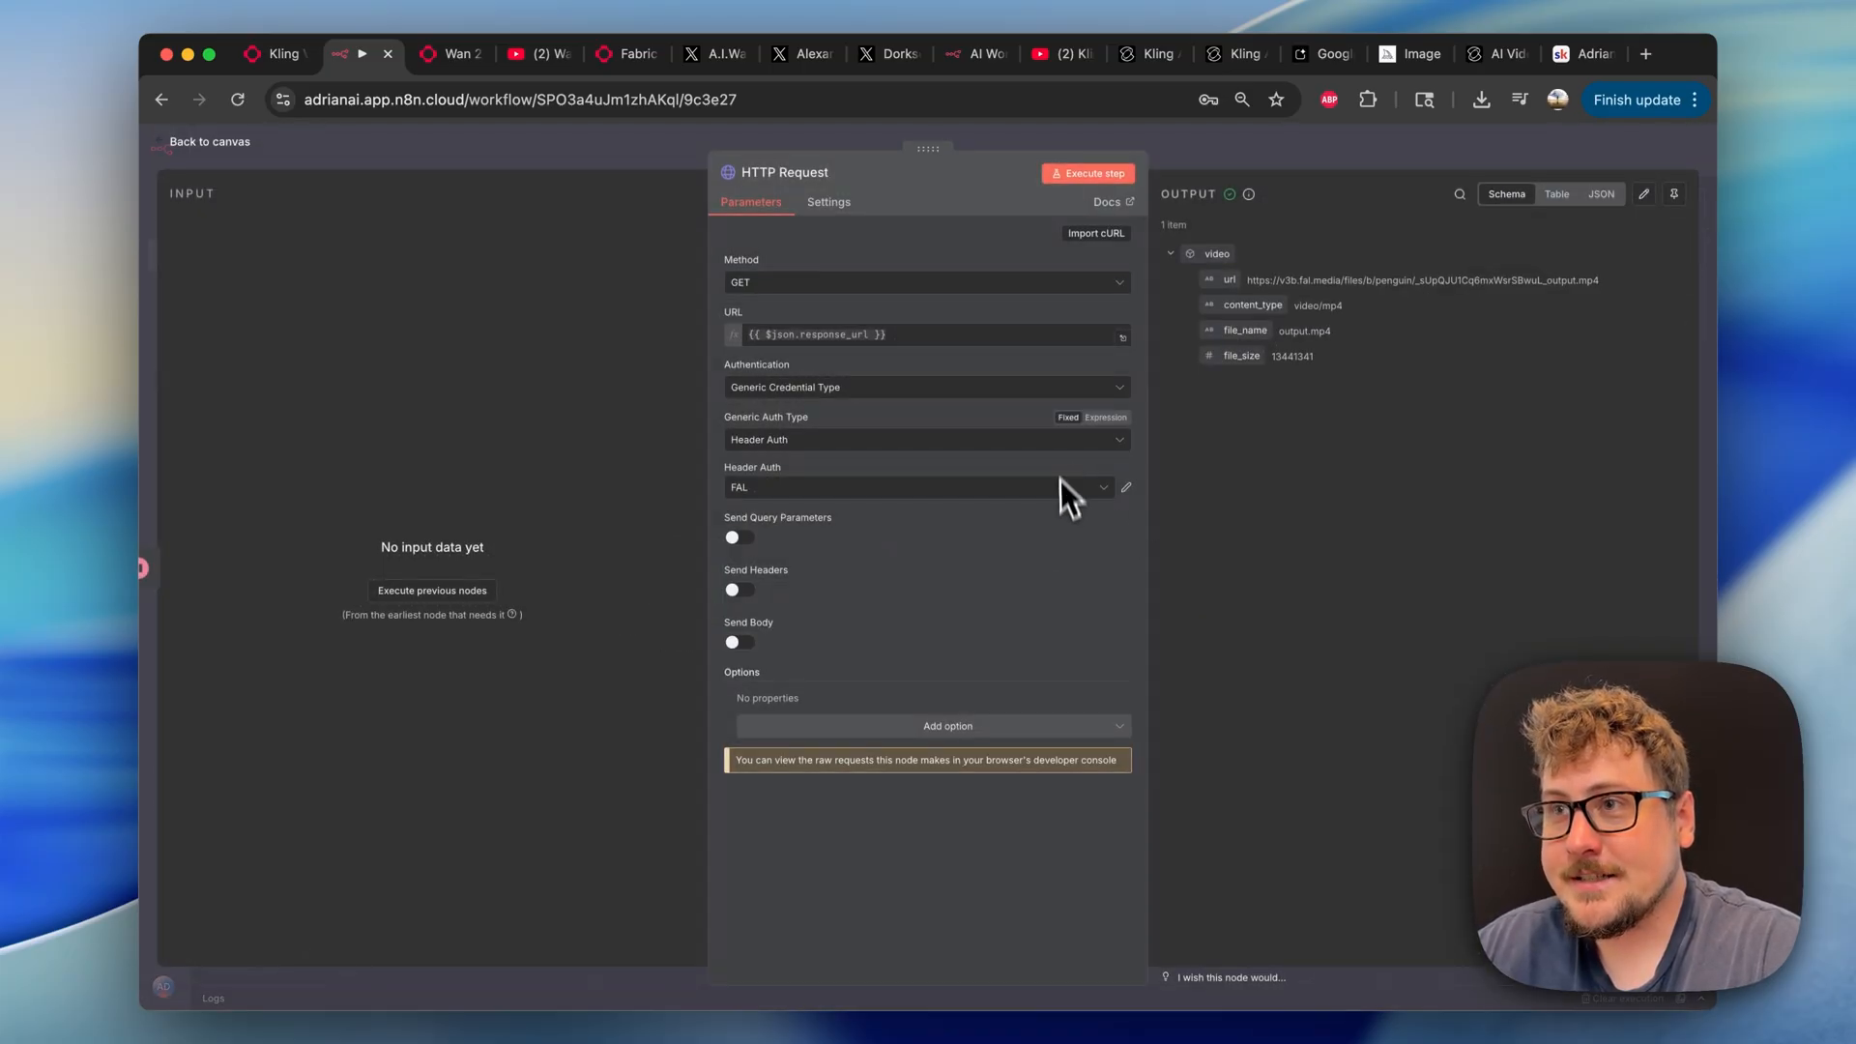
{"action": "mouse_move", "coordinate": [758, 343]}
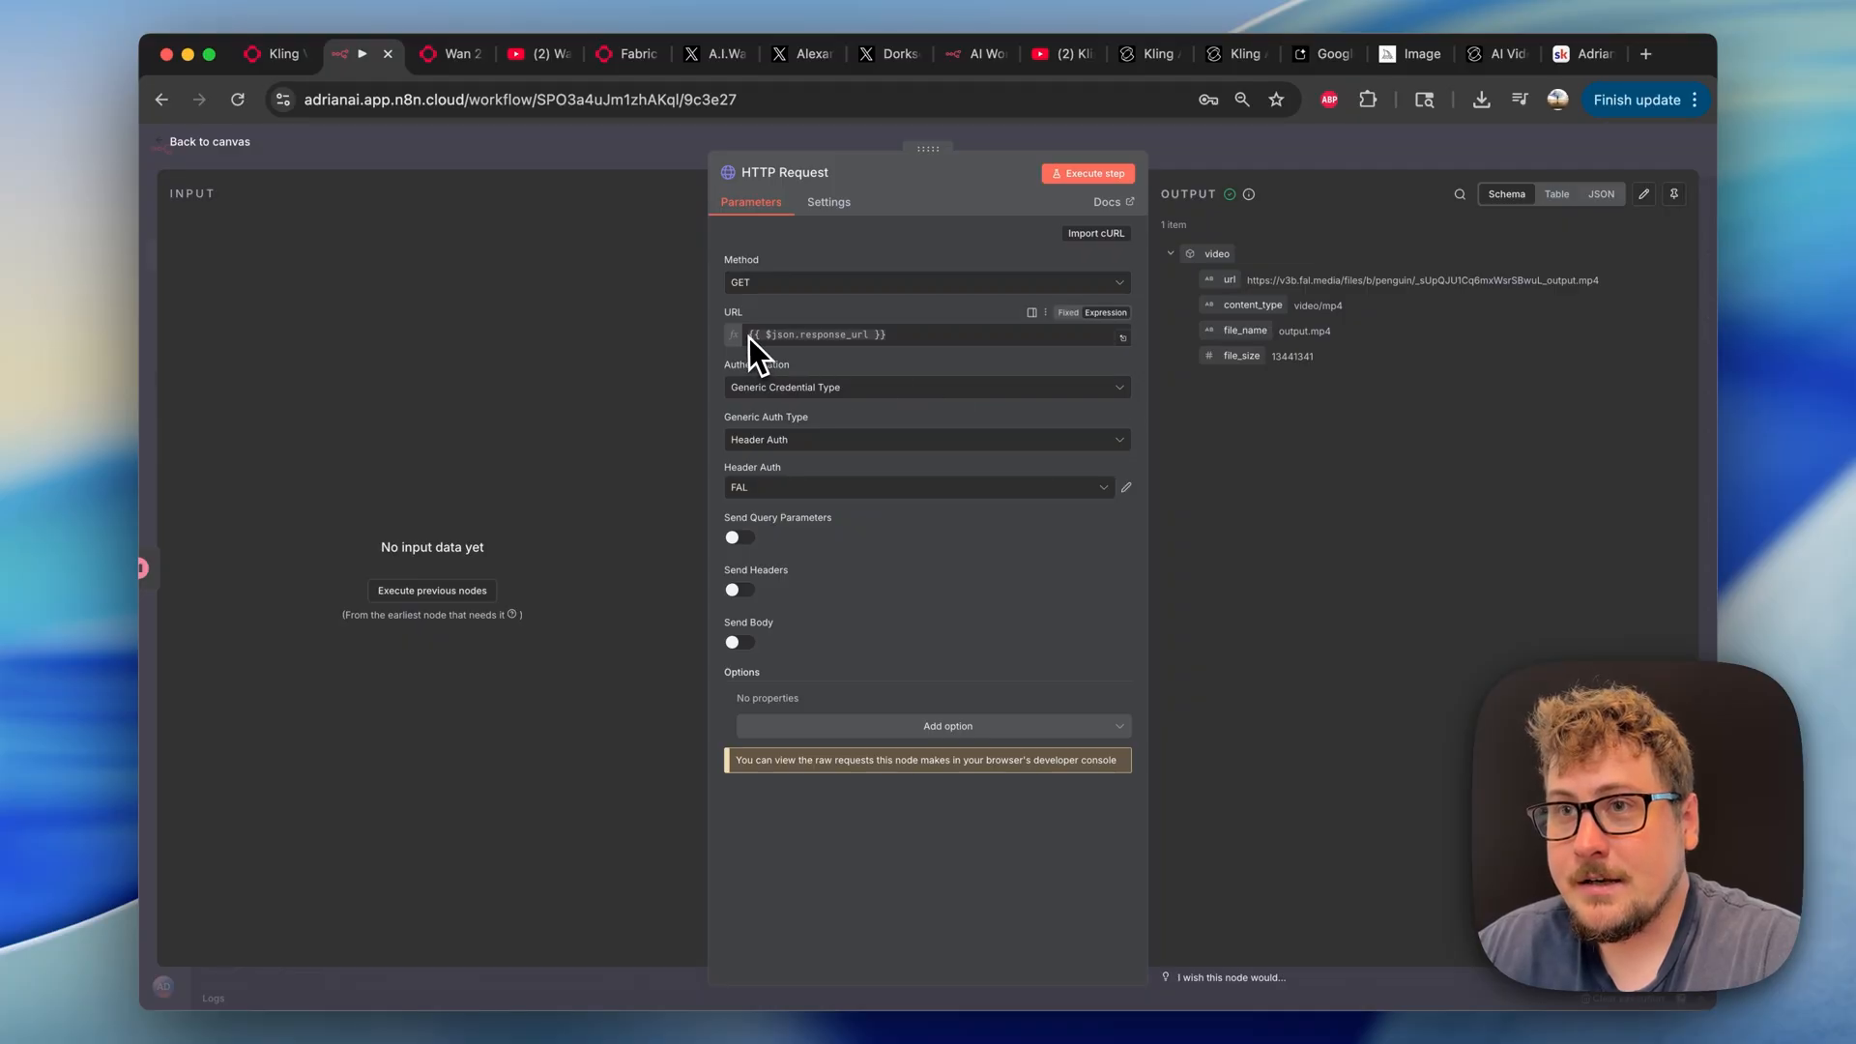
{"action": "mouse_move", "coordinate": [636, 178]}
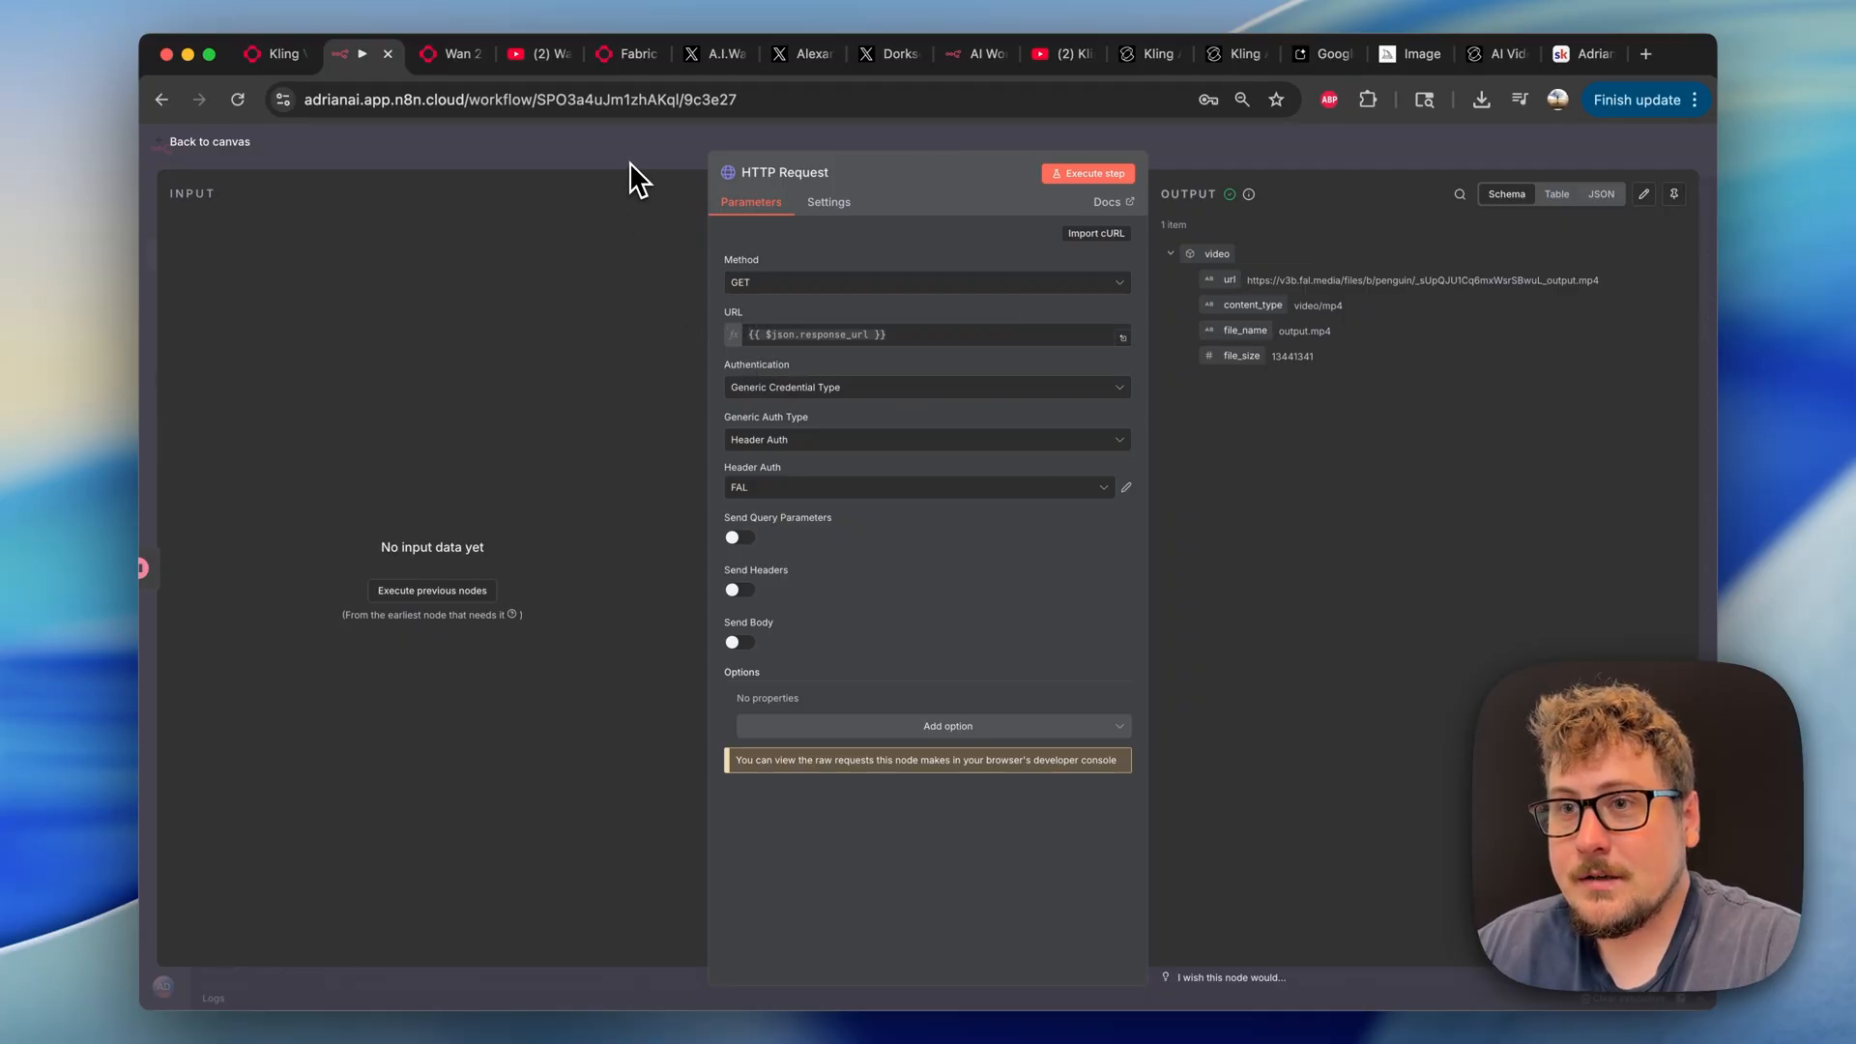
{"action": "left_click", "coordinate": [209, 141]}
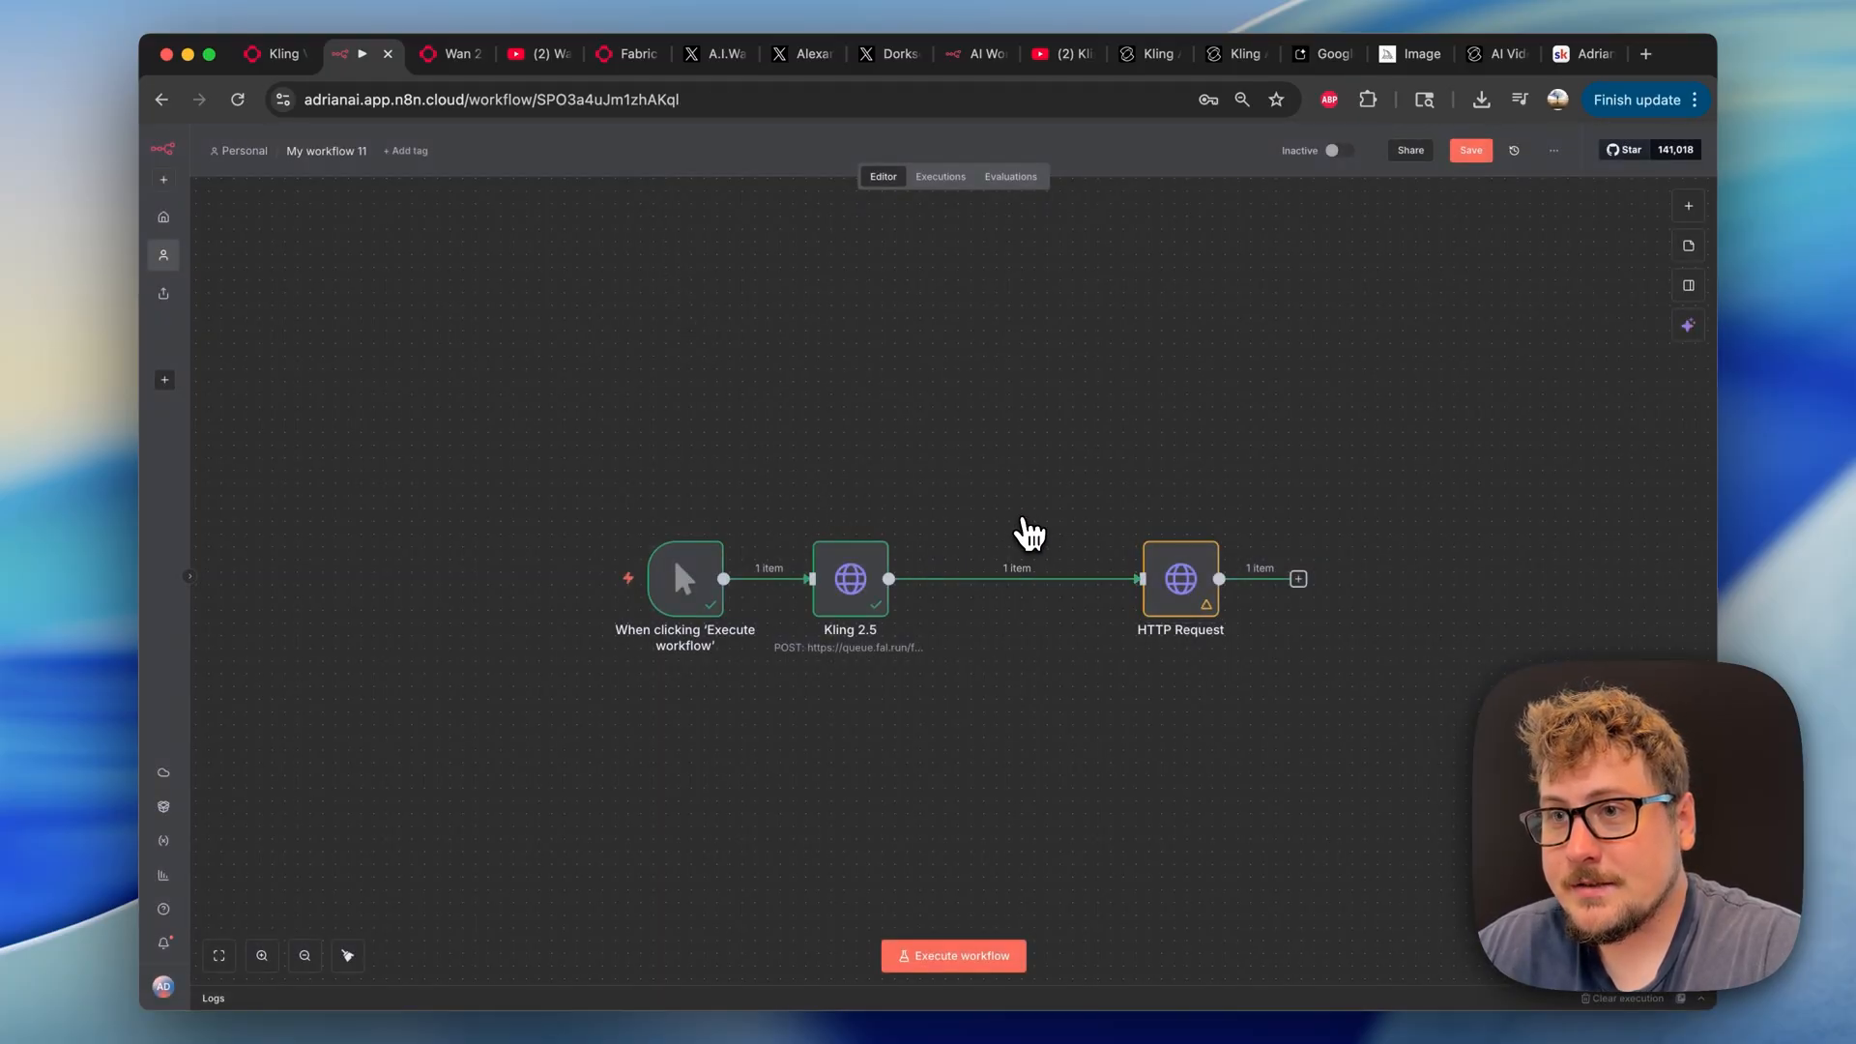
{"action": "double_click", "coordinate": [1179, 579]}
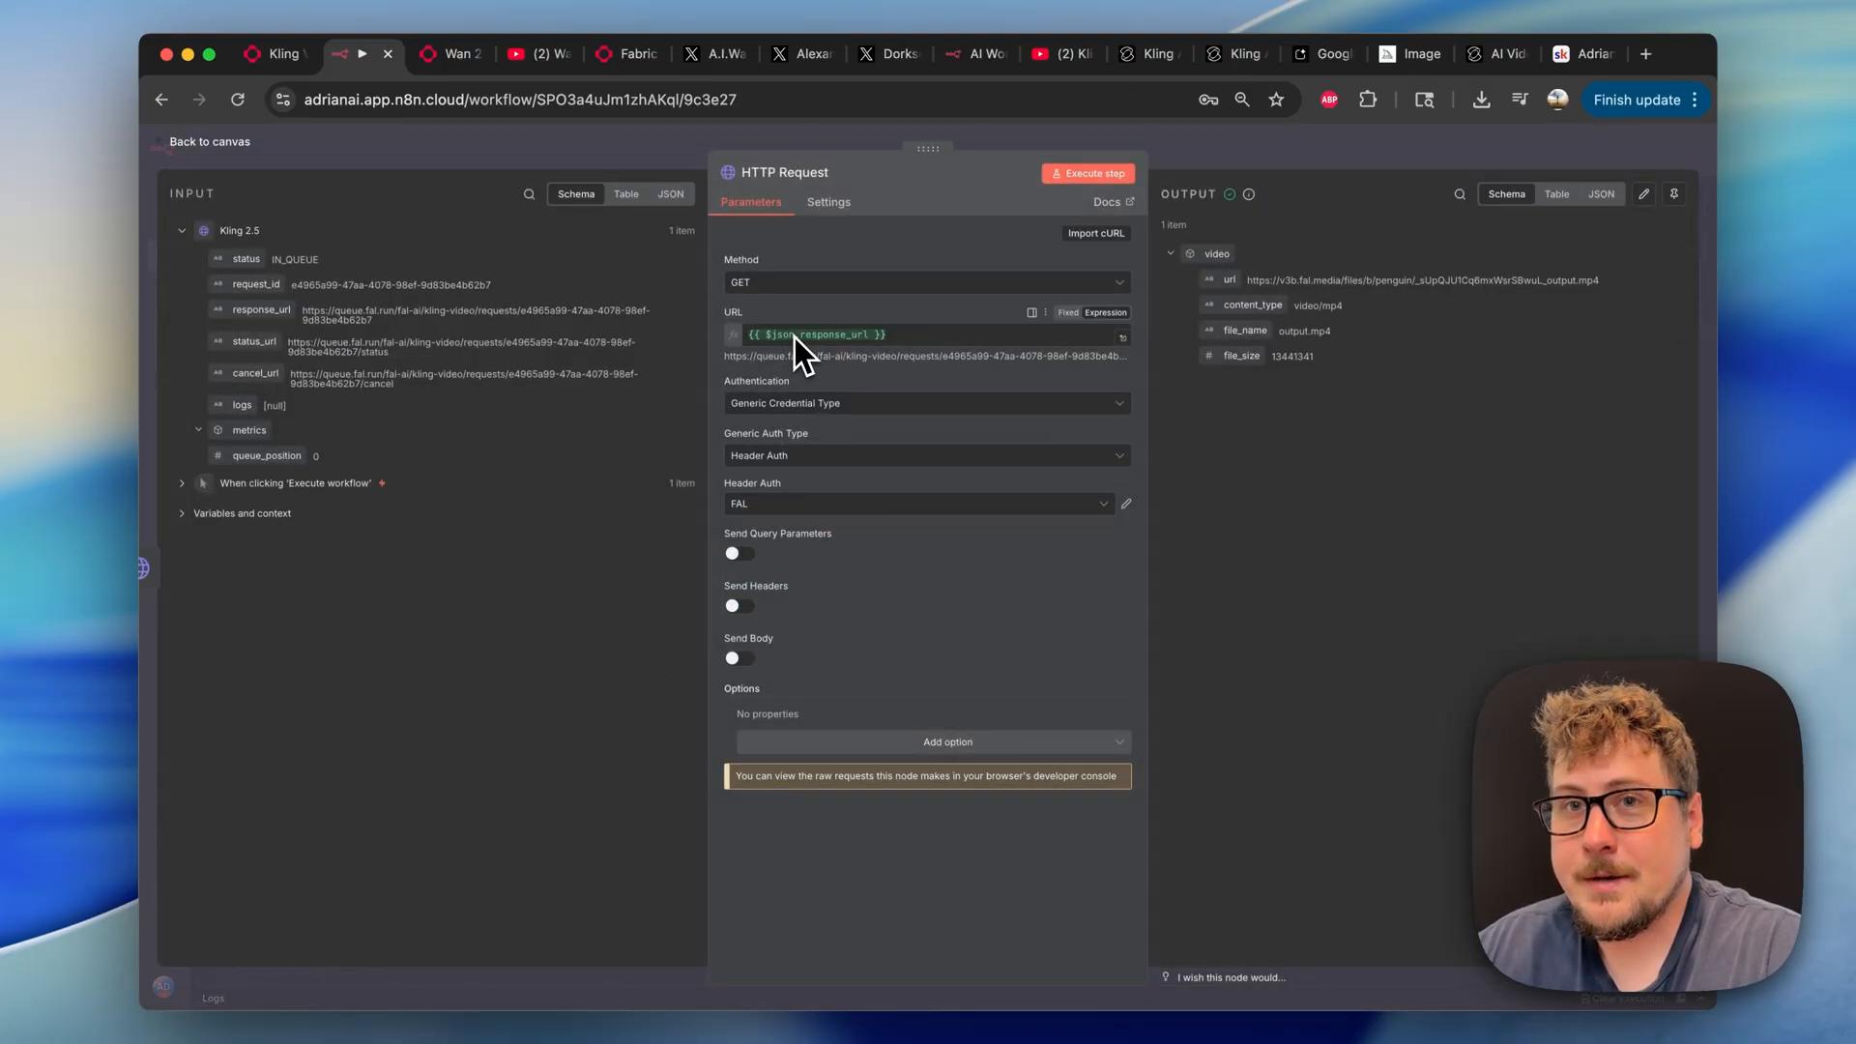
{"action": "mouse_move", "coordinate": [385, 373]}
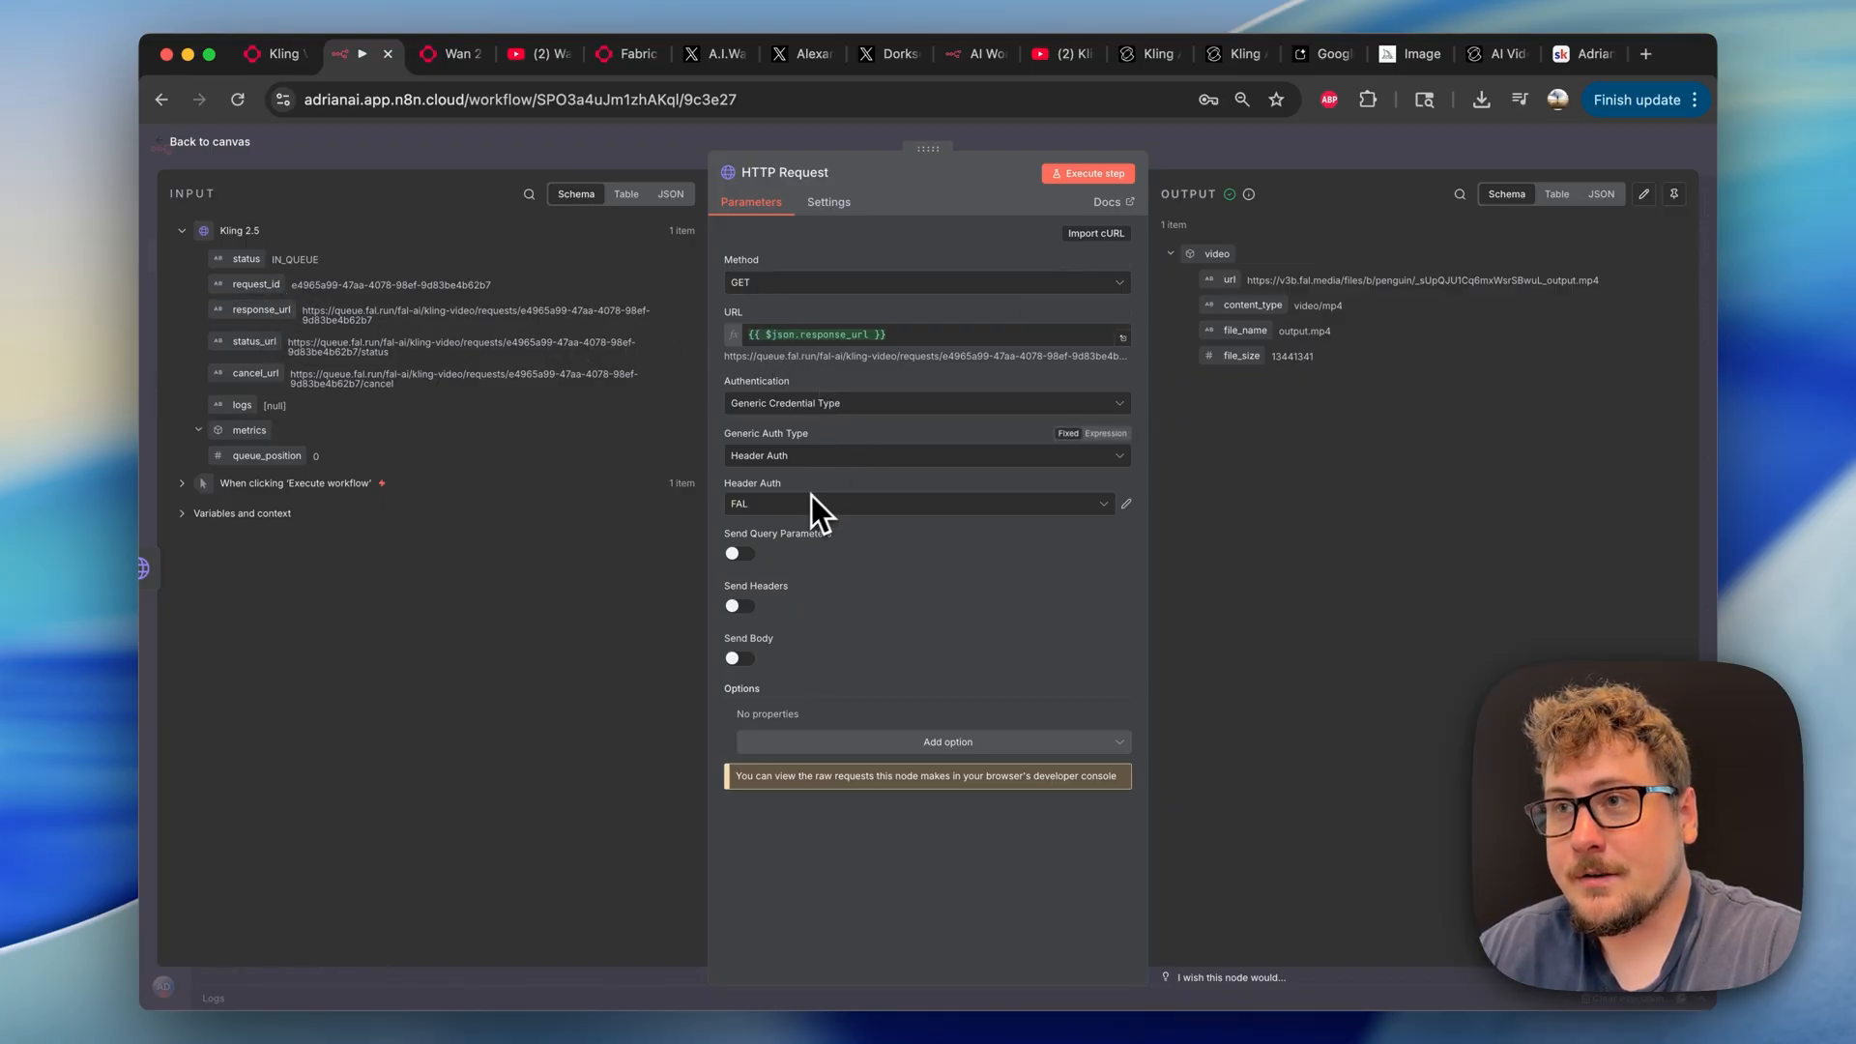
{"action": "double_click", "coordinate": [1420, 281]}
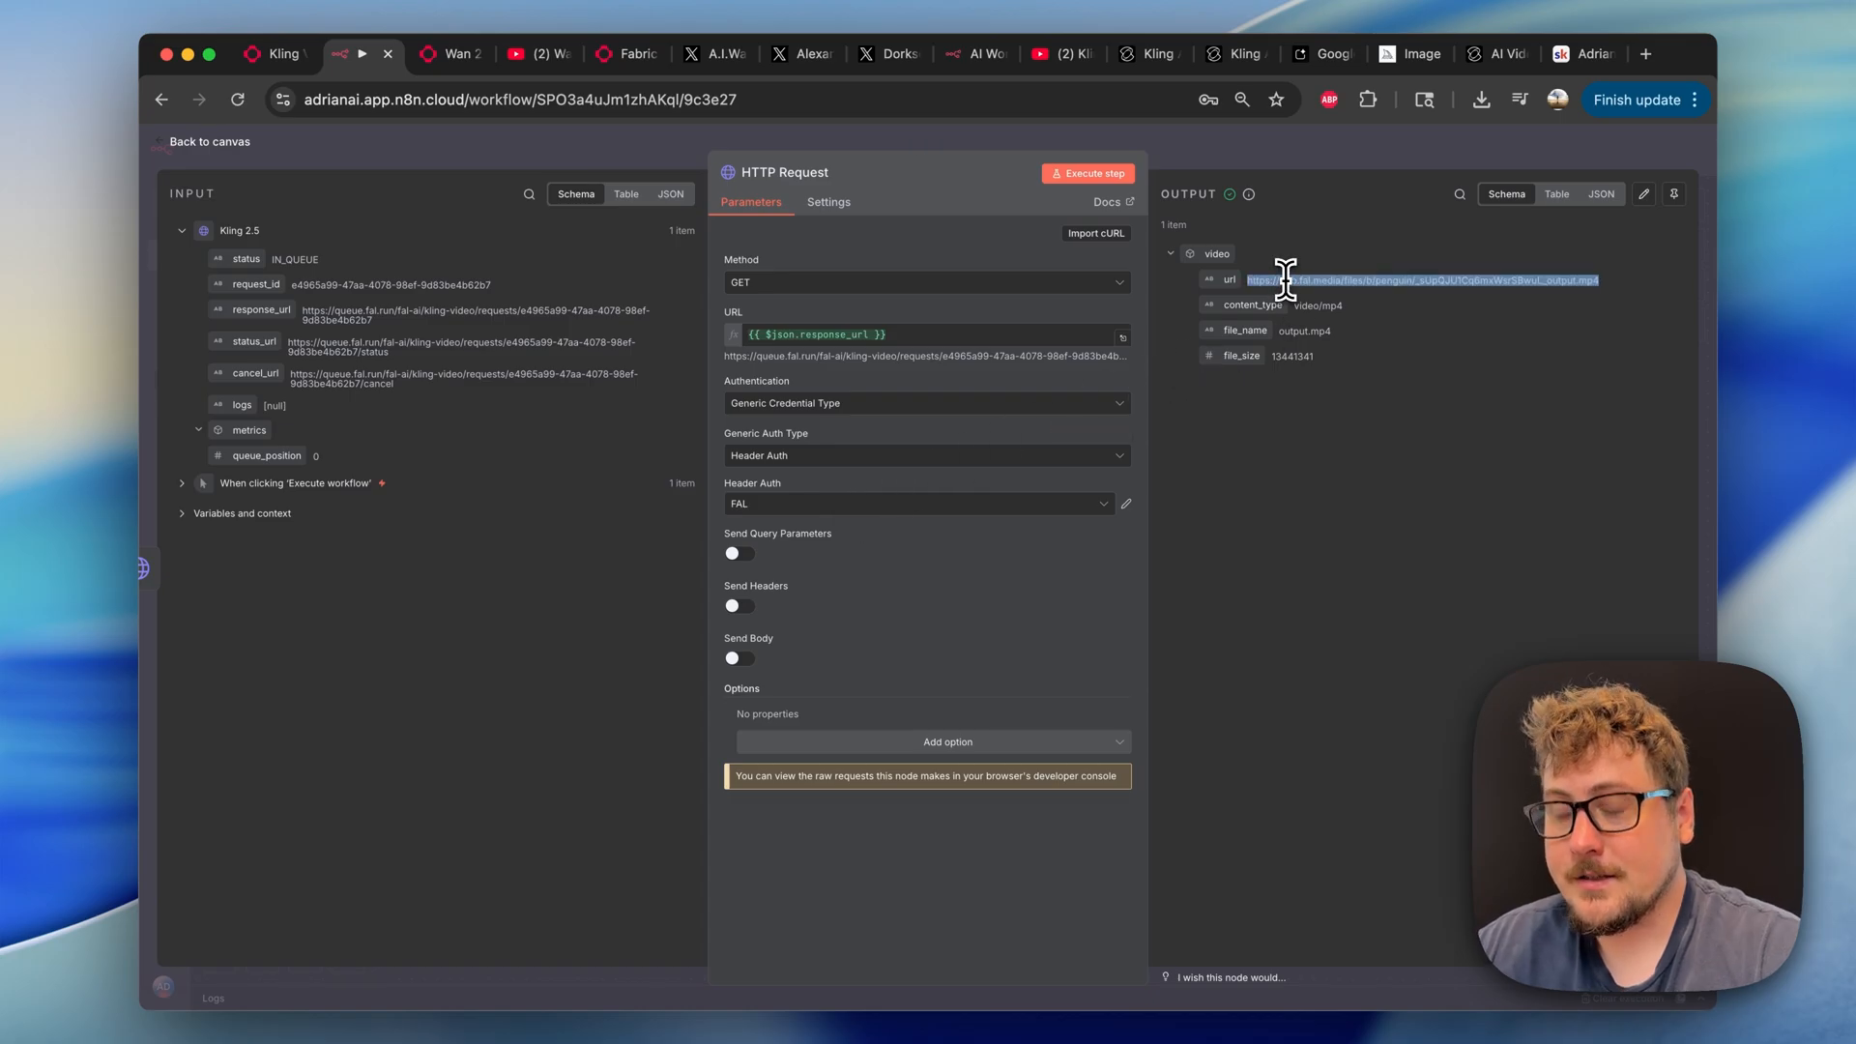
{"action": "left_click", "coordinate": [1645, 53]}
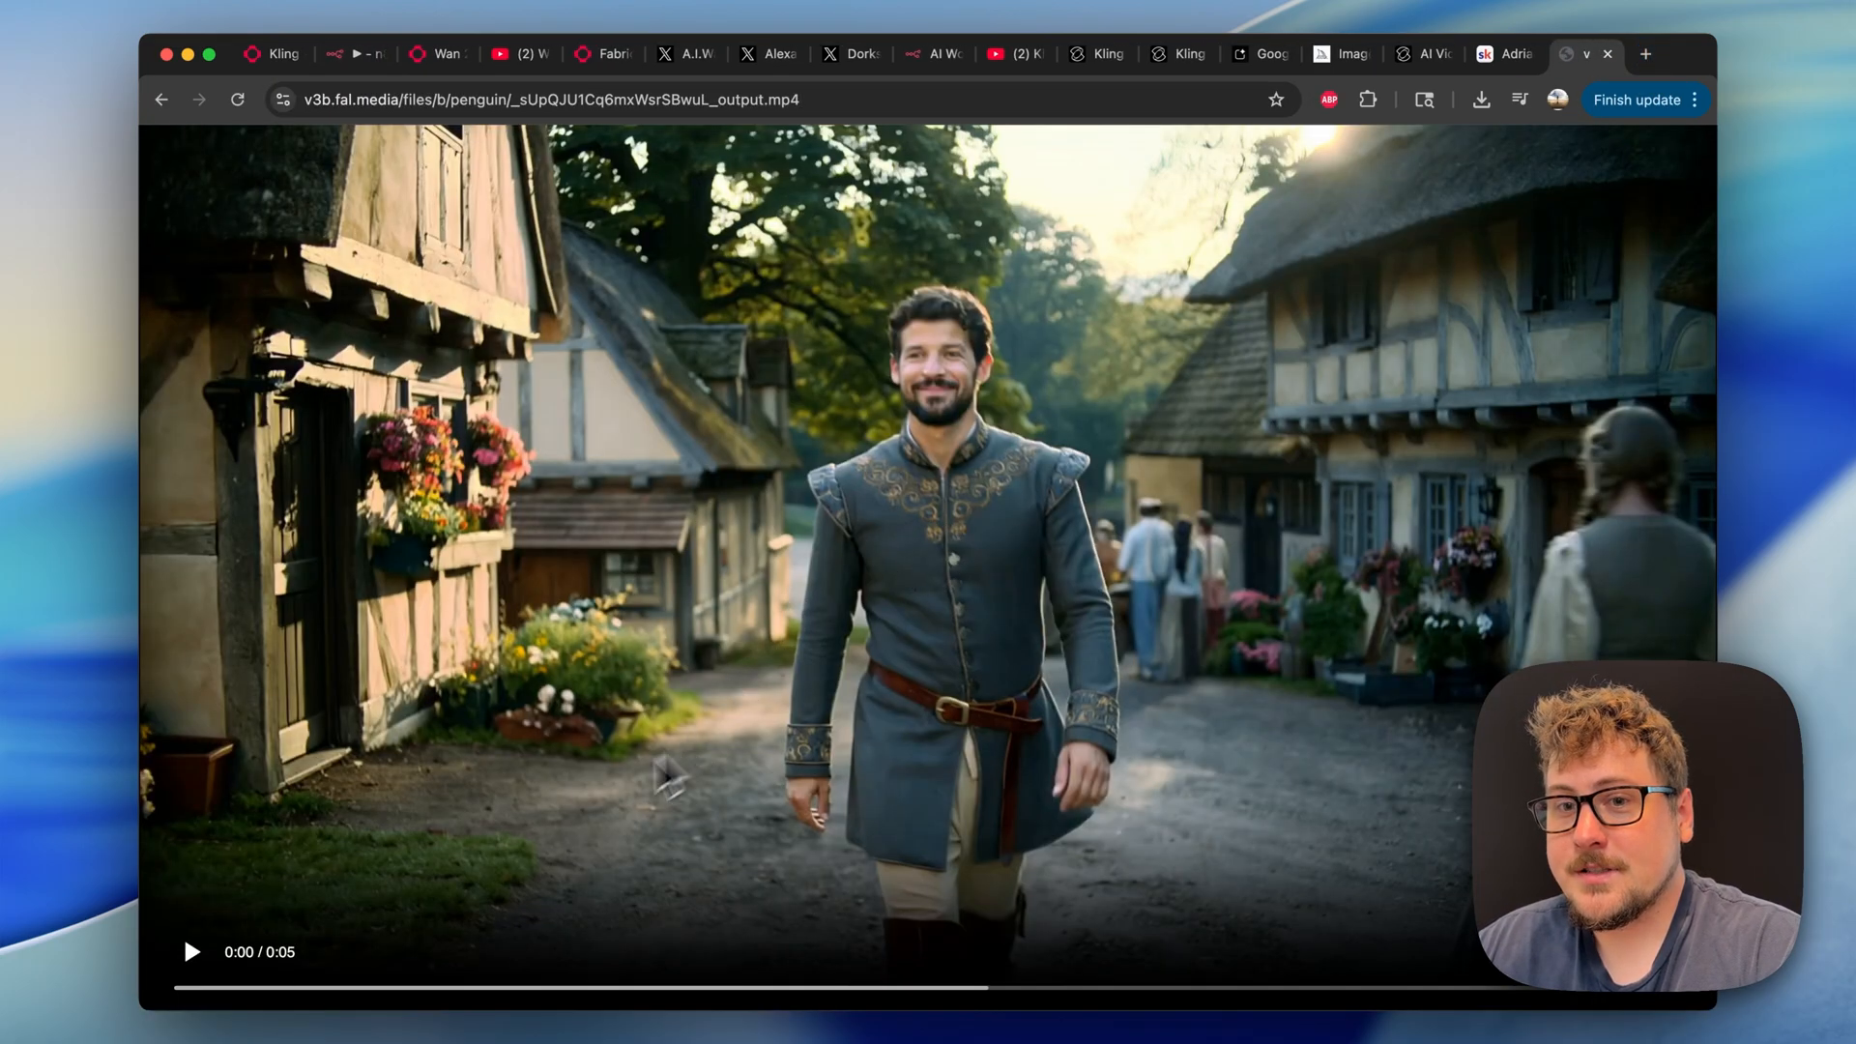
Play the generated village-walk output.mp4 clip.
{"action": "left_click", "coordinate": [190, 951]}
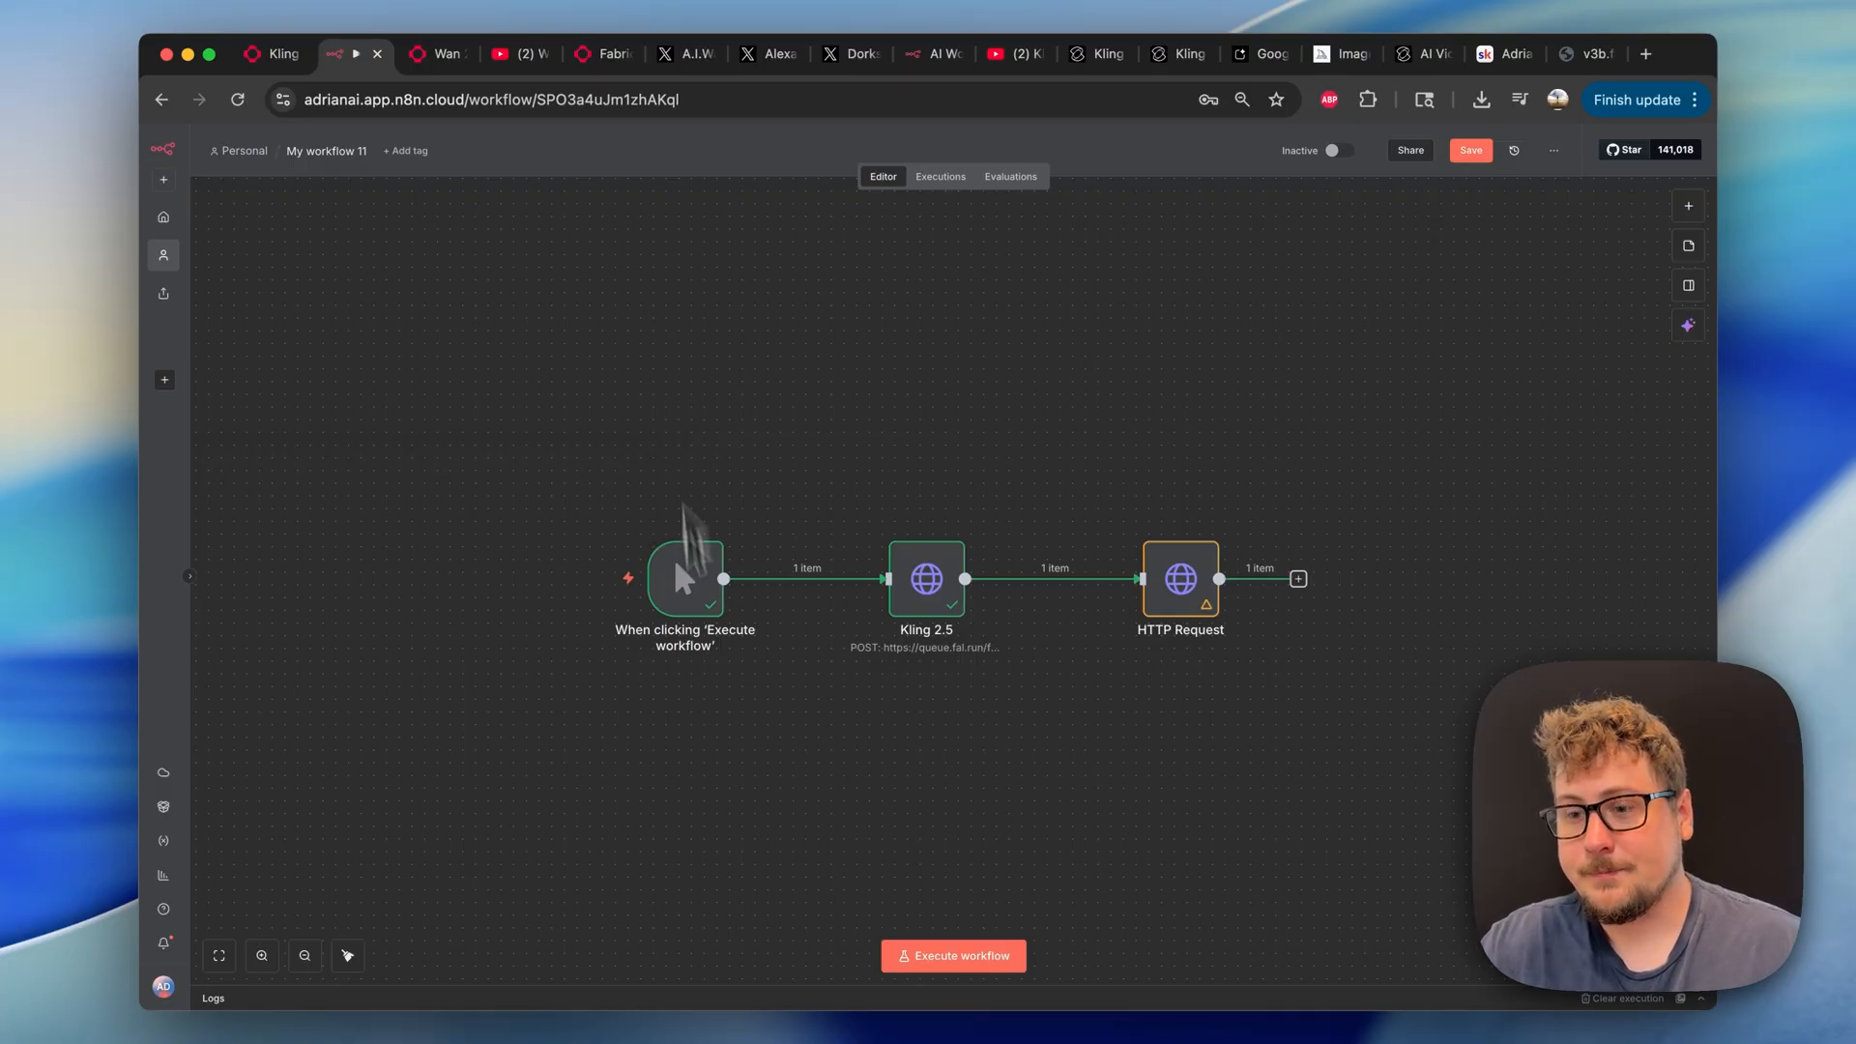
Play the Wan 2.5 dragon warrior sample clip and expand More under Additional Settings.
{"action": "left_click", "coordinate": [444, 53]}
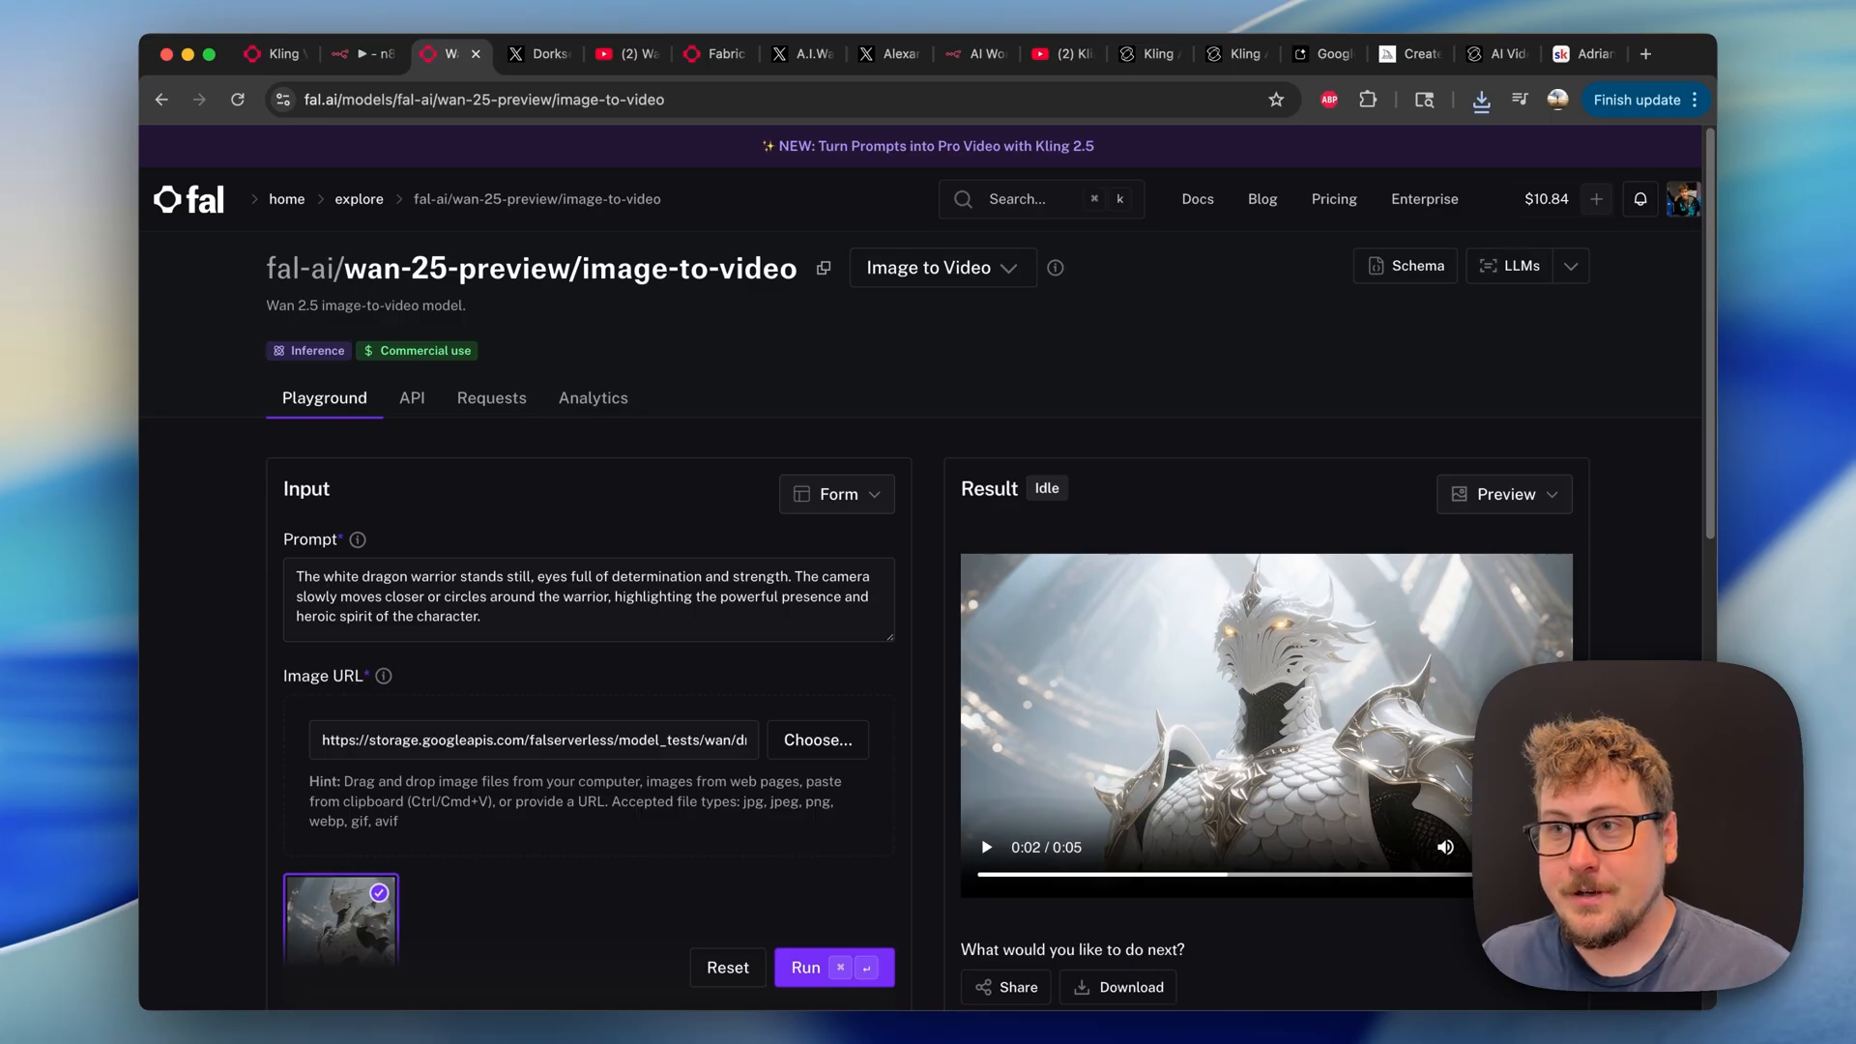
{"action": "mouse_move", "coordinate": [824, 448]}
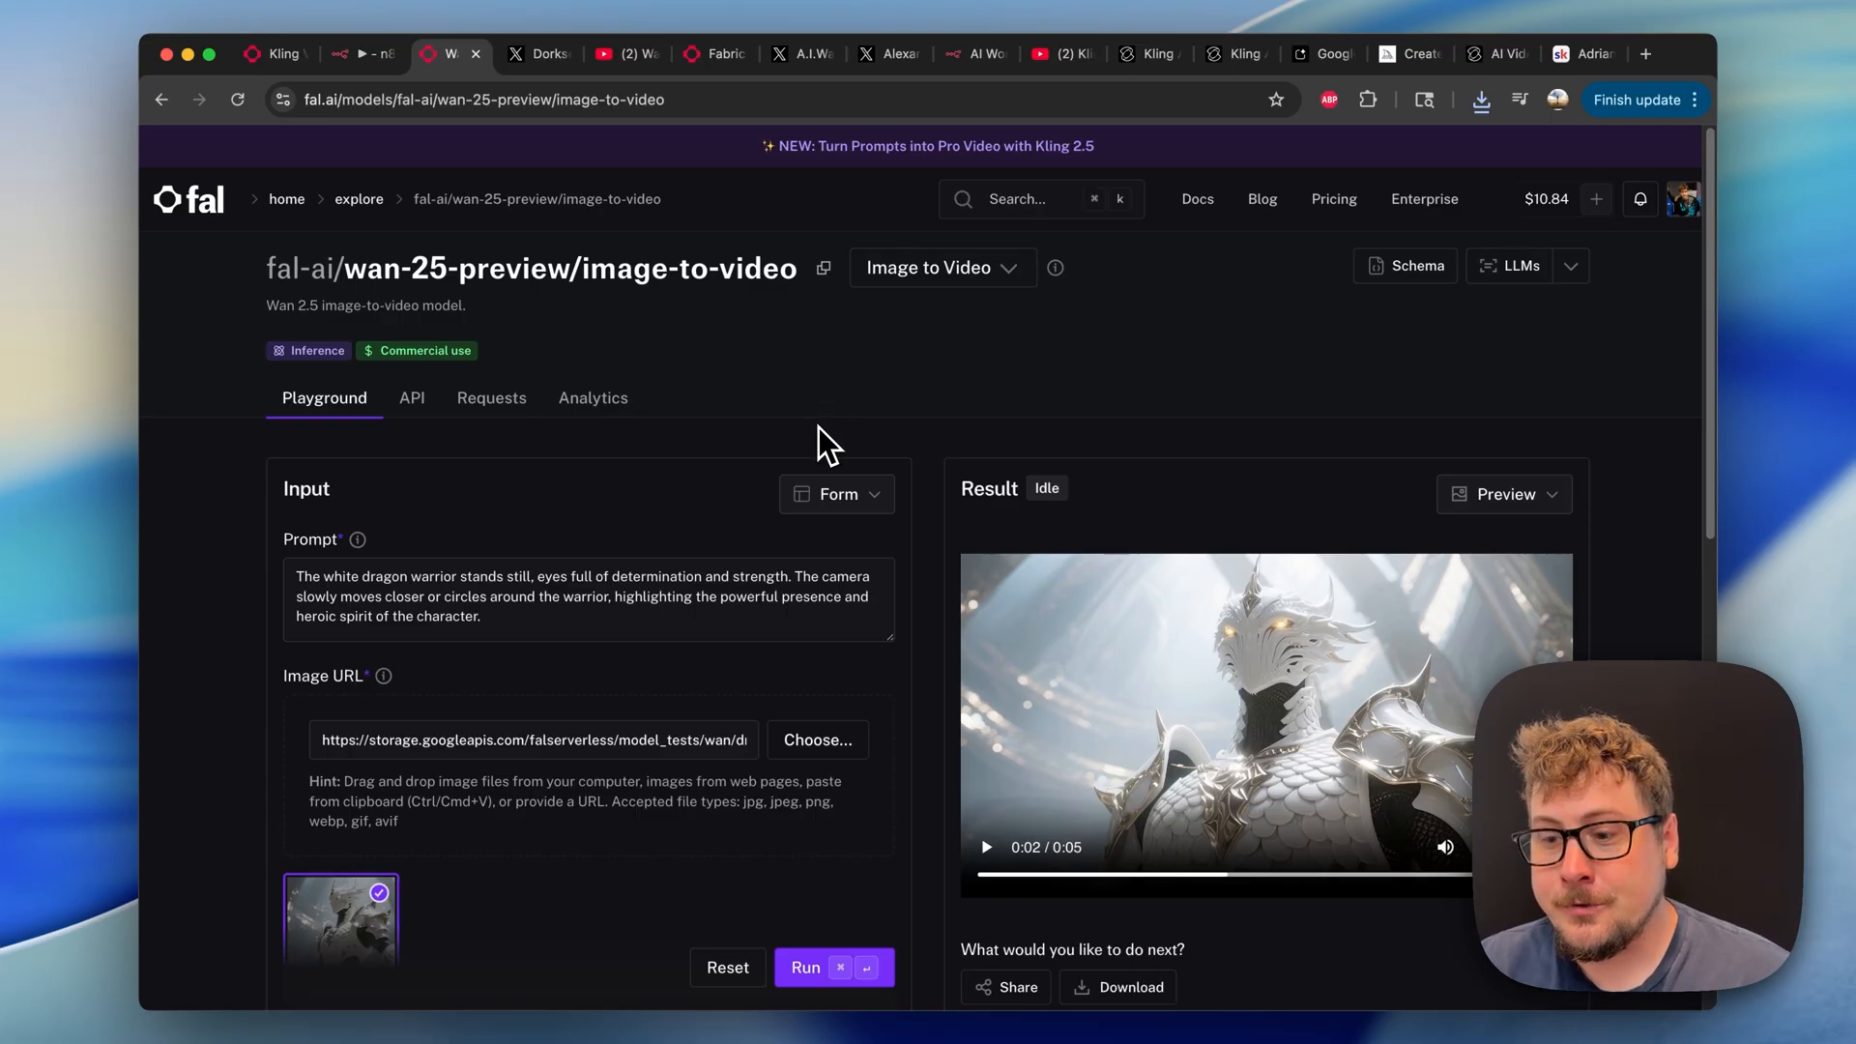
{"action": "mouse_move", "coordinate": [817, 448]}
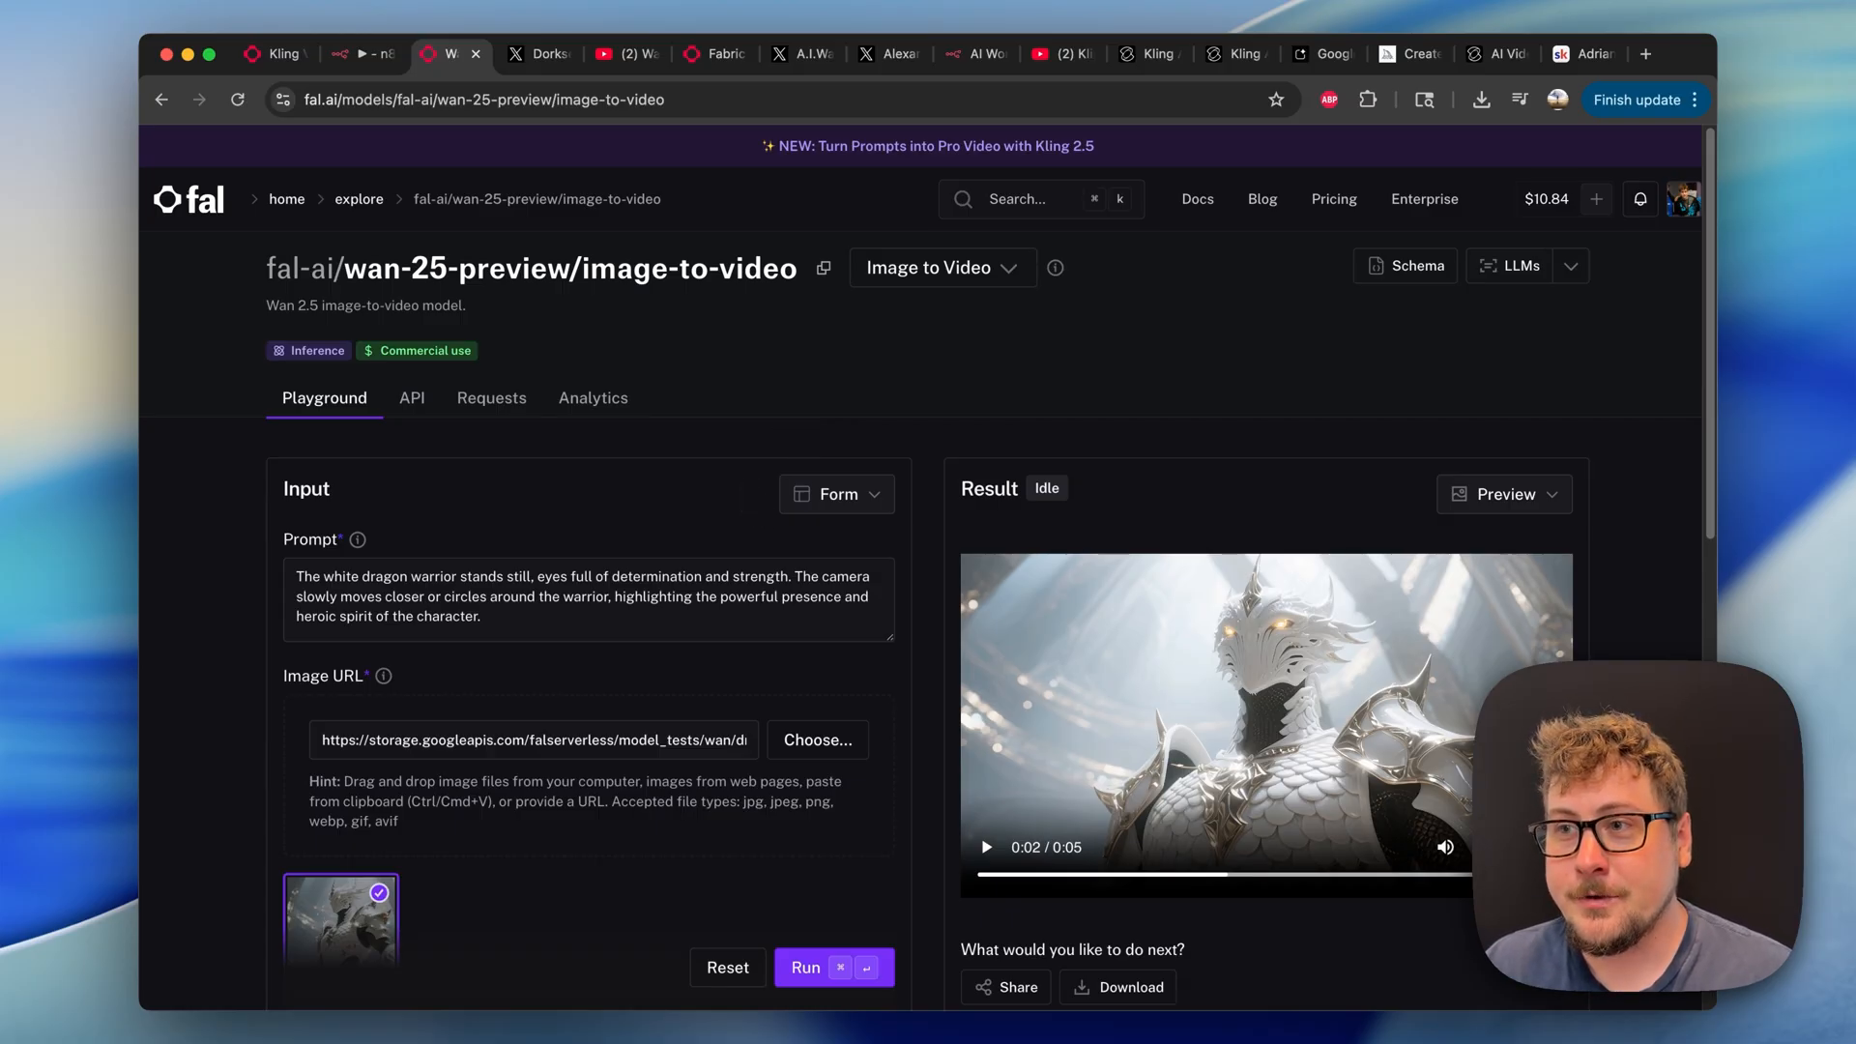
{"action": "mouse_move", "coordinate": [701, 488]}
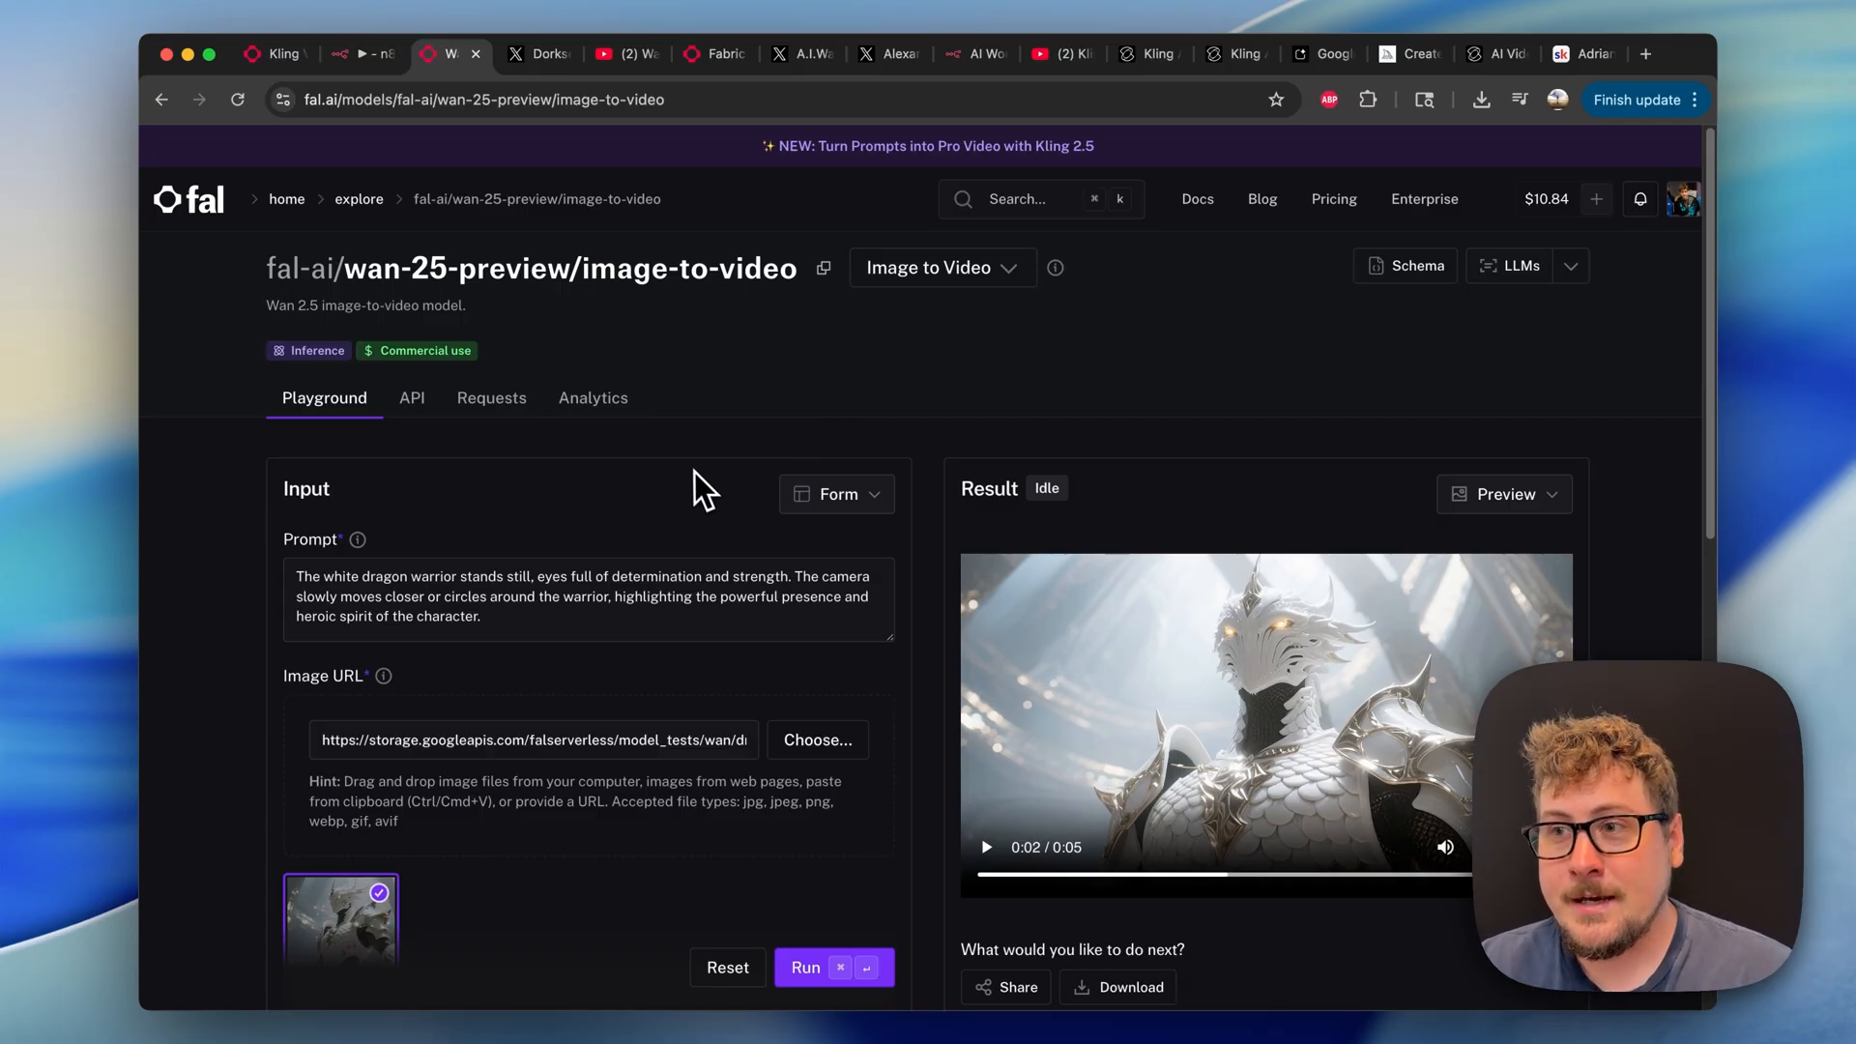
{"action": "scroll", "scroll_direction": "down", "scroll_amount": 3}
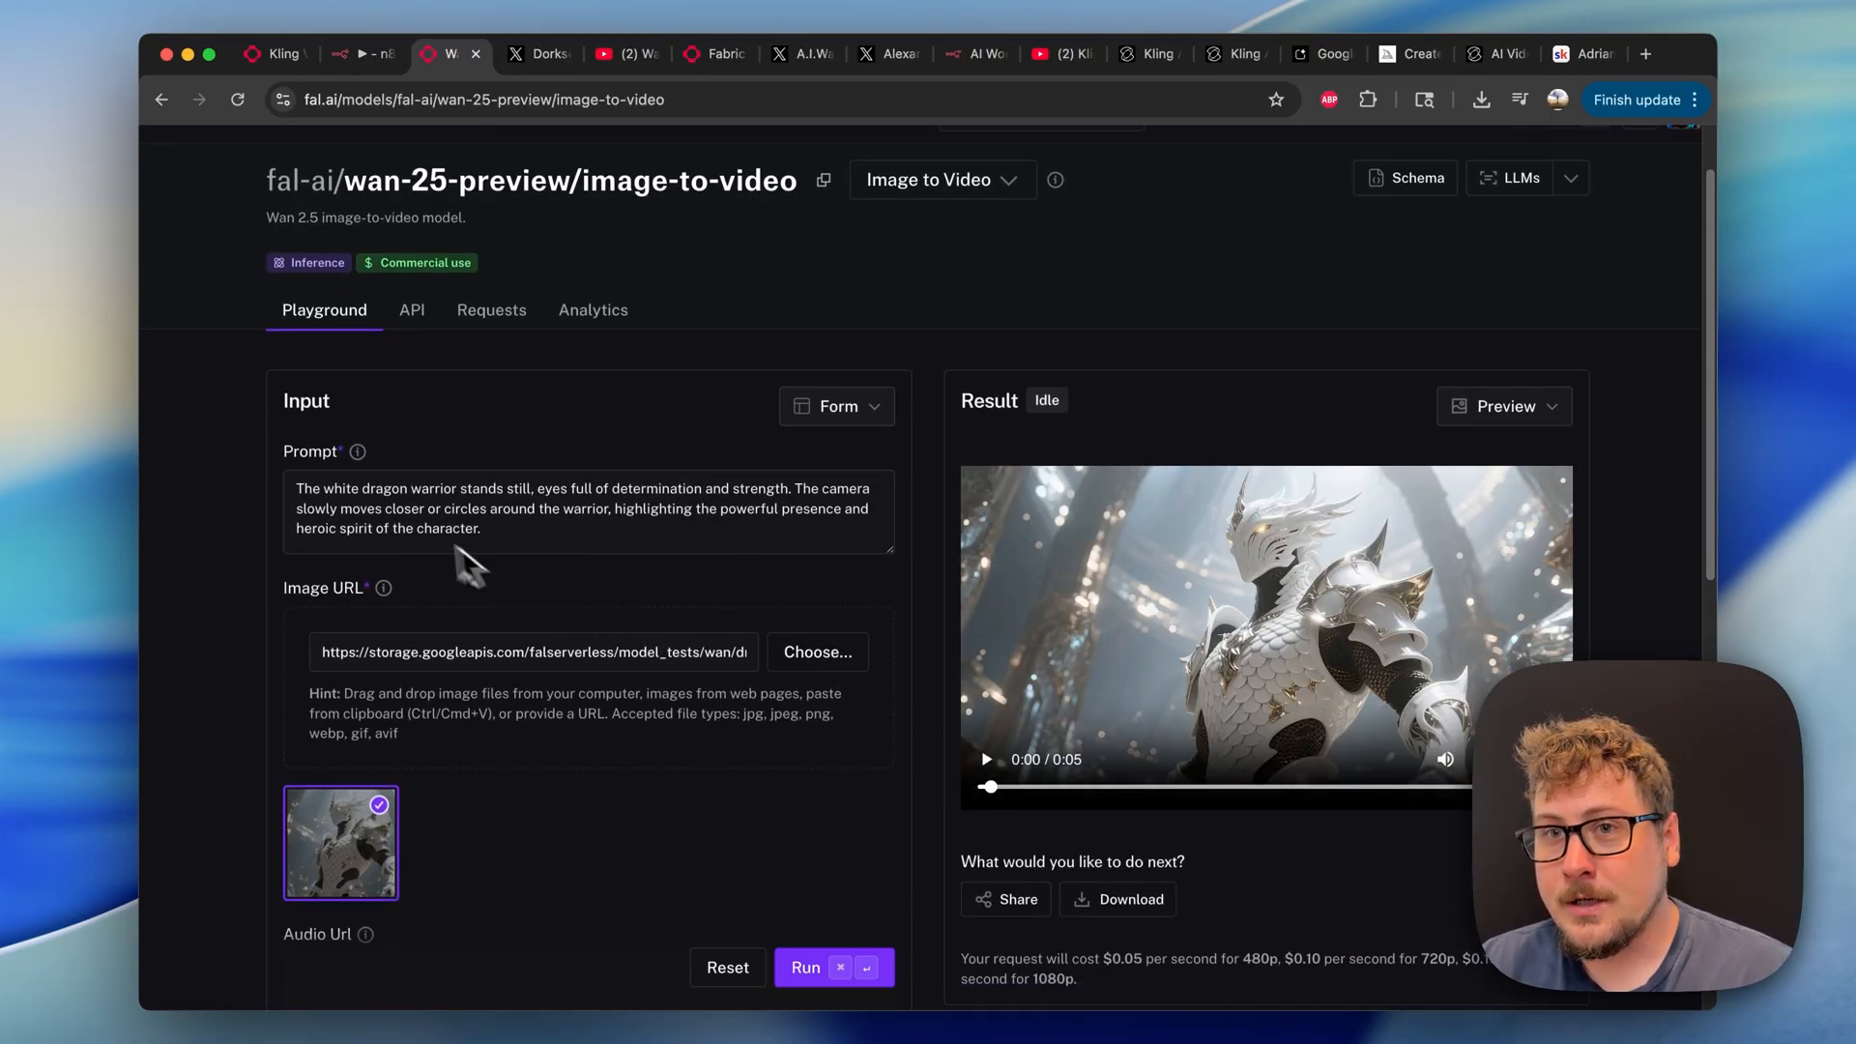
{"action": "left_click", "coordinate": [986, 759]}
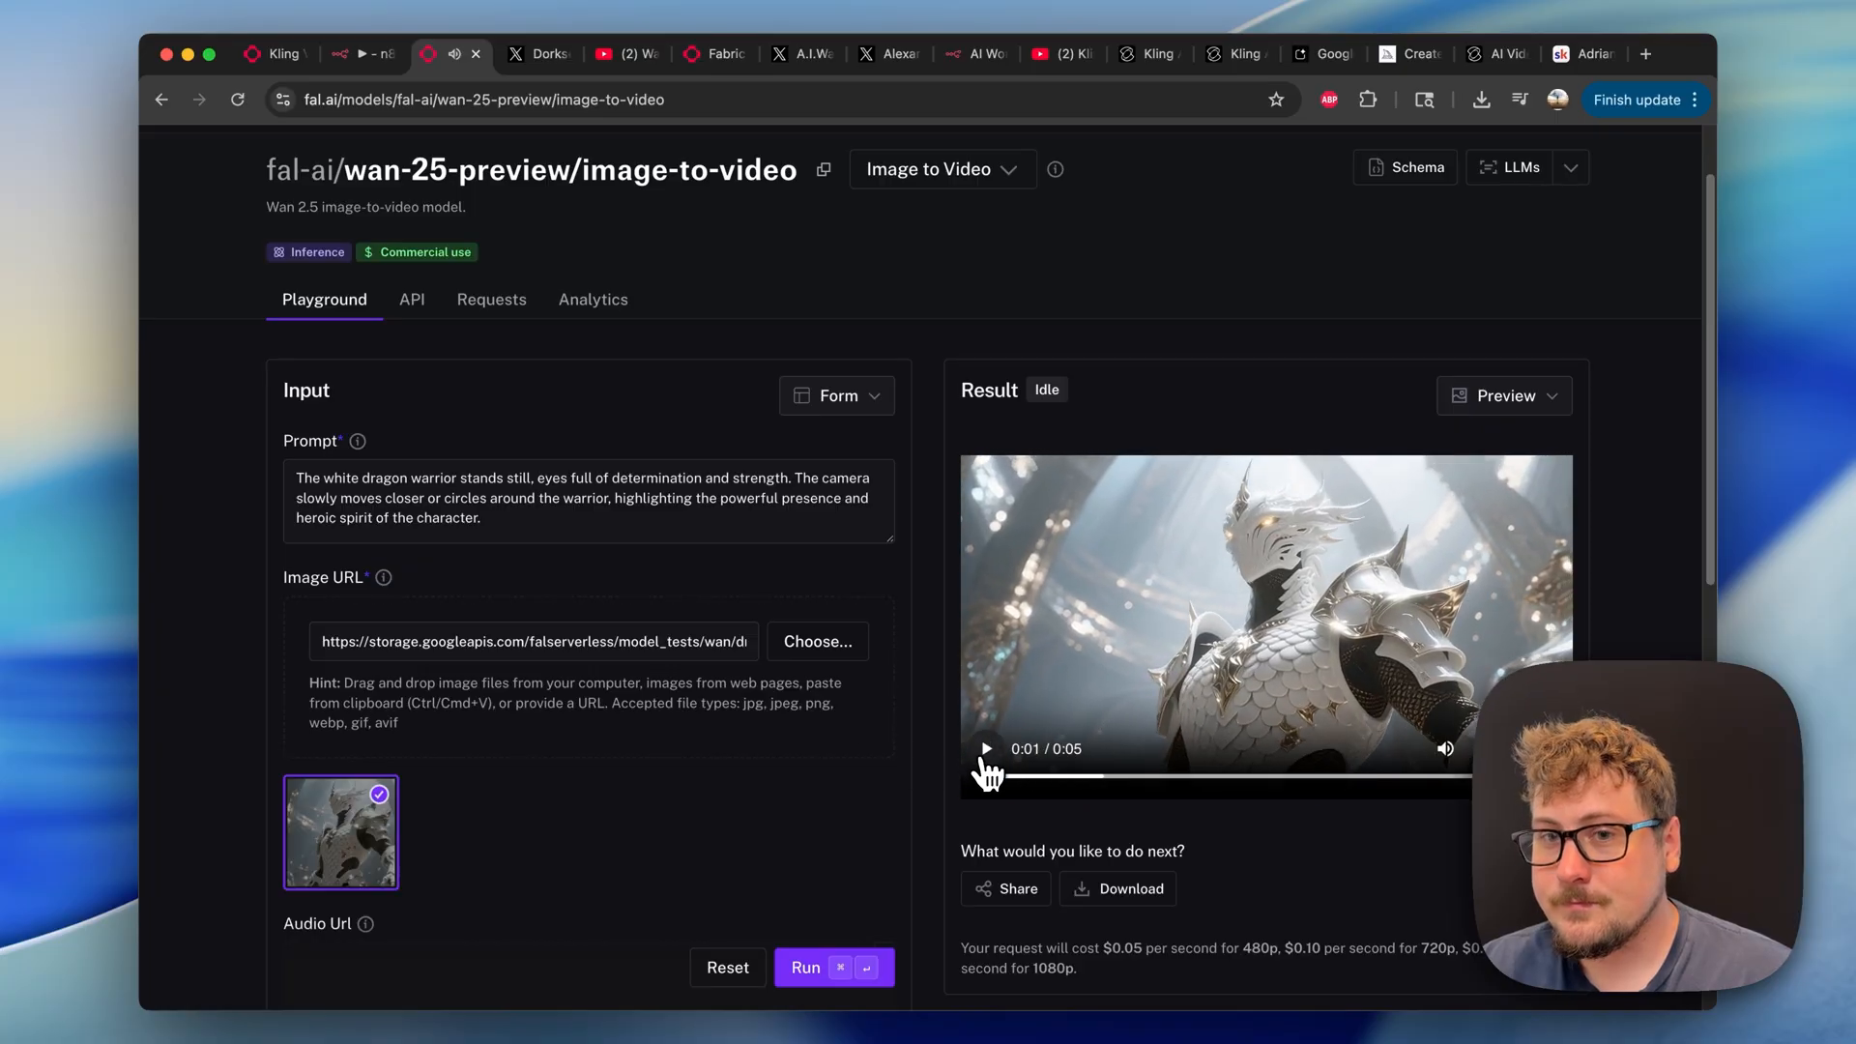
{"action": "scroll", "scroll_direction": "down", "scroll_amount": 3}
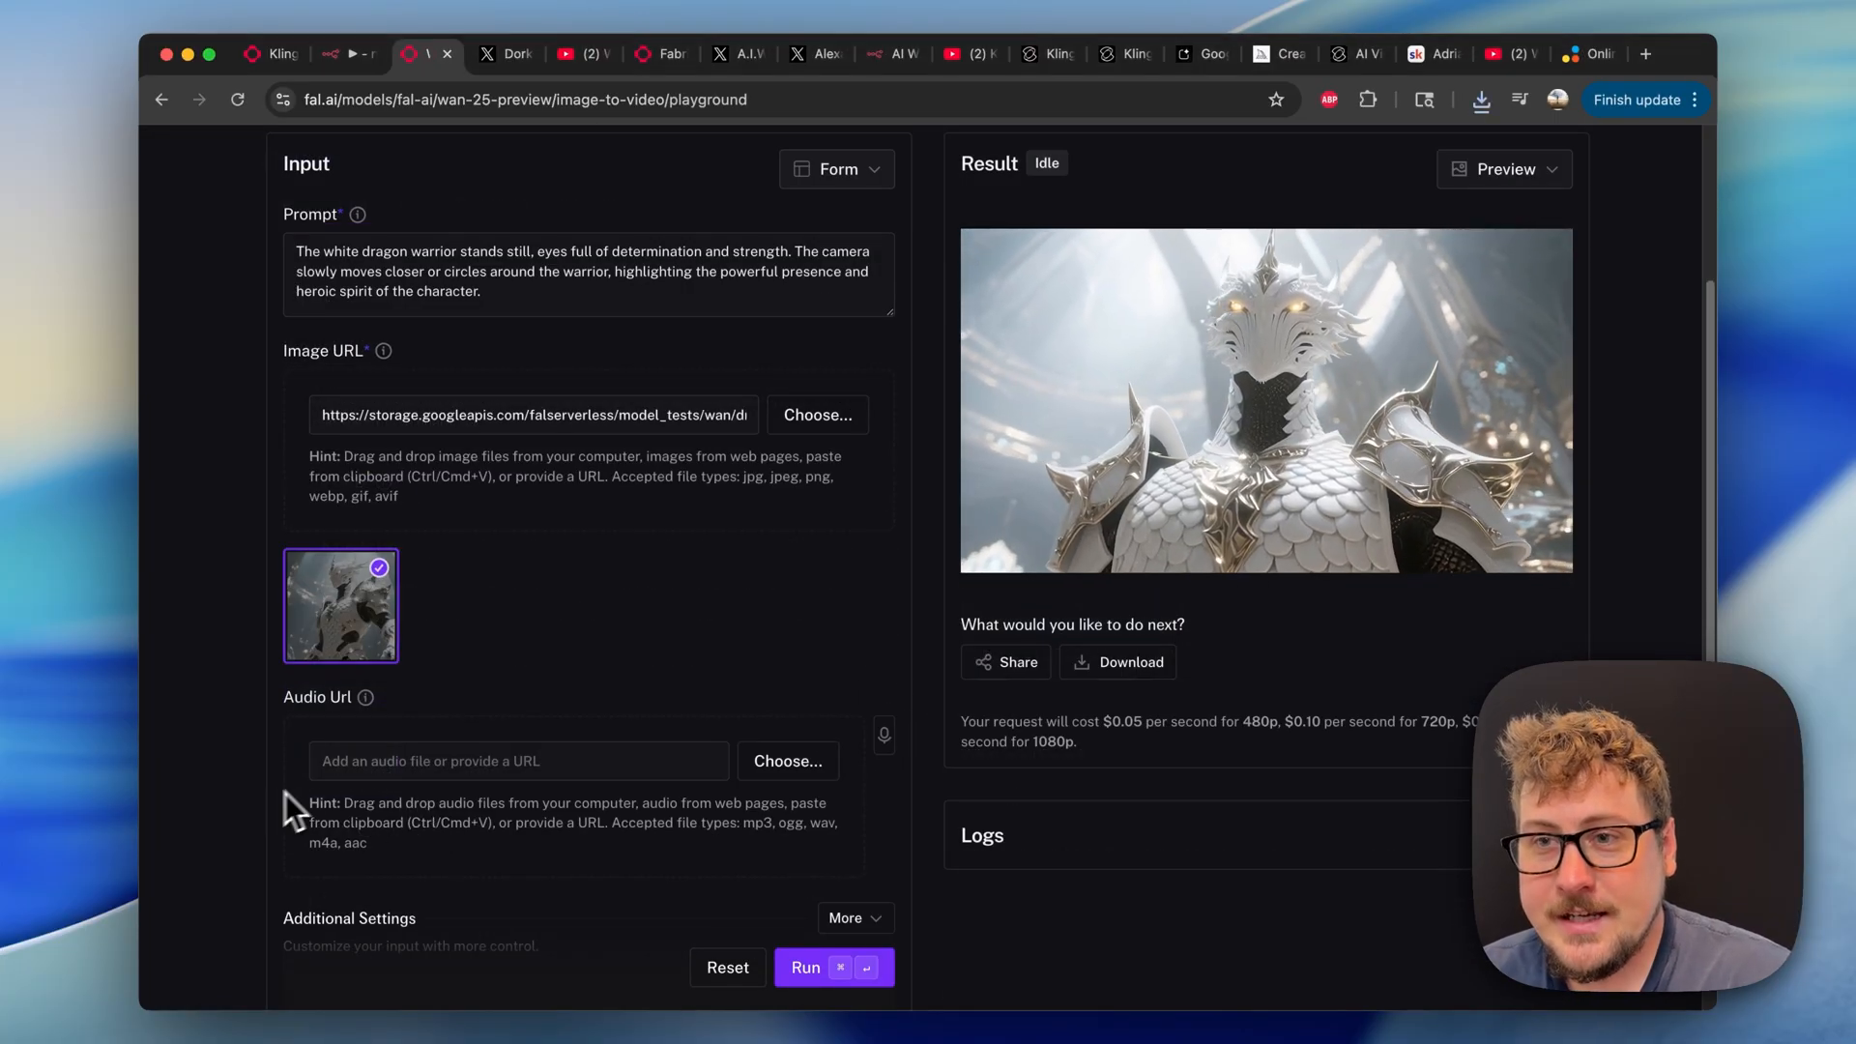
{"action": "scroll", "scroll_direction": "down", "scroll_amount": 3}
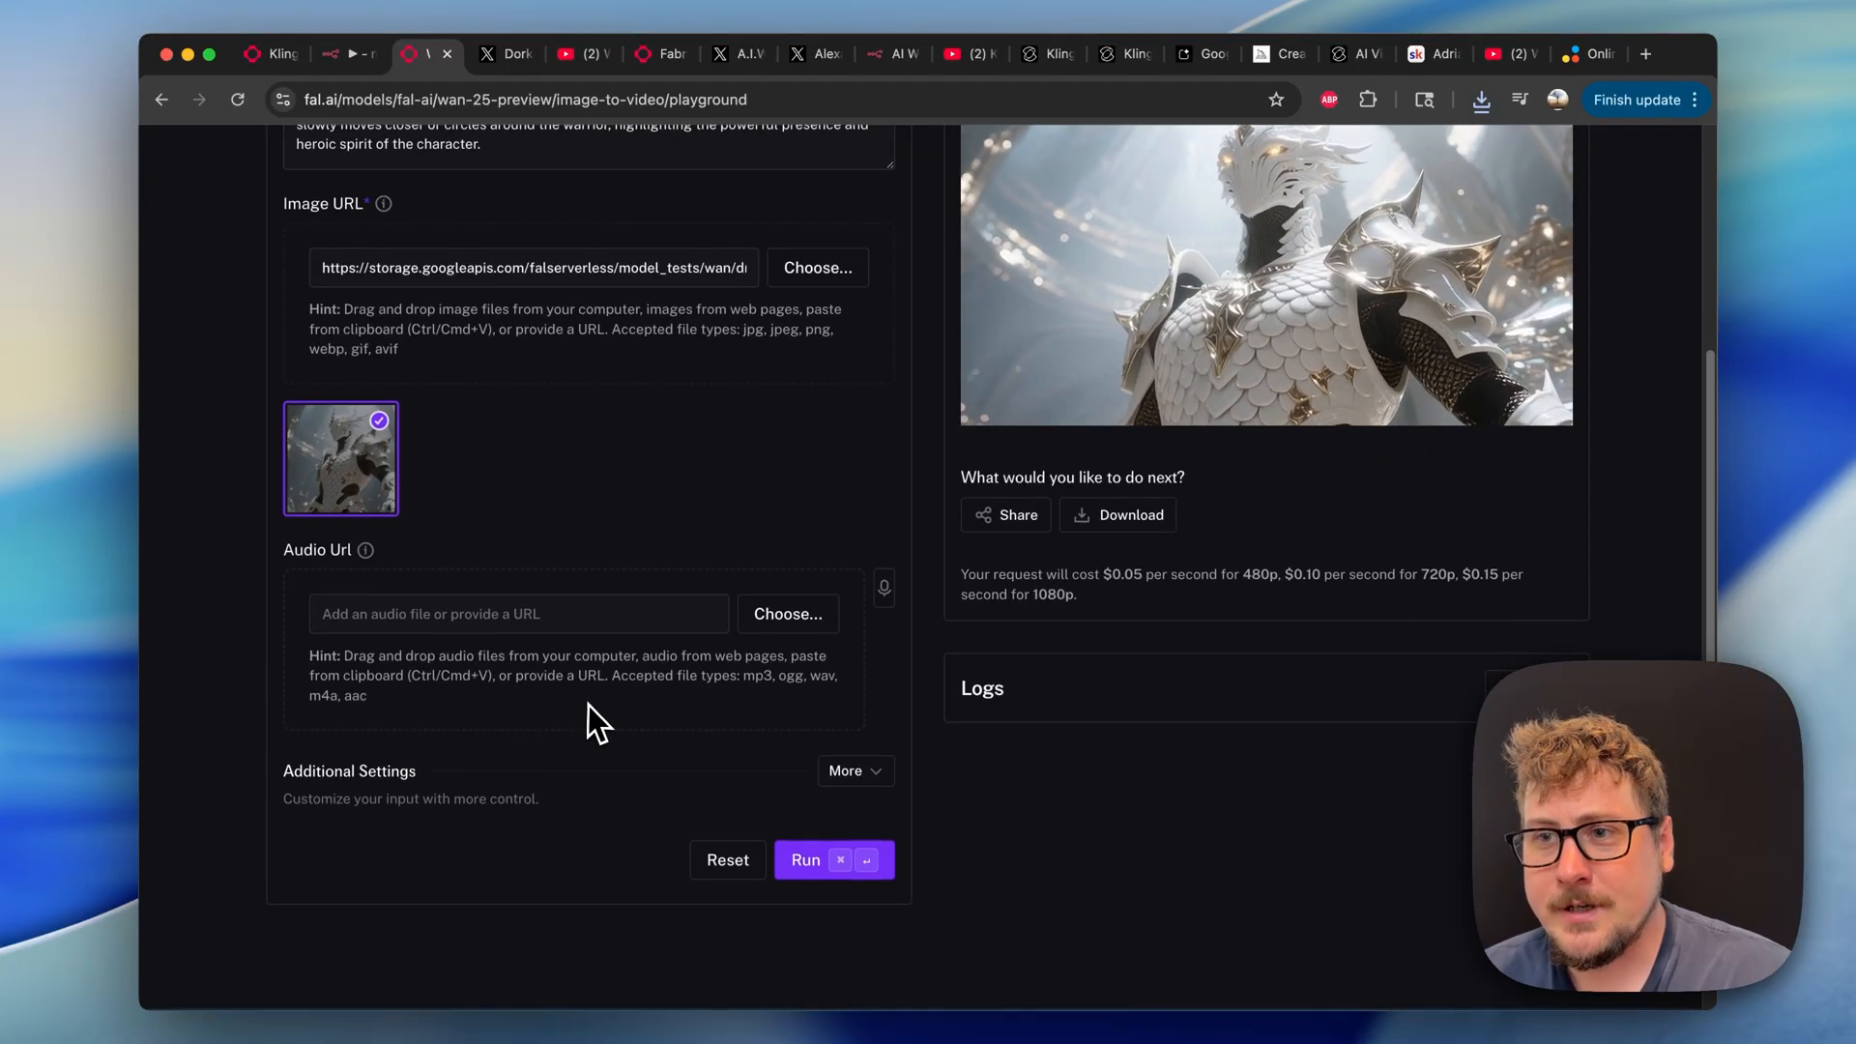
{"action": "mouse_move", "coordinate": [681, 752]}
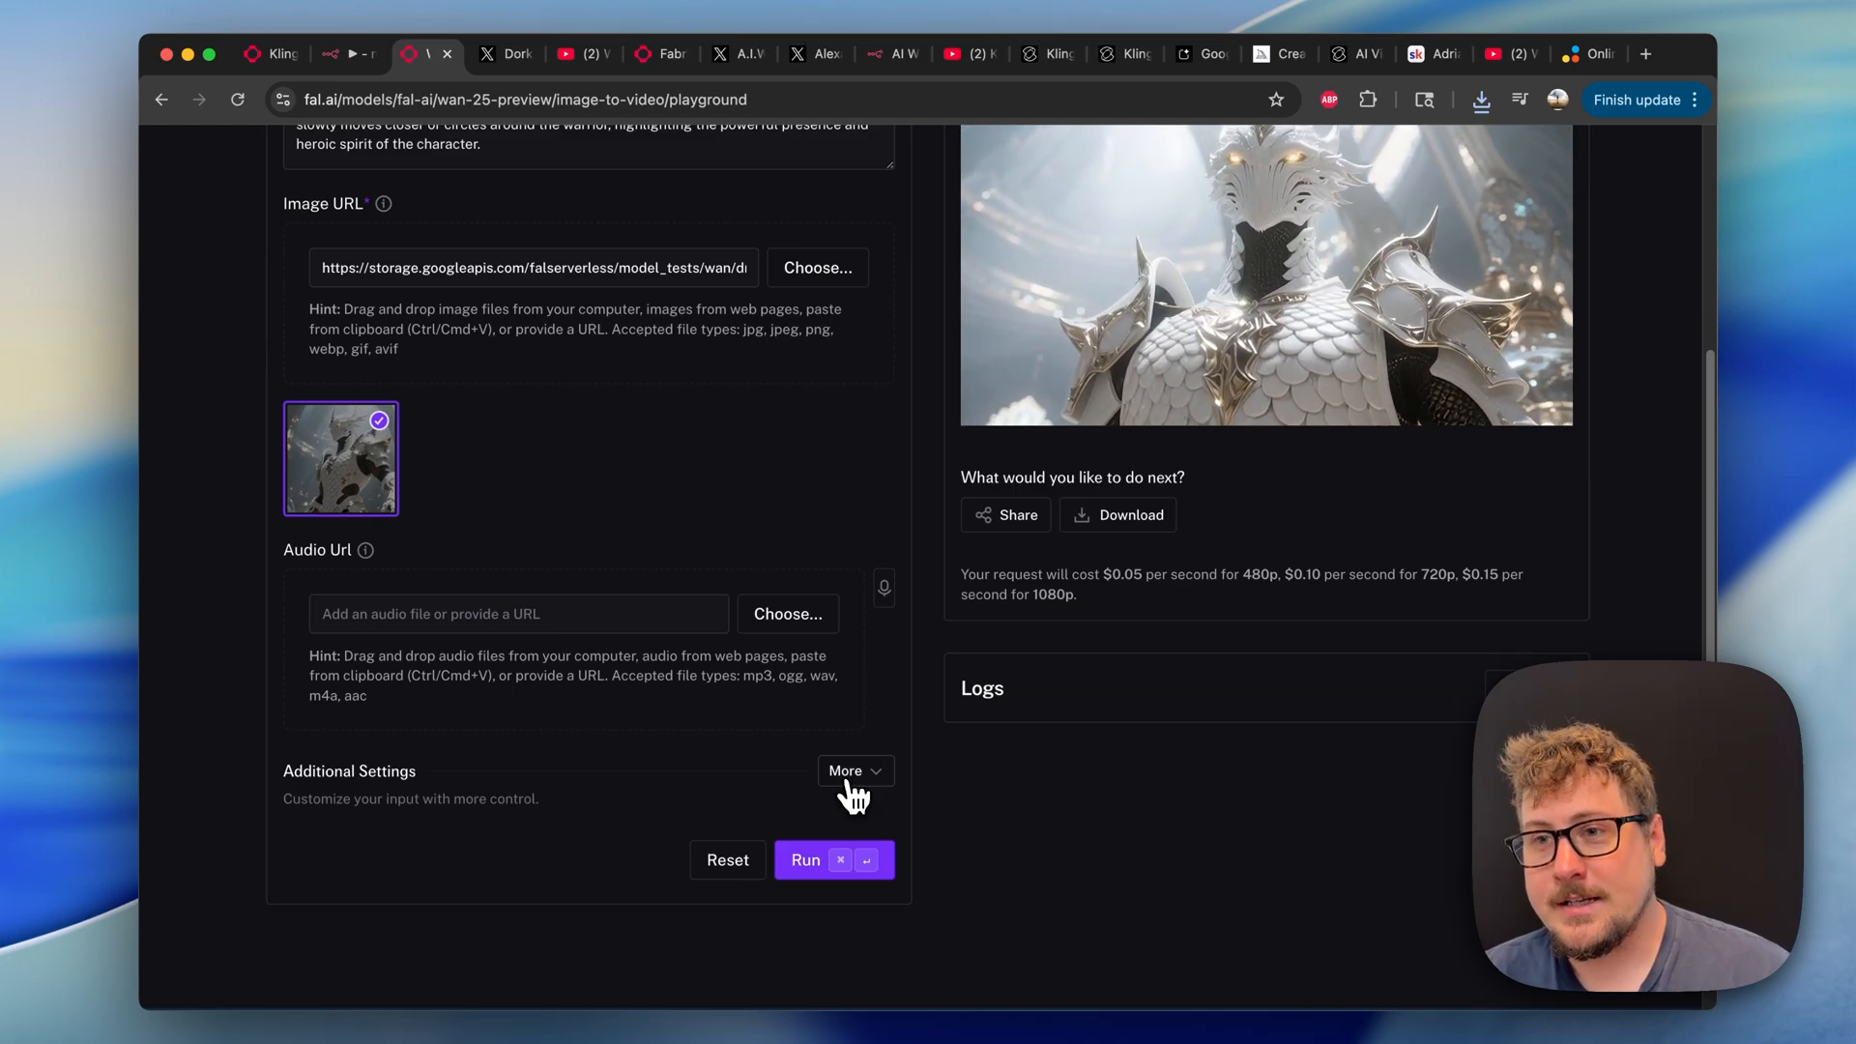
{"action": "left_click", "coordinate": [848, 770]}
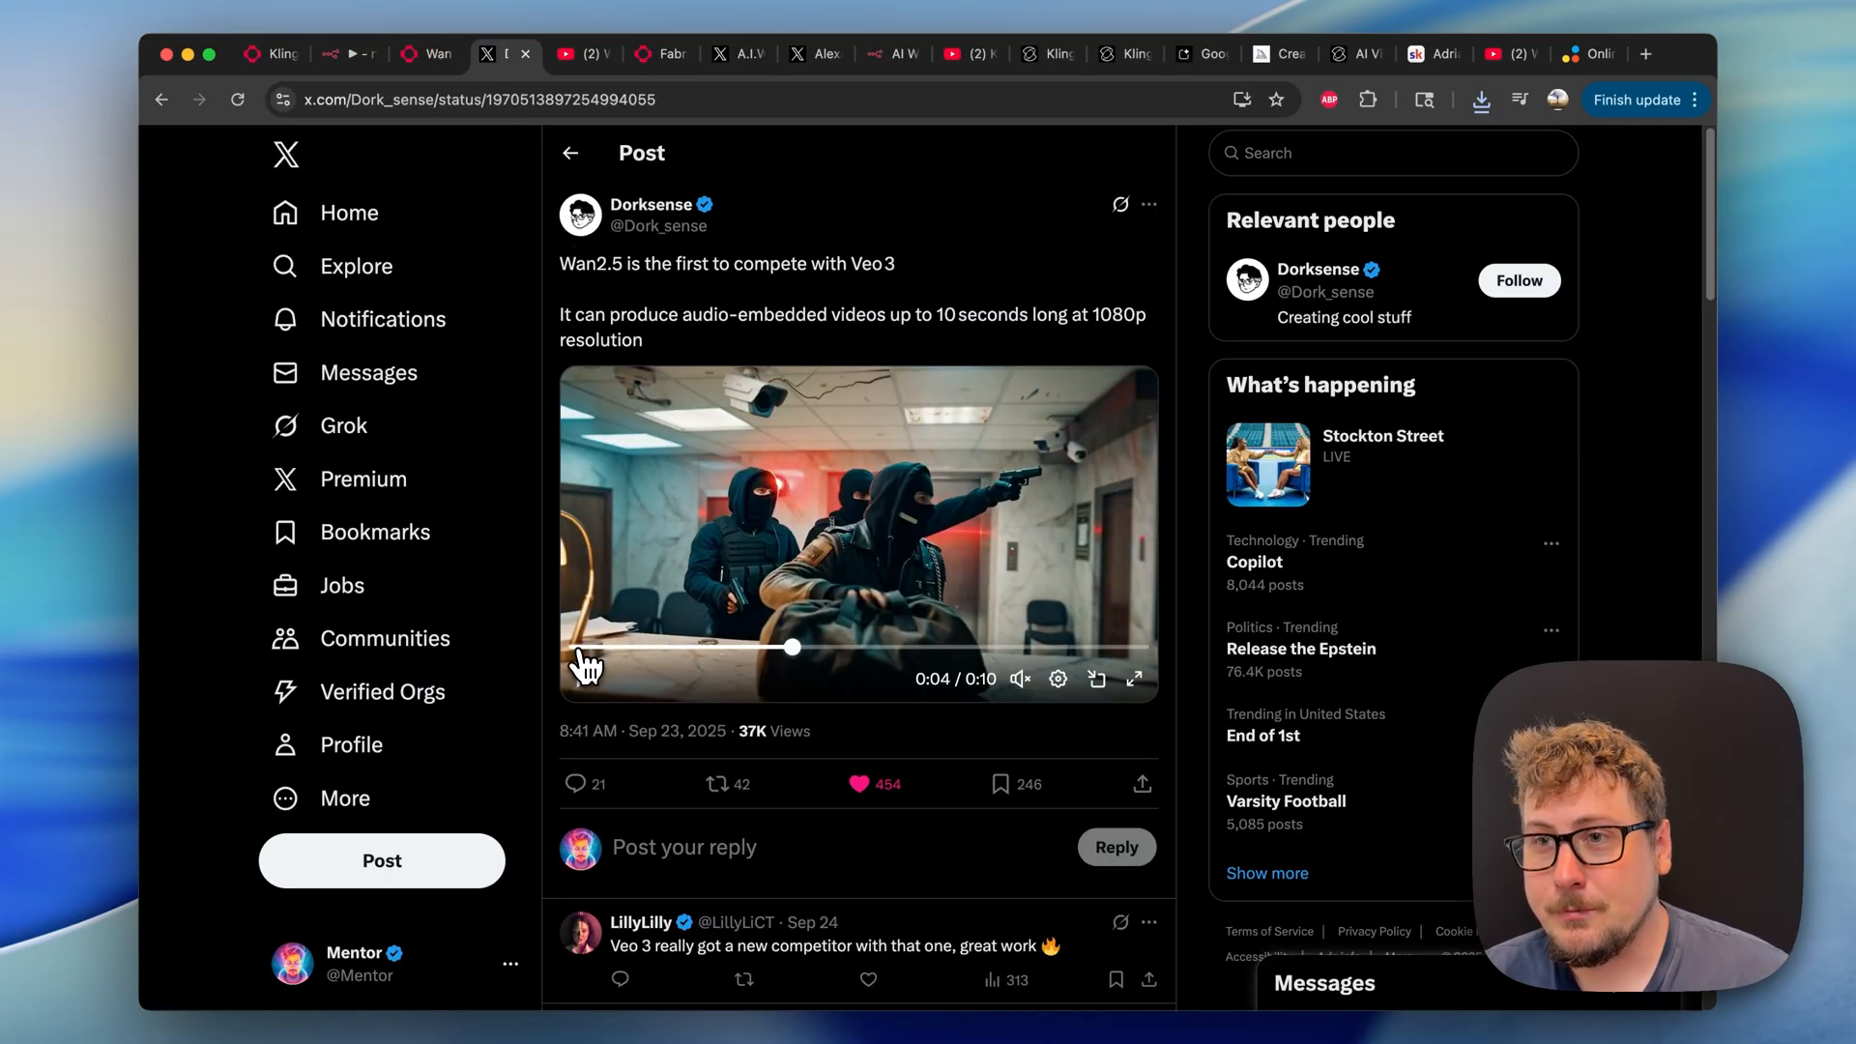
Restart the Dorksense Wan2.5 bank-robbery clip and turn its sound on.
{"action": "left_click", "coordinate": [580, 679]}
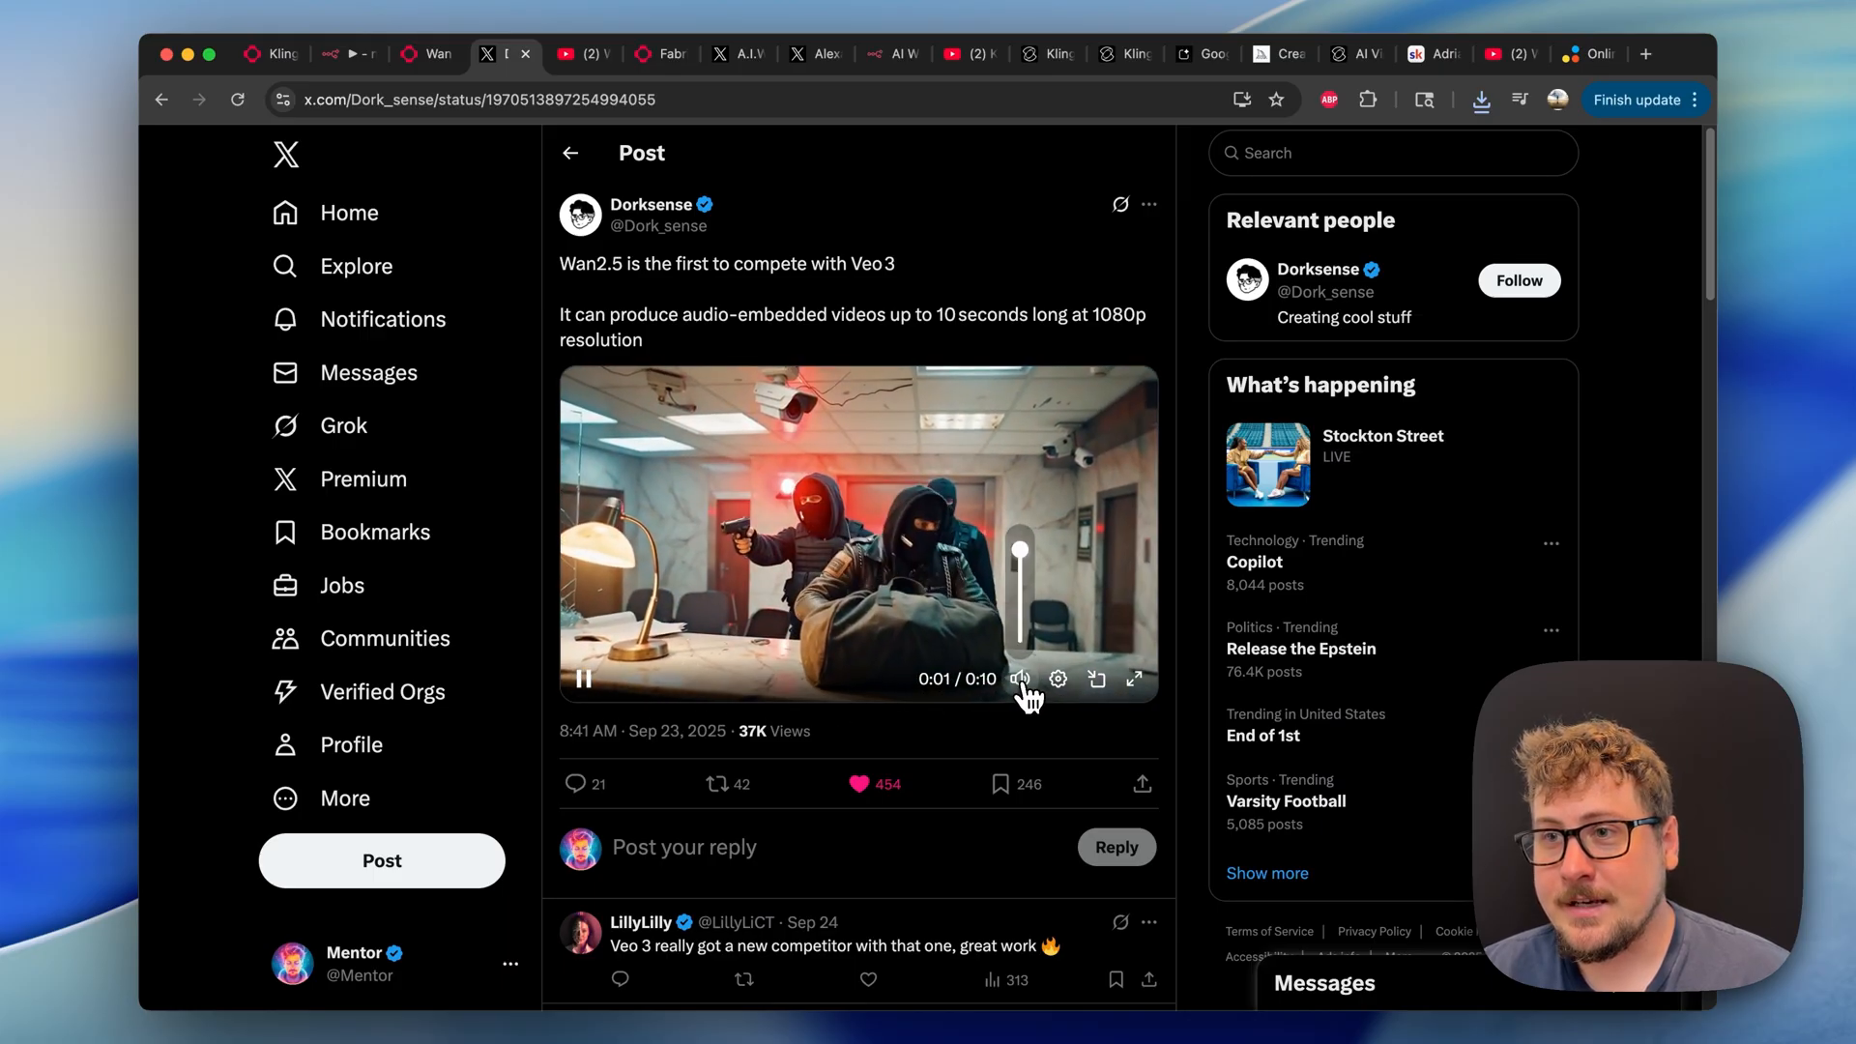
{"action": "left_click", "coordinate": [1021, 679]}
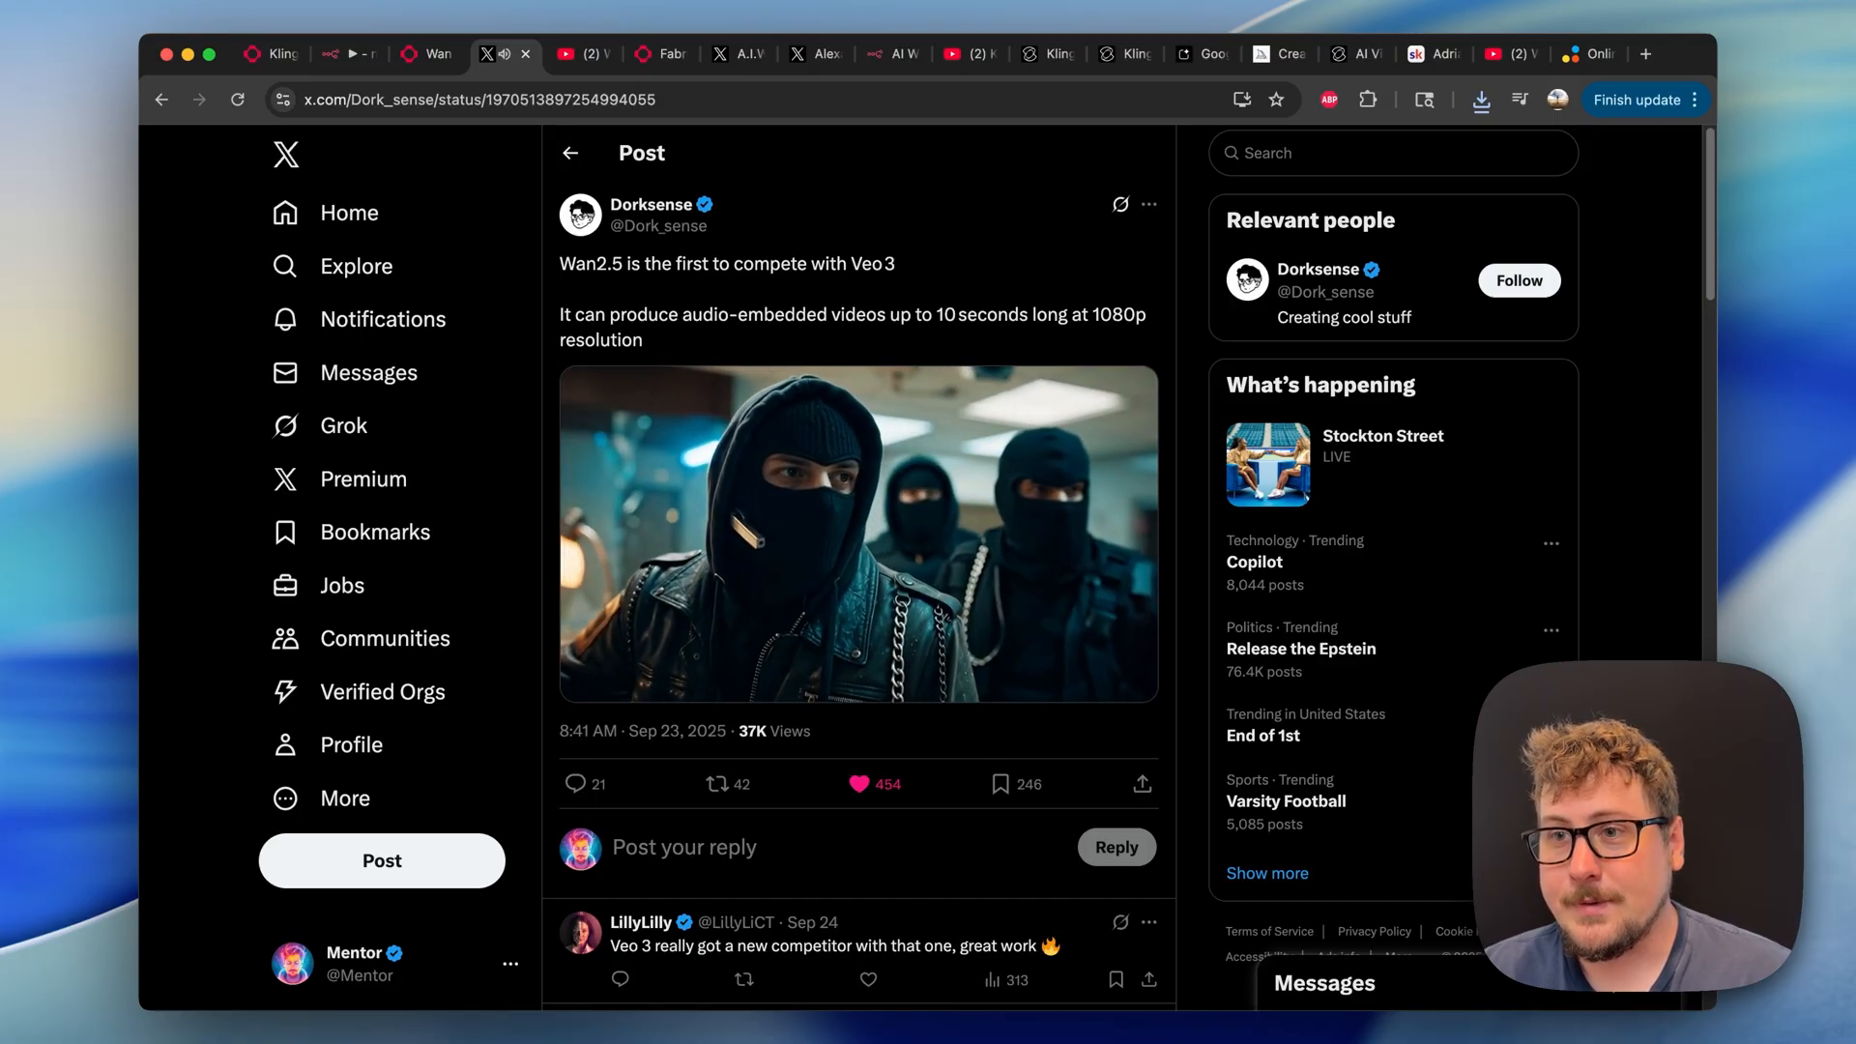
{"action": "left_click", "coordinate": [857, 533]}
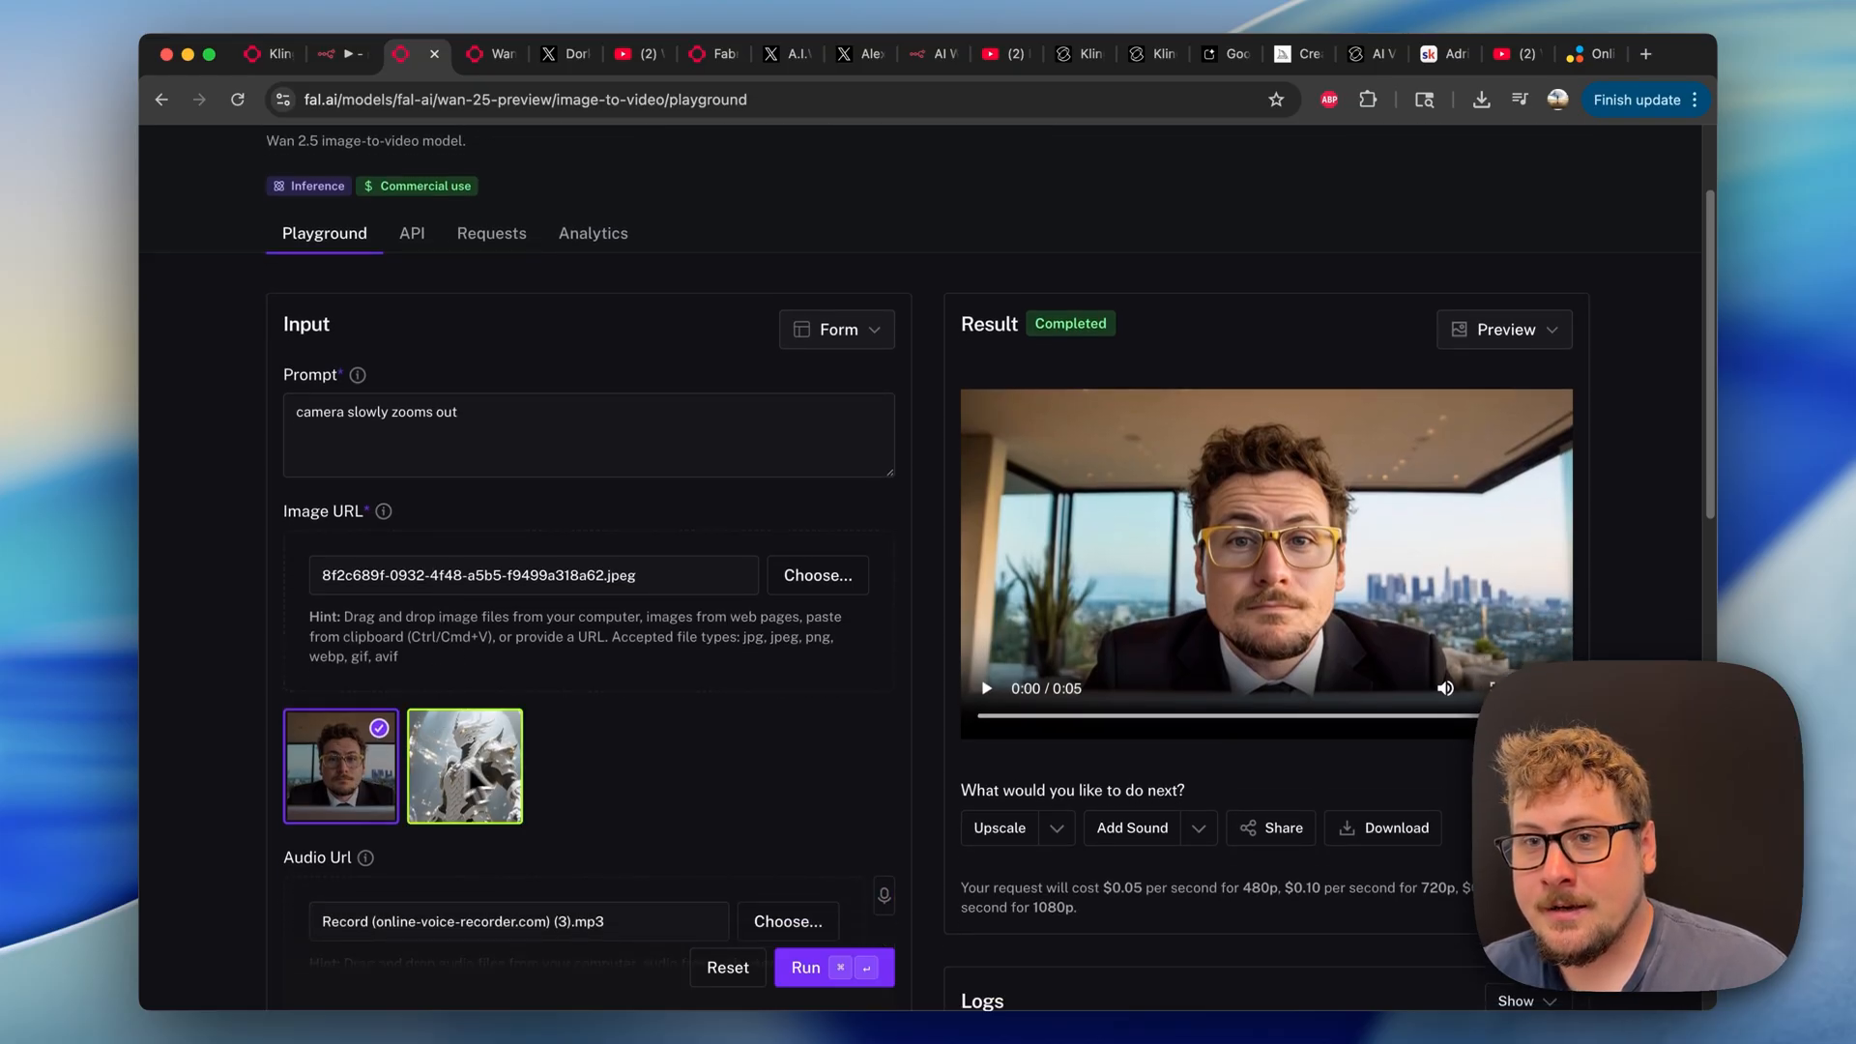
{"action": "scroll", "scroll_direction": "down", "scroll_amount": 3}
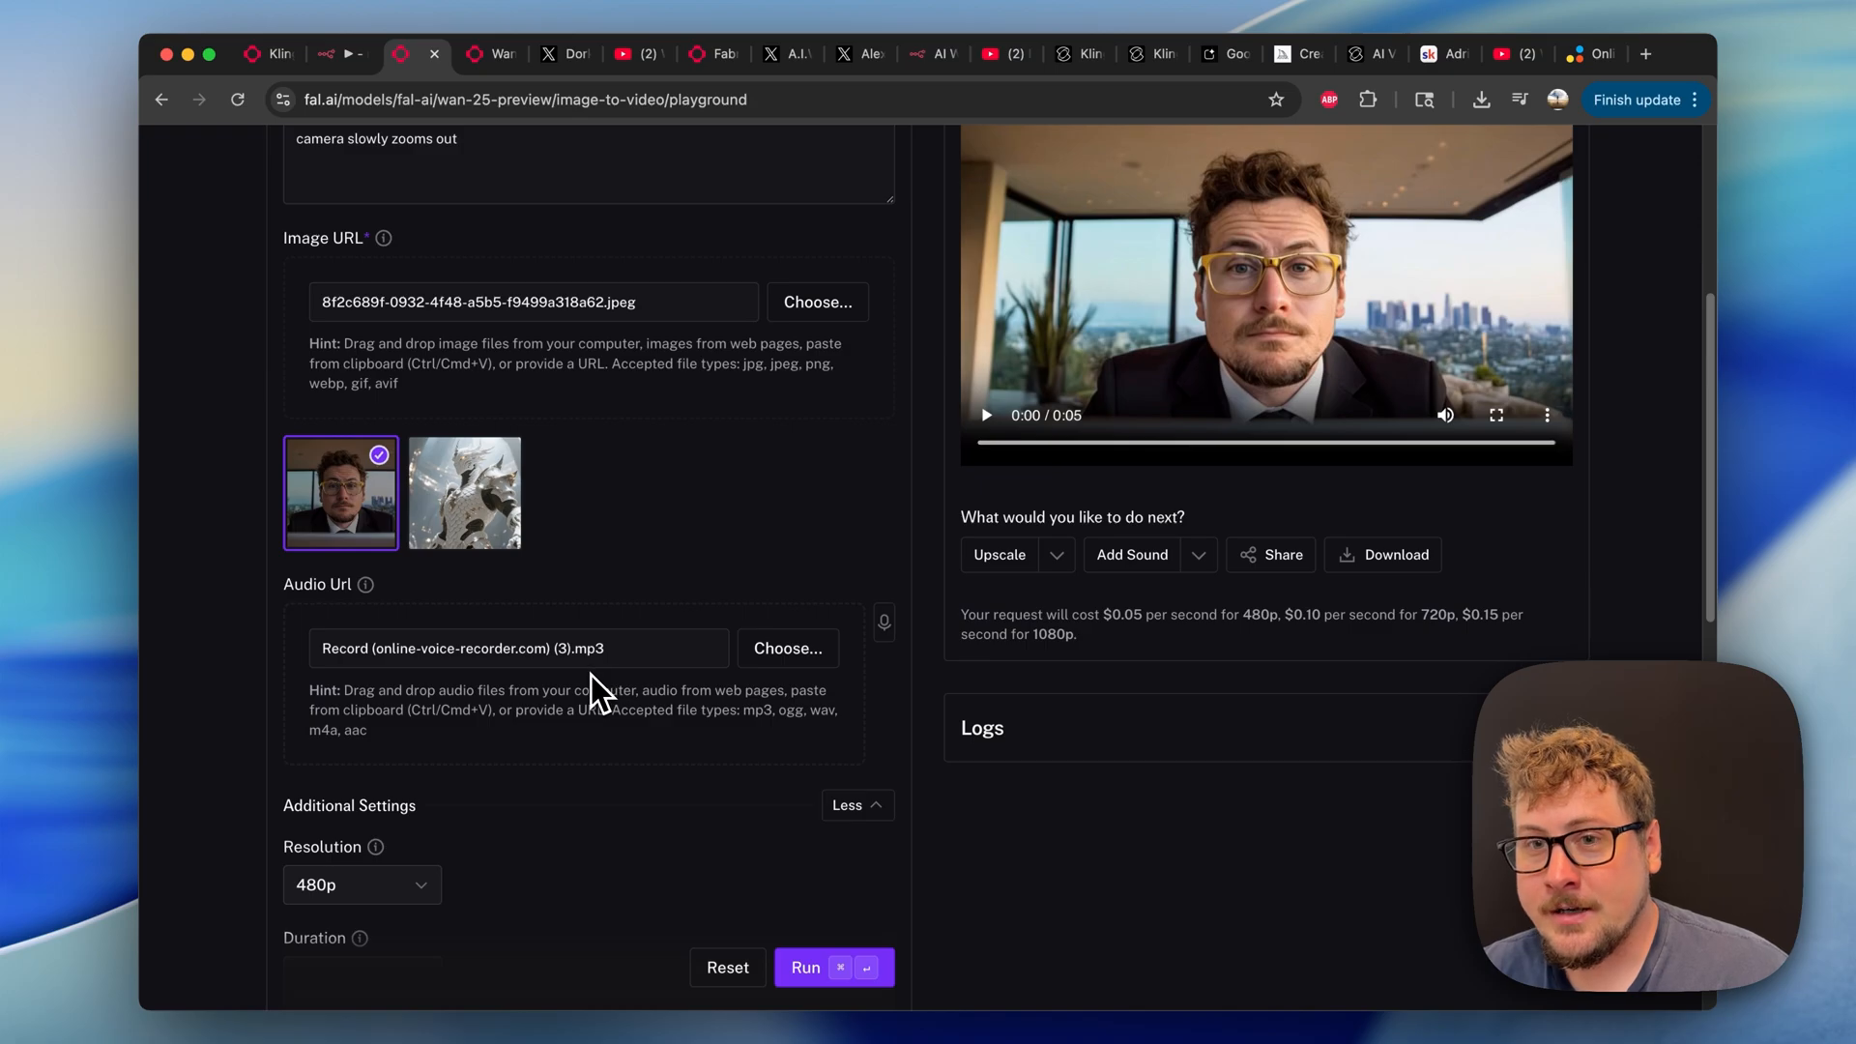
{"action": "scroll", "scroll_direction": "down", "scroll_amount": 3}
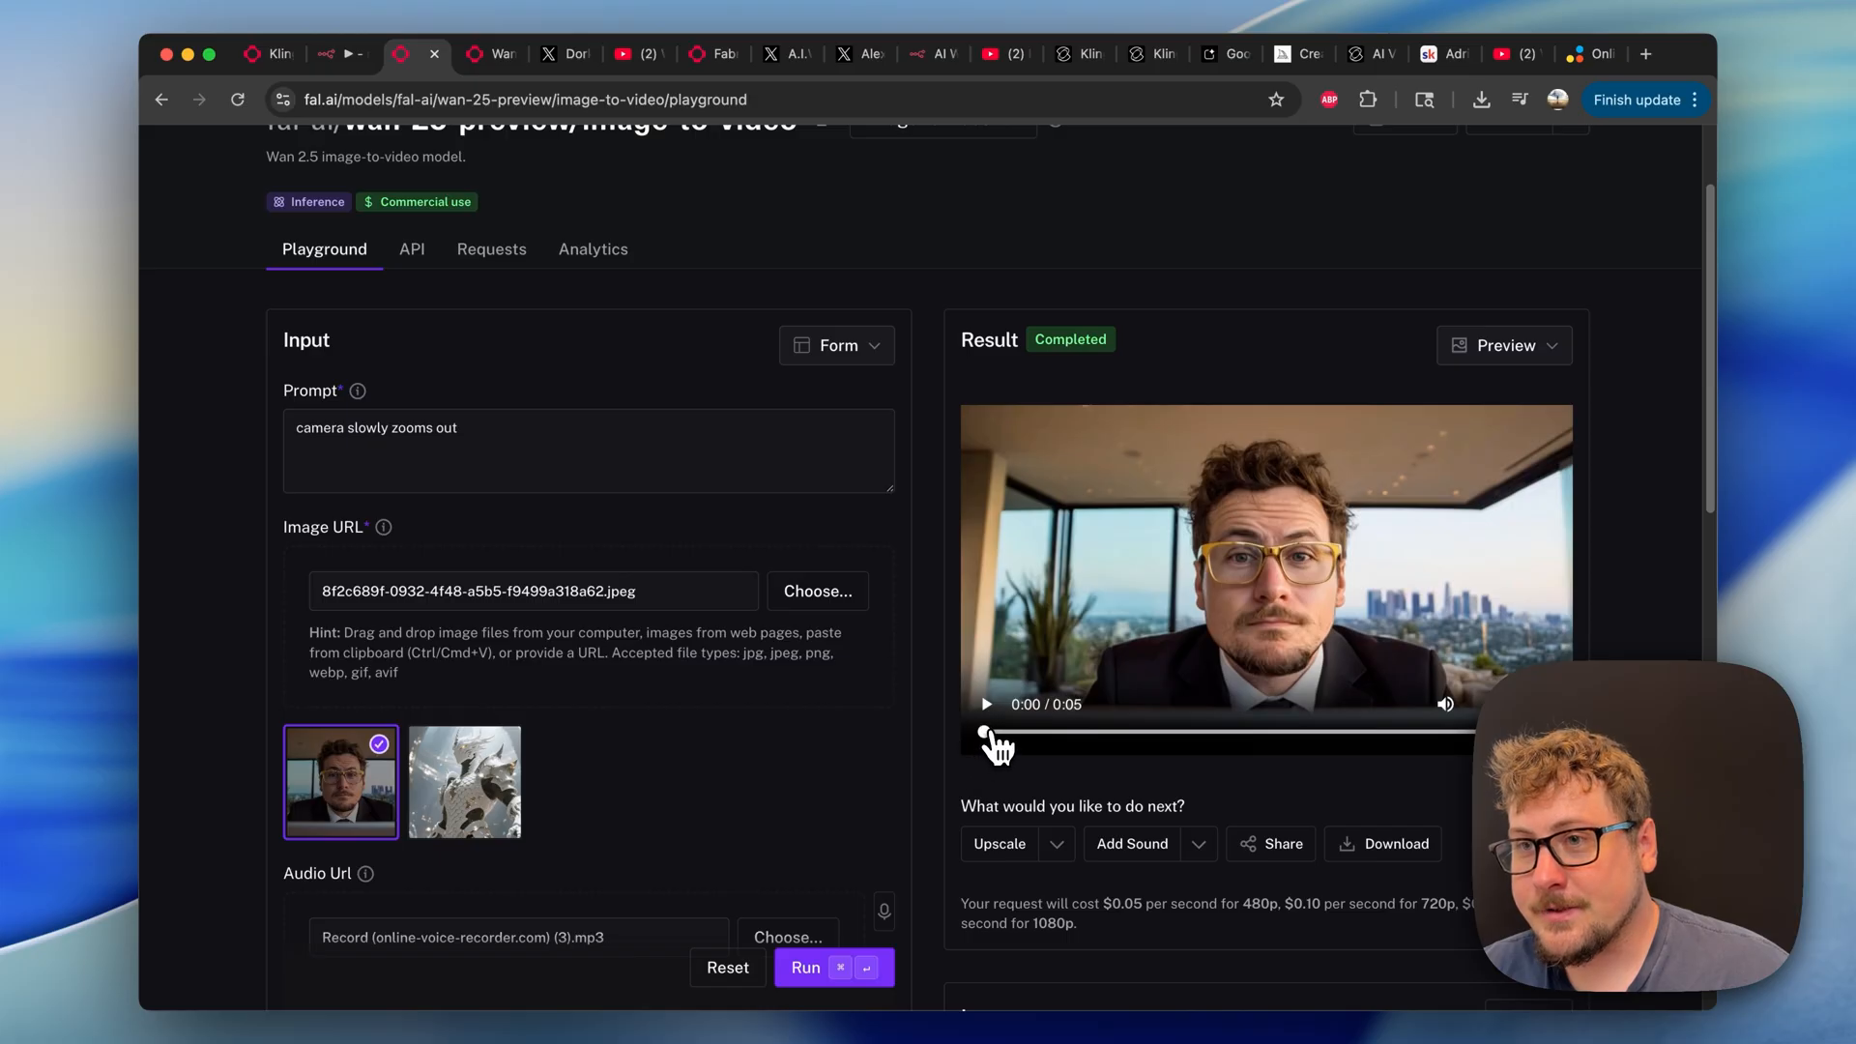
{"action": "left_click", "coordinate": [985, 705]}
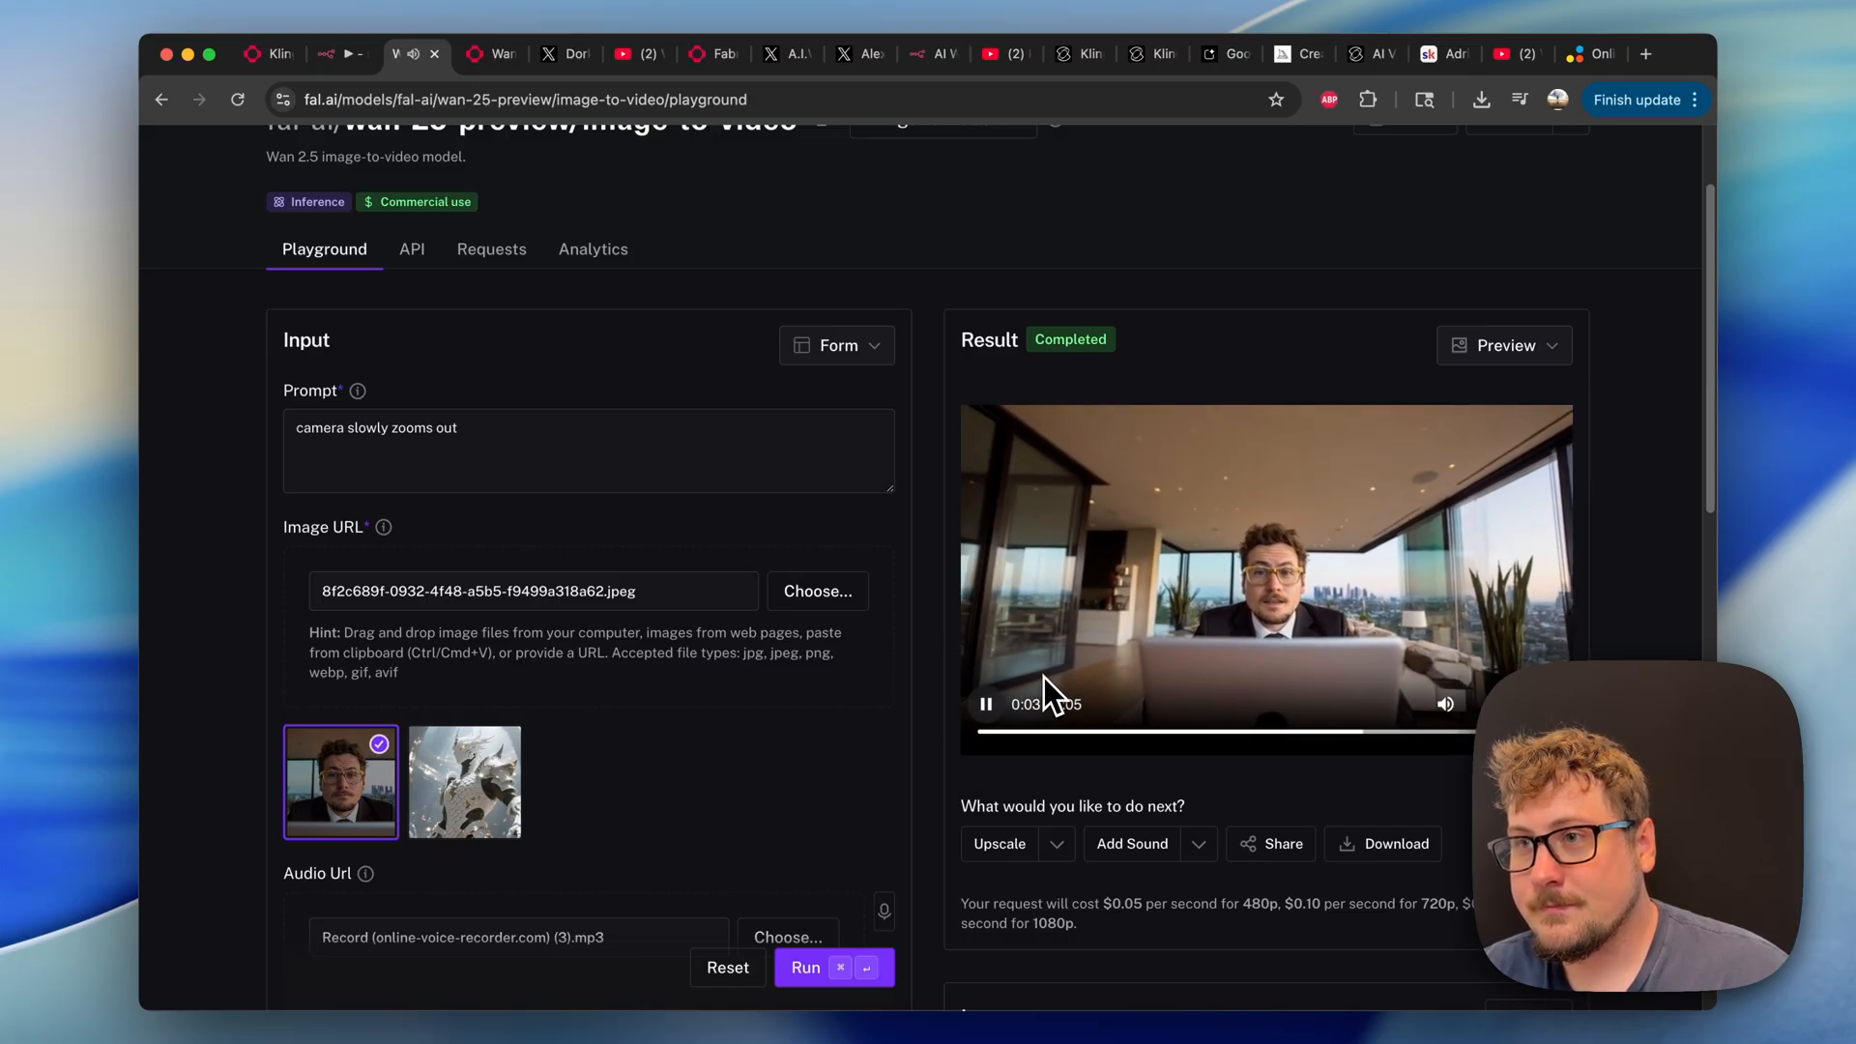
{"action": "left_click", "coordinate": [985, 703]}
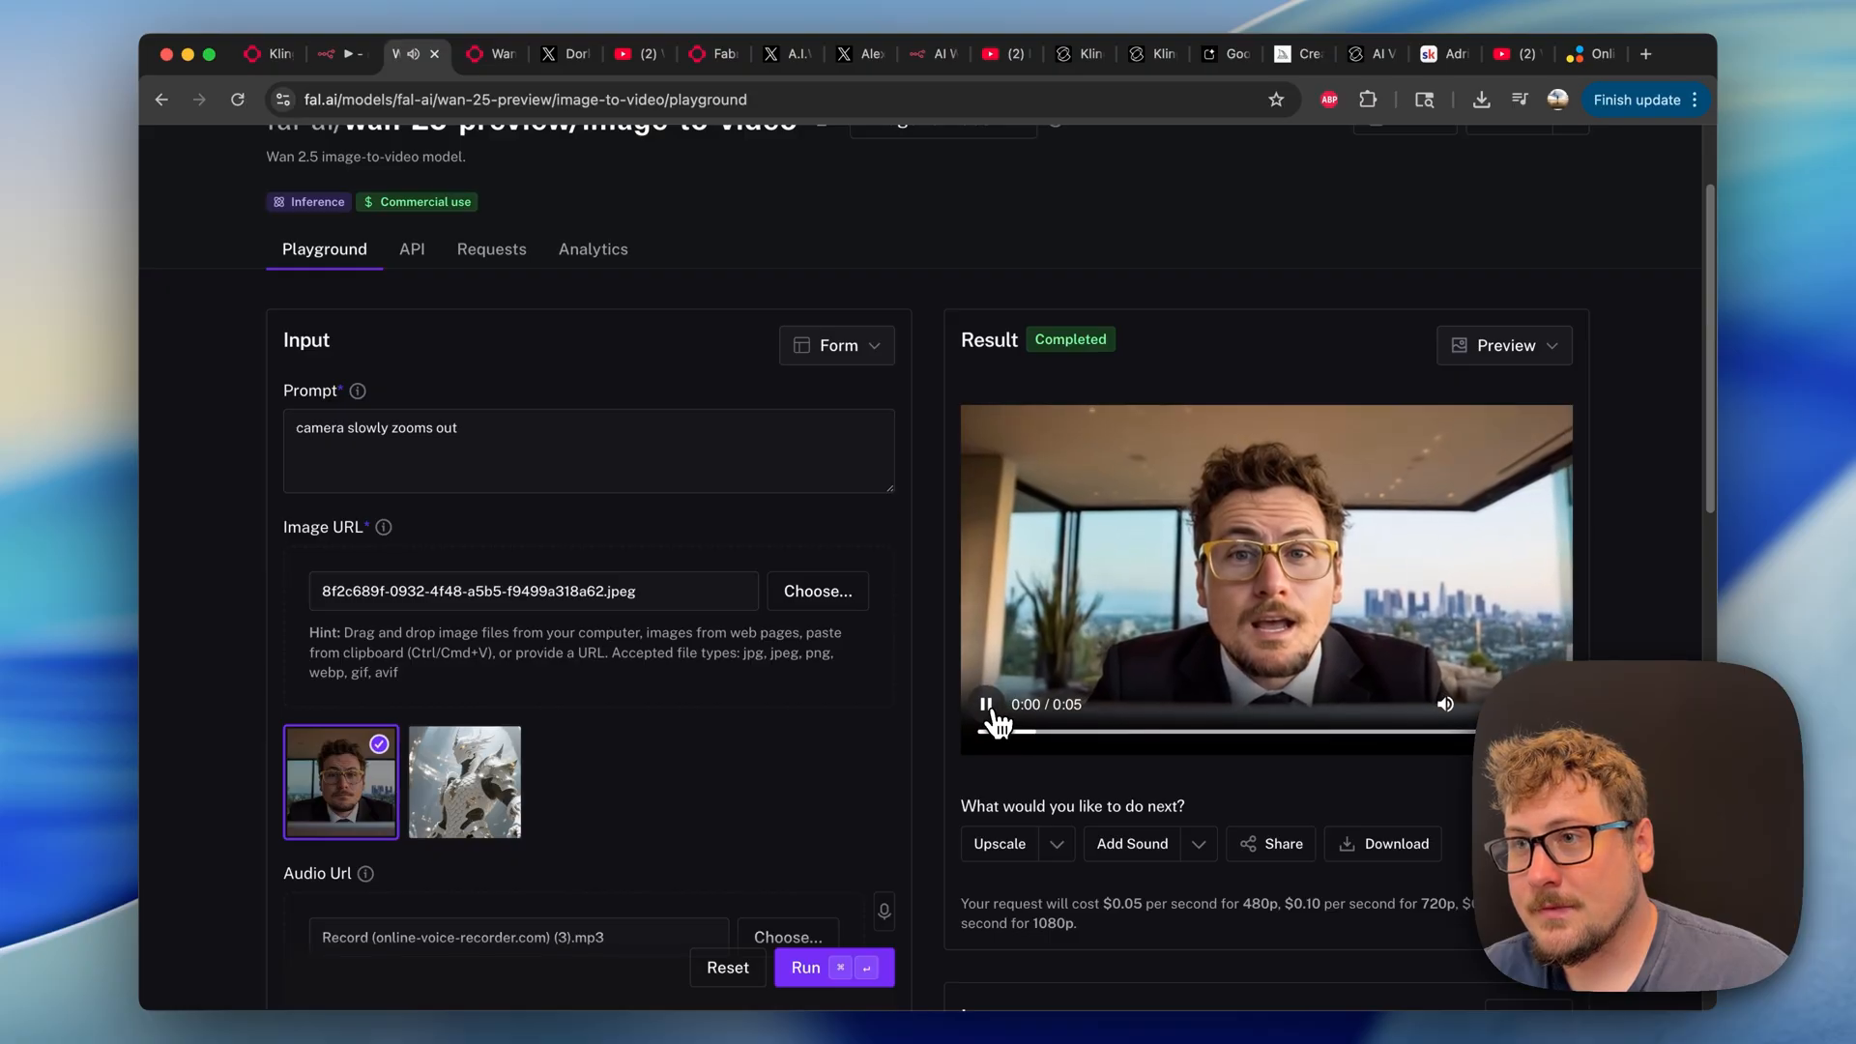
{"action": "left_click", "coordinate": [987, 704]}
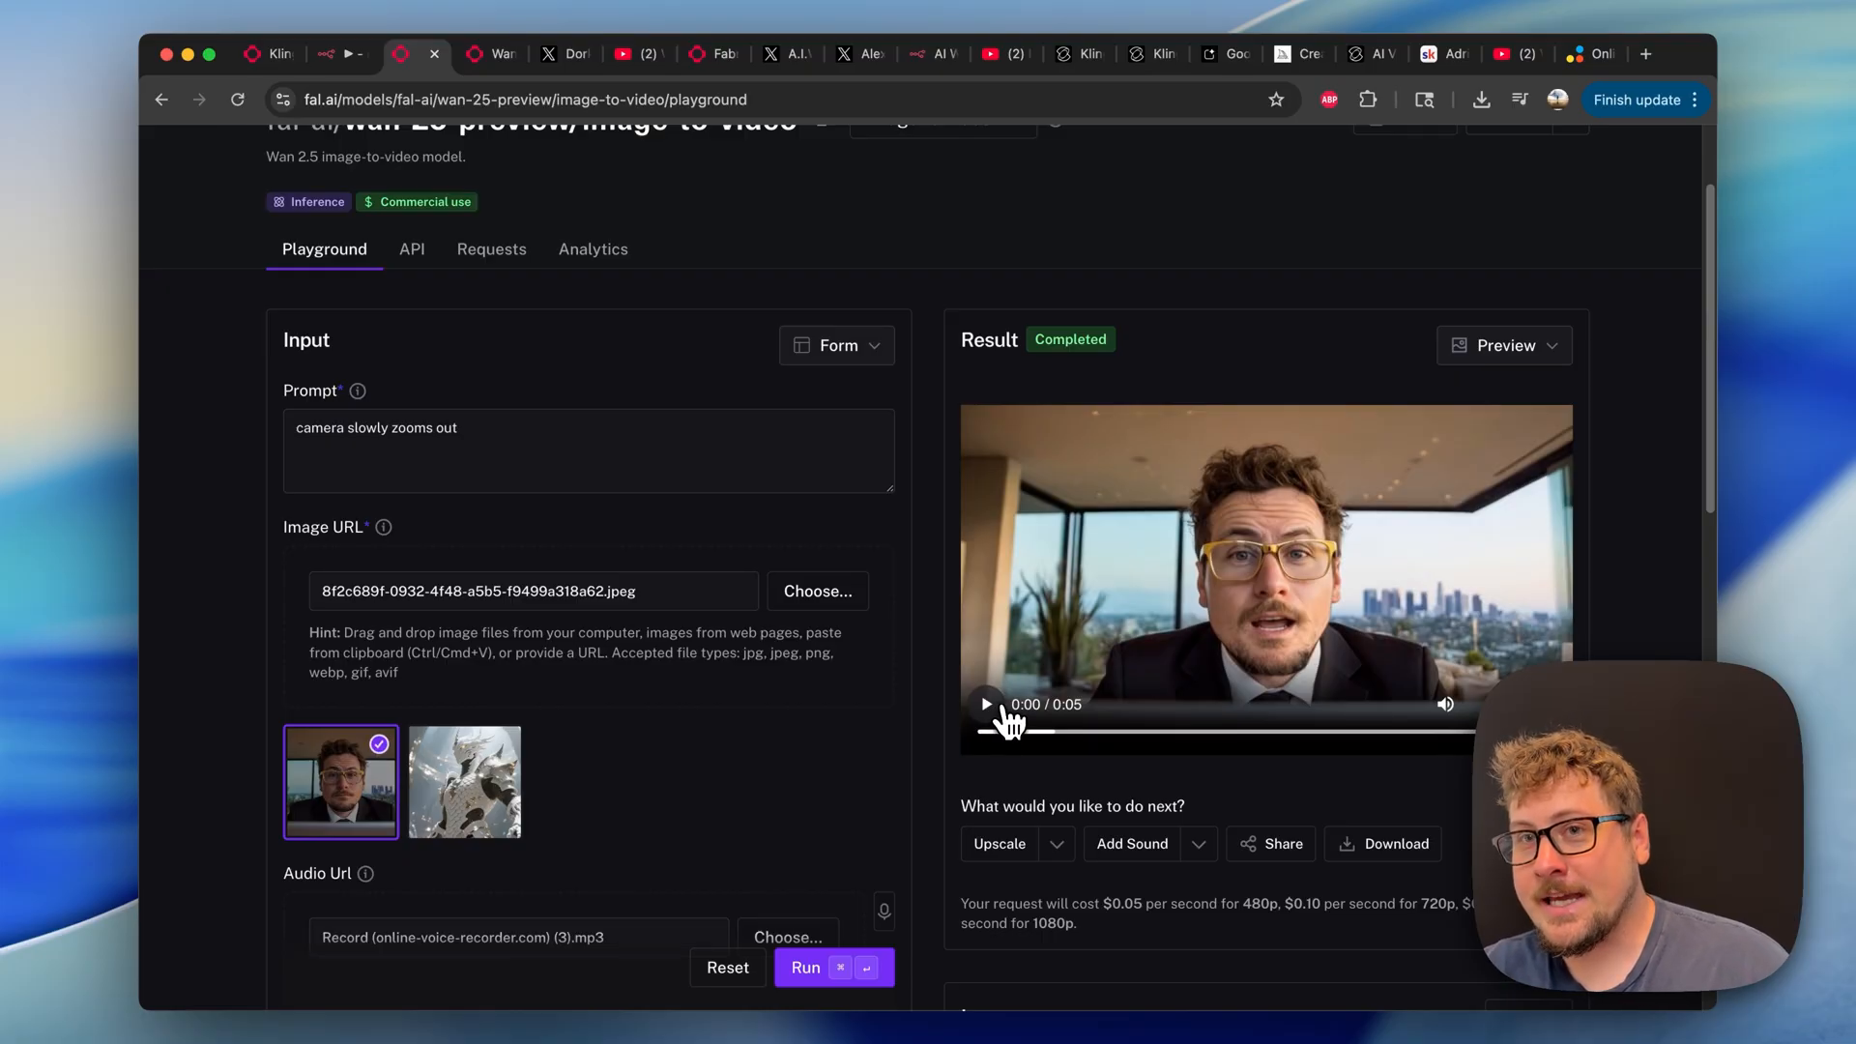
{"action": "mouse_move", "coordinate": [626, 474]}
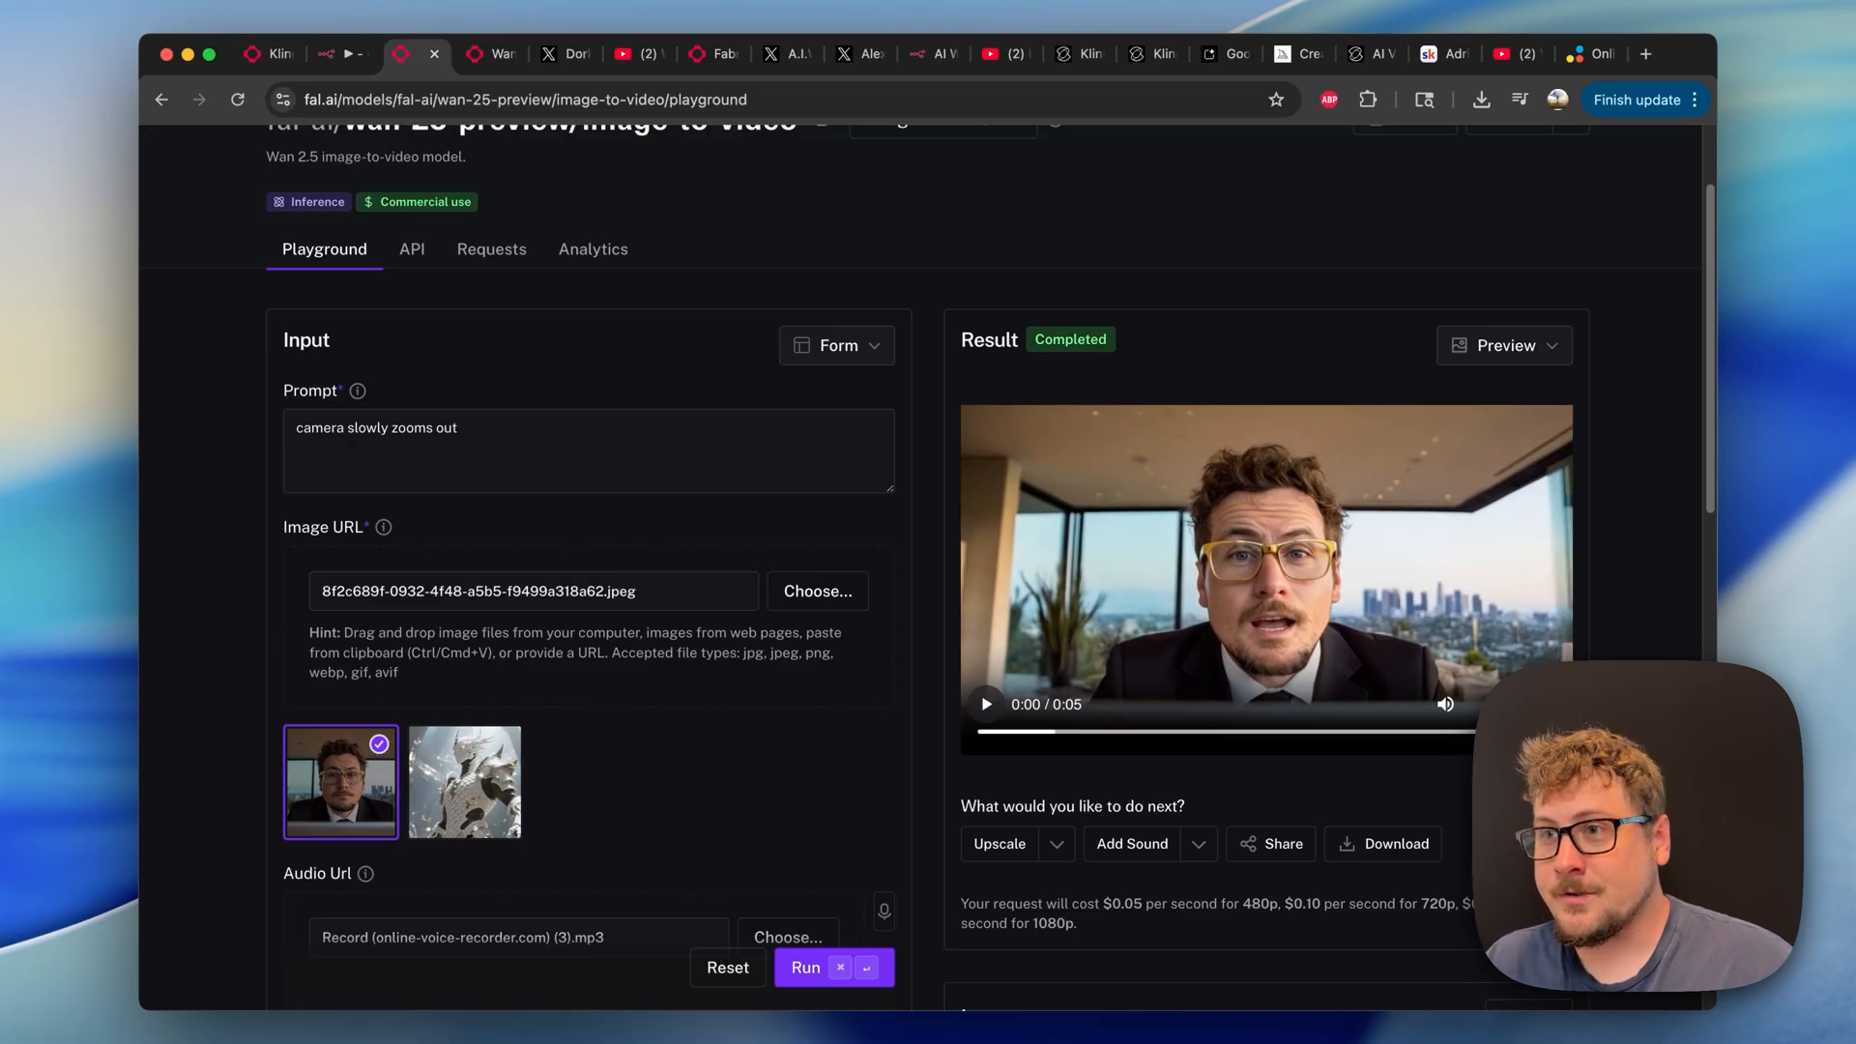
{"action": "mouse_move", "coordinate": [817, 455]}
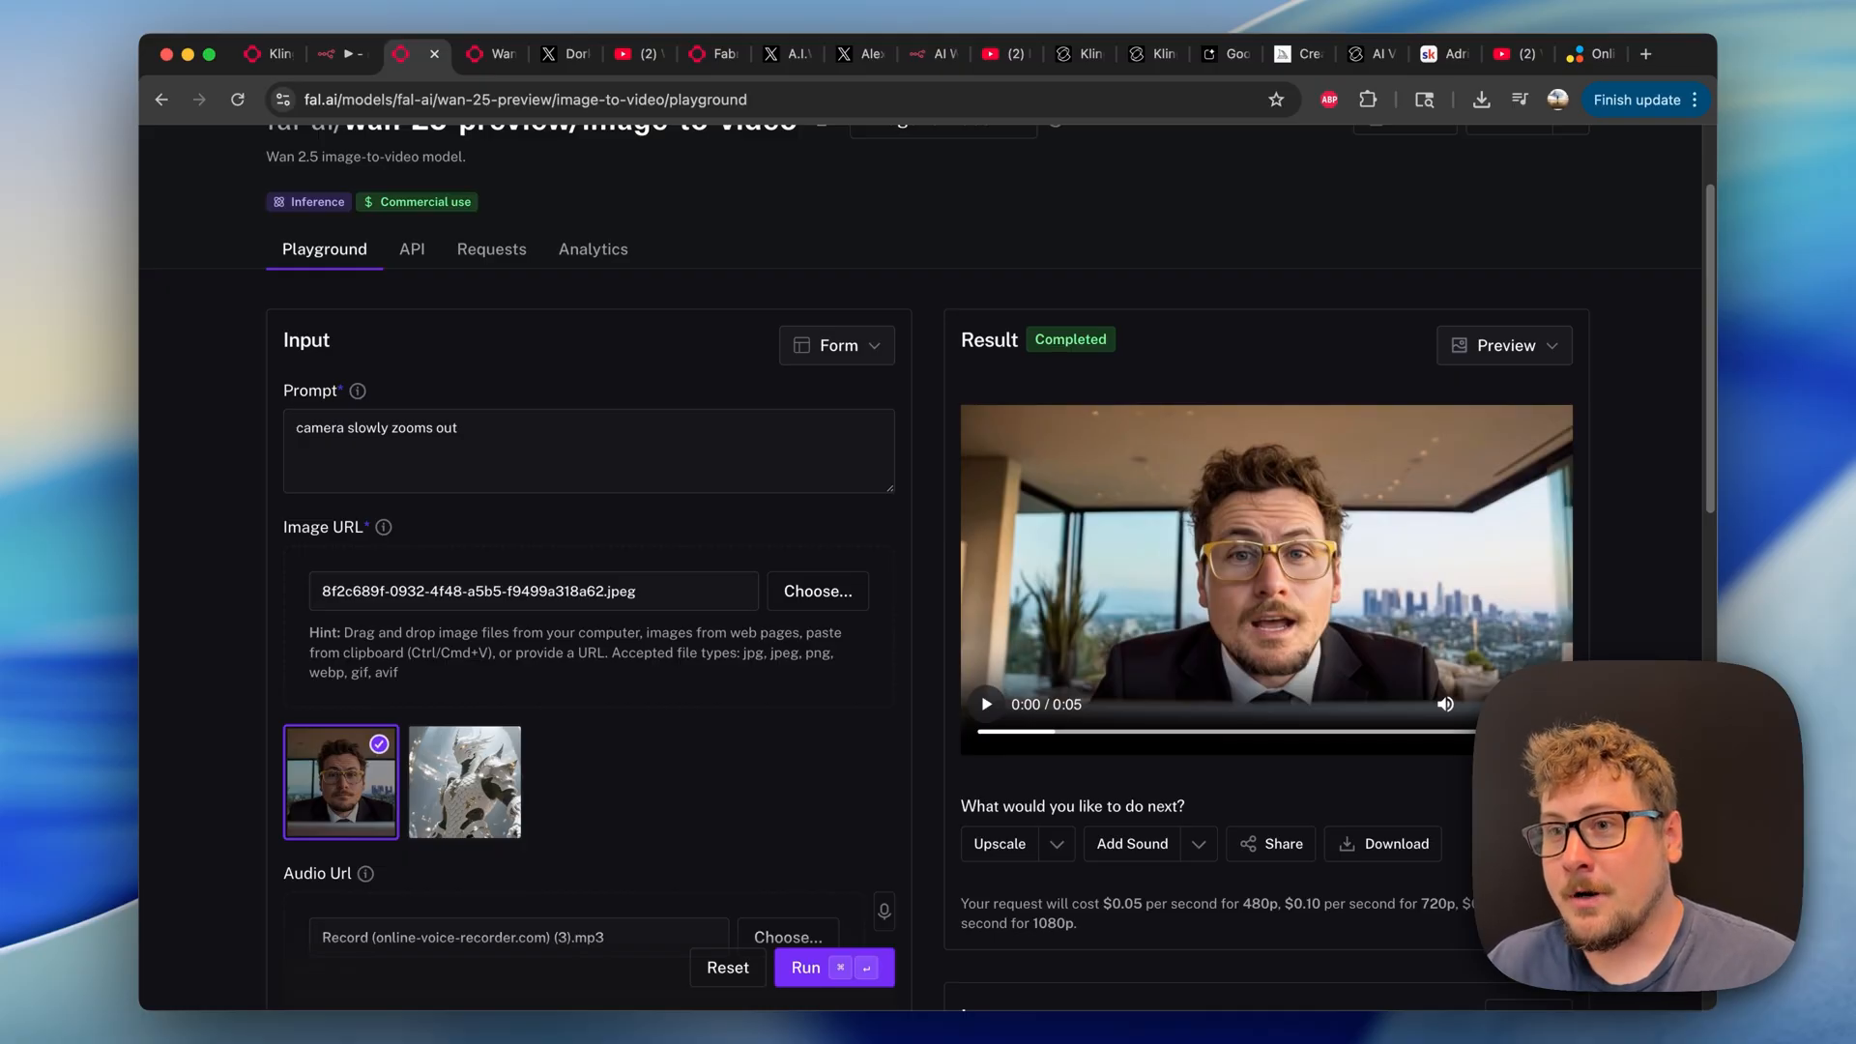
{"action": "mouse_move", "coordinate": [1018, 816]}
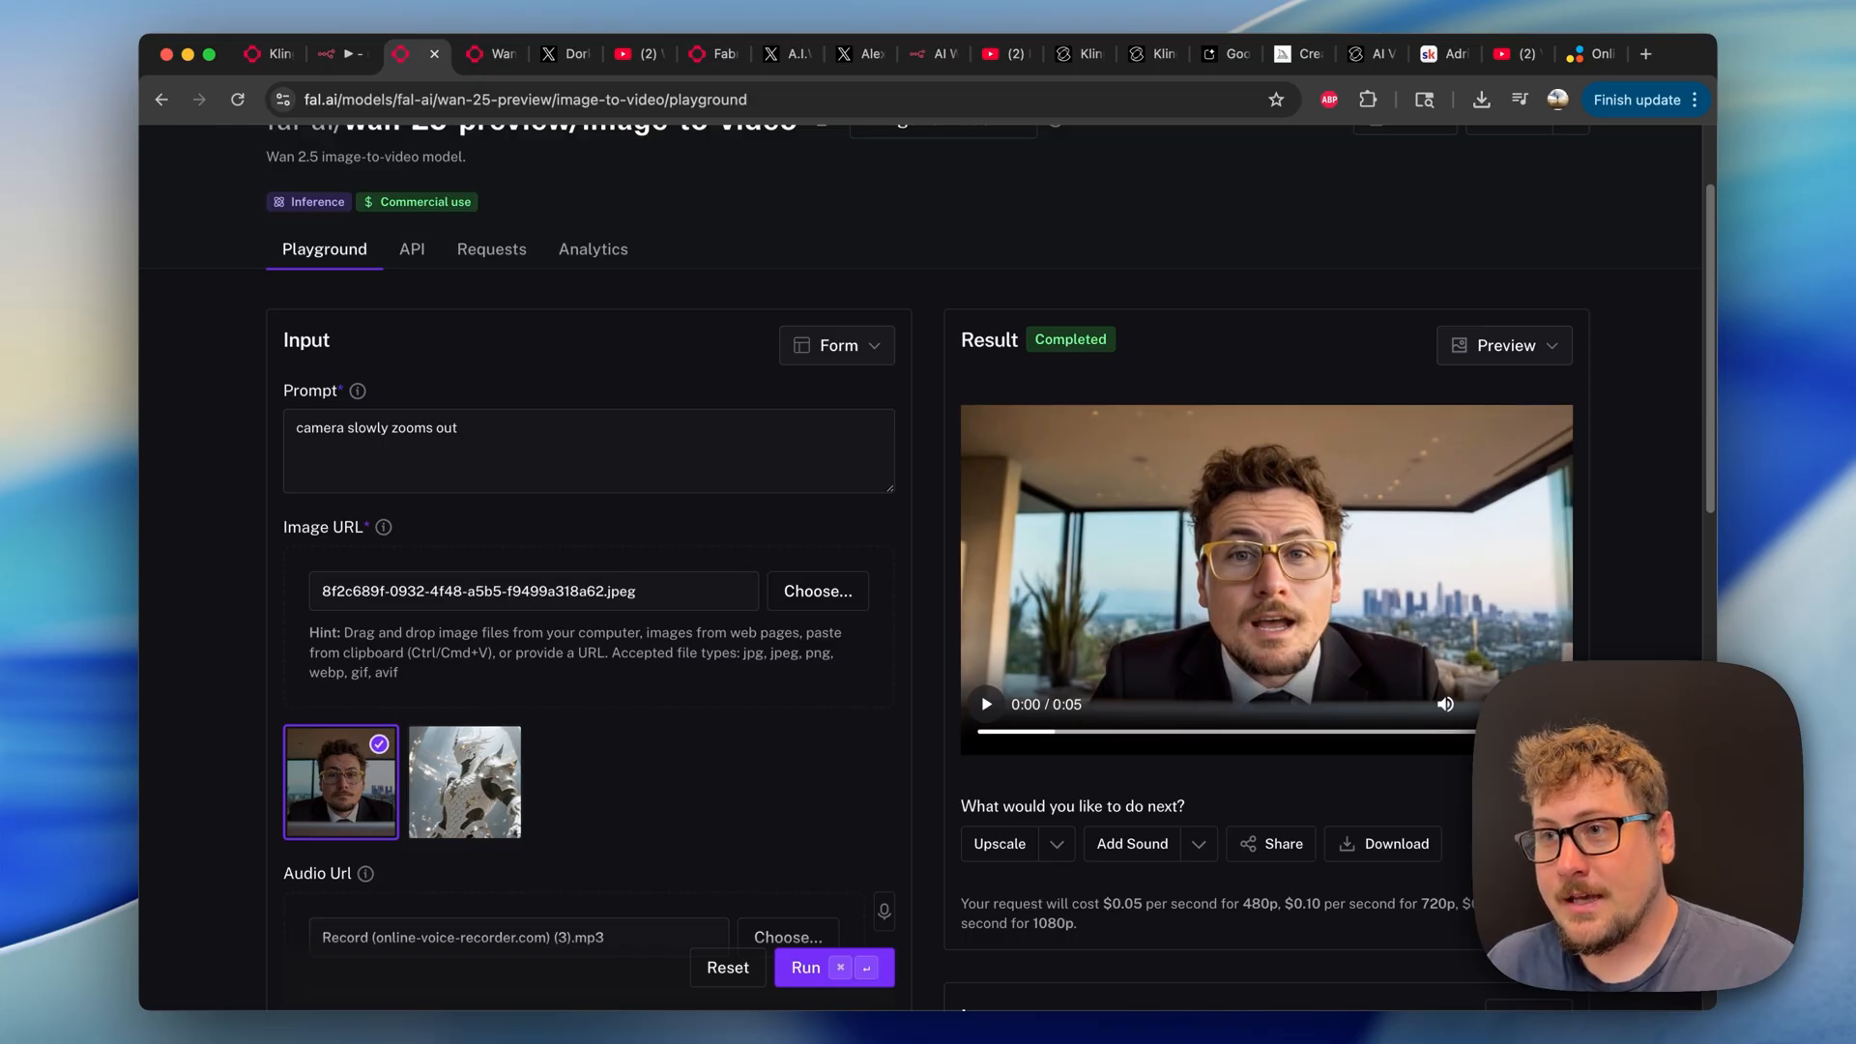
{"action": "scroll", "scroll_direction": "down", "scroll_amount": 3}
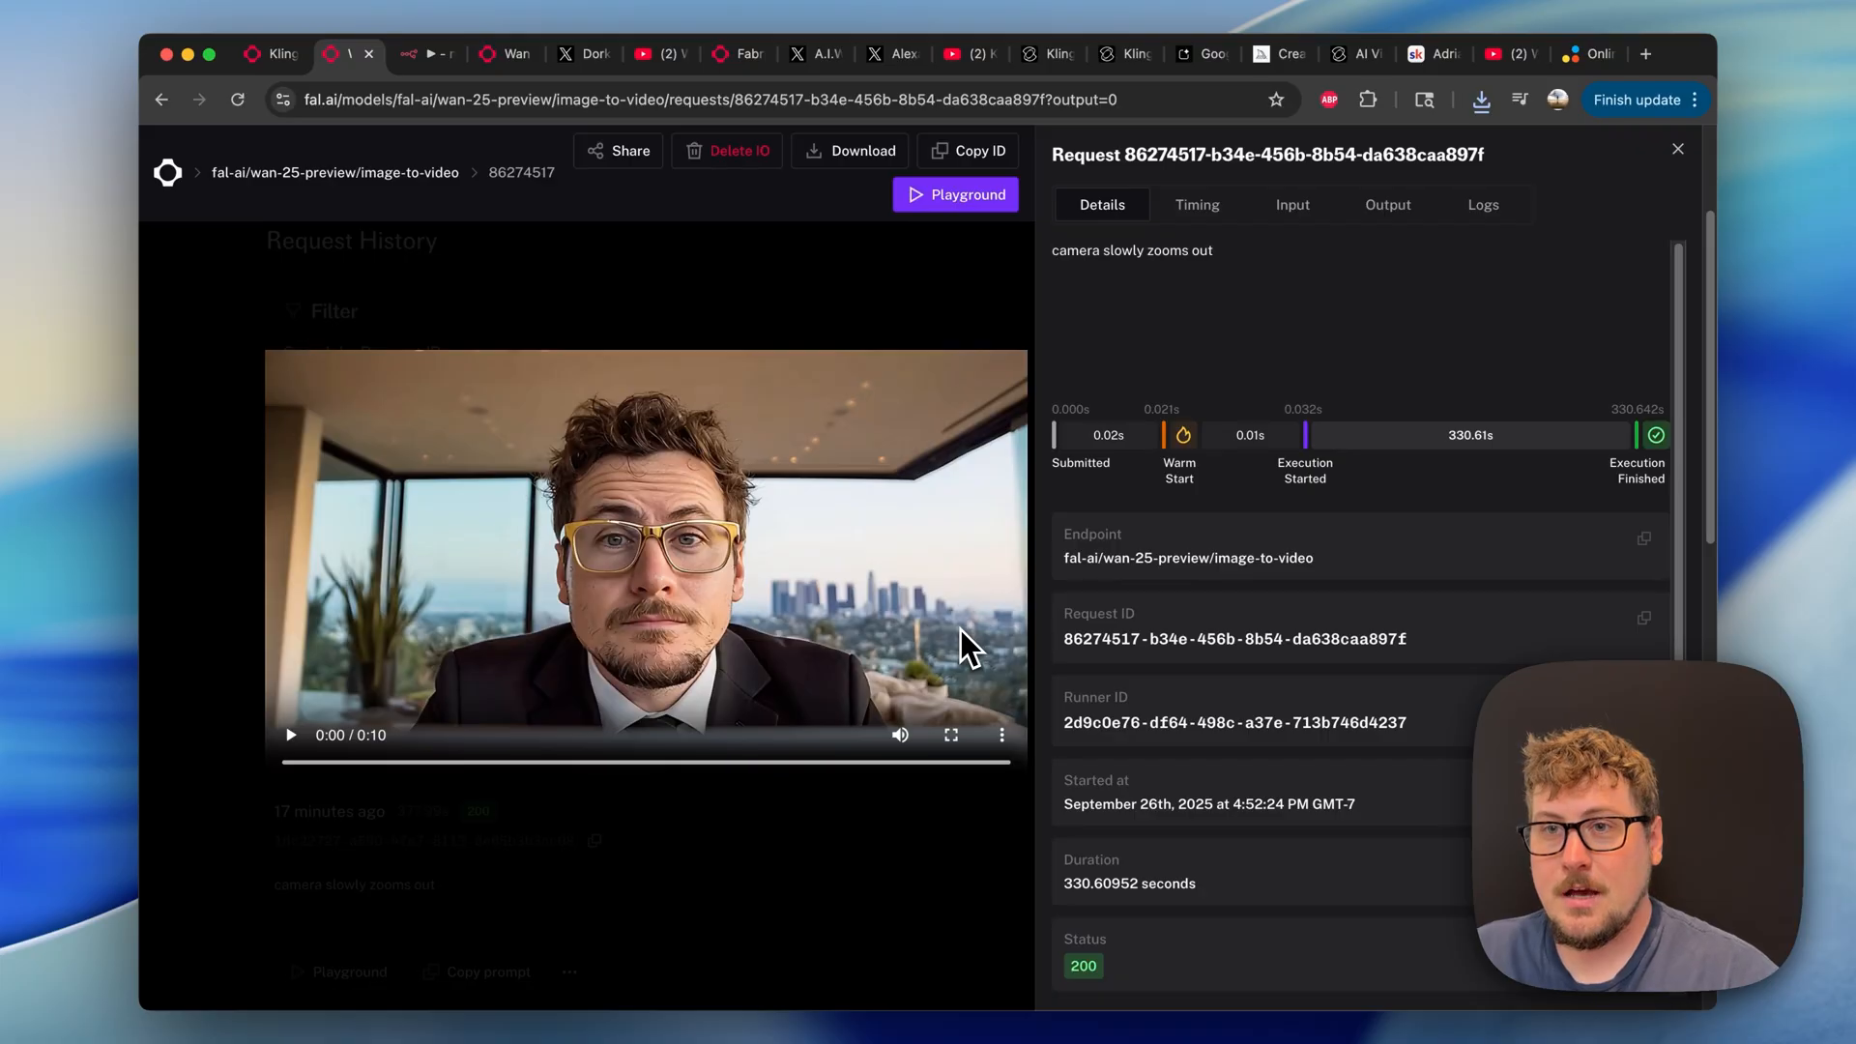
{"action": "mouse_move", "coordinate": [787, 580]}
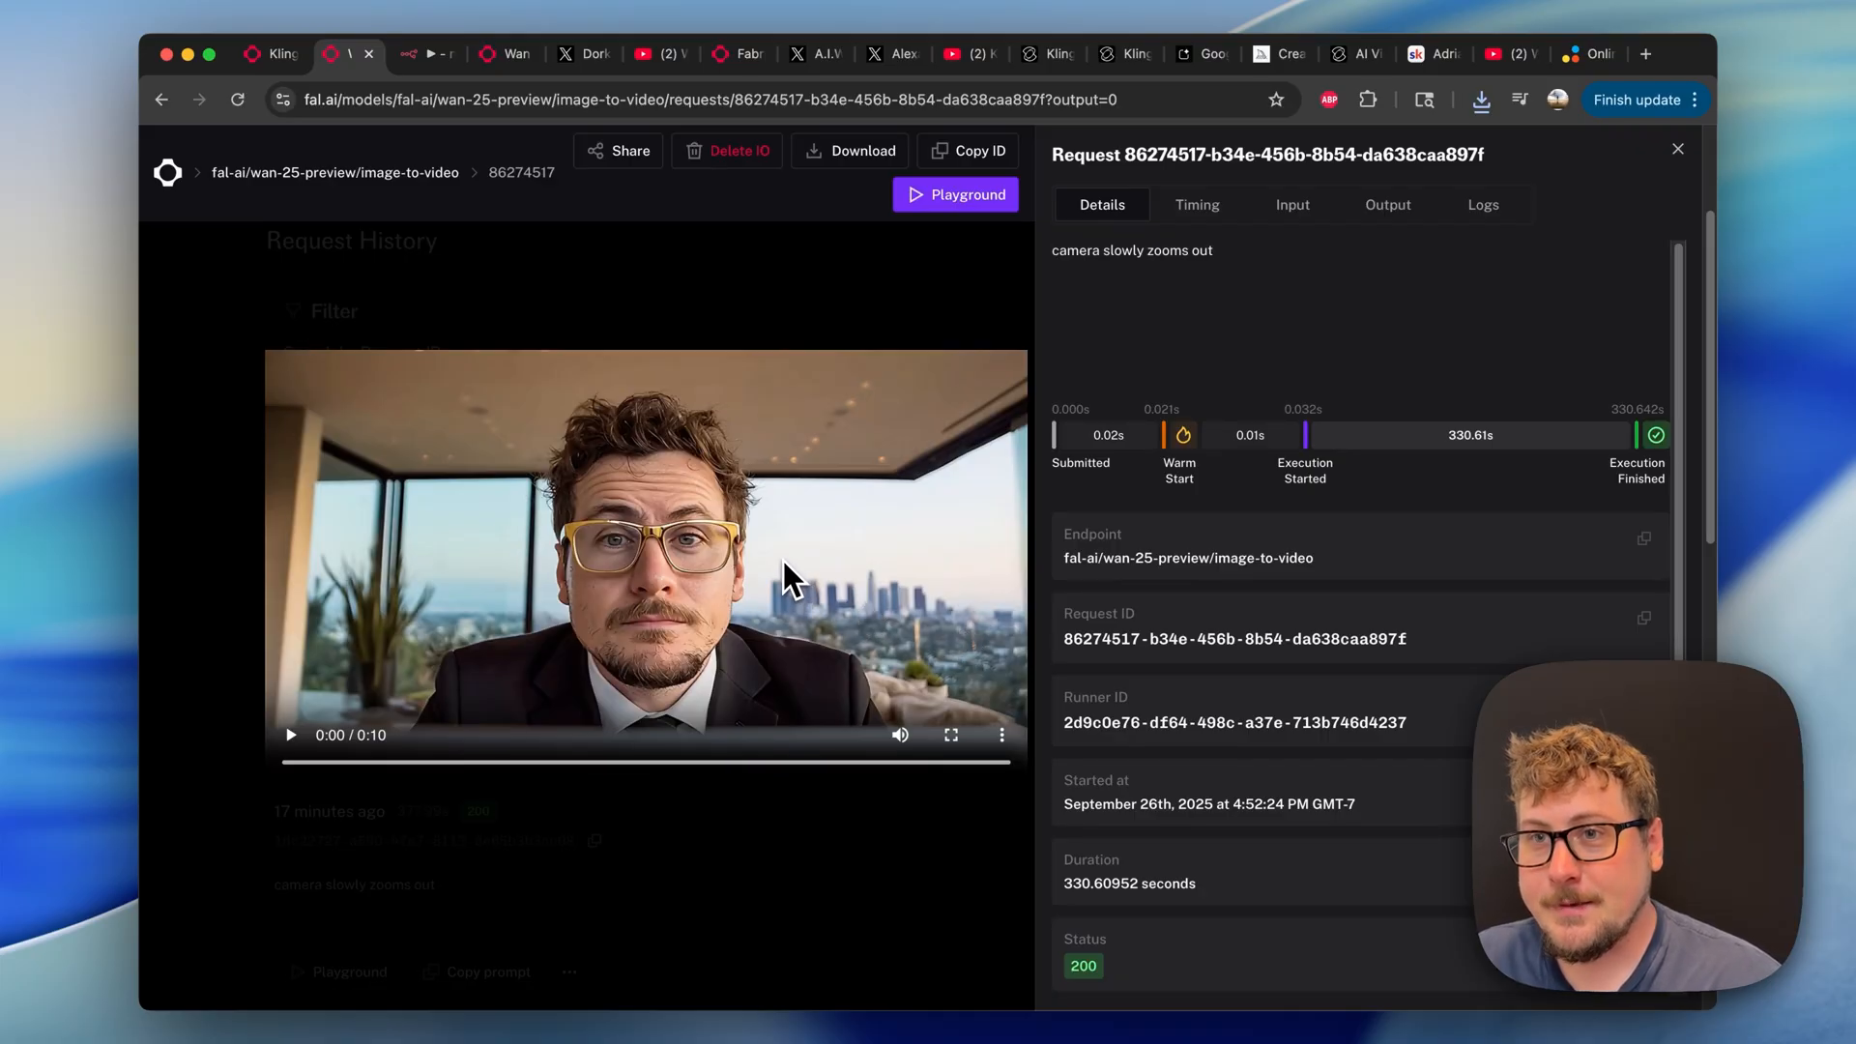
{"action": "mouse_move", "coordinate": [776, 590]}
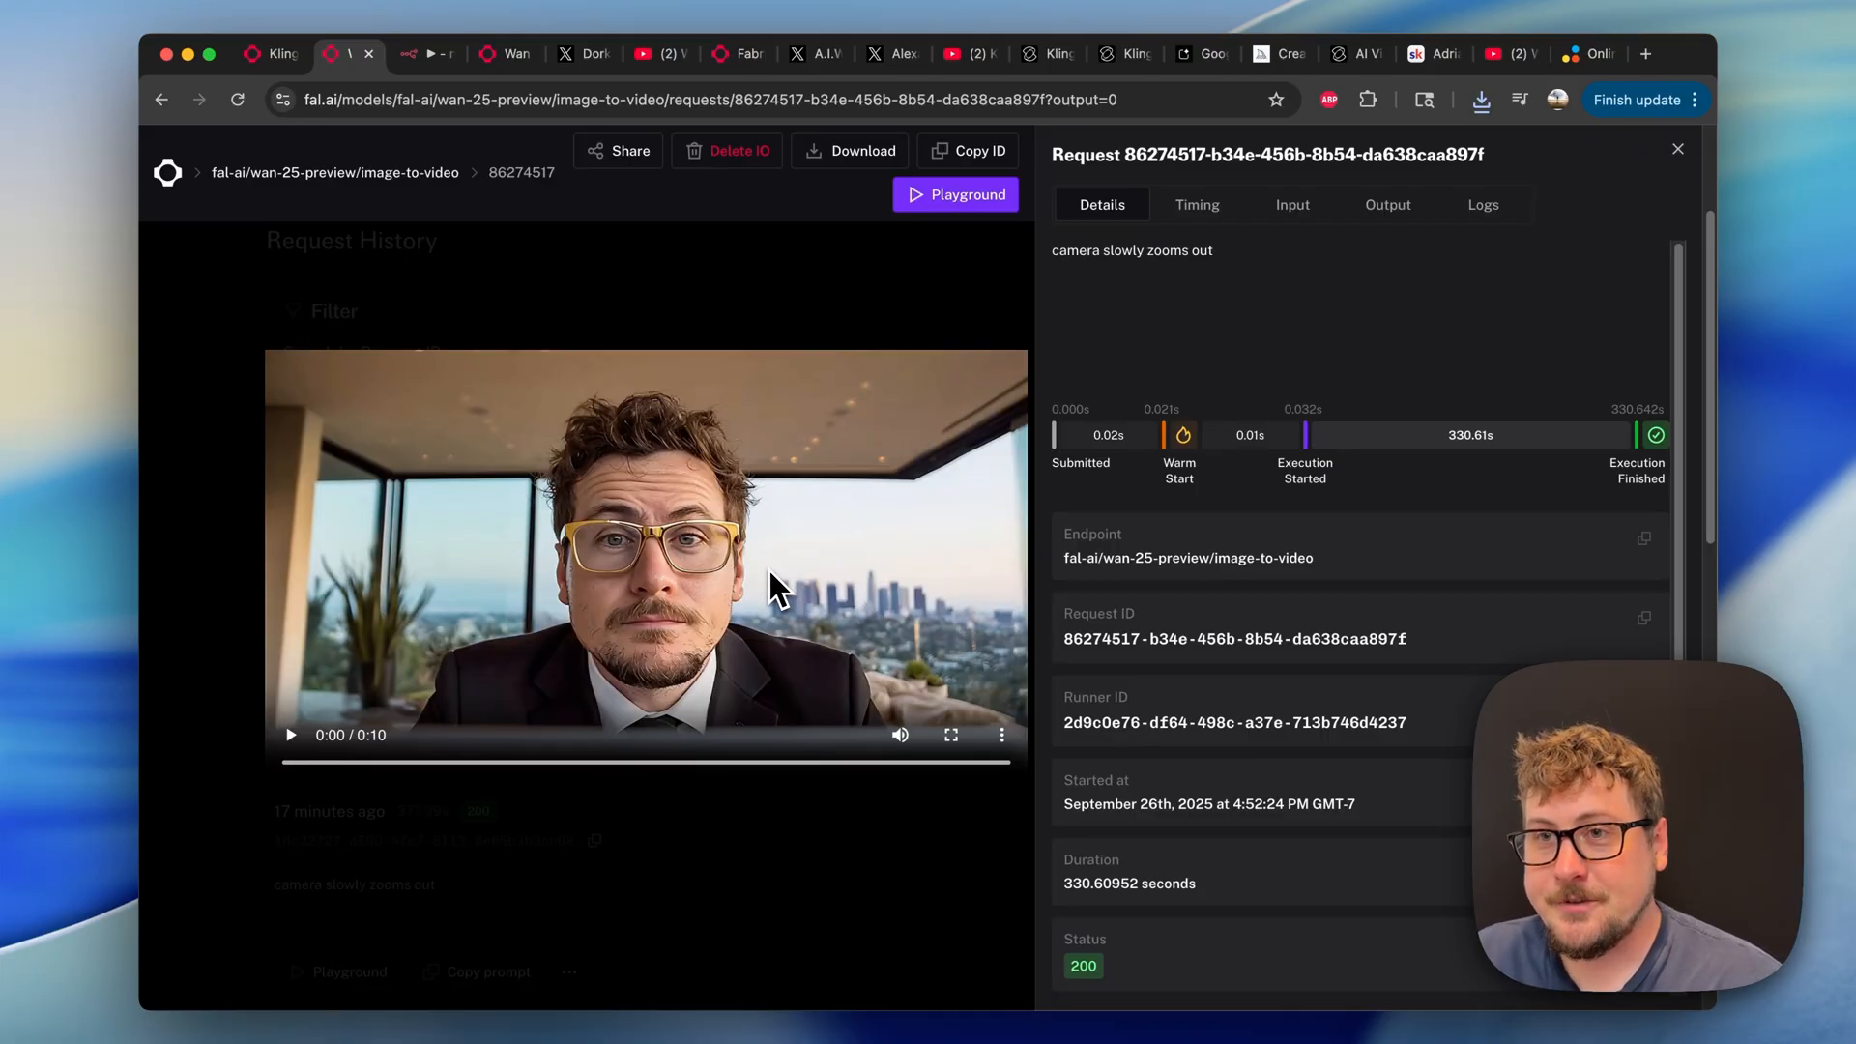
{"action": "mouse_move", "coordinate": [707, 603]}
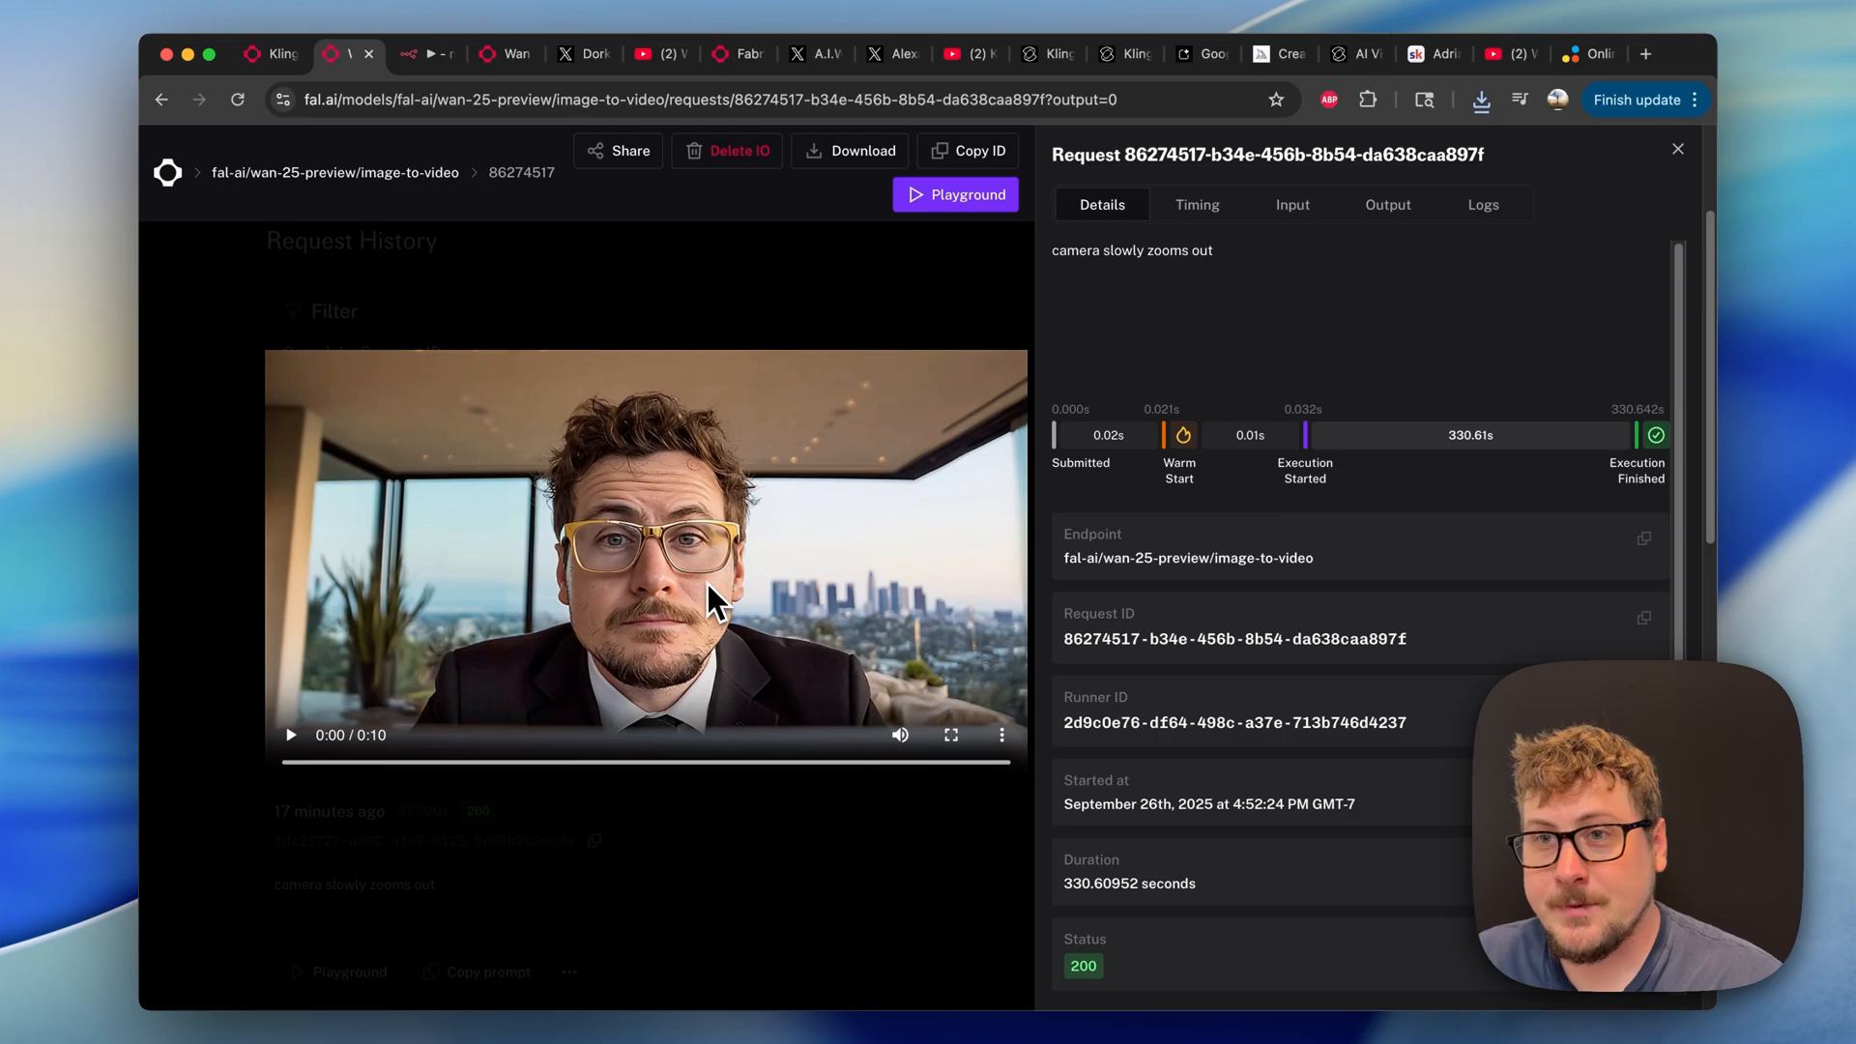
{"action": "mouse_move", "coordinate": [459, 692]}
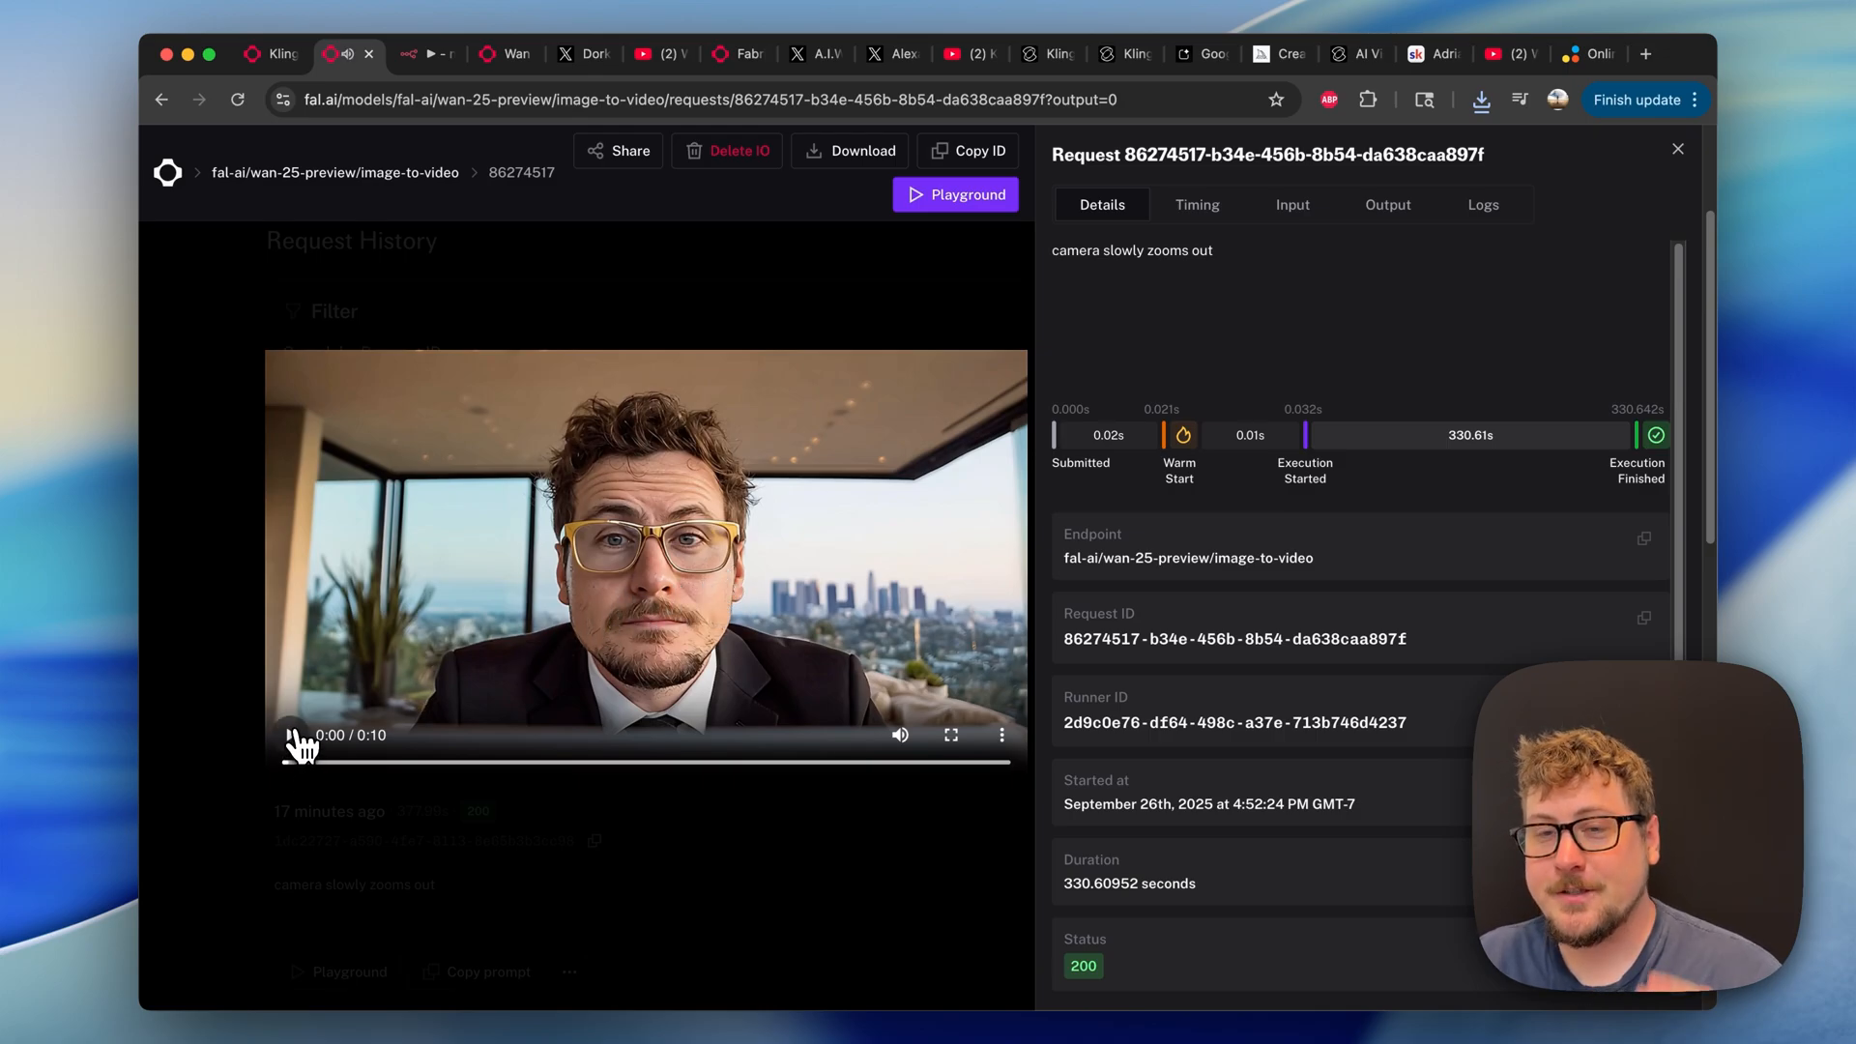
Replay the talking-portrait clip on the completed Wan 2.5 request page.
{"action": "left_click", "coordinate": [290, 734]}
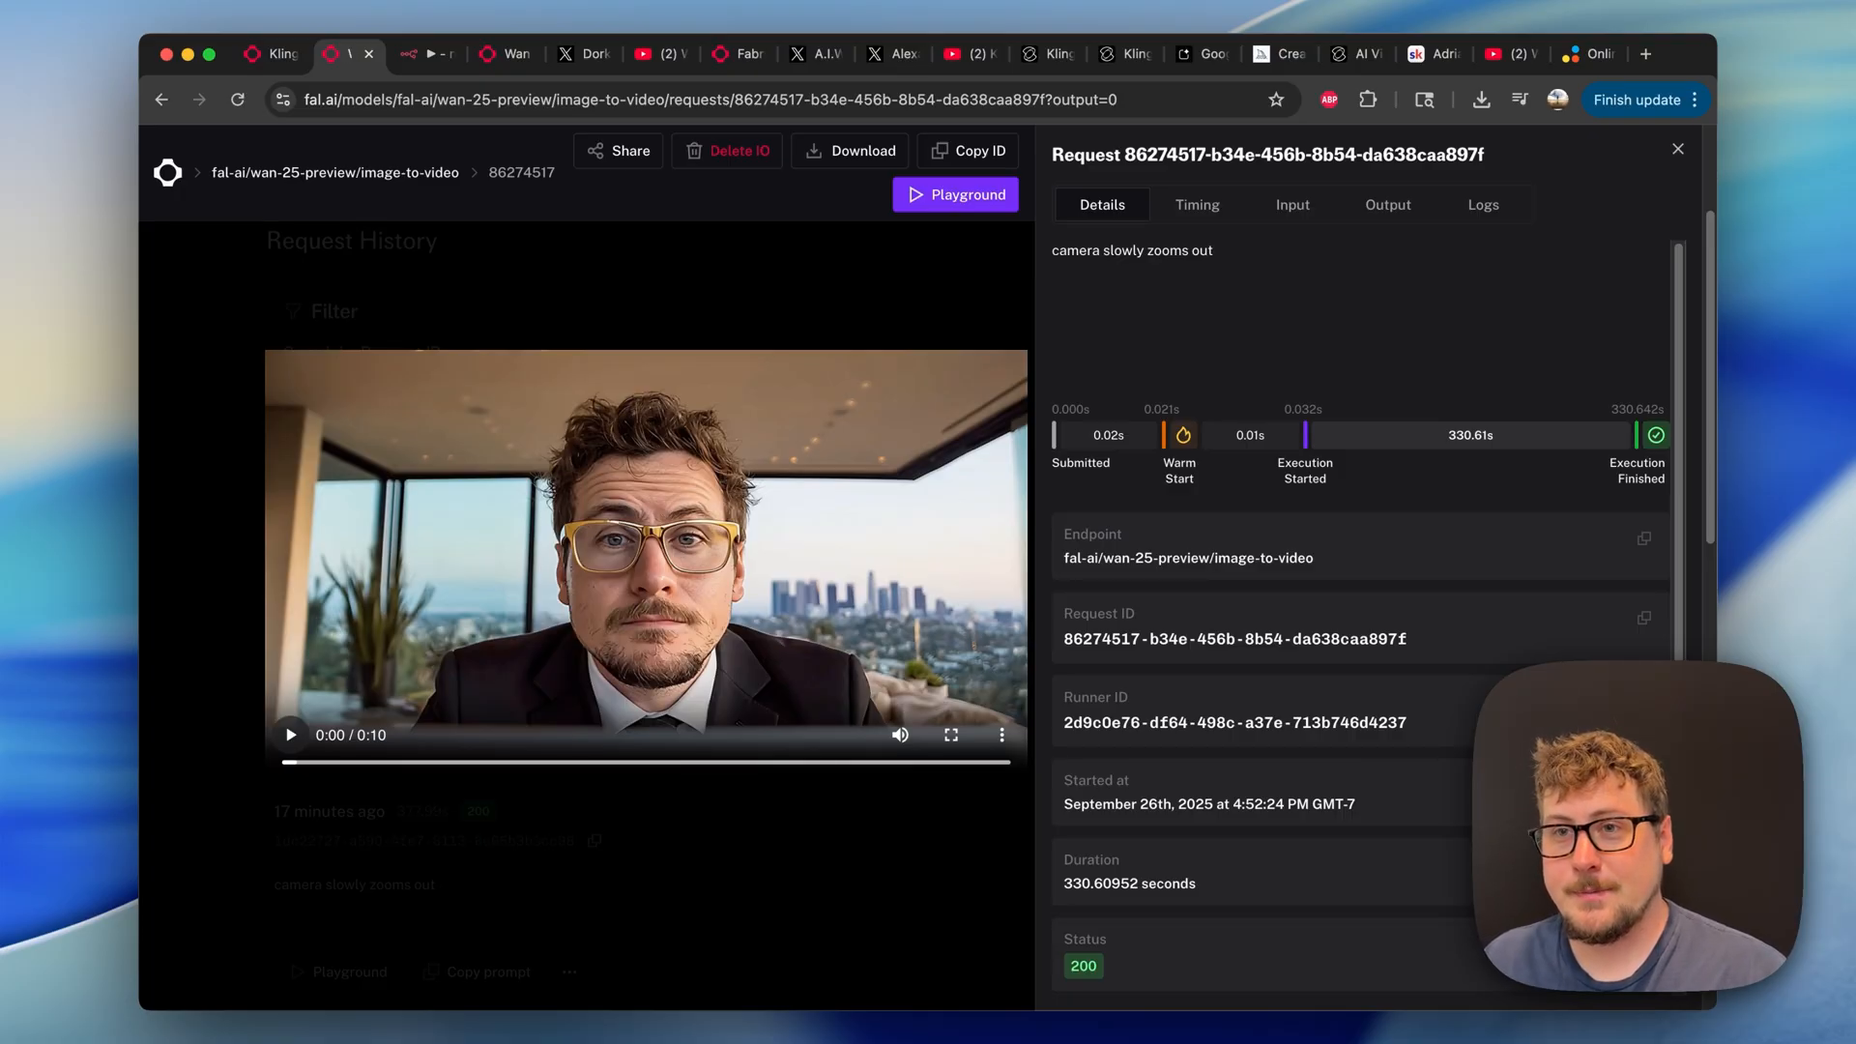
{"action": "mouse_move", "coordinate": [303, 747]}
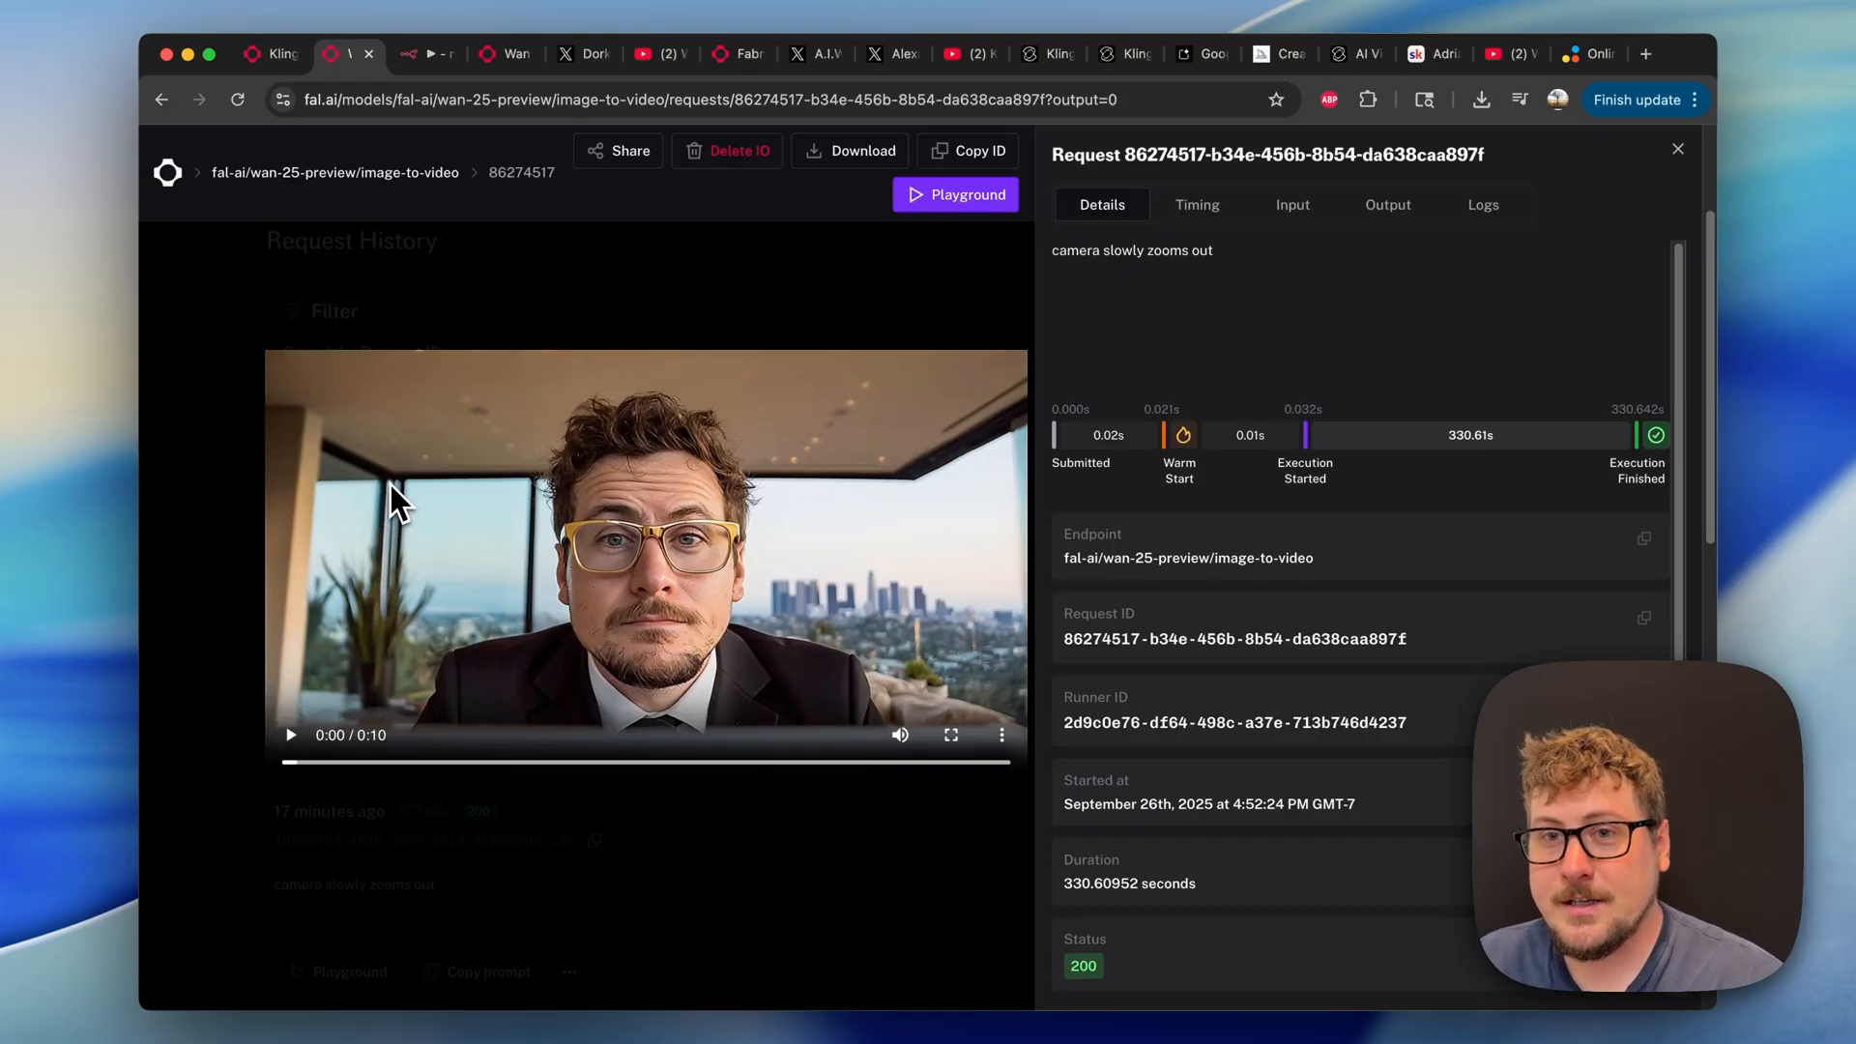
{"action": "mouse_move", "coordinate": [817, 1012]}
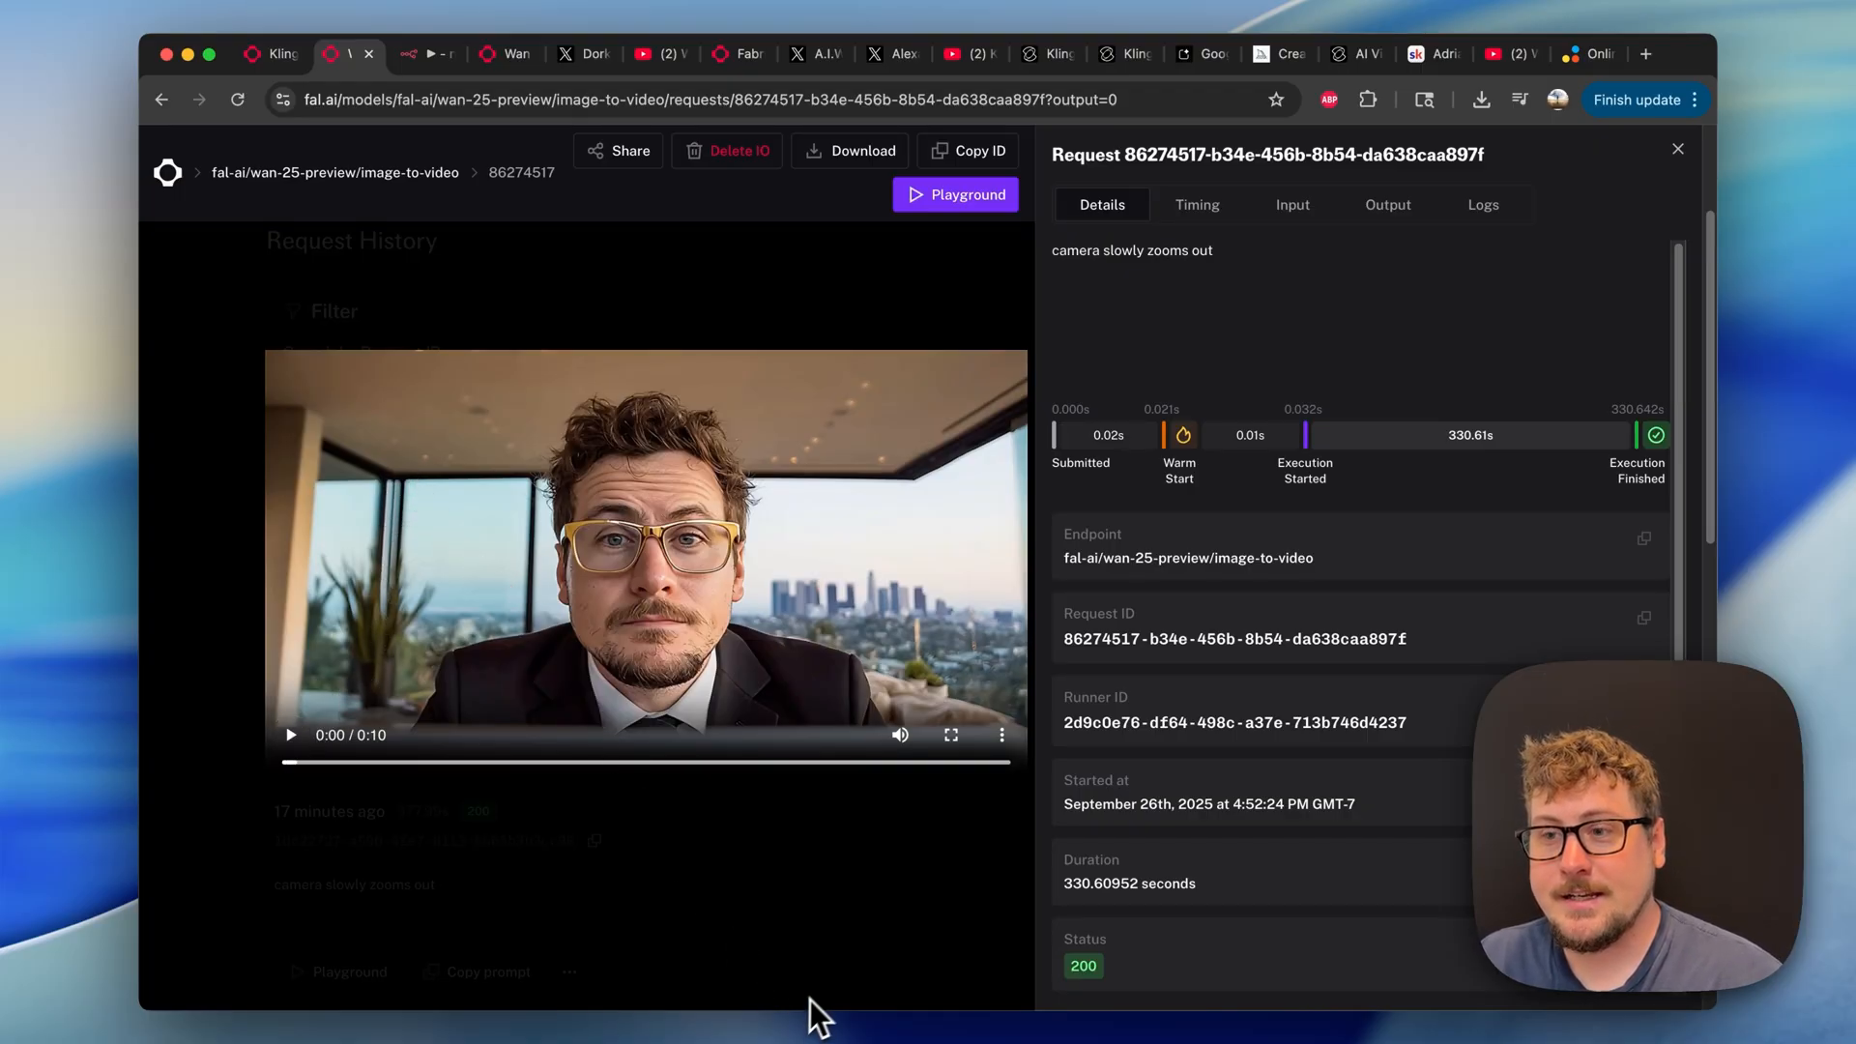
{"action": "left_click", "coordinate": [506, 53]}
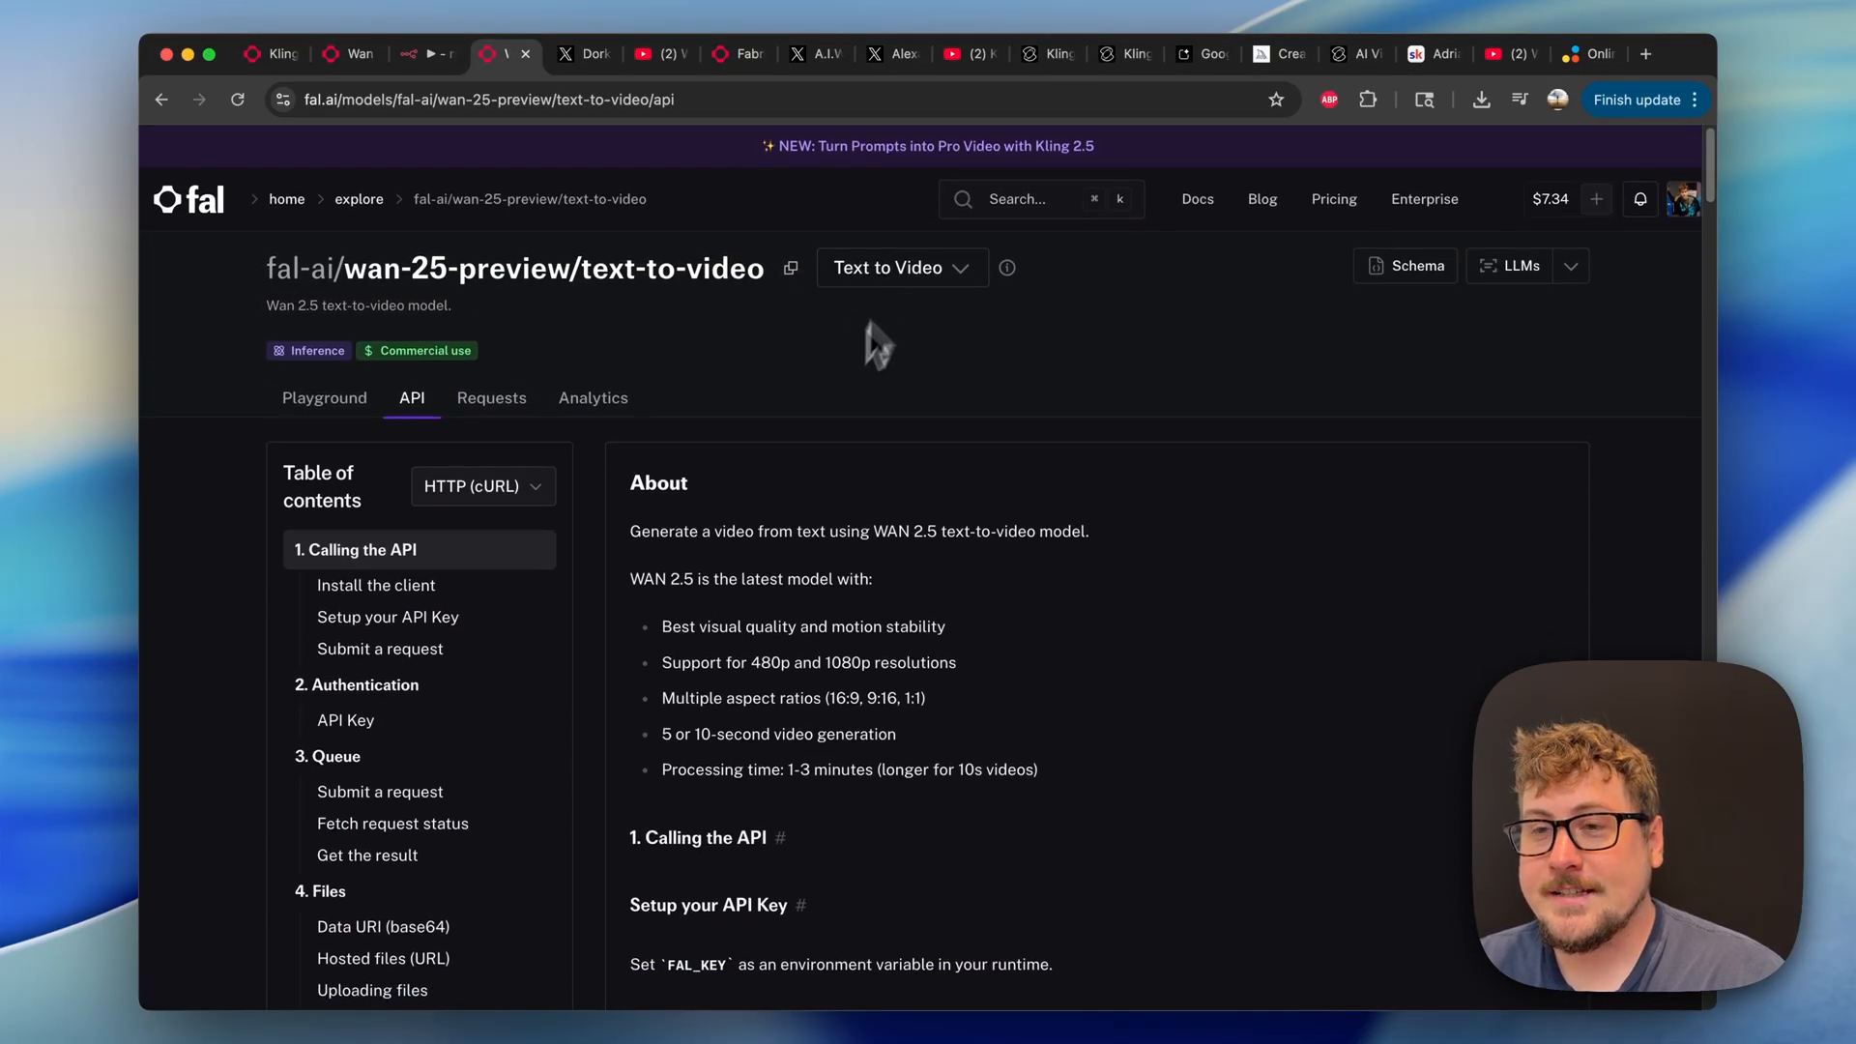
Scroll the text-to-video docs to the 'Submit a request' cURL example.
{"action": "scroll", "scroll_direction": "down", "scroll_amount": 3}
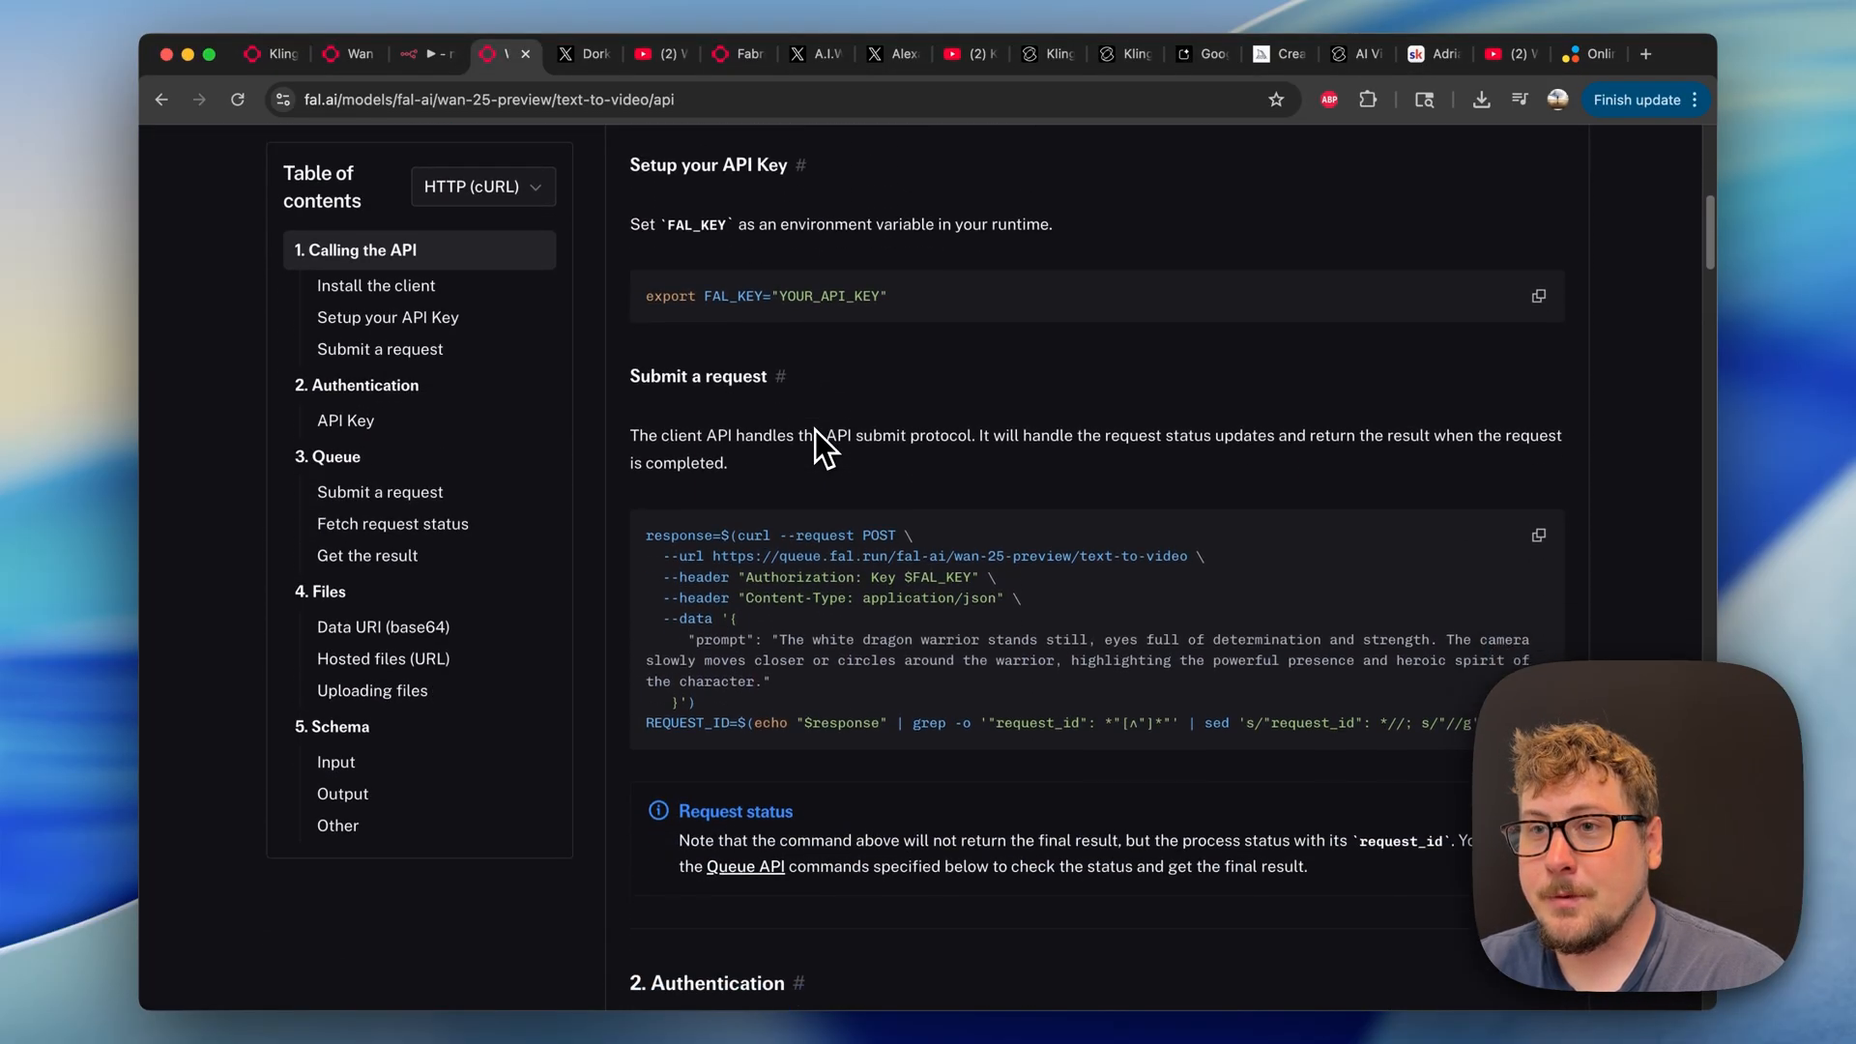
{"action": "mouse_move", "coordinate": [740, 650]}
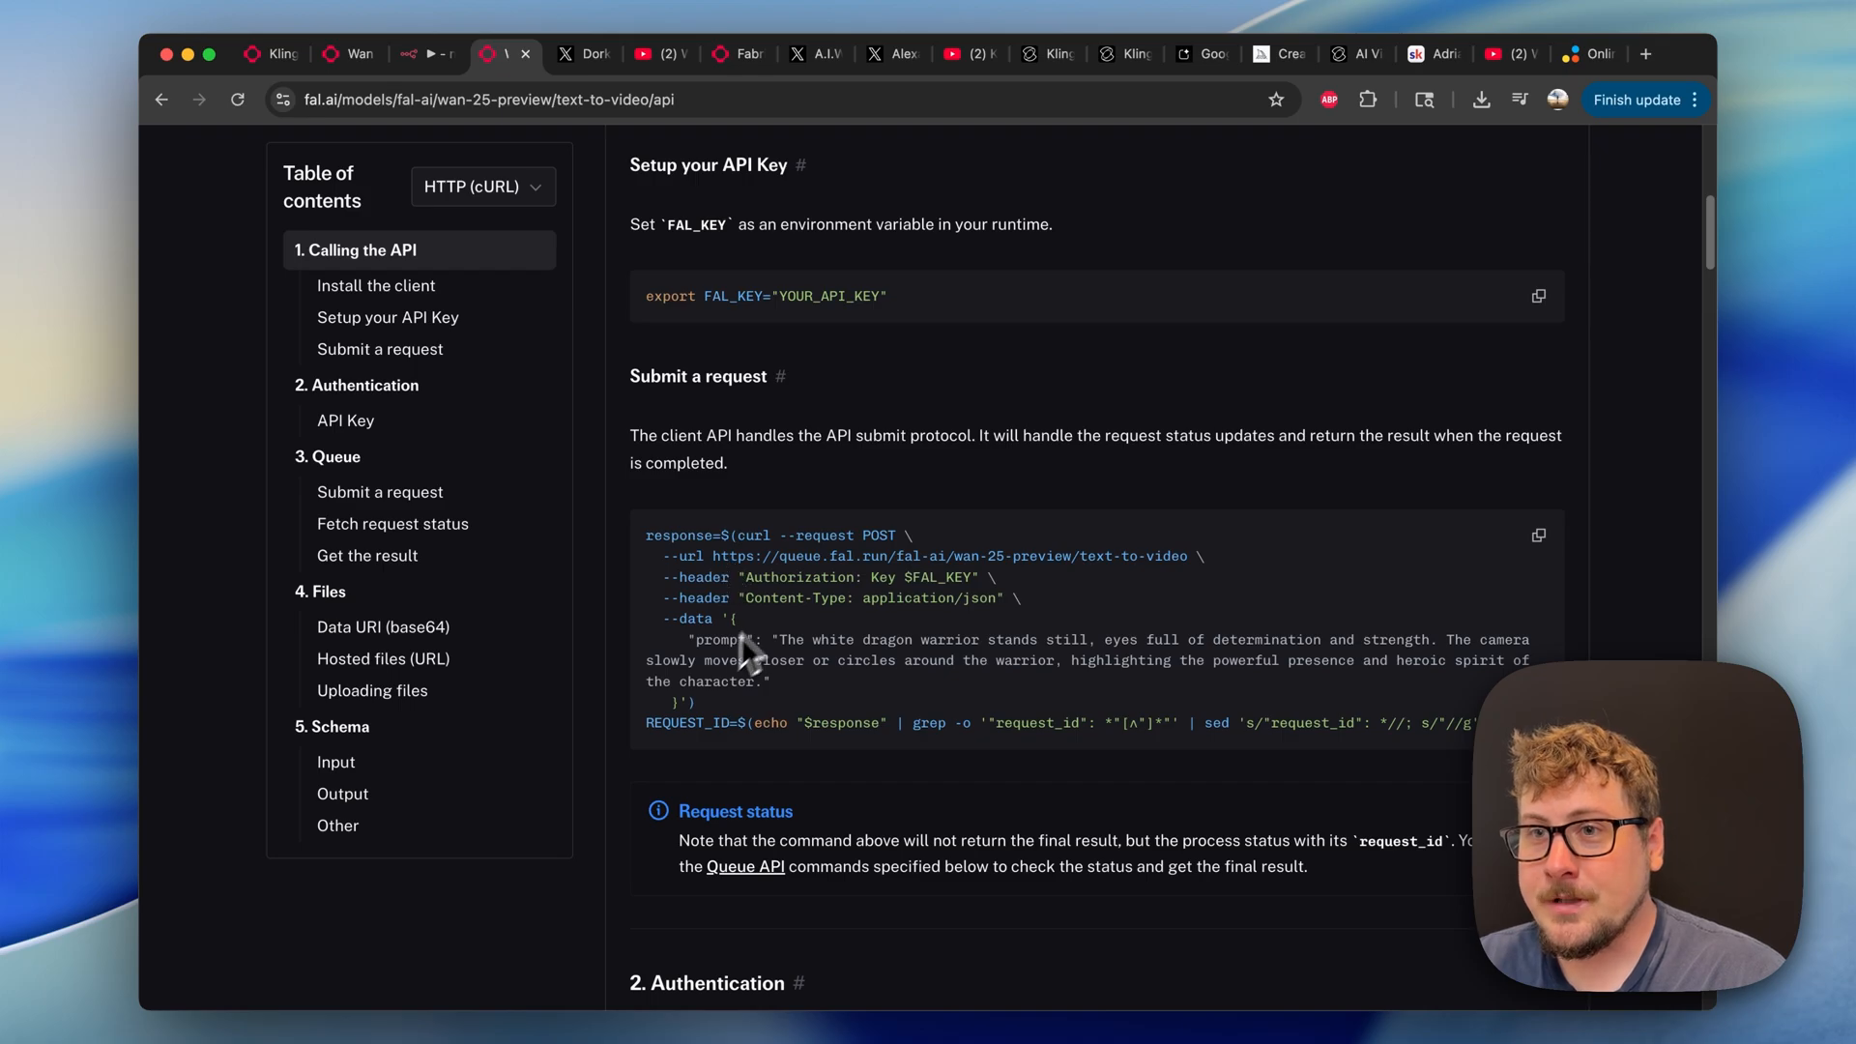
{"action": "left_click_drag", "start_coordinate": [716, 557], "coordinate": [1183, 557]}
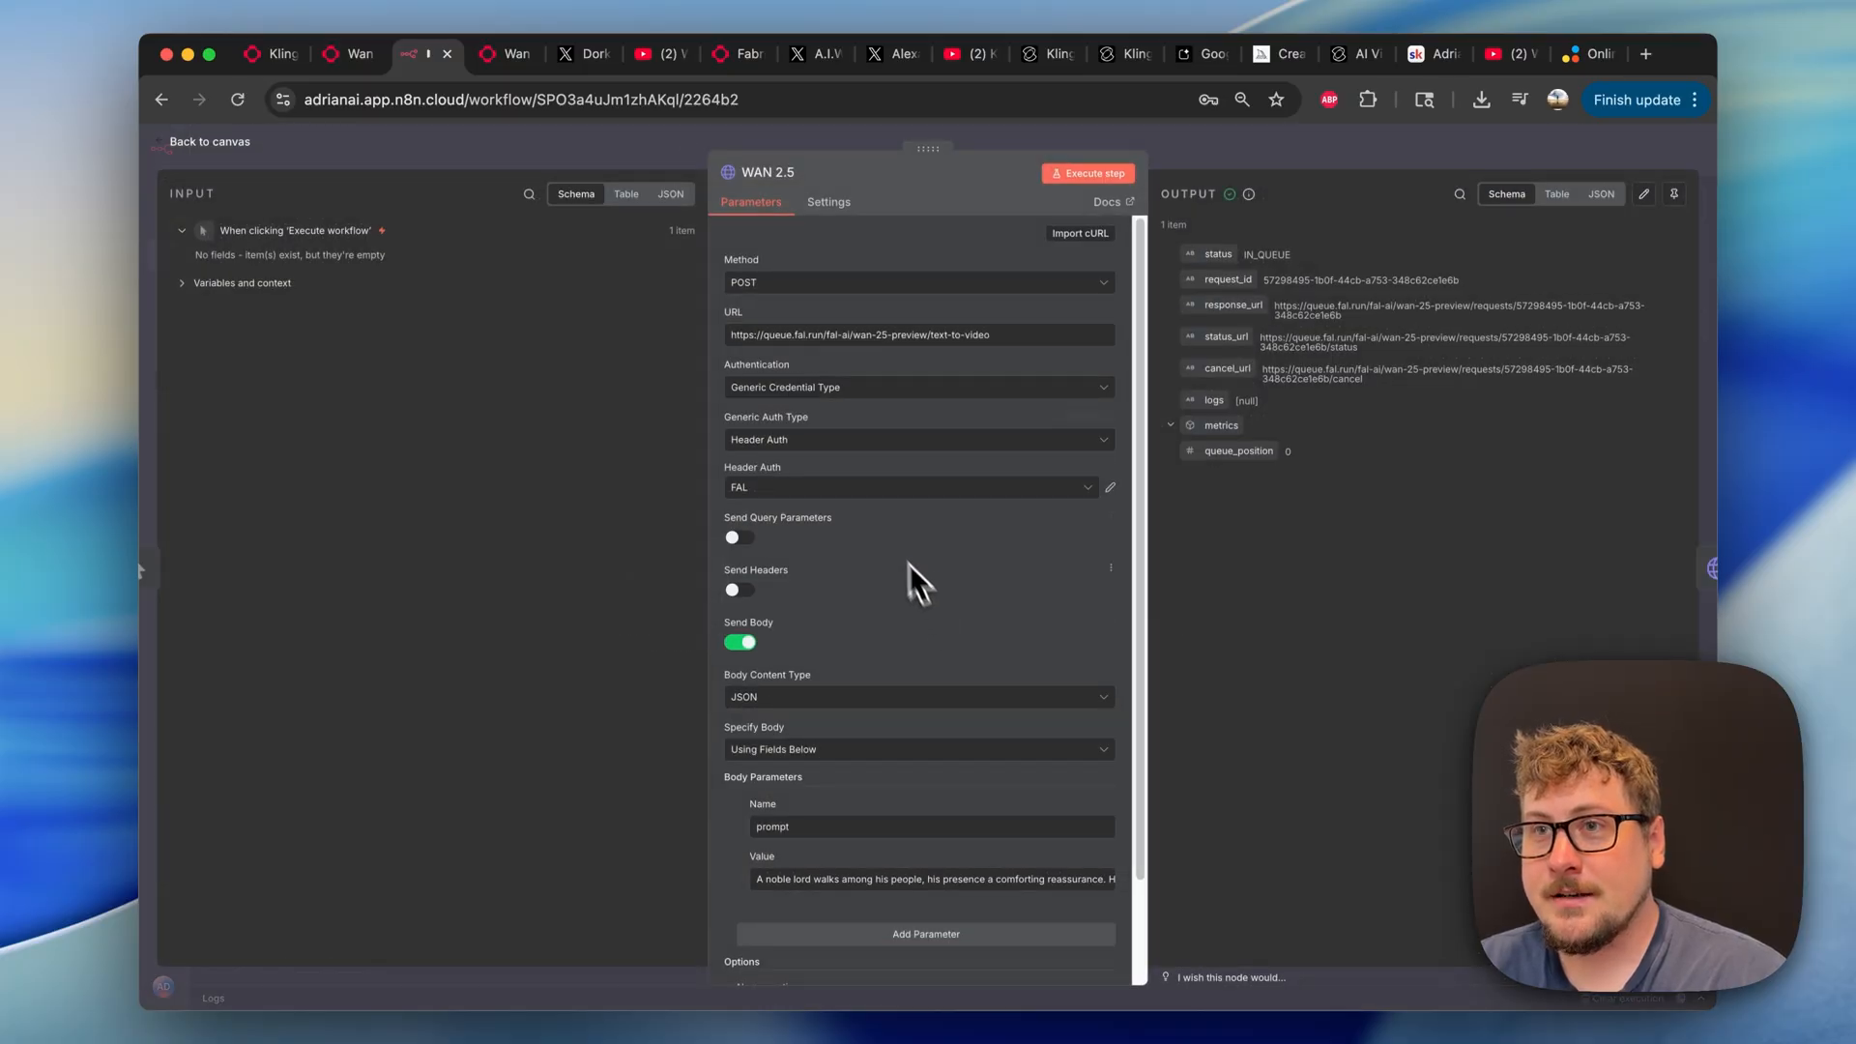
{"action": "mouse_move", "coordinate": [832, 349]}
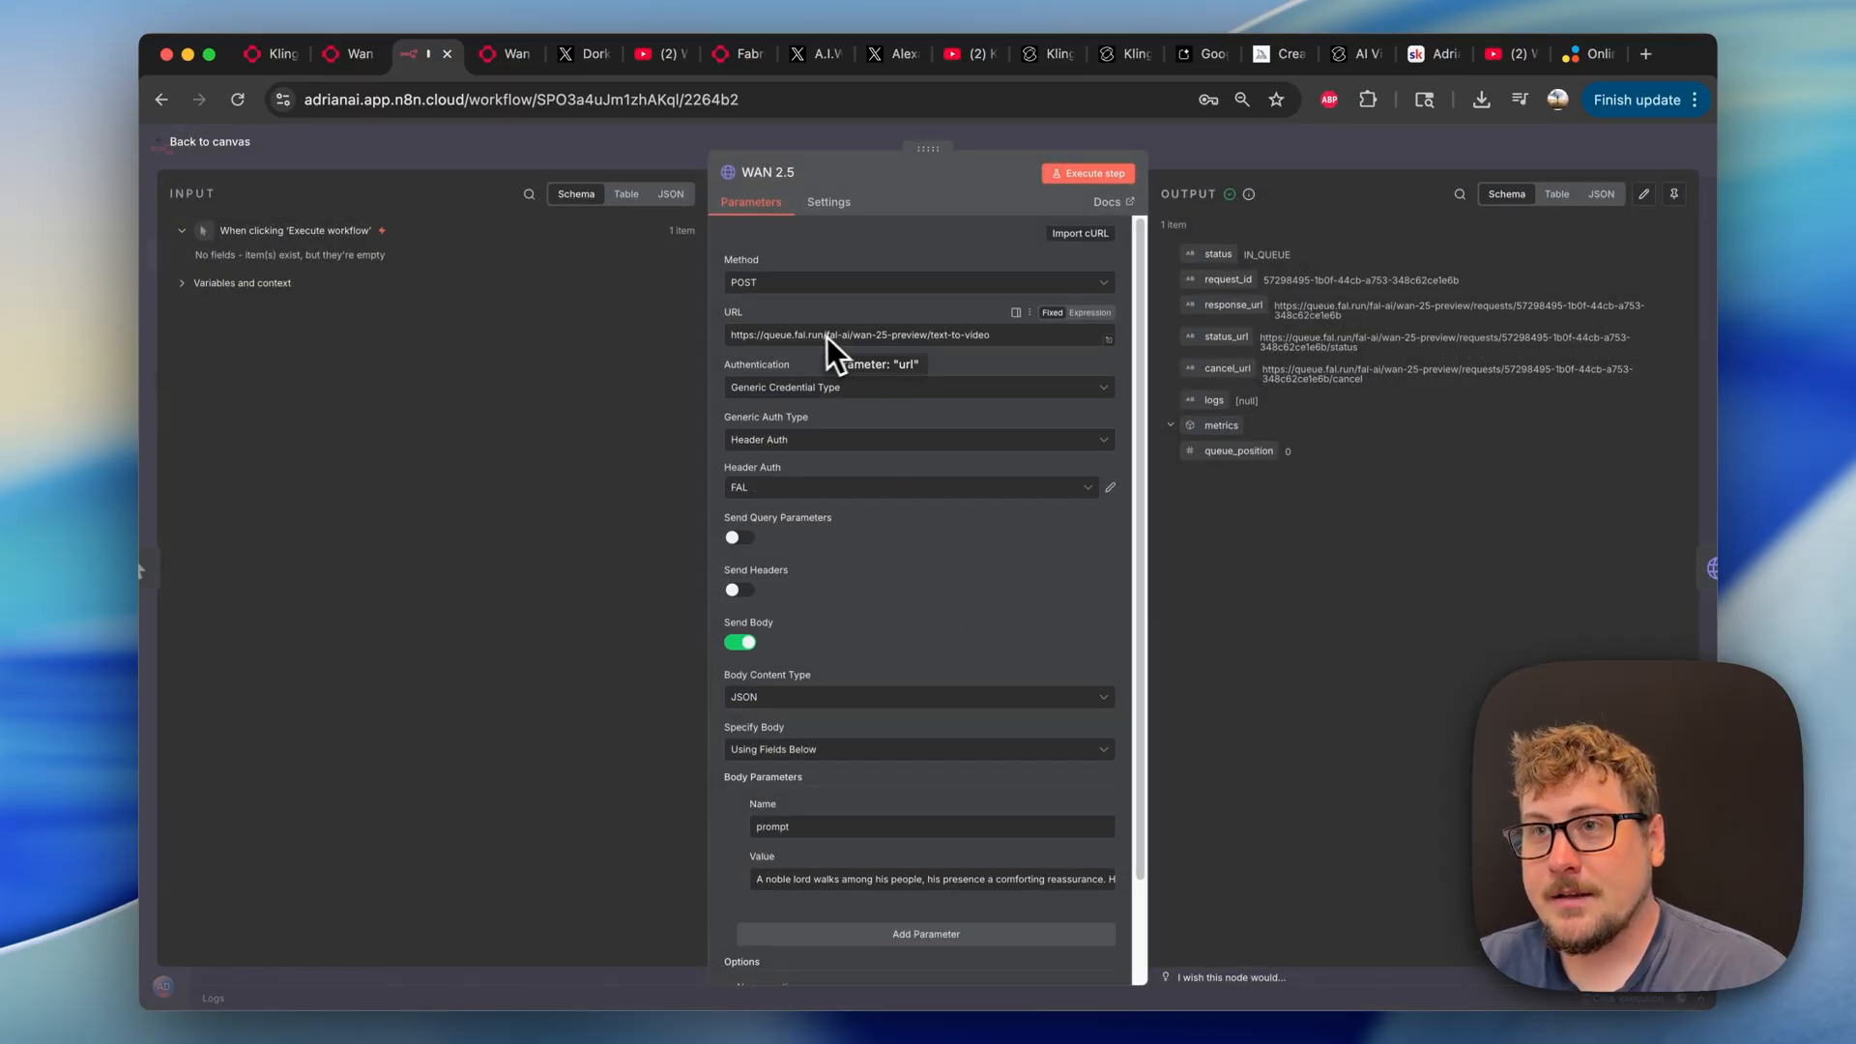
Scroll the GET request's output and open the village lord video url.
{"action": "scroll", "scroll_direction": "down", "scroll_amount": 3}
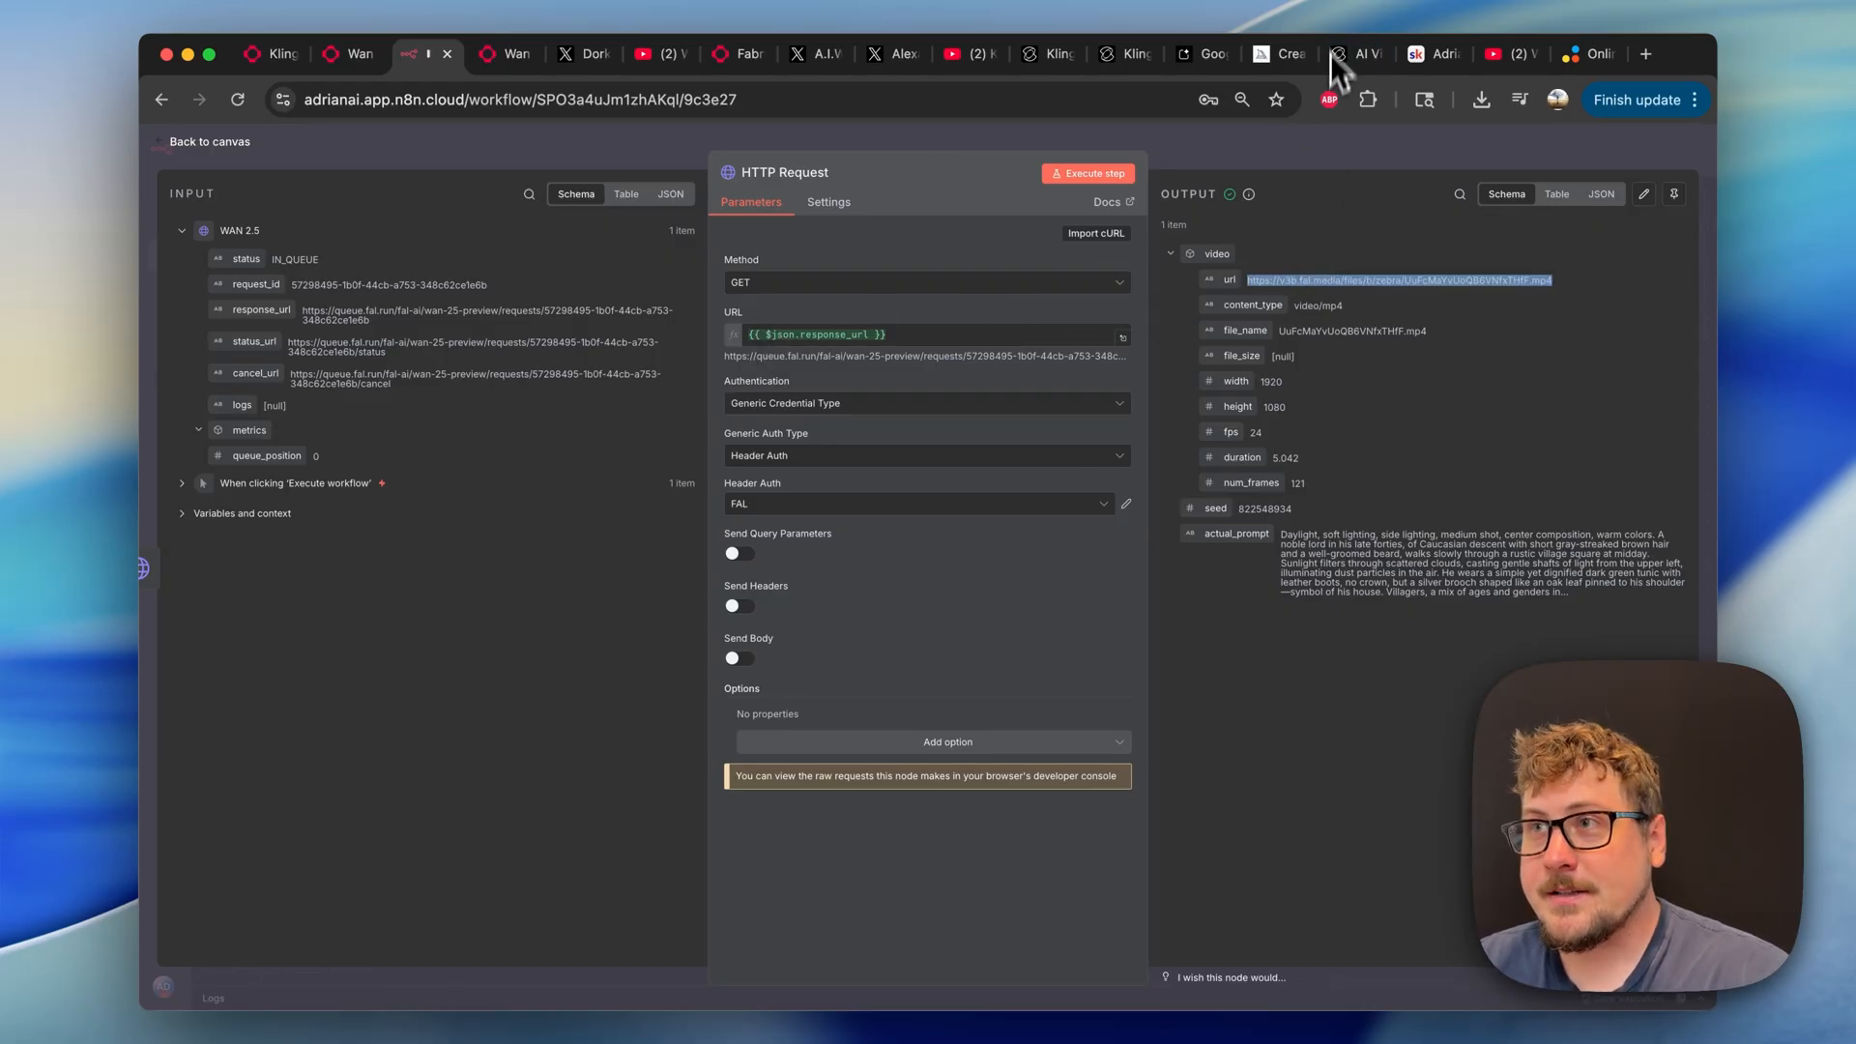
{"action": "left_click", "coordinate": [1645, 53]}
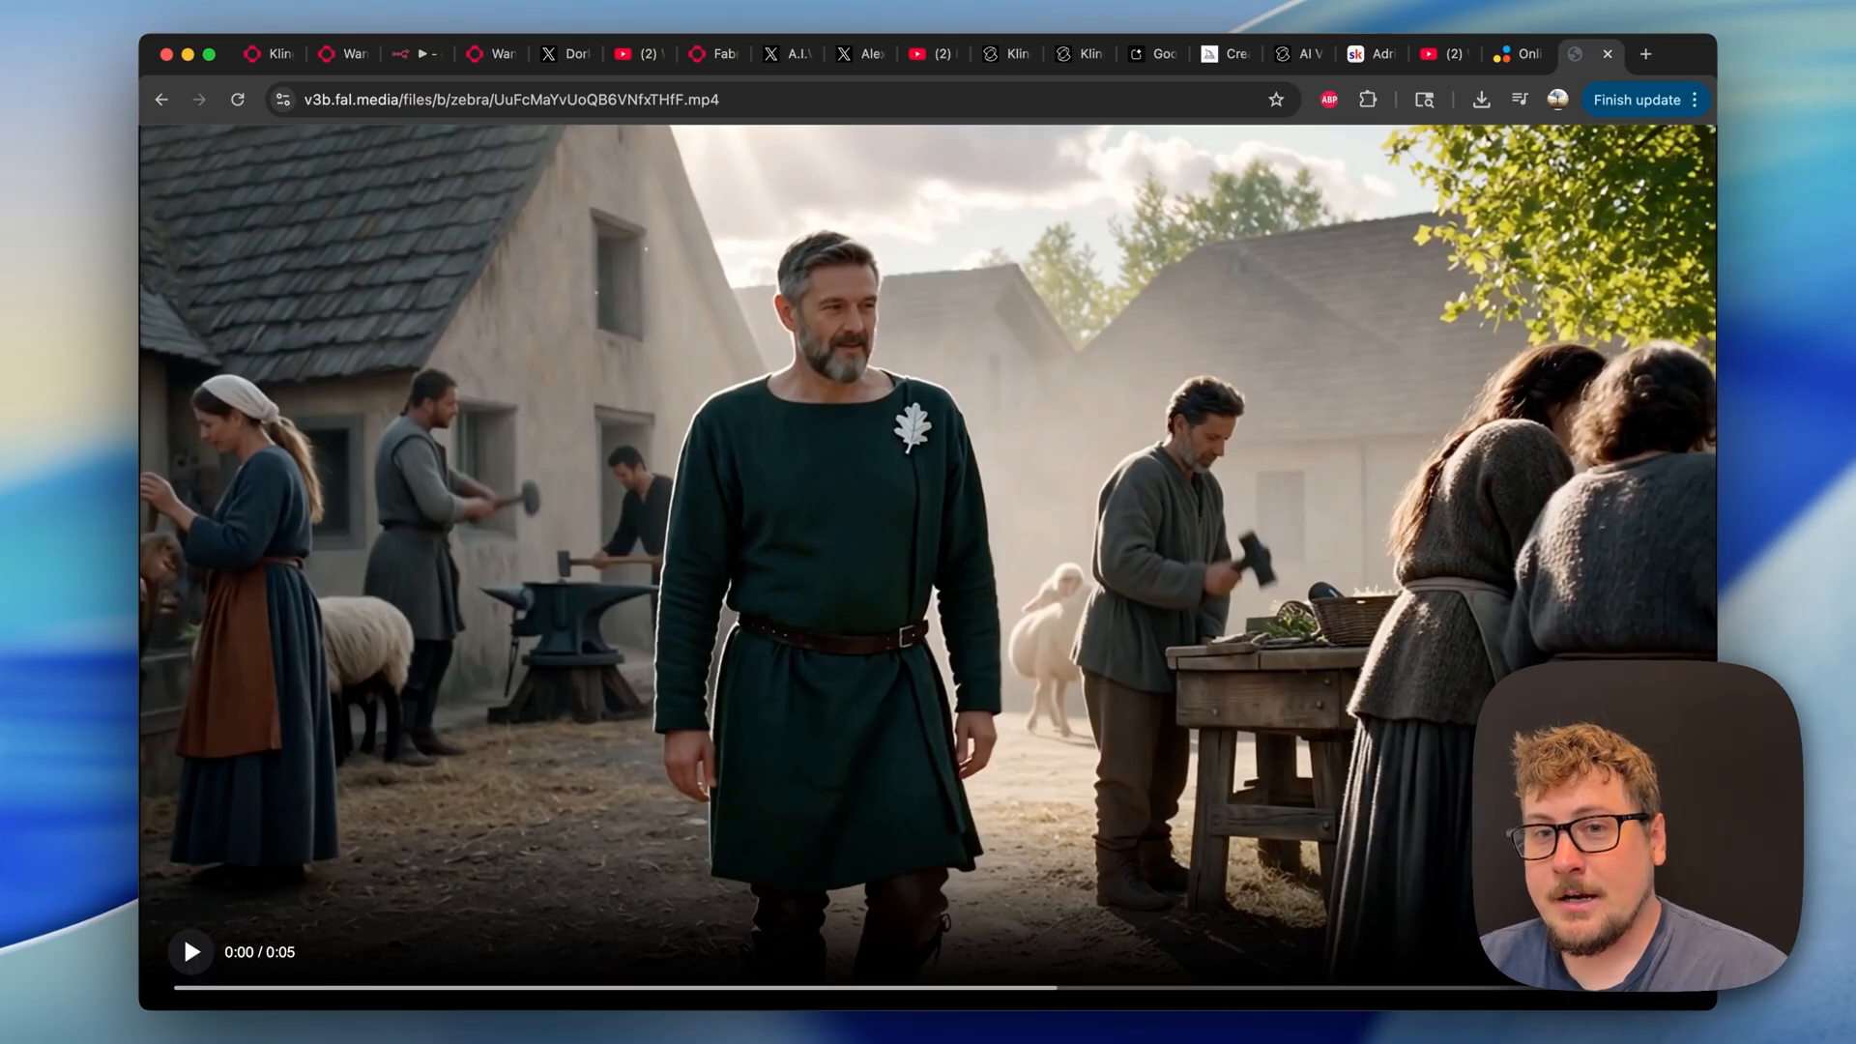
Play the Wan 2.5 village lord clip to the end, then bring up the X profile.
{"action": "left_click", "coordinate": [190, 951]}
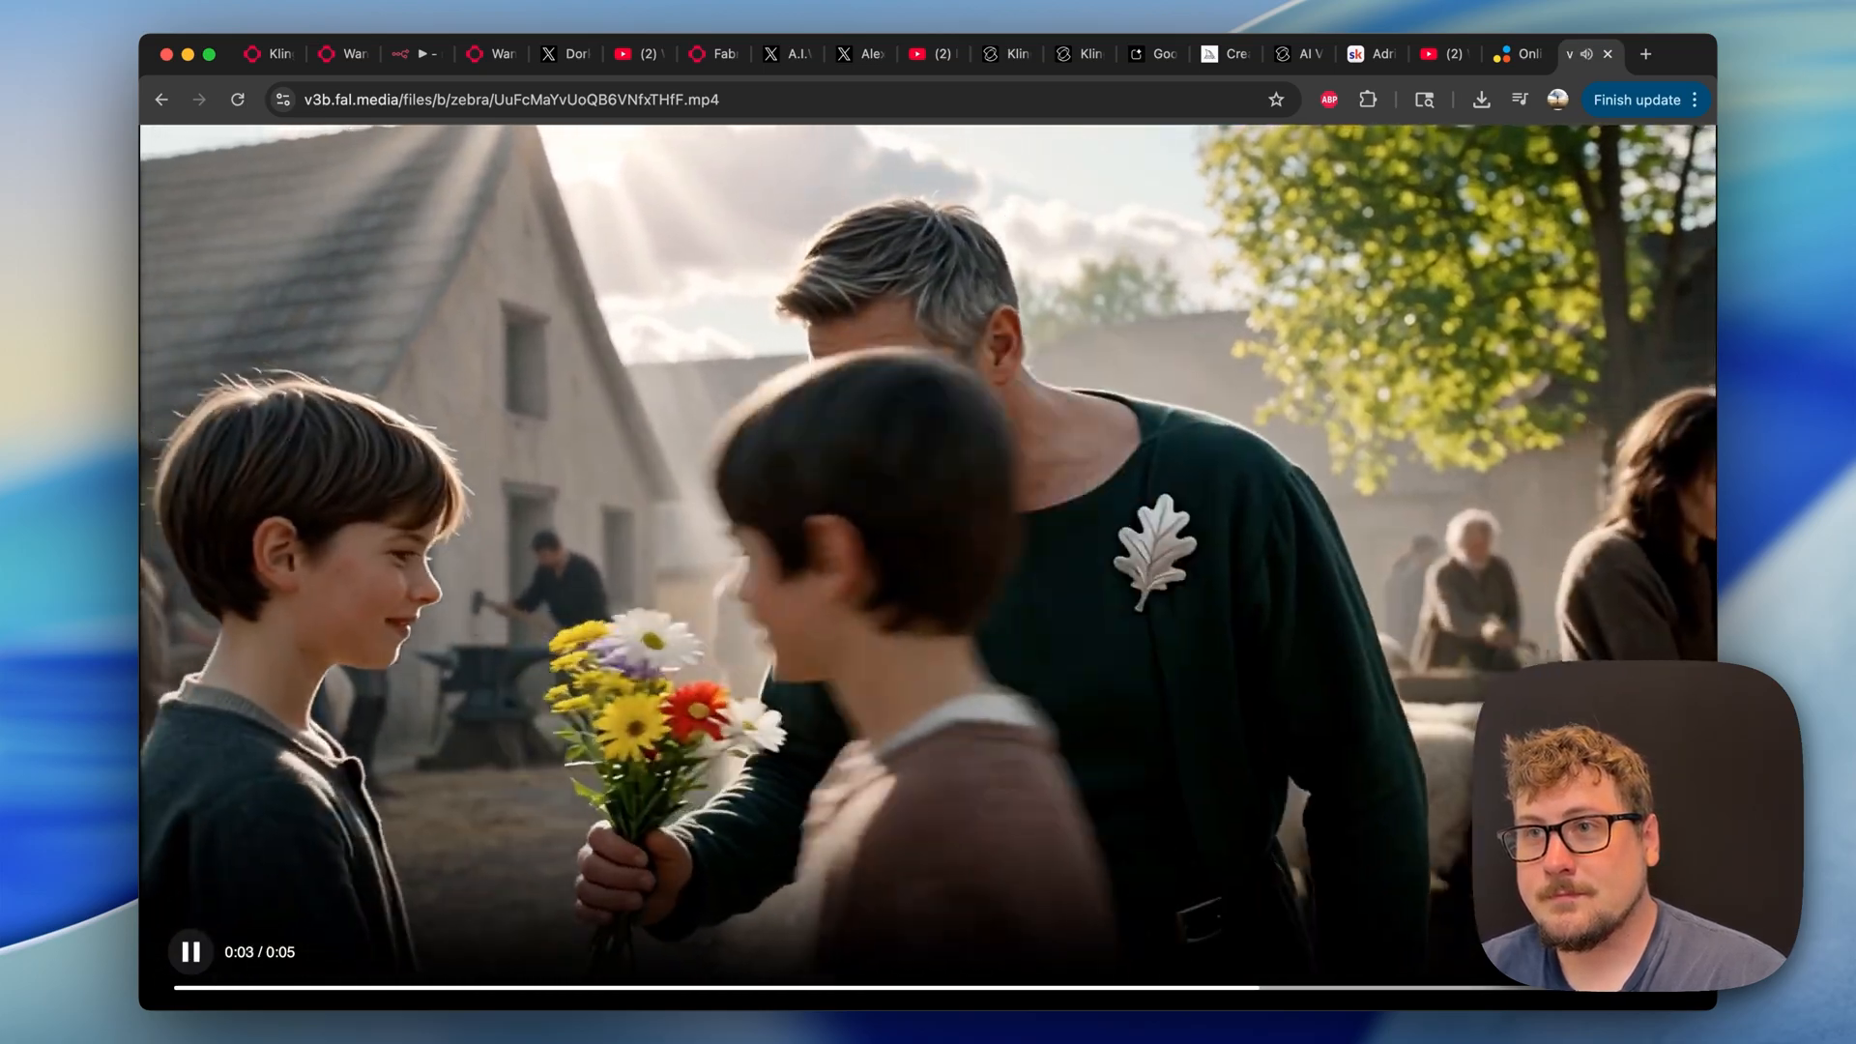
{"action": "left_click", "coordinate": [189, 952]}
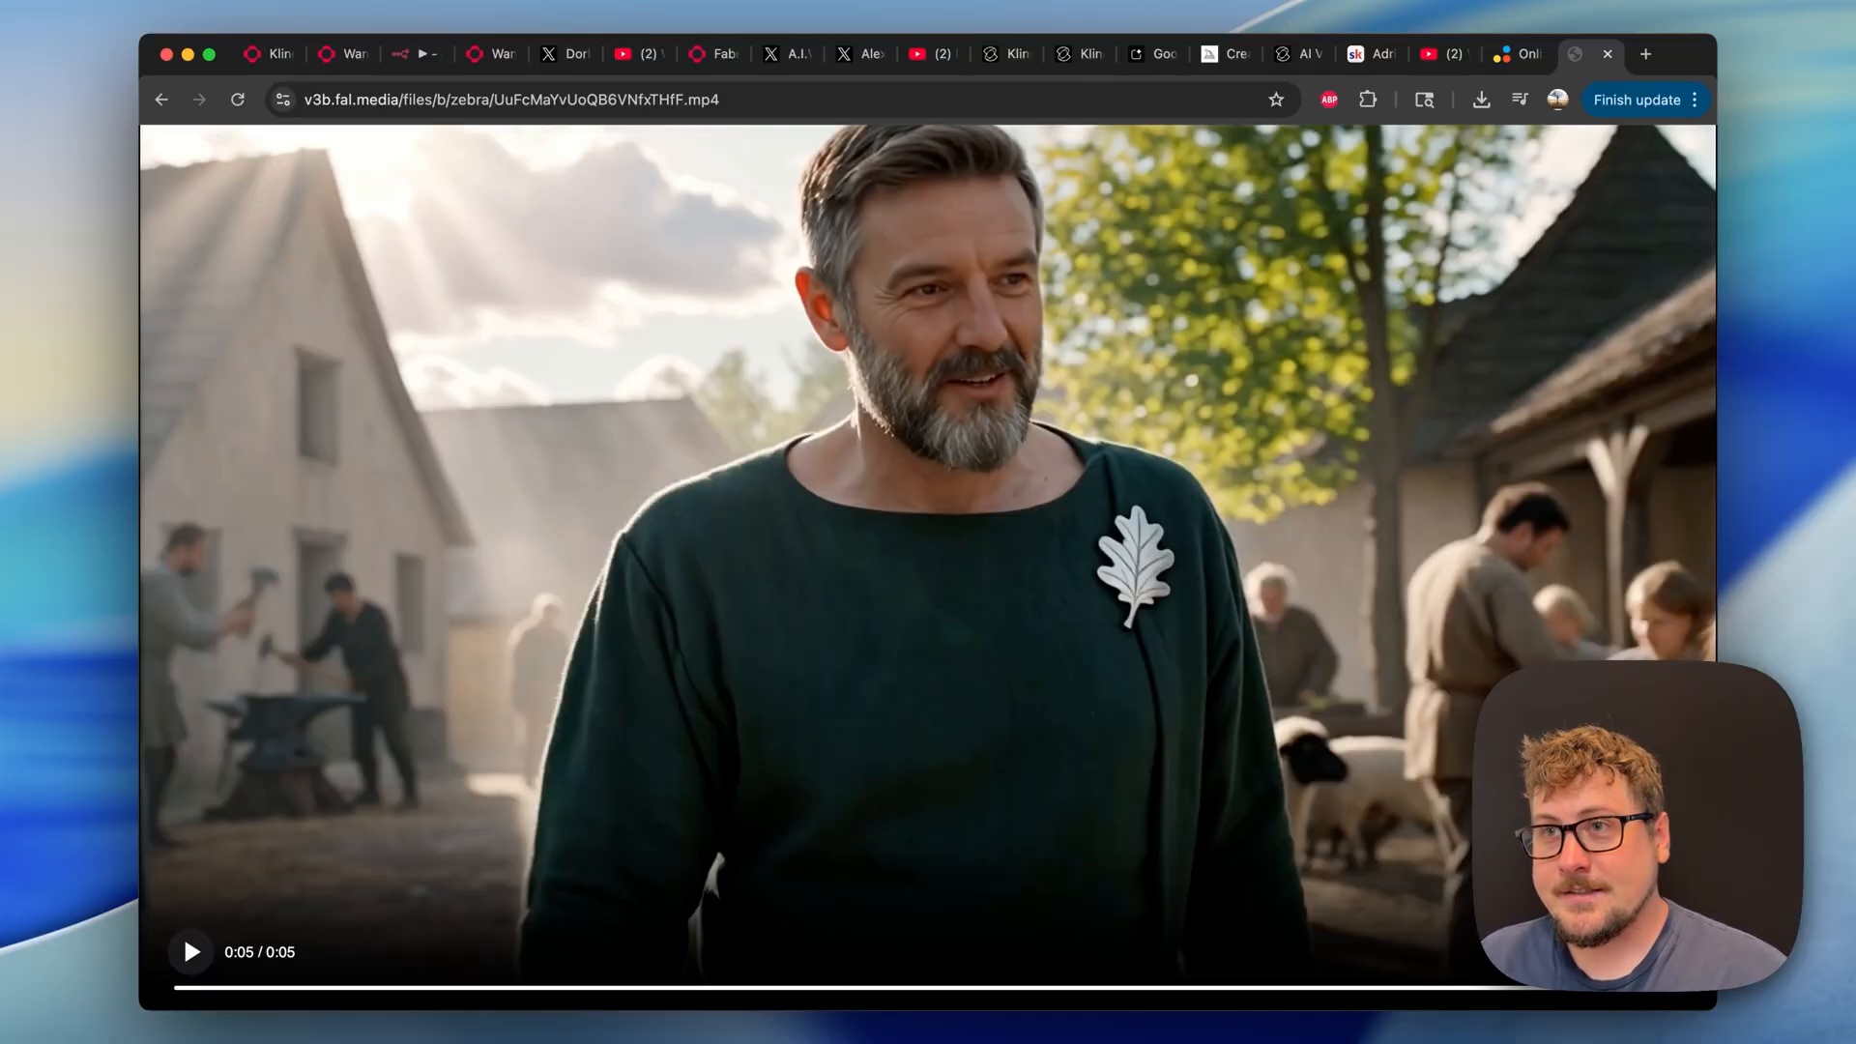
{"action": "left_click", "coordinate": [1578, 54]}
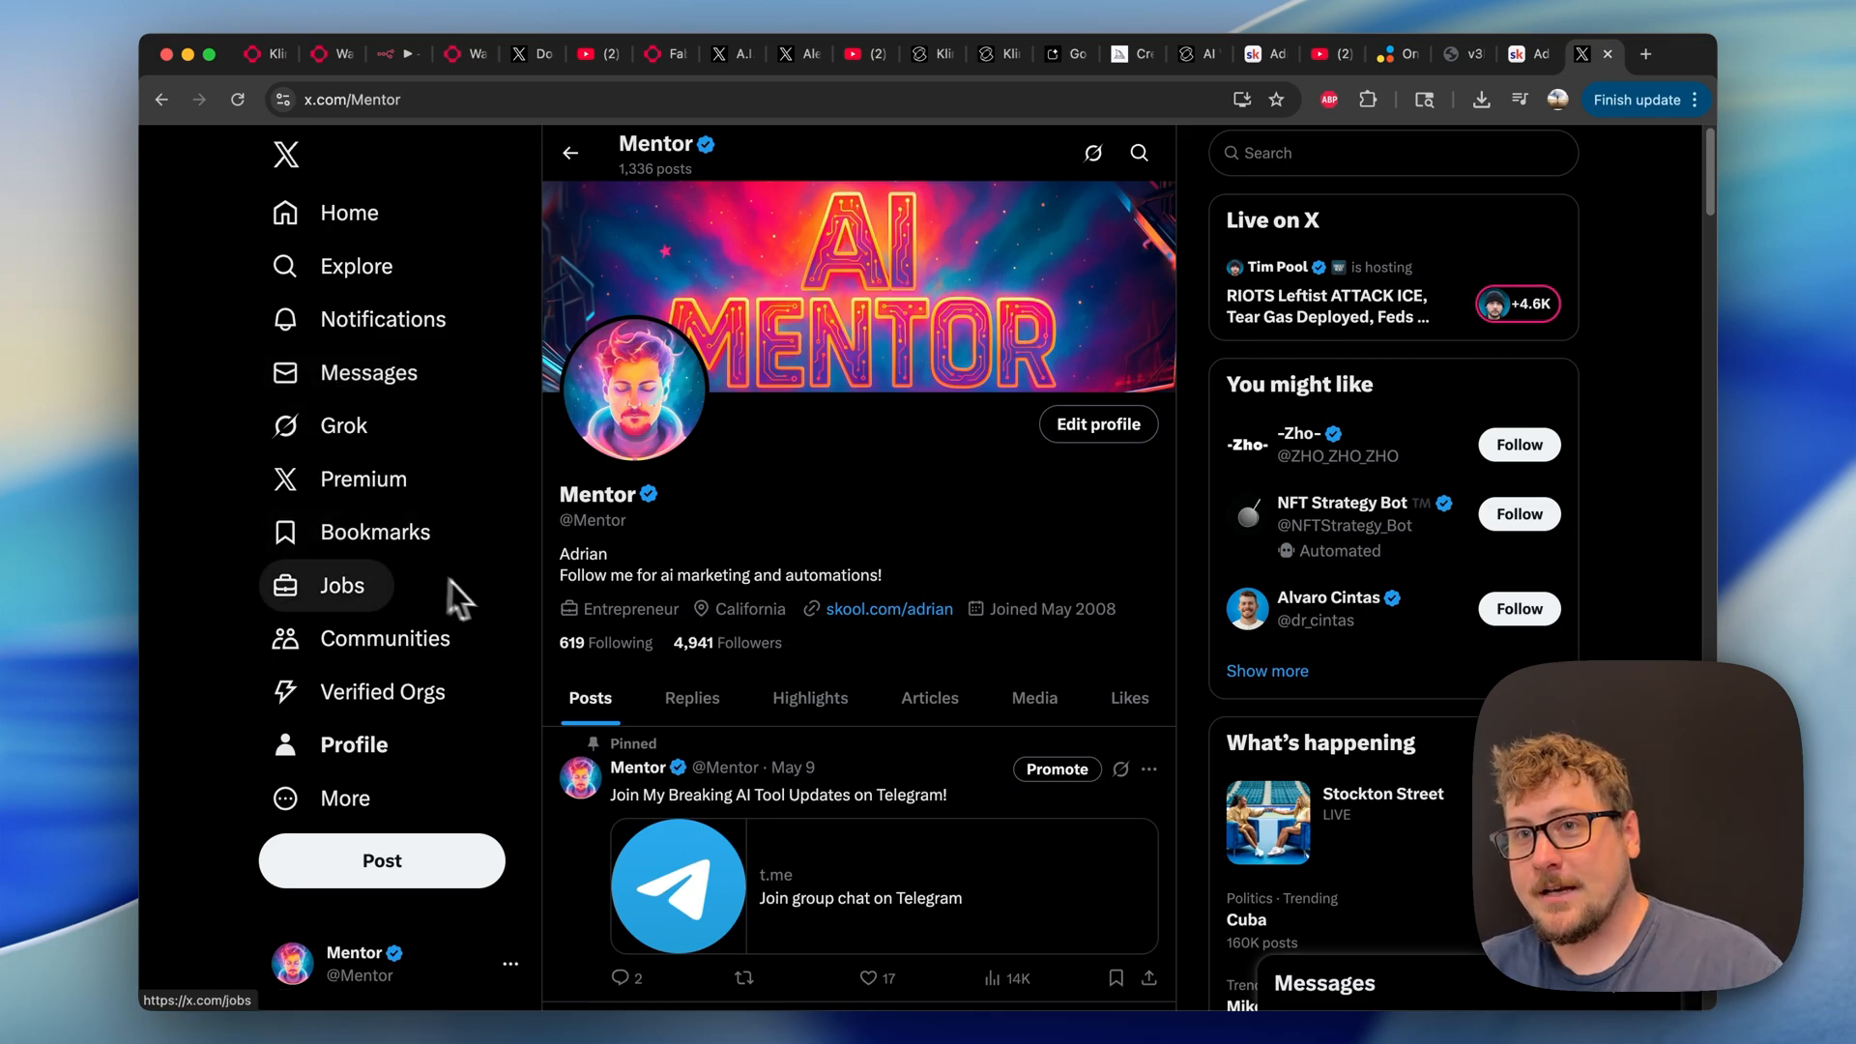
{"action": "mouse_move", "coordinate": [698, 562]}
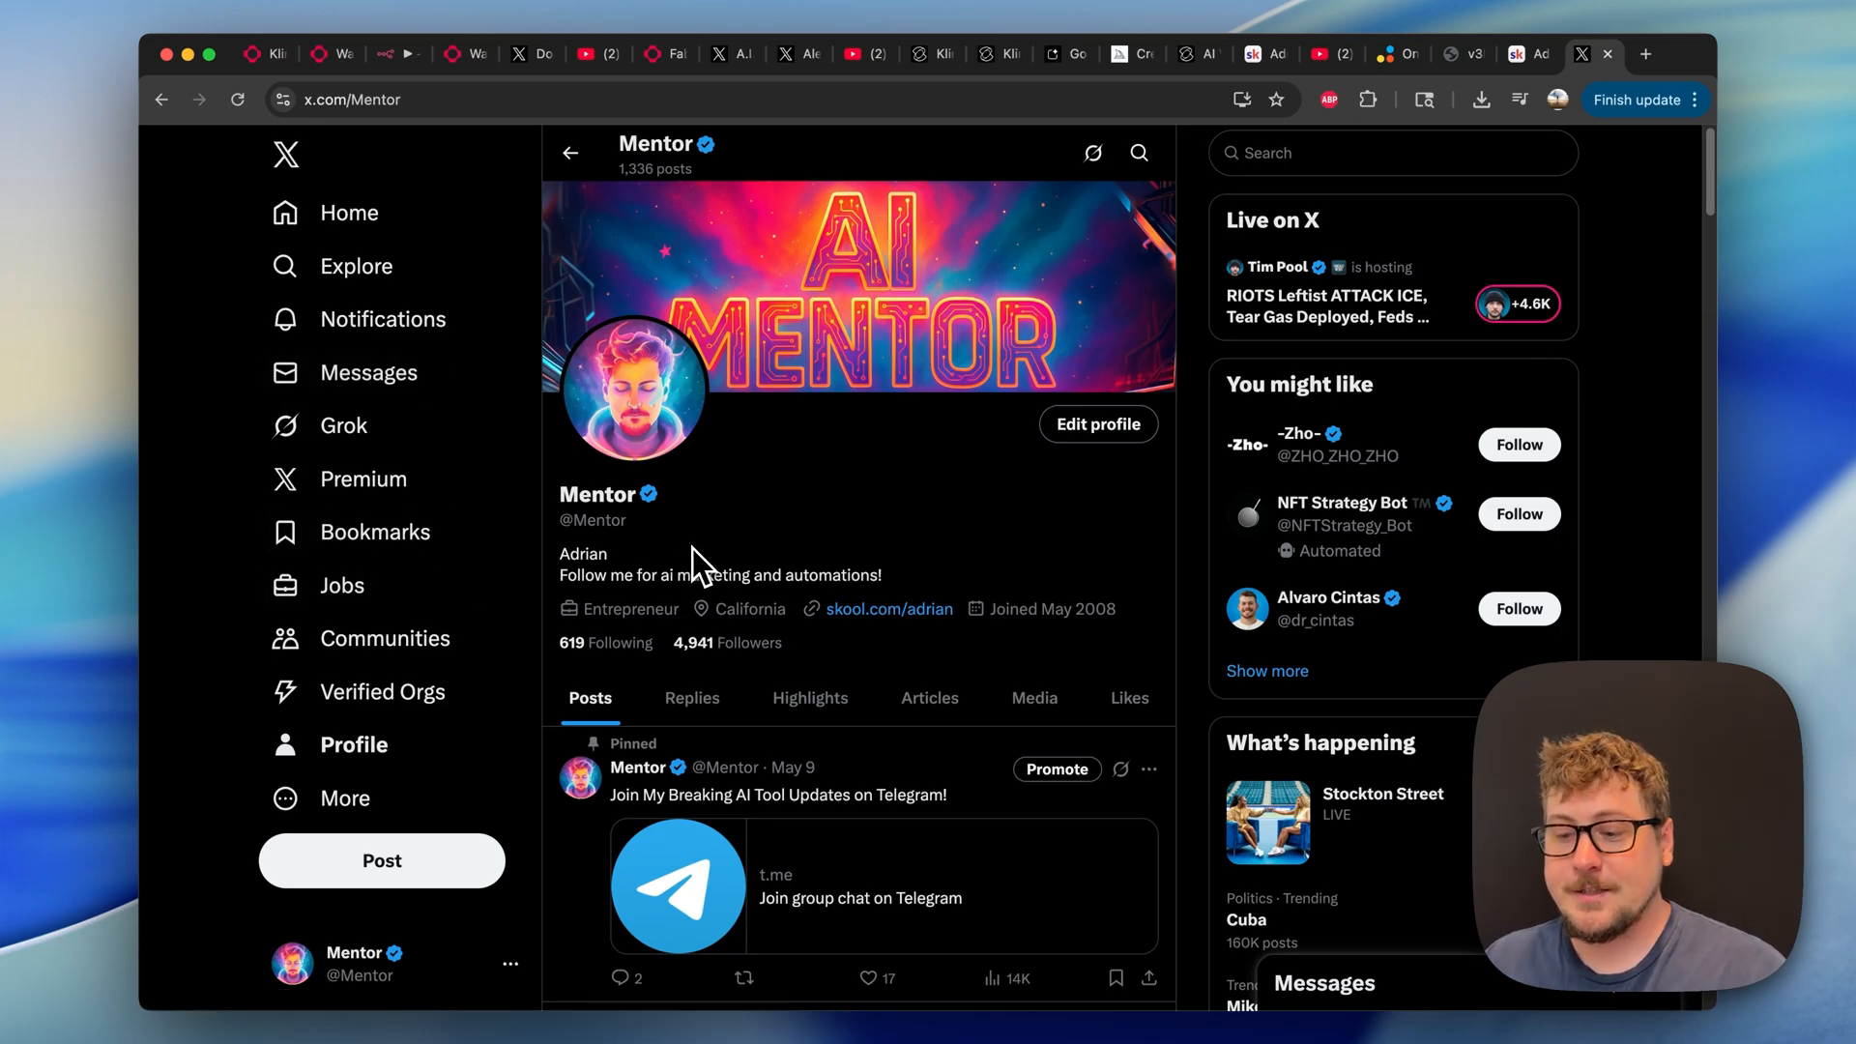